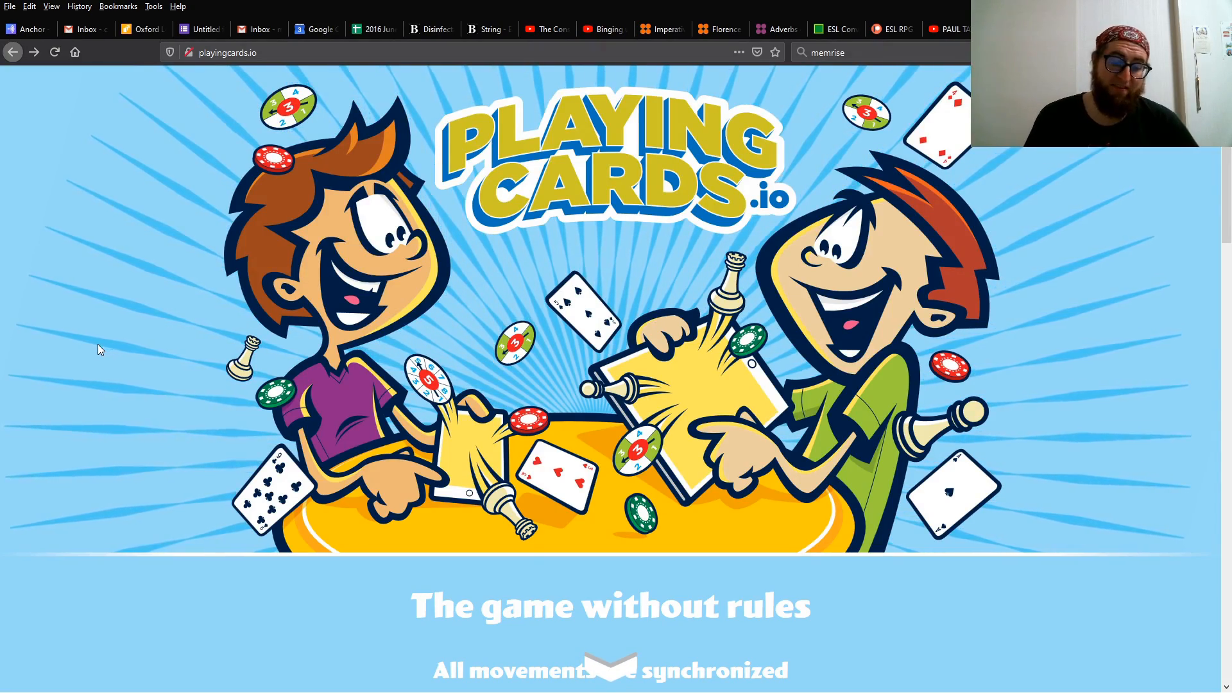
# Start a new Remote Insensitivity room and select its shareable room link.
pyautogui.scroll(-3)
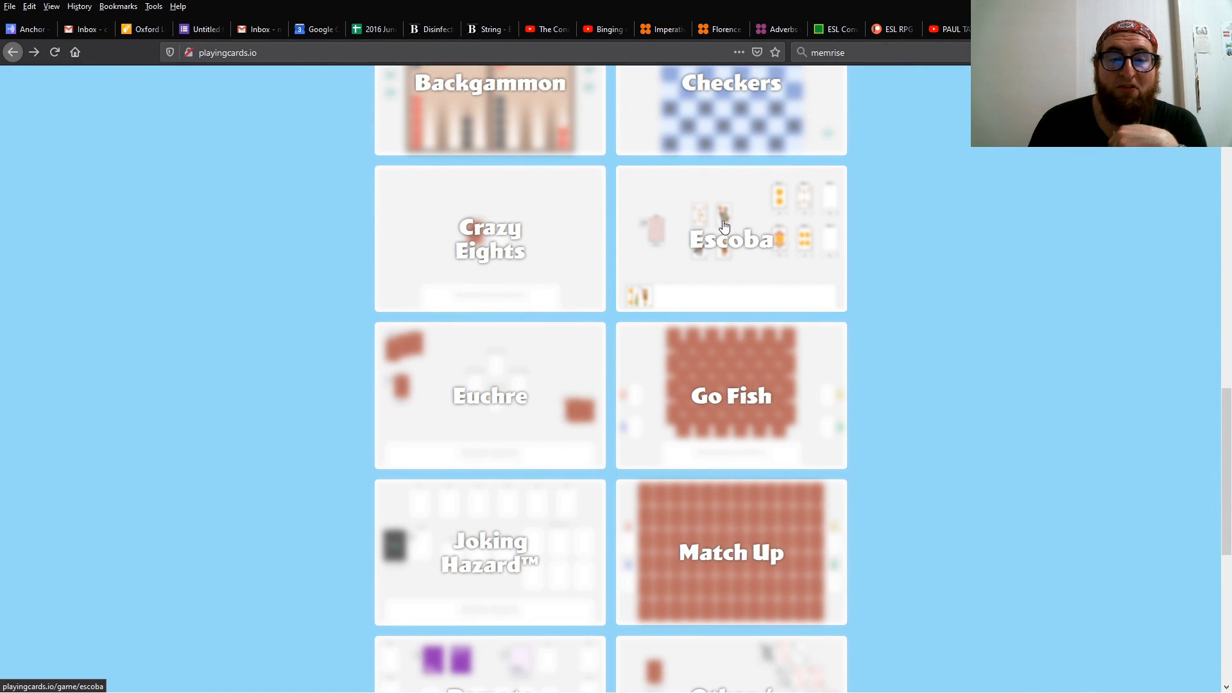
pyautogui.scroll(-3)
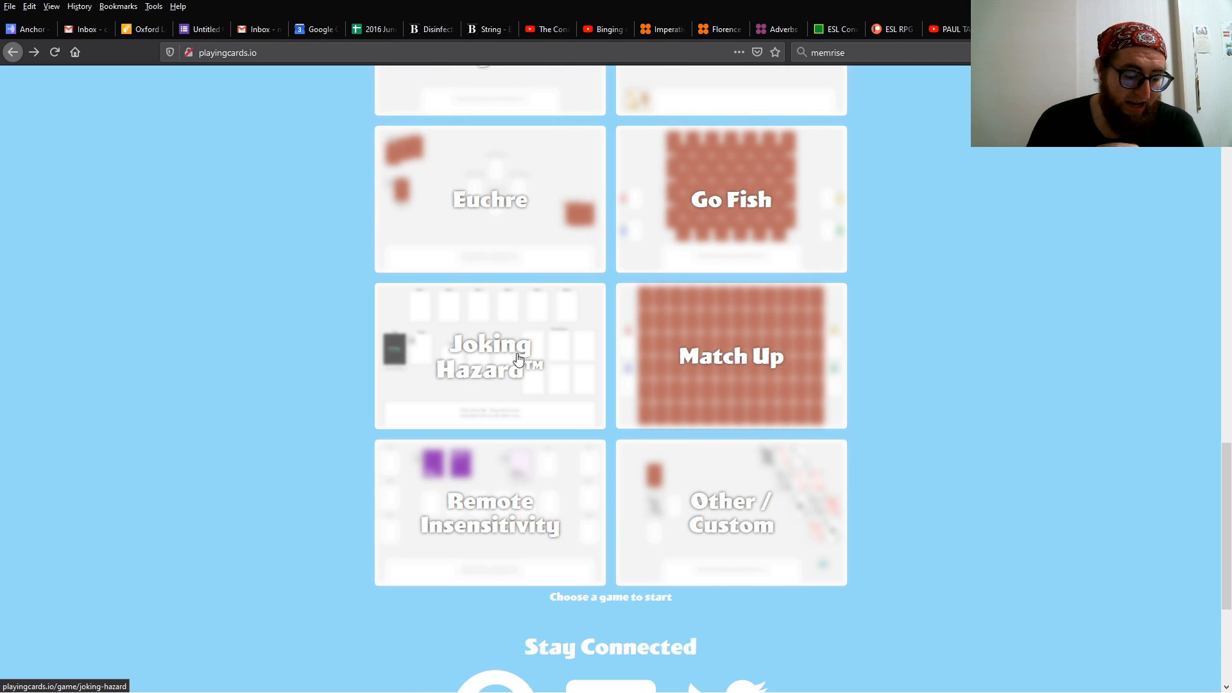
pyautogui.scroll(3)
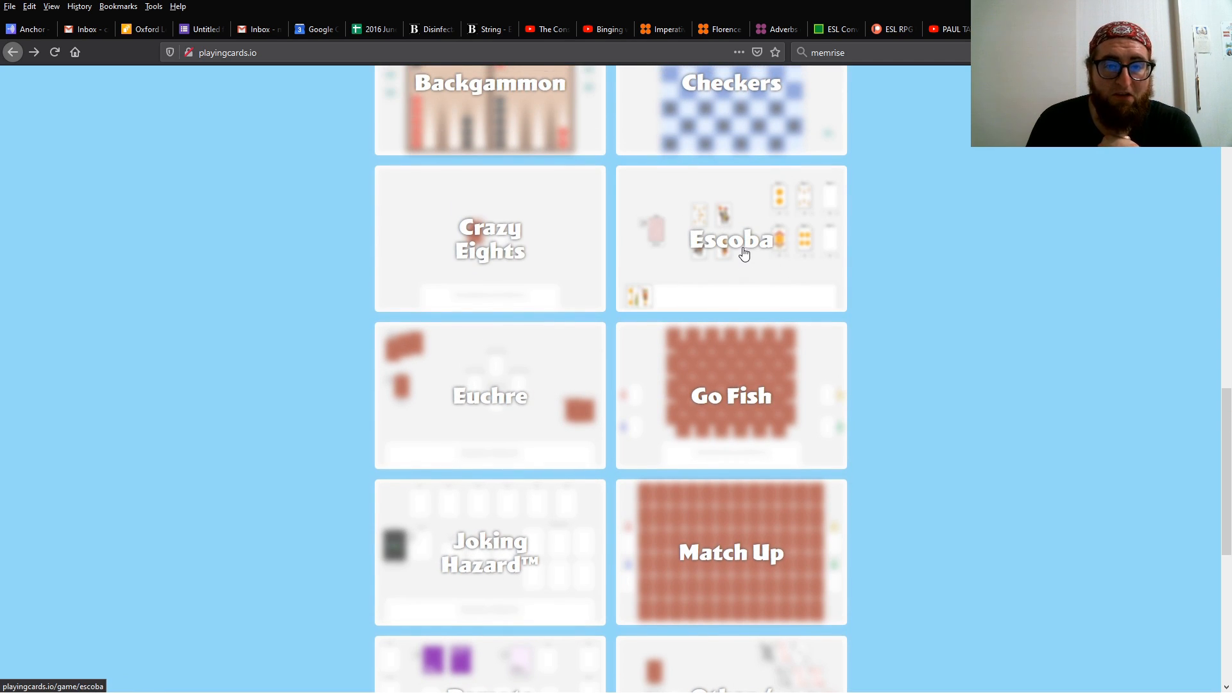
pyautogui.scroll(-3)
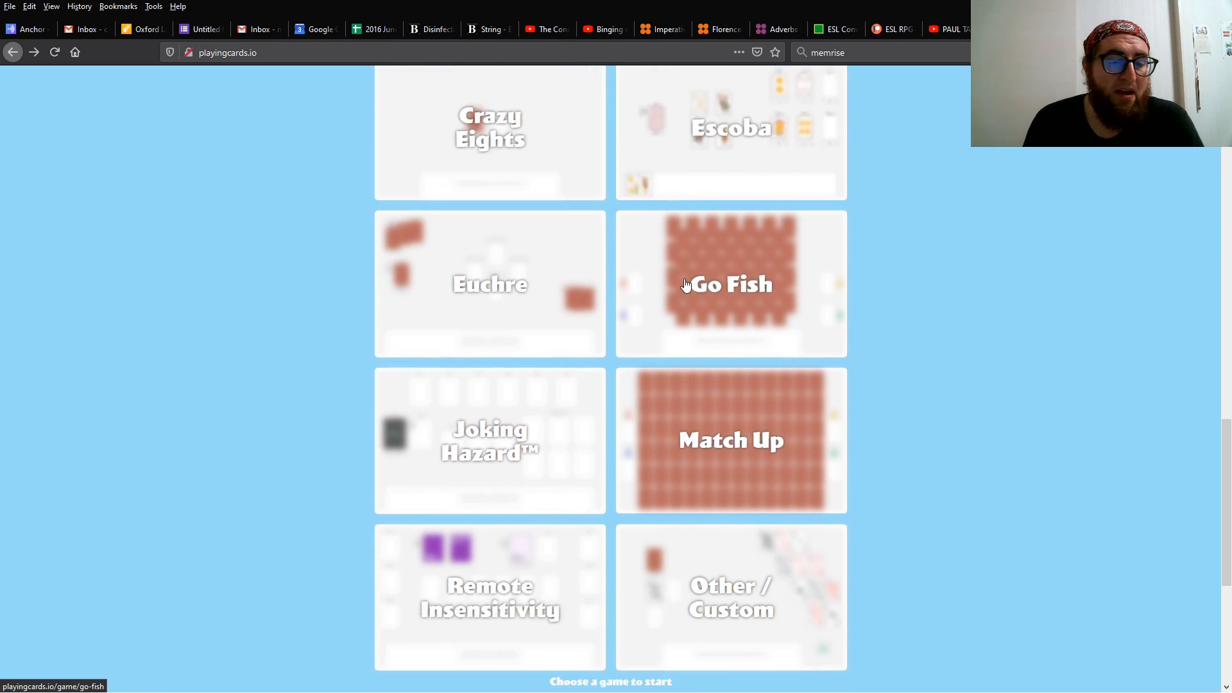
pyautogui.scroll(-3)
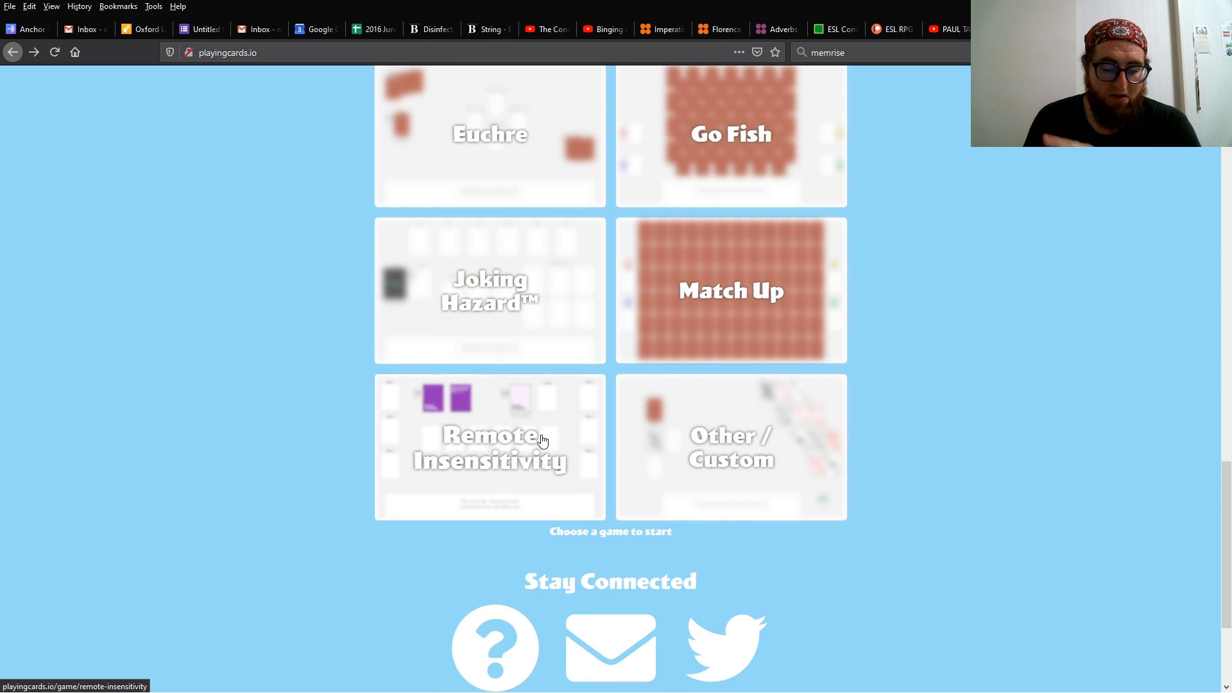
pyautogui.moveTo(538, 441)
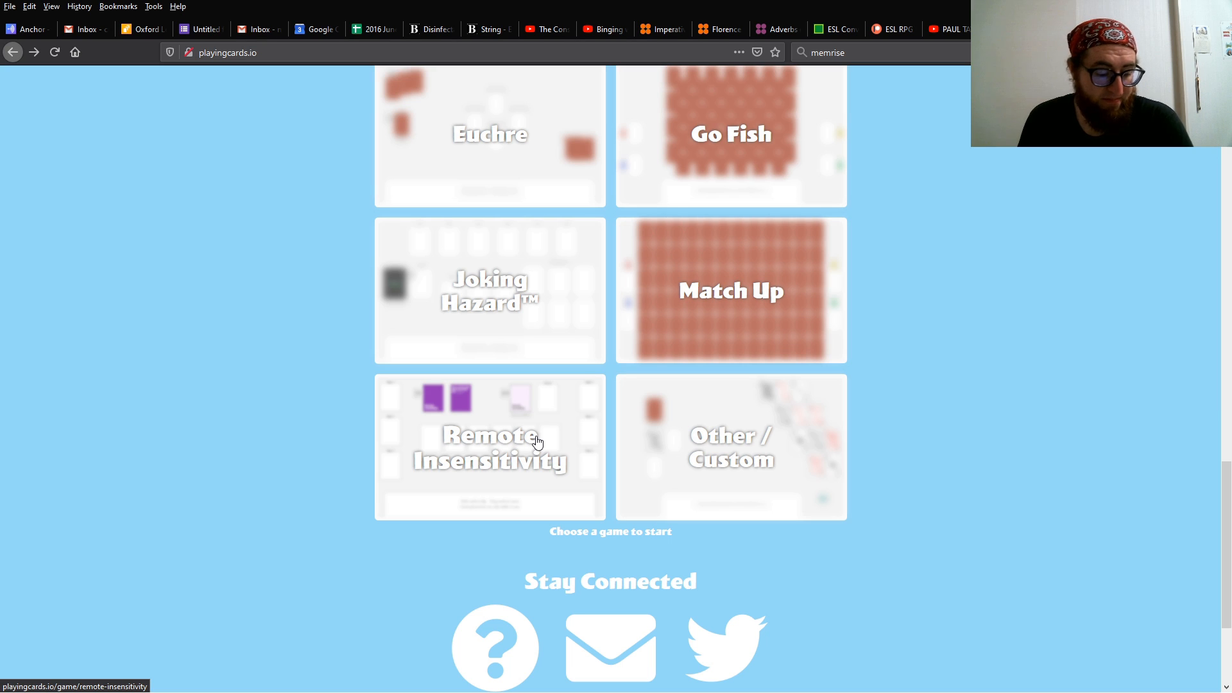
pyautogui.click(489, 448)
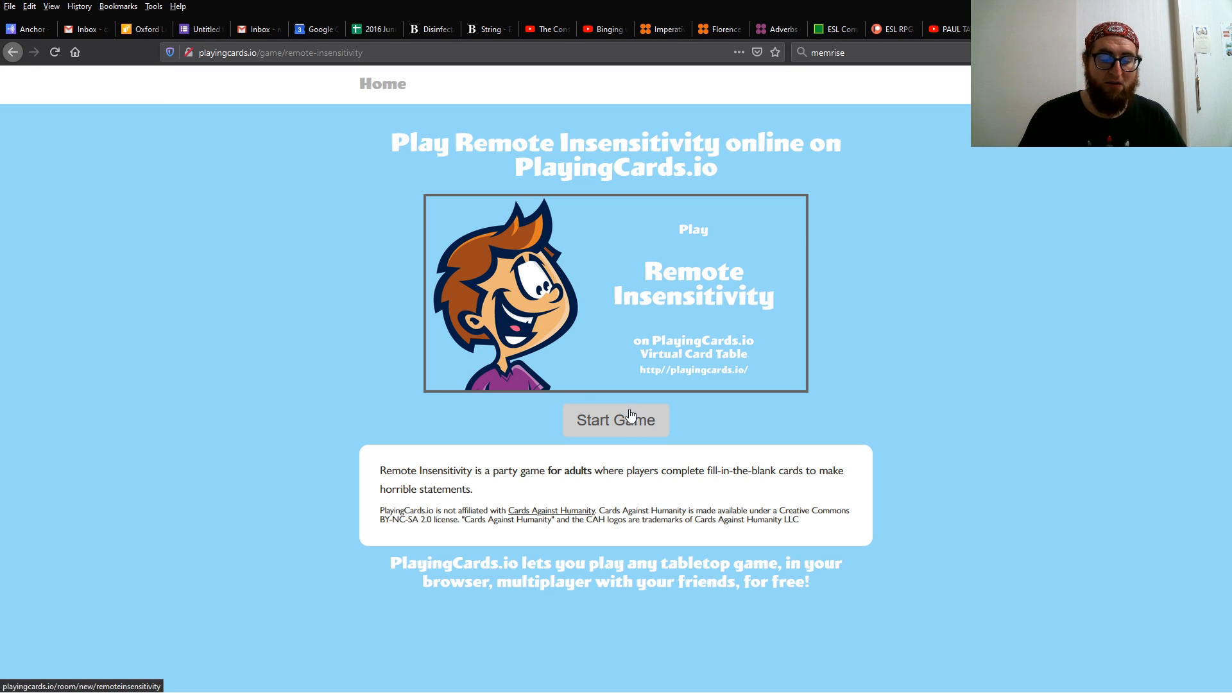
pyautogui.click(614, 419)
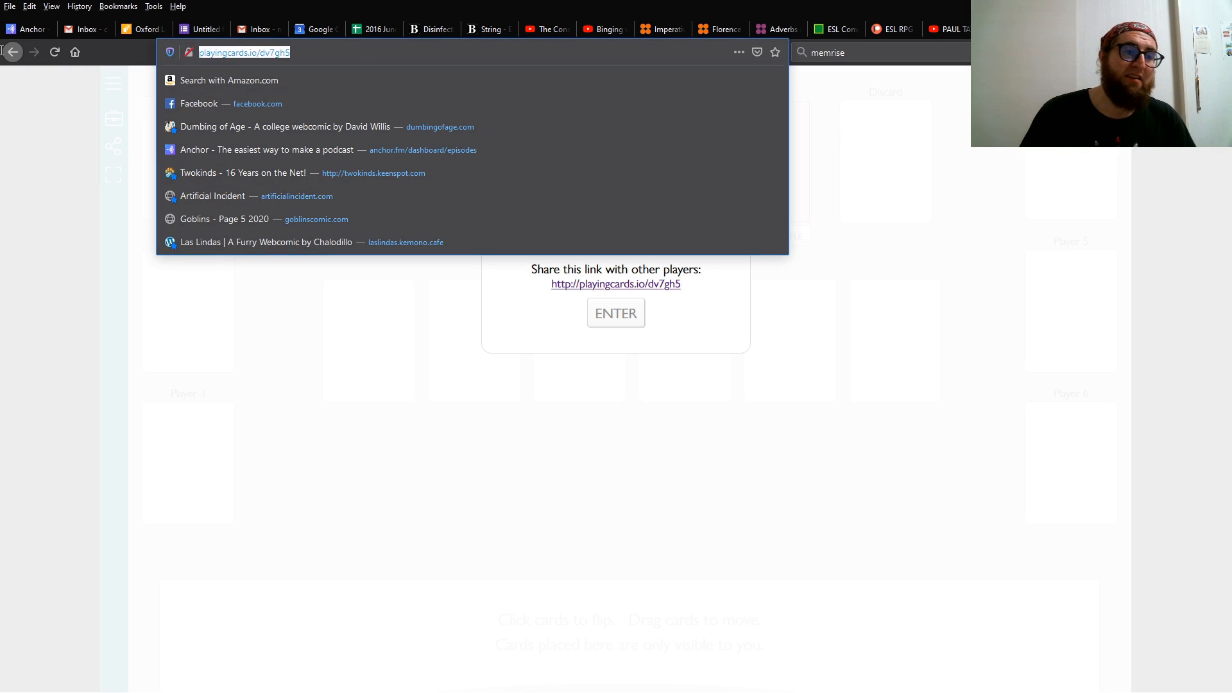
pyautogui.click(480, 294)
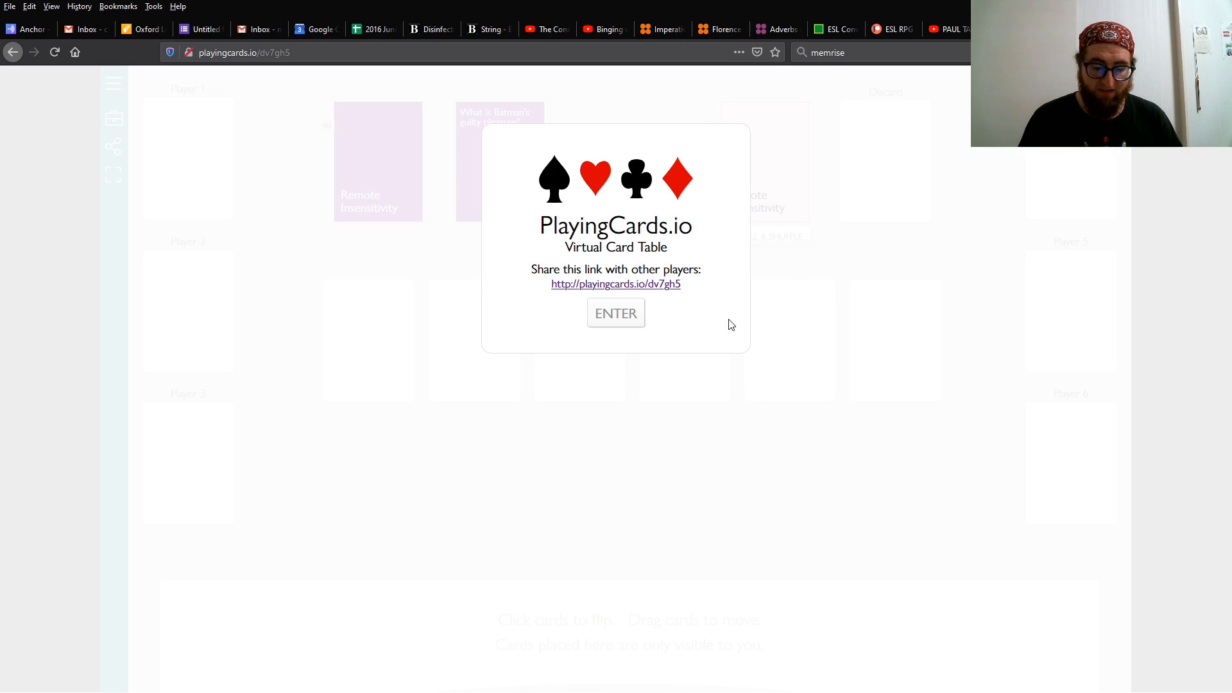
pyautogui.moveTo(767, 261)
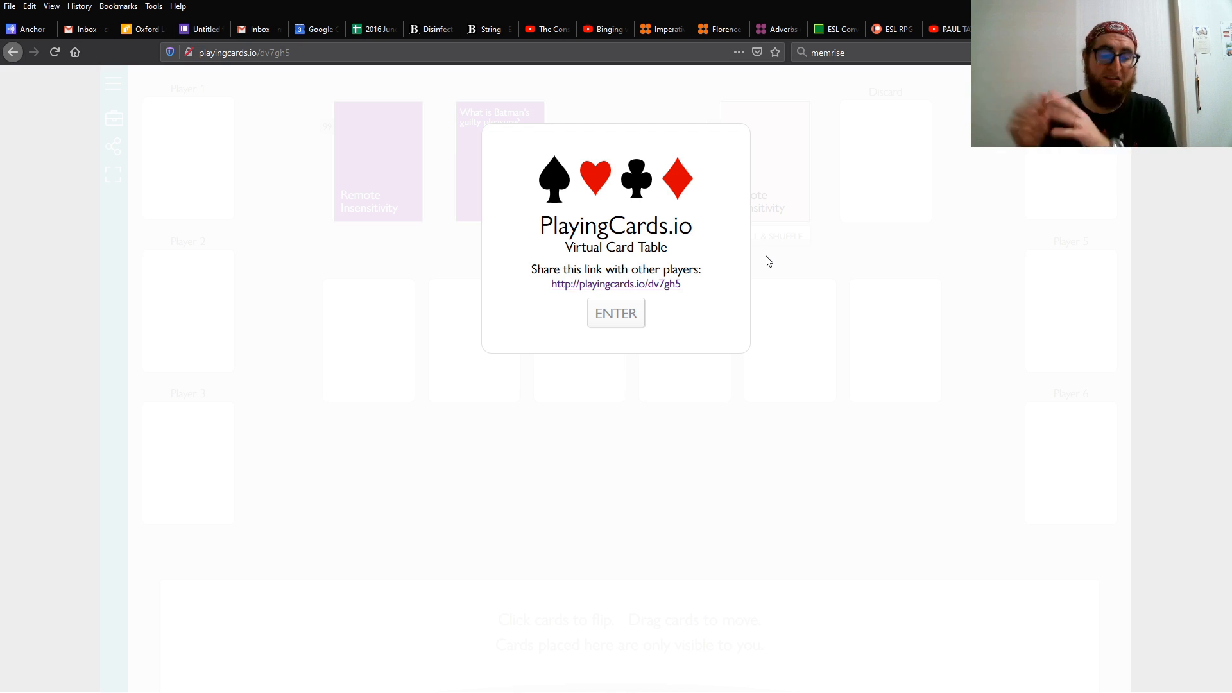
pyautogui.moveTo(716, 301)
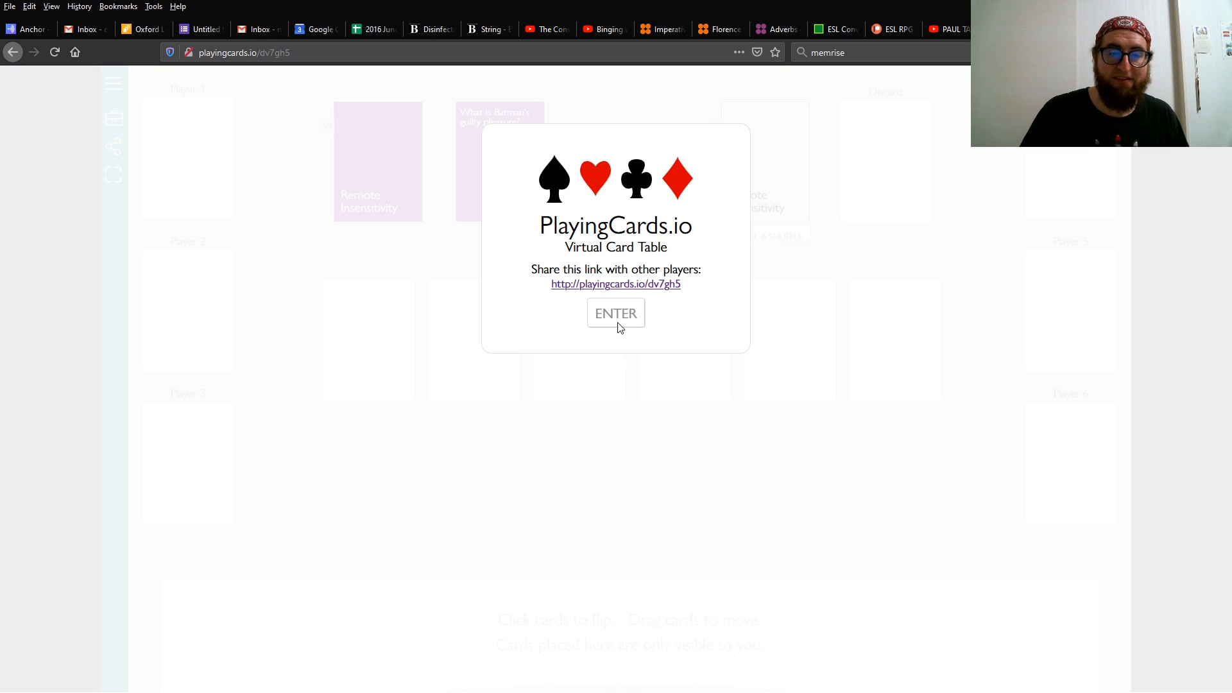
# Dismiss the welcome box with ENTER to reach the game table.
pyautogui.click(615, 313)
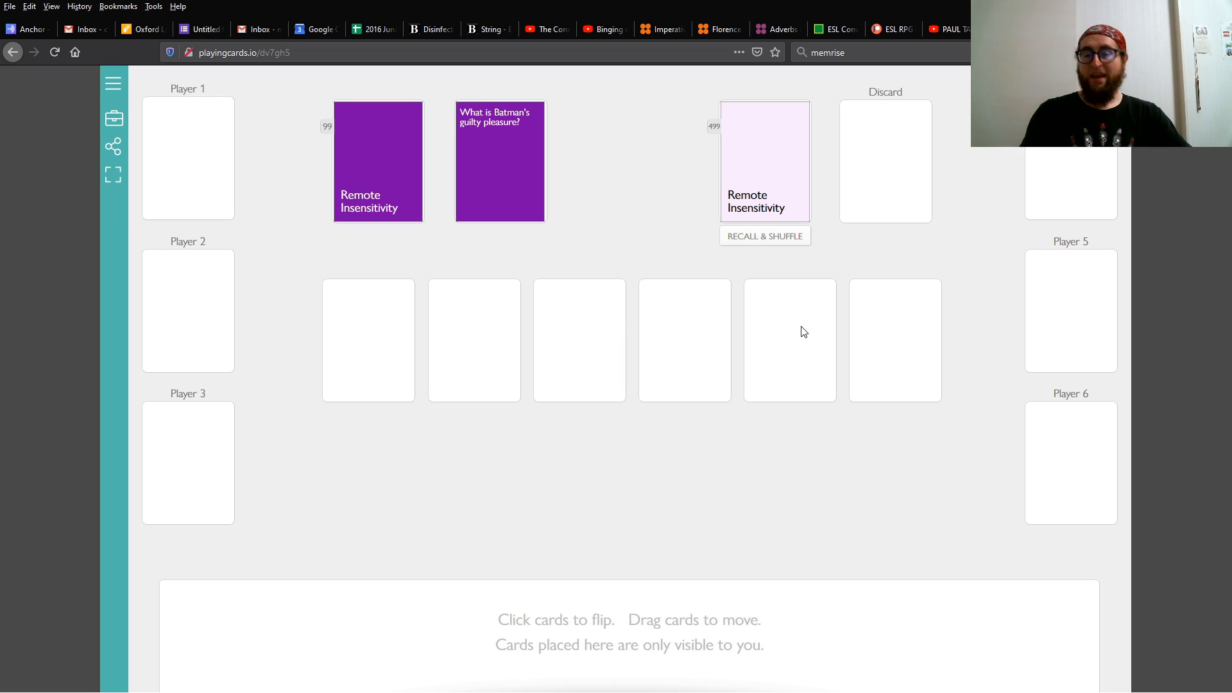
pyautogui.moveTo(805, 314)
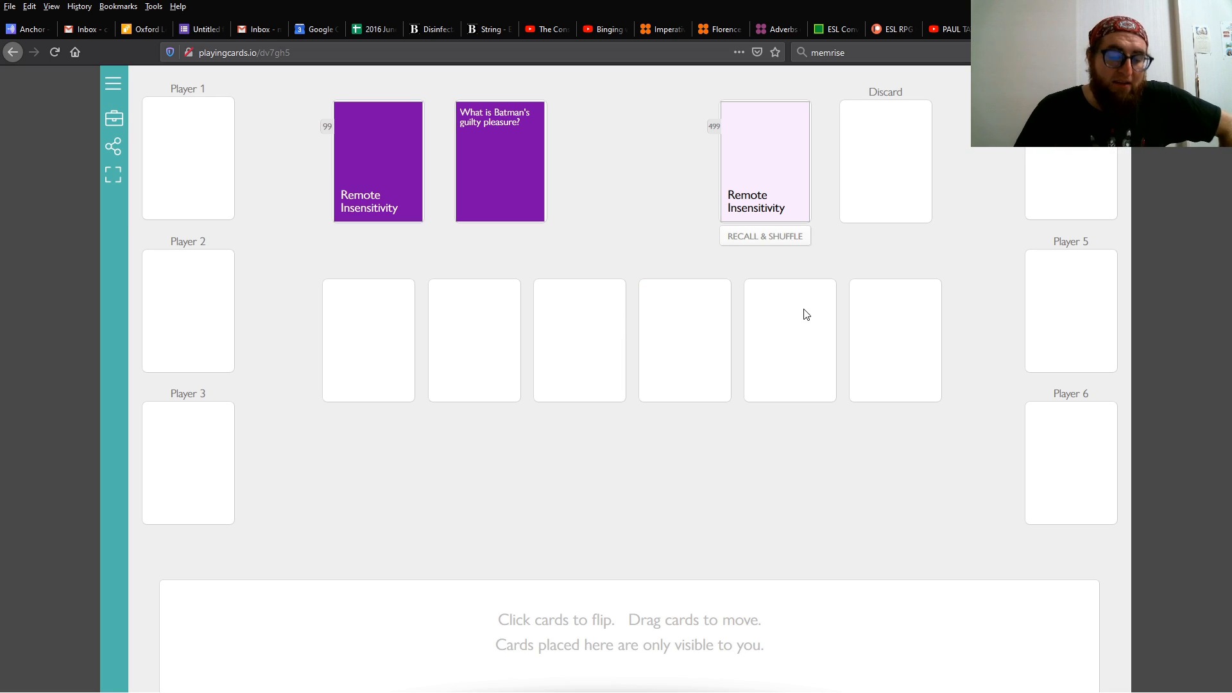
pyautogui.moveTo(661, 185)
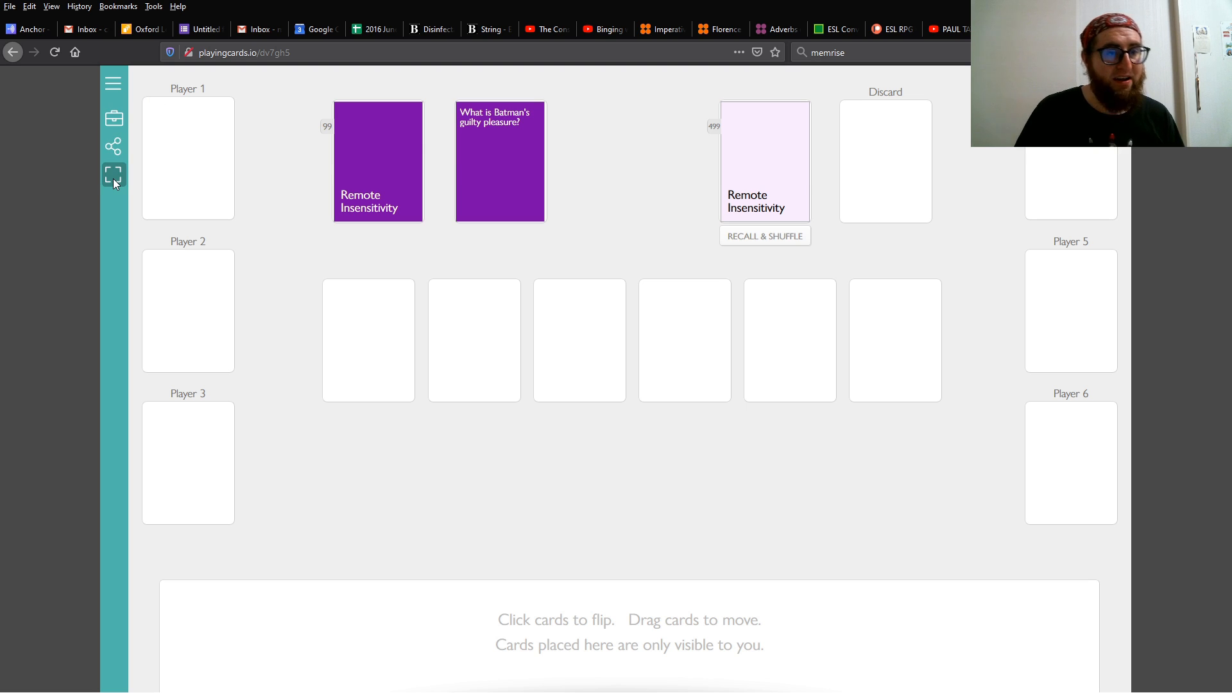
pyautogui.moveTo(264, 192)
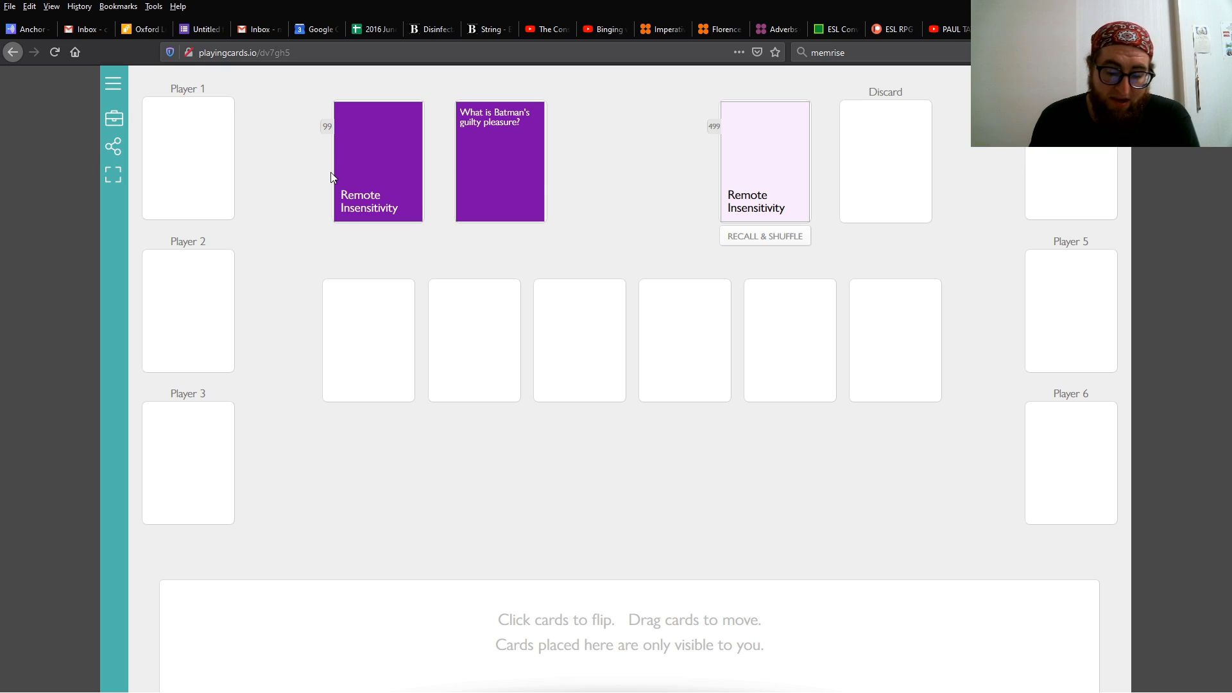
pyautogui.moveTo(375, 169)
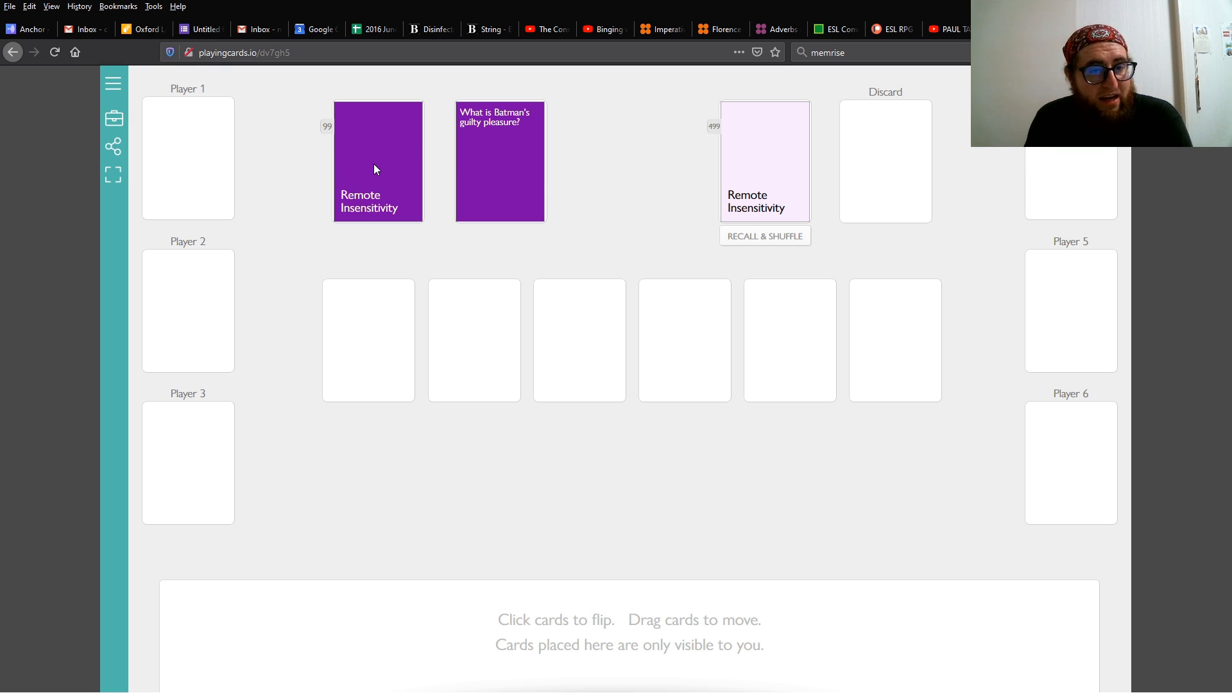
pyautogui.moveTo(767, 159)
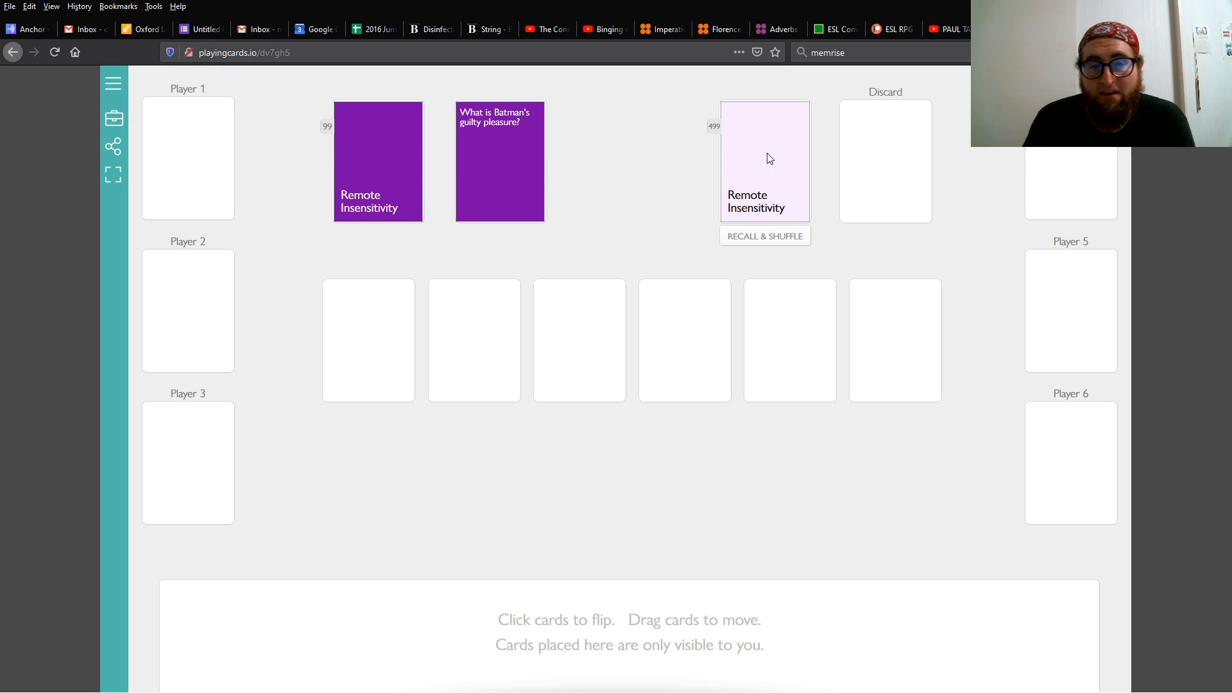
pyautogui.moveTo(762, 185)
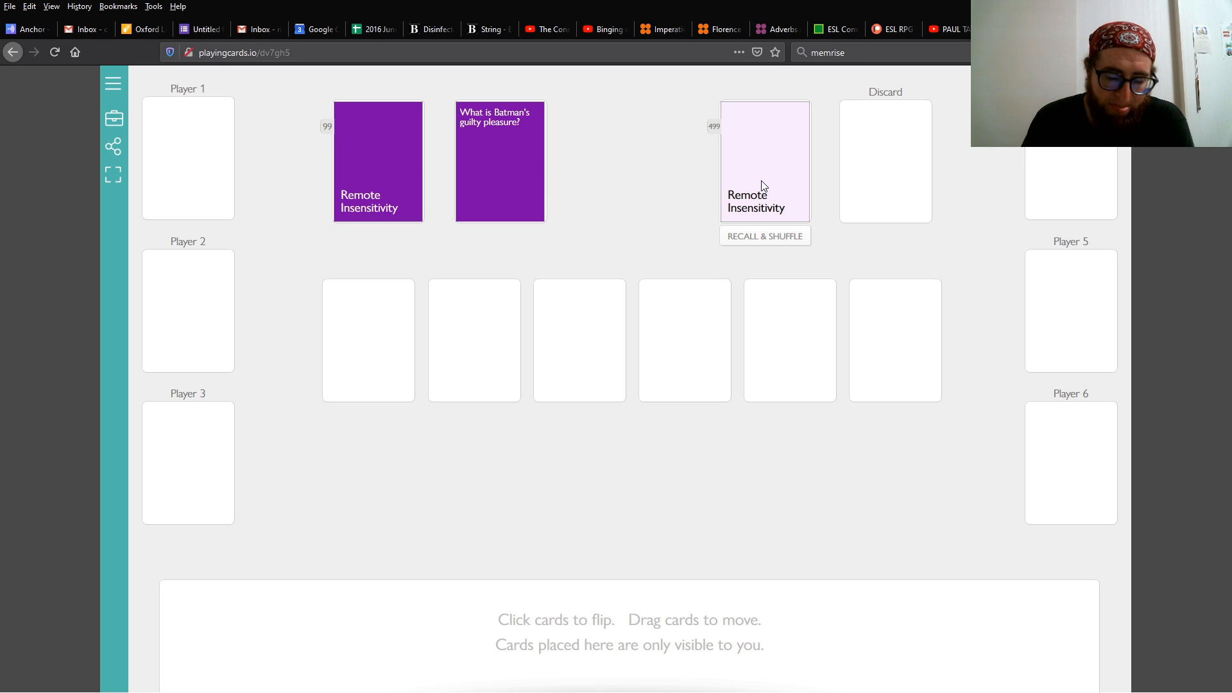
pyautogui.moveTo(485, 166)
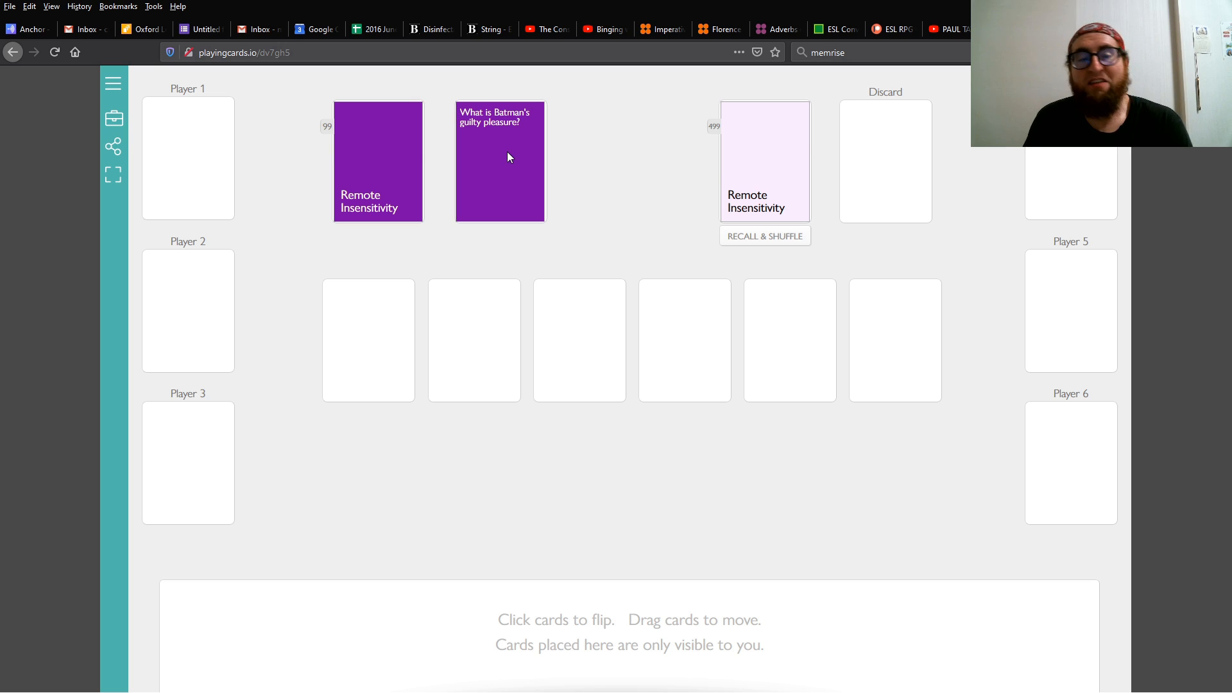
pyautogui.moveTo(671, 127)
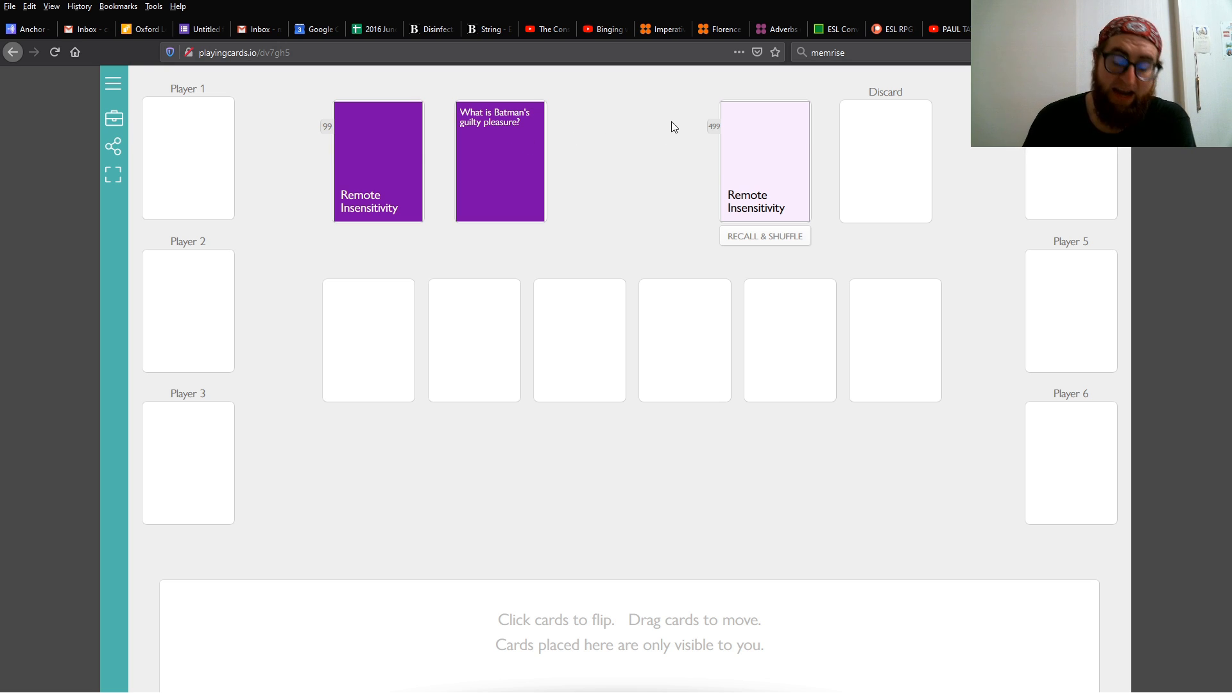
pyautogui.moveTo(873, 175)
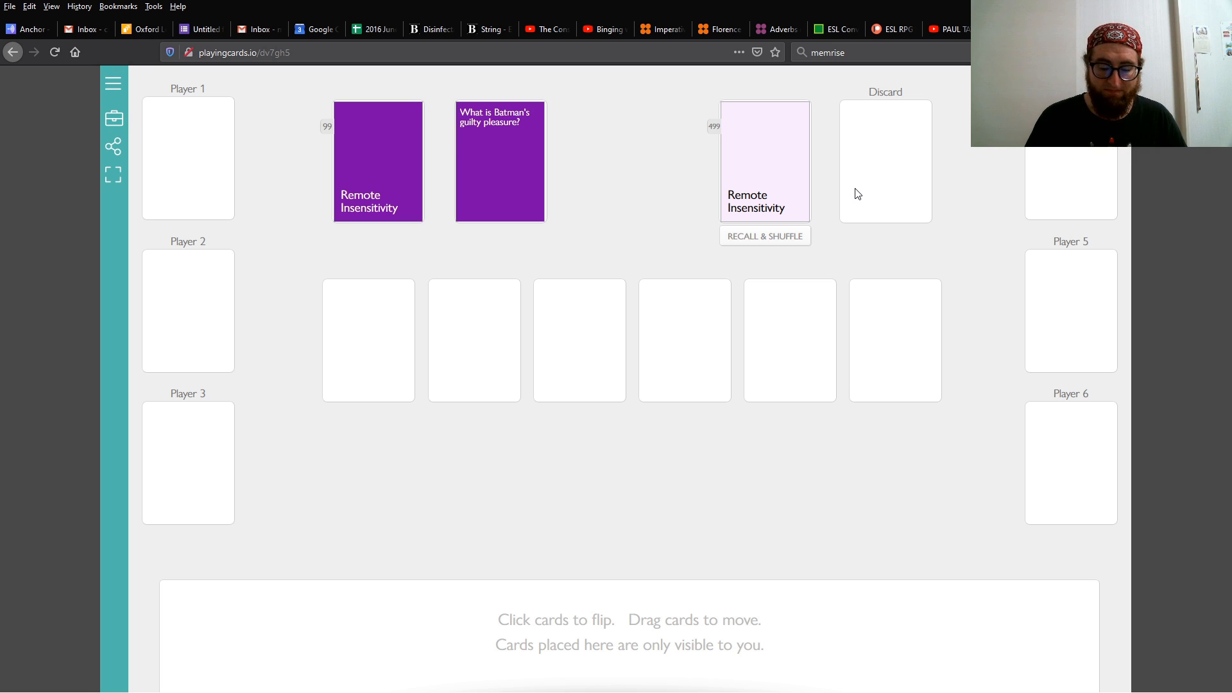
pyautogui.moveTo(593, 254)
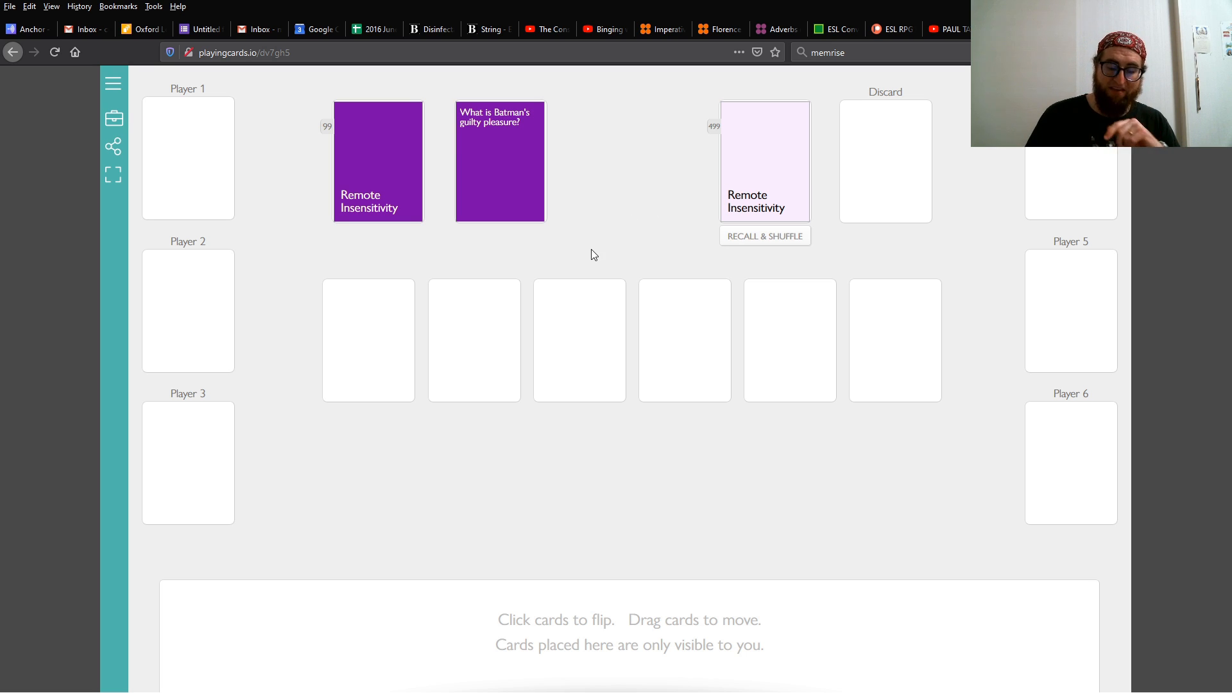
pyautogui.moveTo(415, 315)
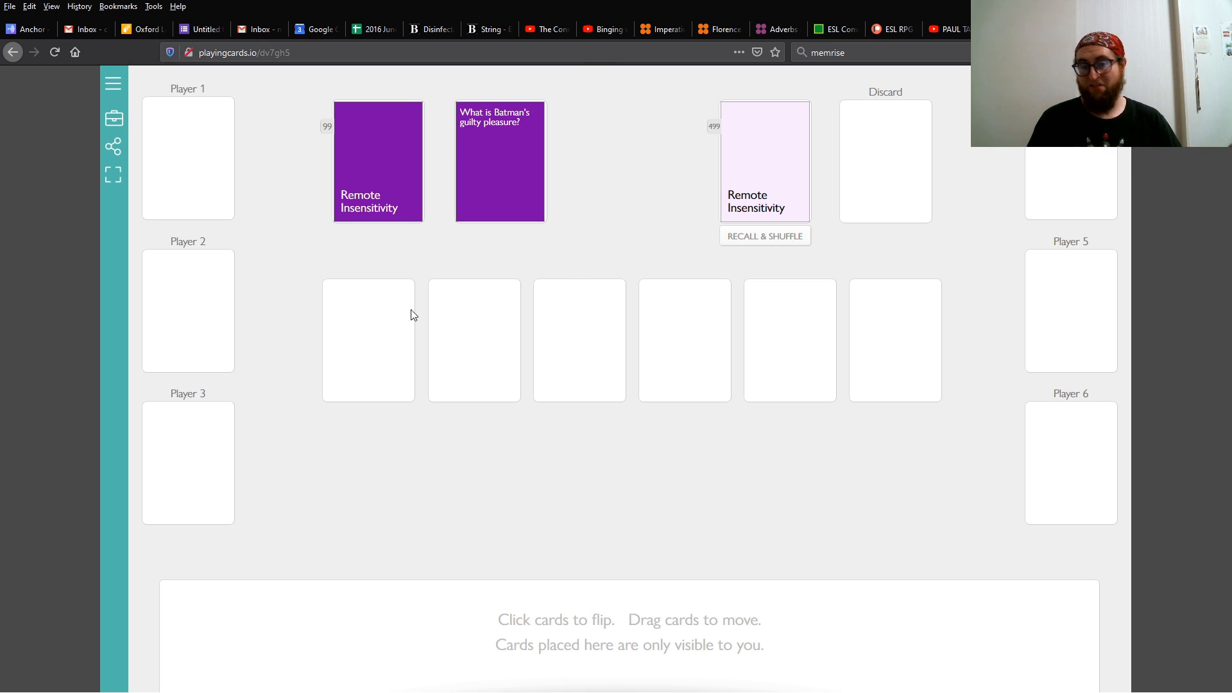
pyautogui.moveTo(801, 335)
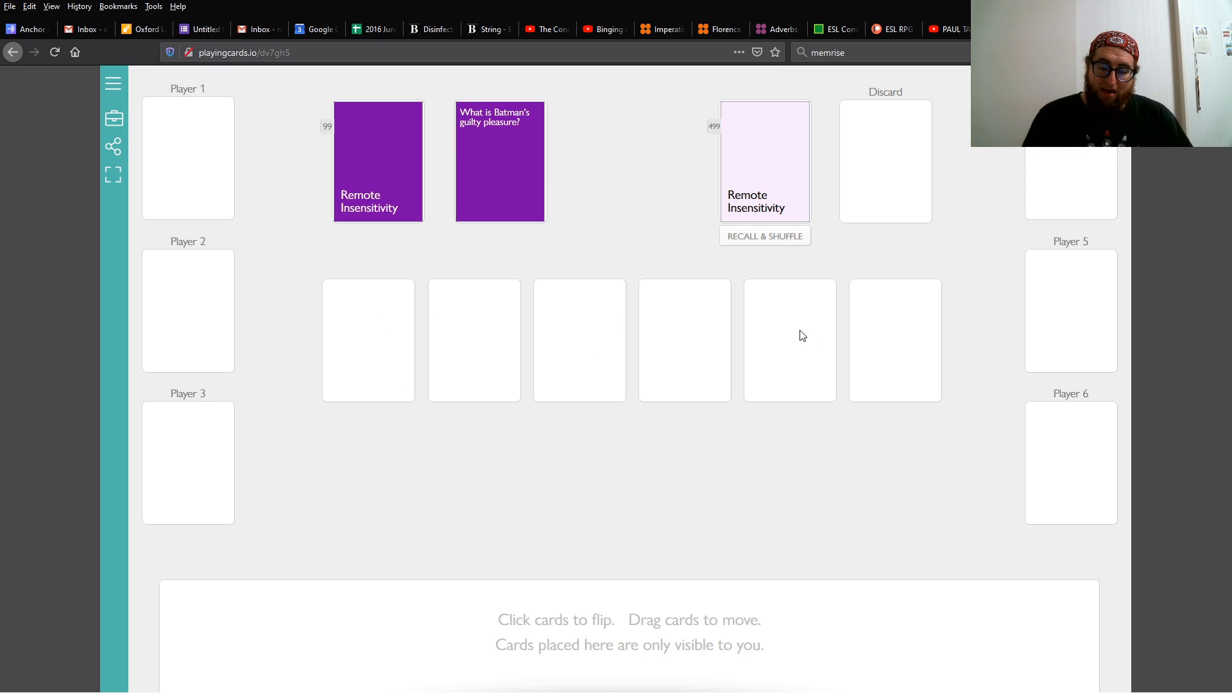
pyautogui.moveTo(502, 553)
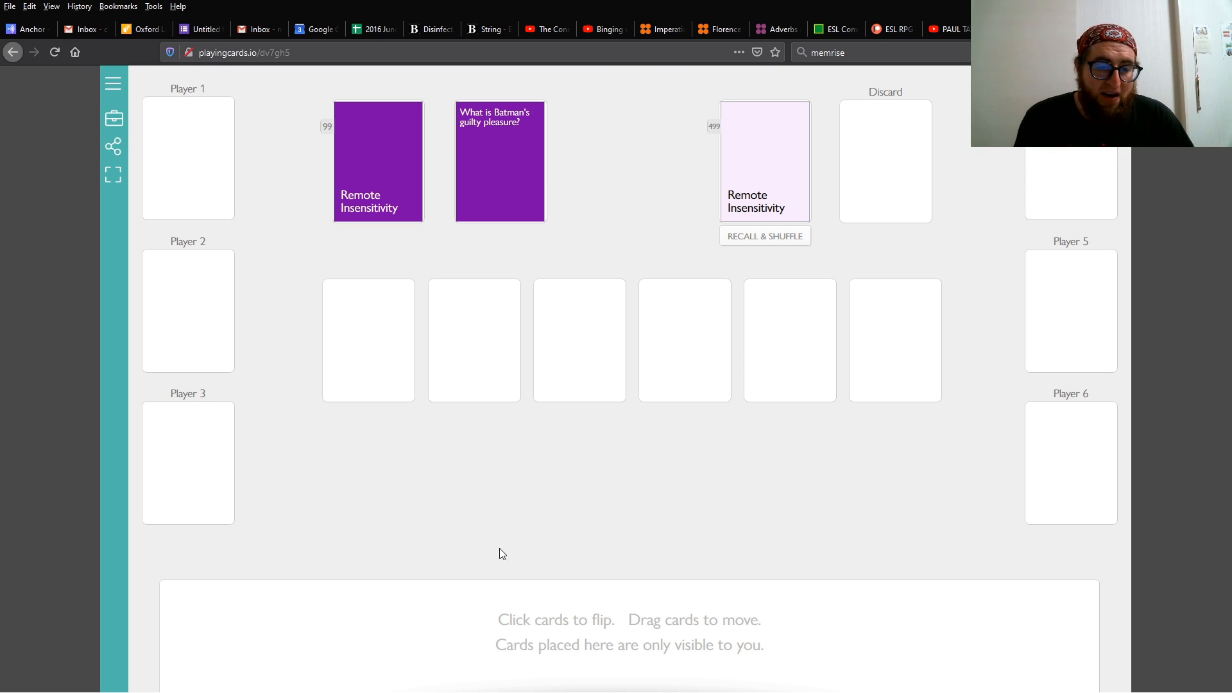
pyautogui.moveTo(803, 530)
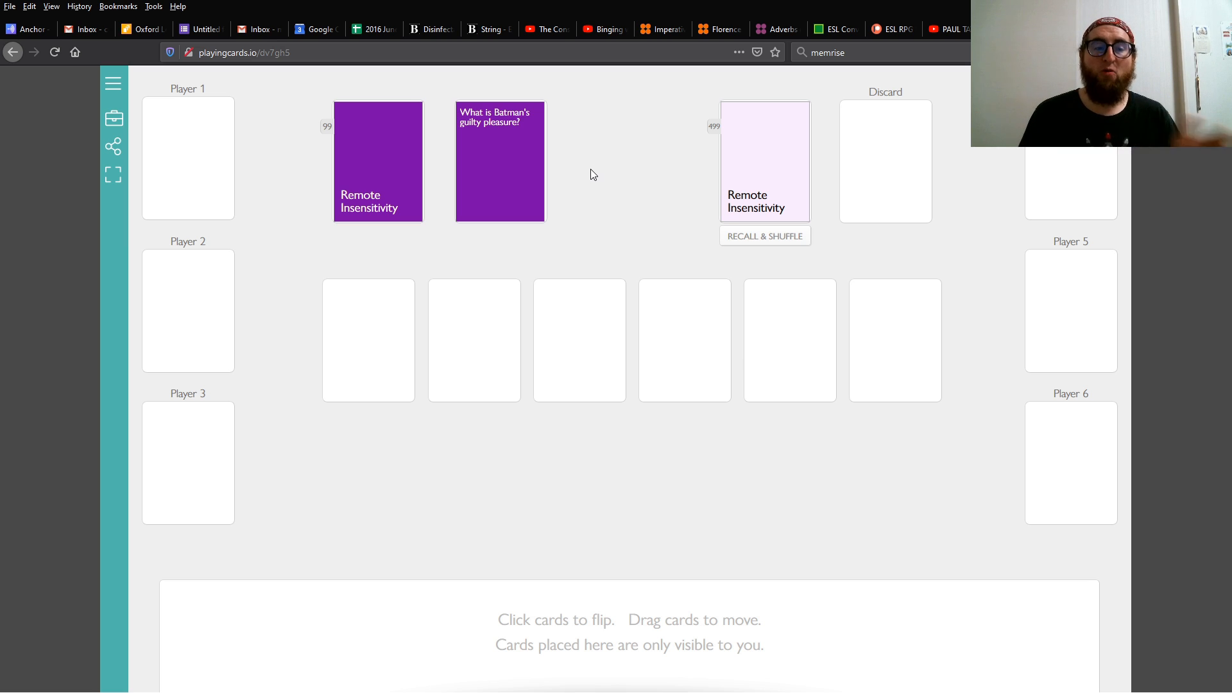
pyautogui.moveTo(499, 162); pyautogui.dragTo(526, 295)
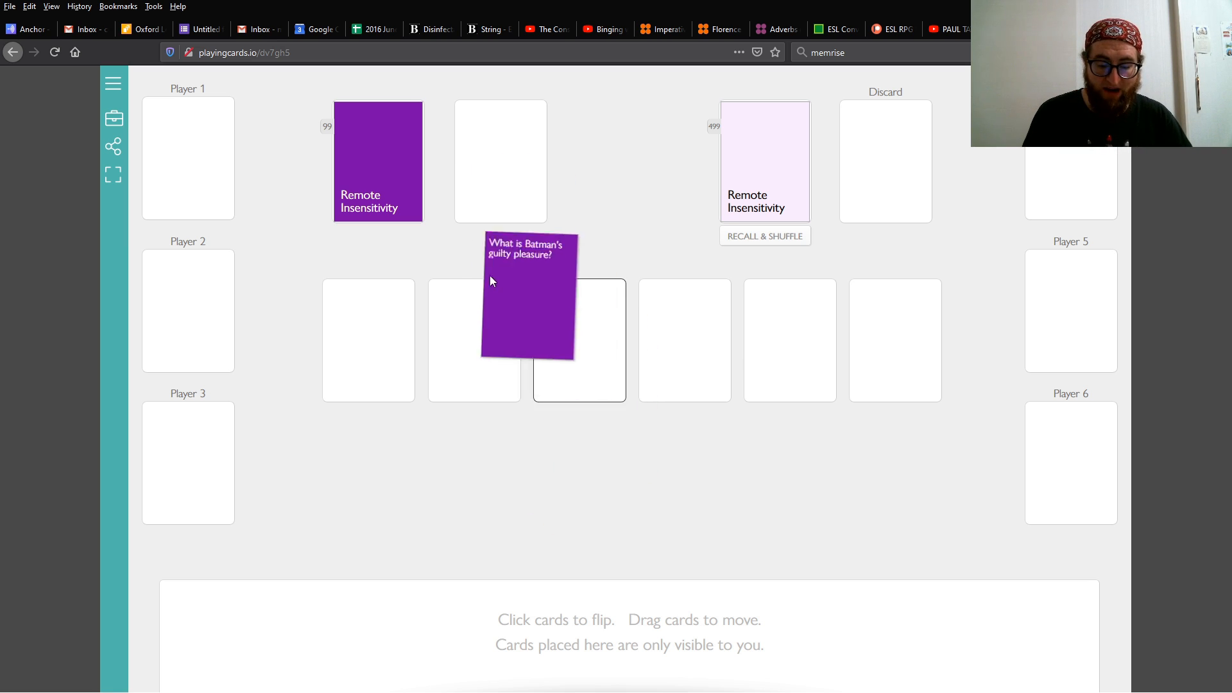
pyautogui.moveTo(526, 296); pyautogui.dragTo(499, 161)
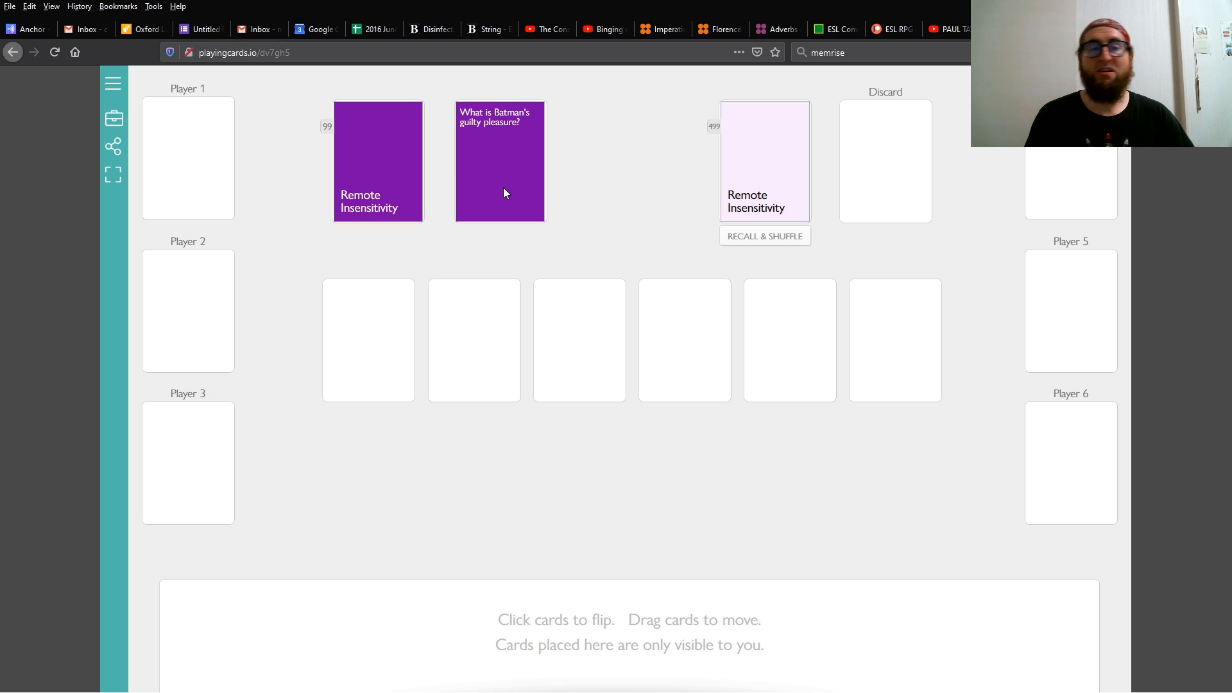
pyautogui.click(499, 162)
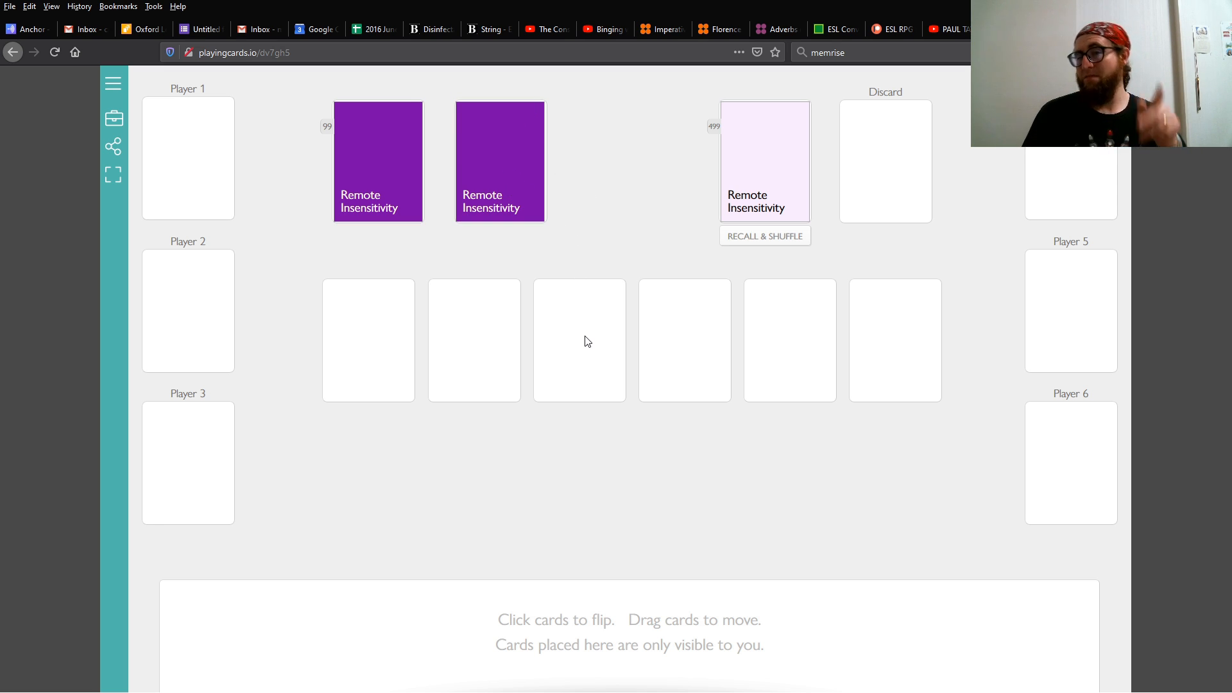
pyautogui.moveTo(576, 335)
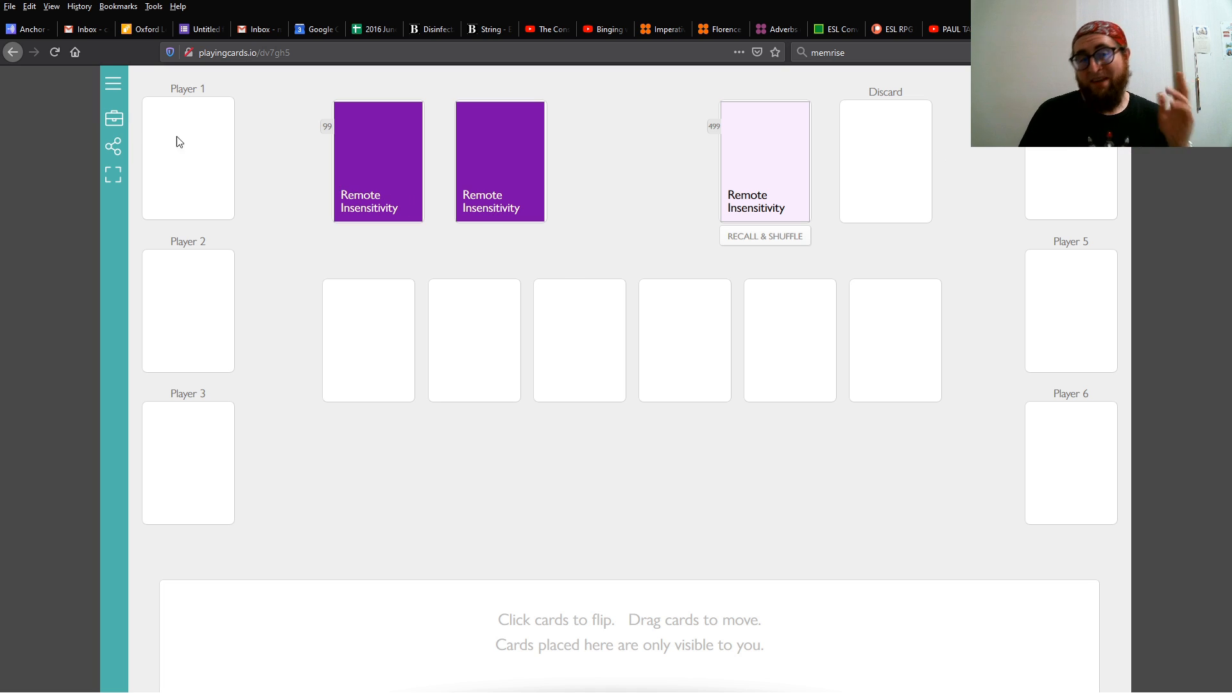
pyautogui.moveTo(1058, 304)
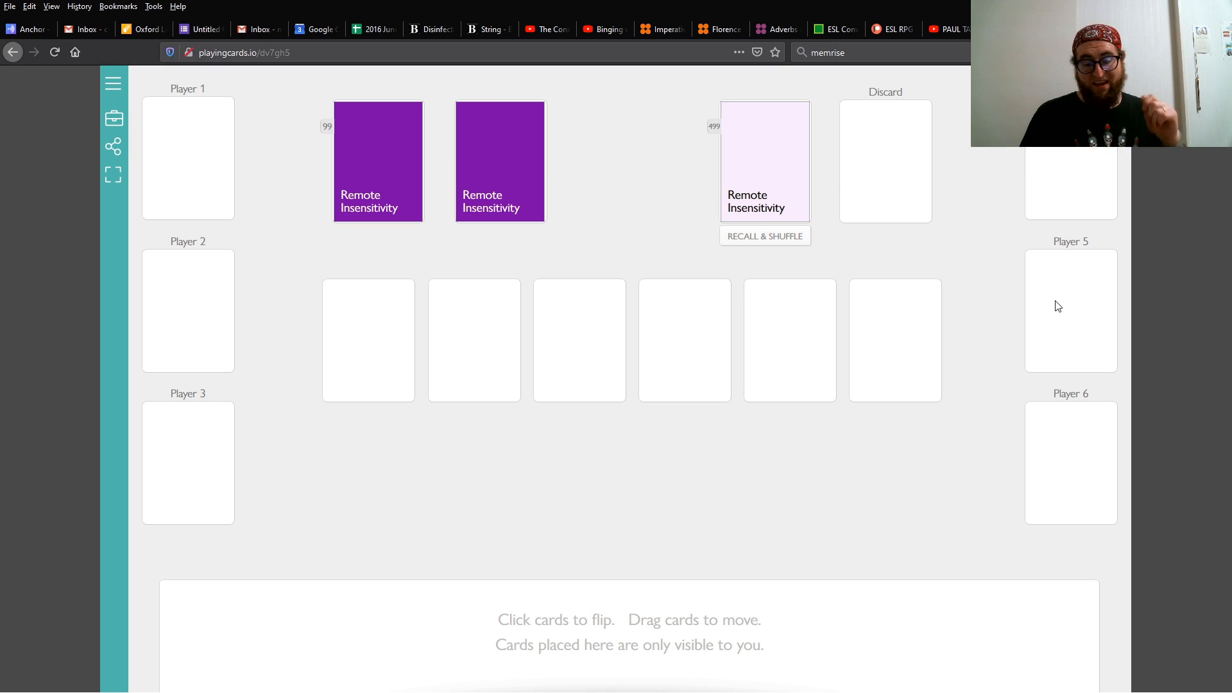
pyautogui.moveTo(188, 592)
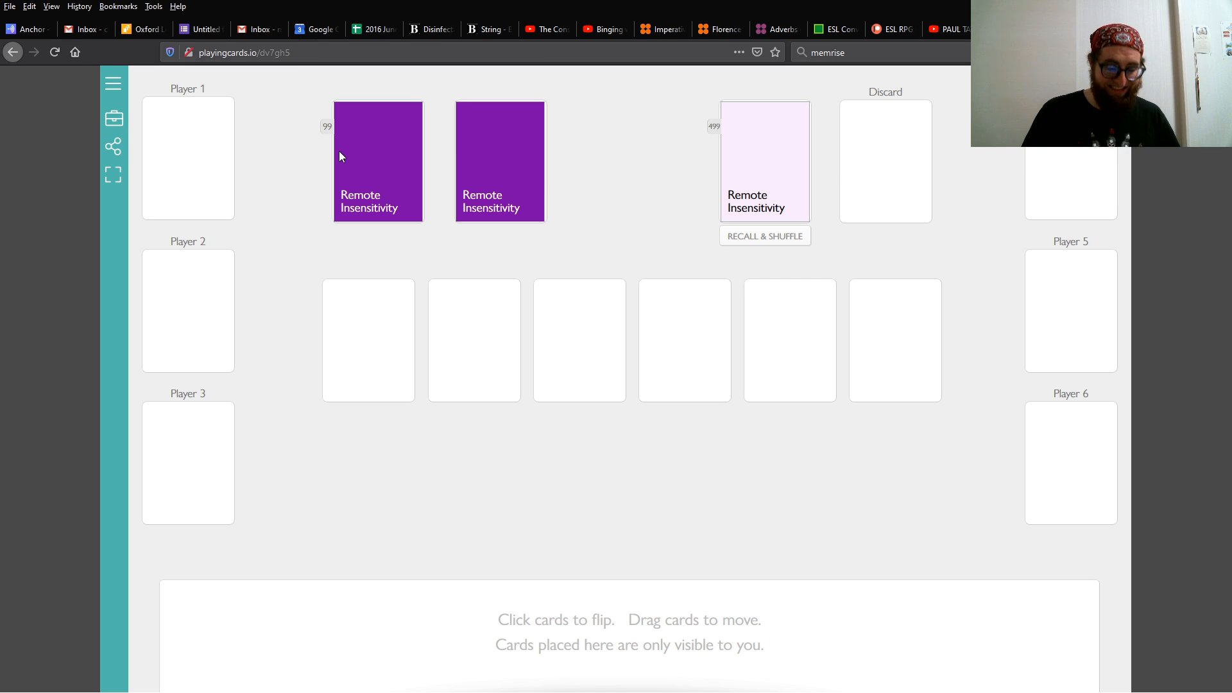
pyautogui.moveTo(361, 169)
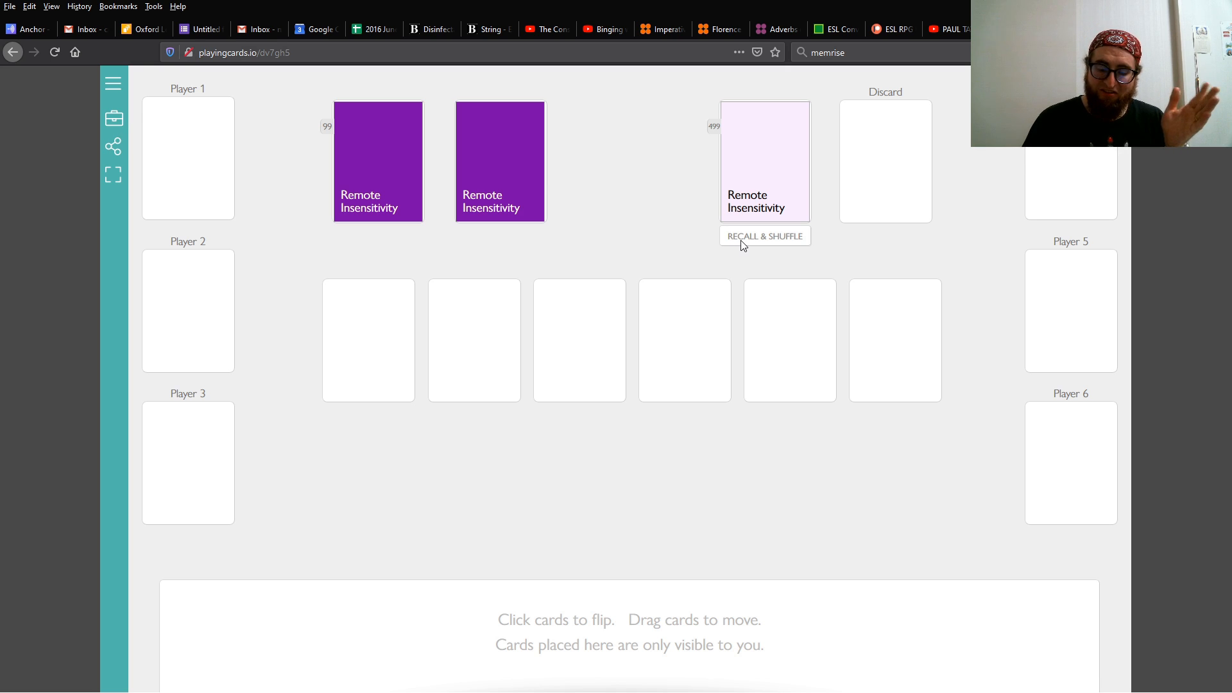
pyautogui.moveTo(737, 253)
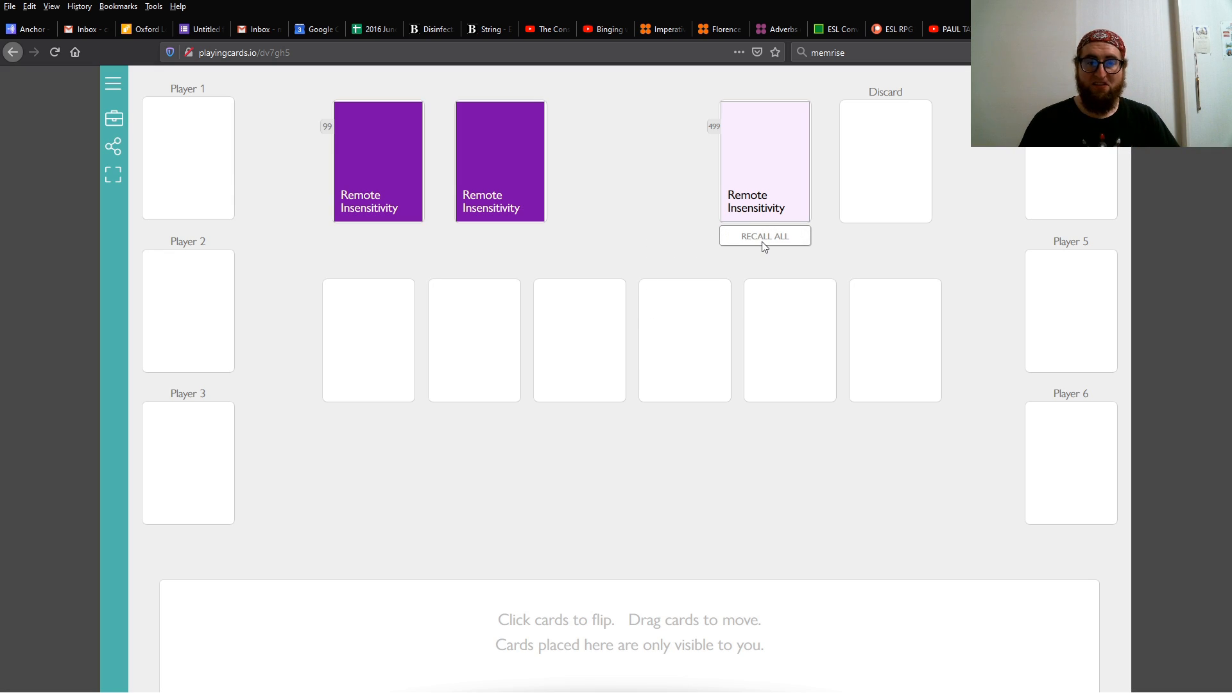
# Recall all cards to their decks, then move a pink card through the table slots and back to its deck.
pyautogui.click(763, 237)
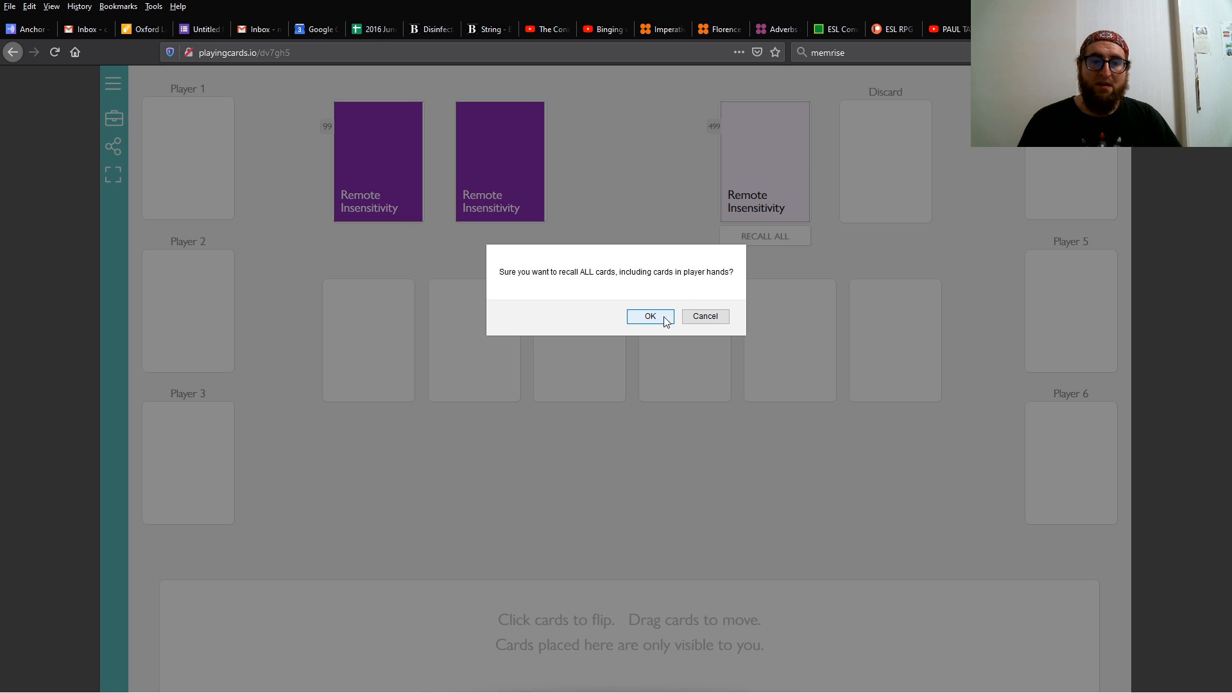
pyautogui.click(650, 315)
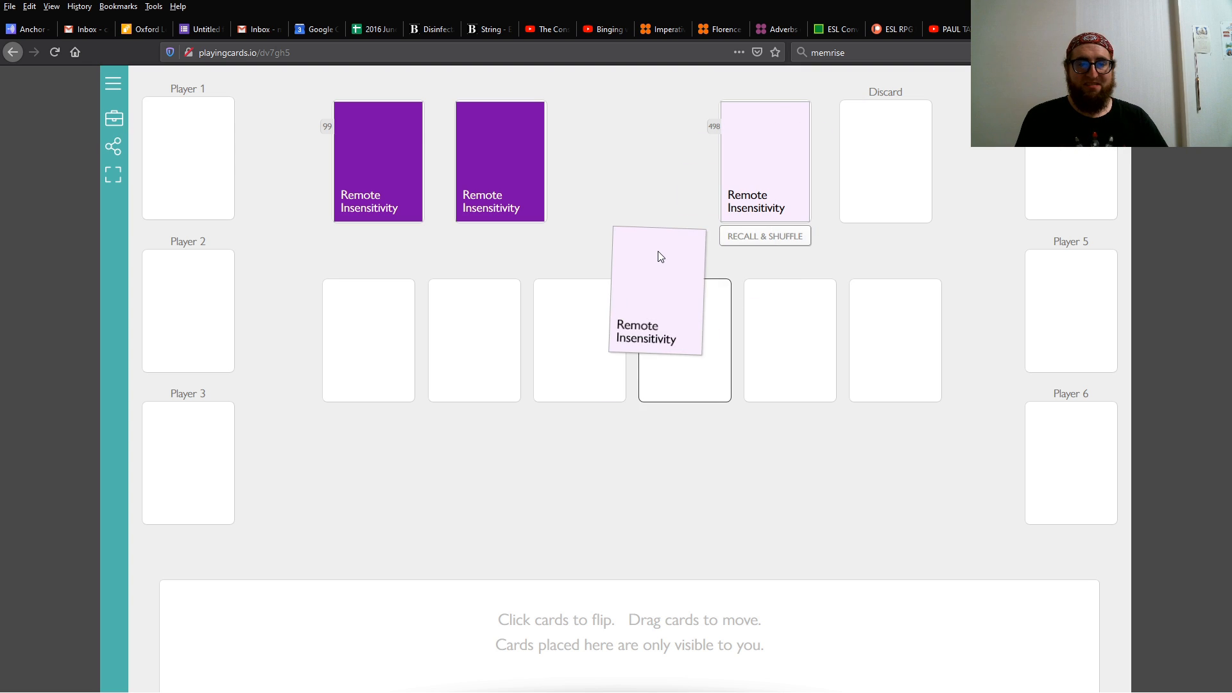
pyautogui.moveTo(655, 291); pyautogui.dragTo(684, 340)
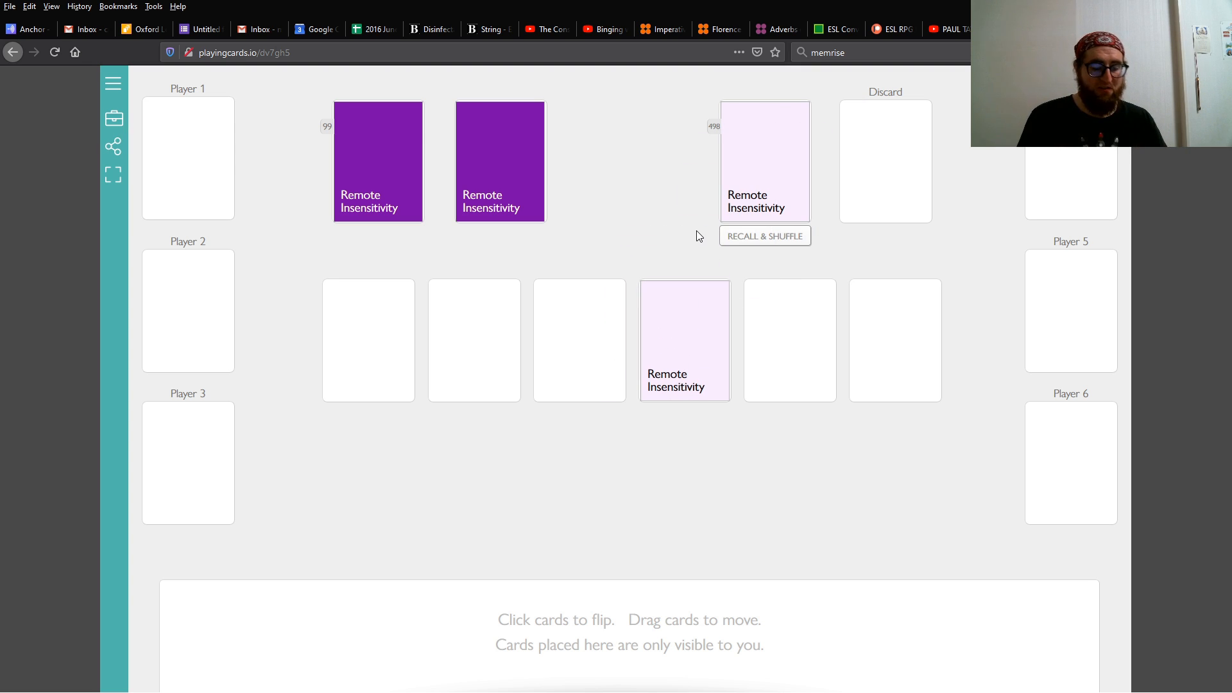
pyautogui.moveTo(683, 340); pyautogui.dragTo(603, 236)
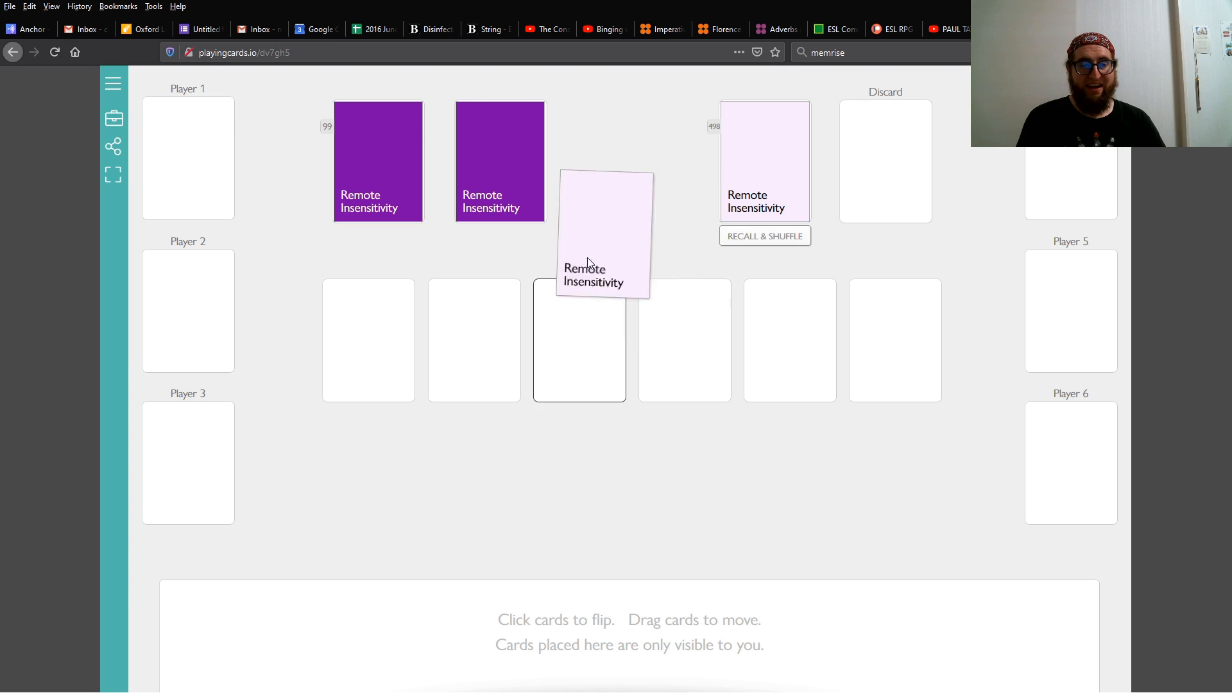
pyautogui.moveTo(603, 236); pyautogui.dragTo(693, 314)
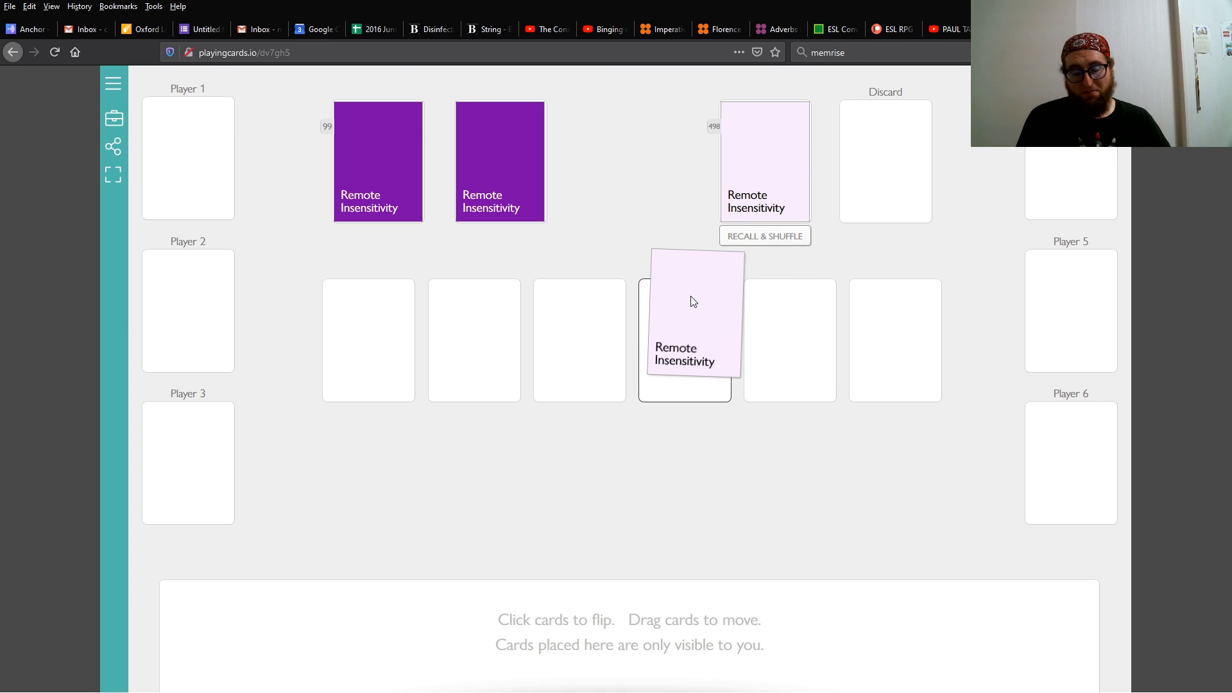
pyautogui.moveTo(694, 301); pyautogui.dragTo(684, 295)
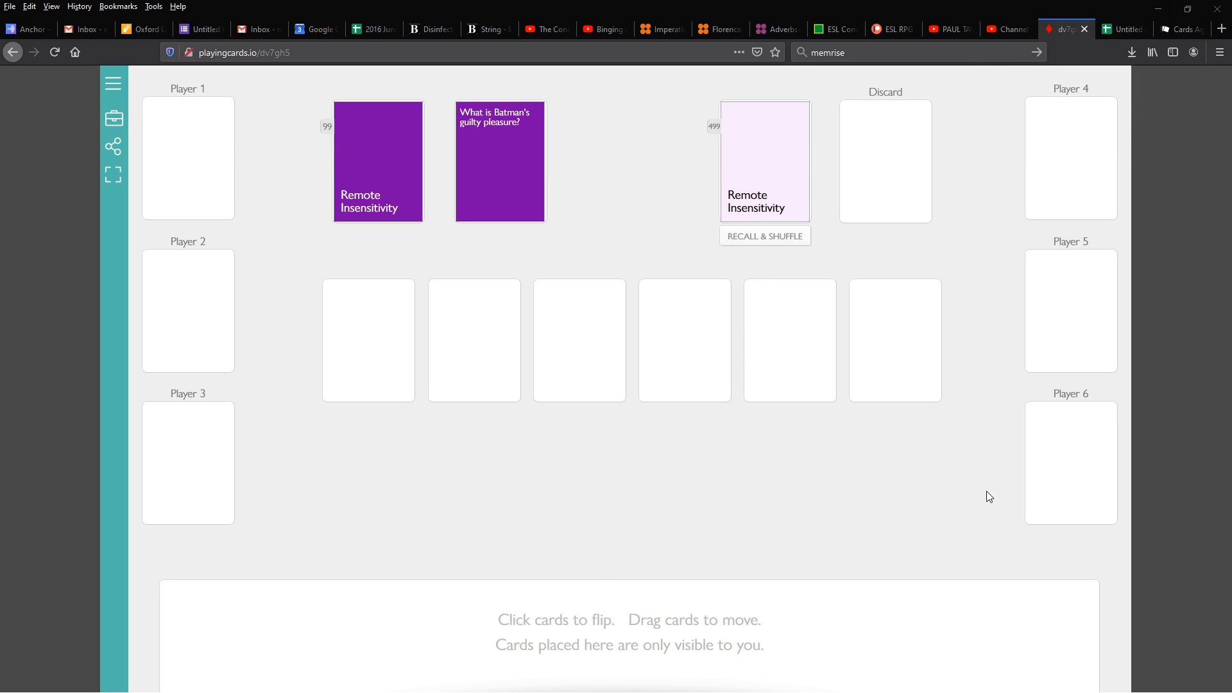
pyautogui.moveTo(970, 429)
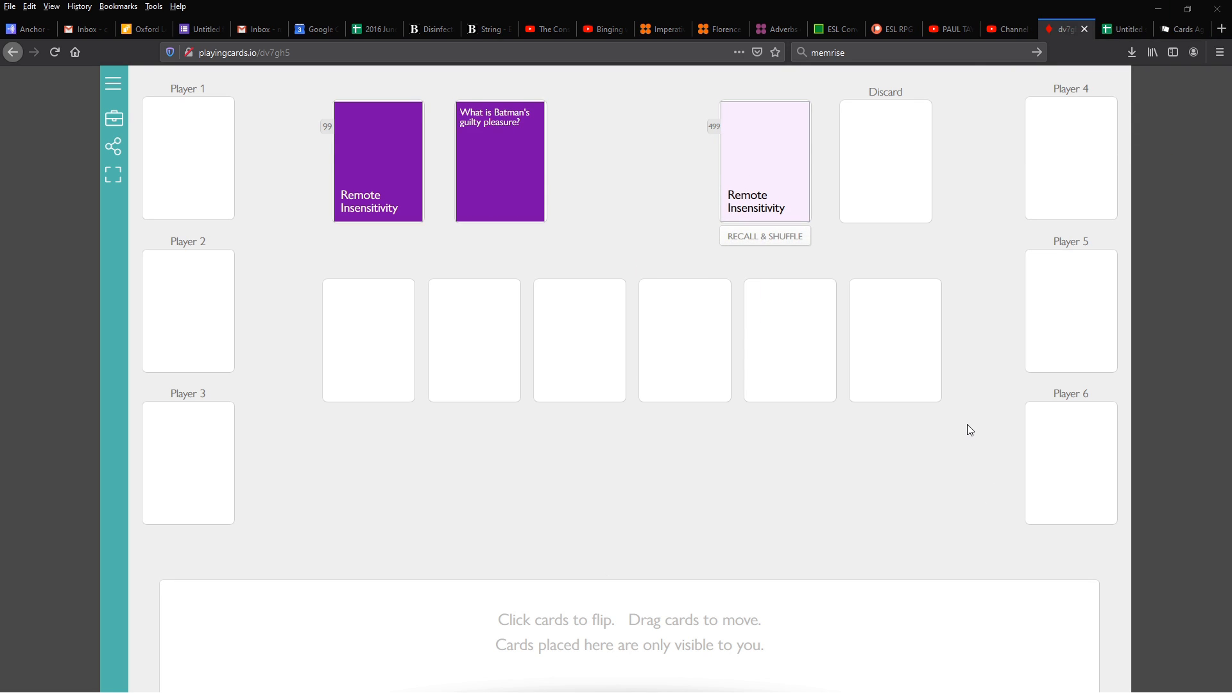
pyautogui.moveTo(949, 445)
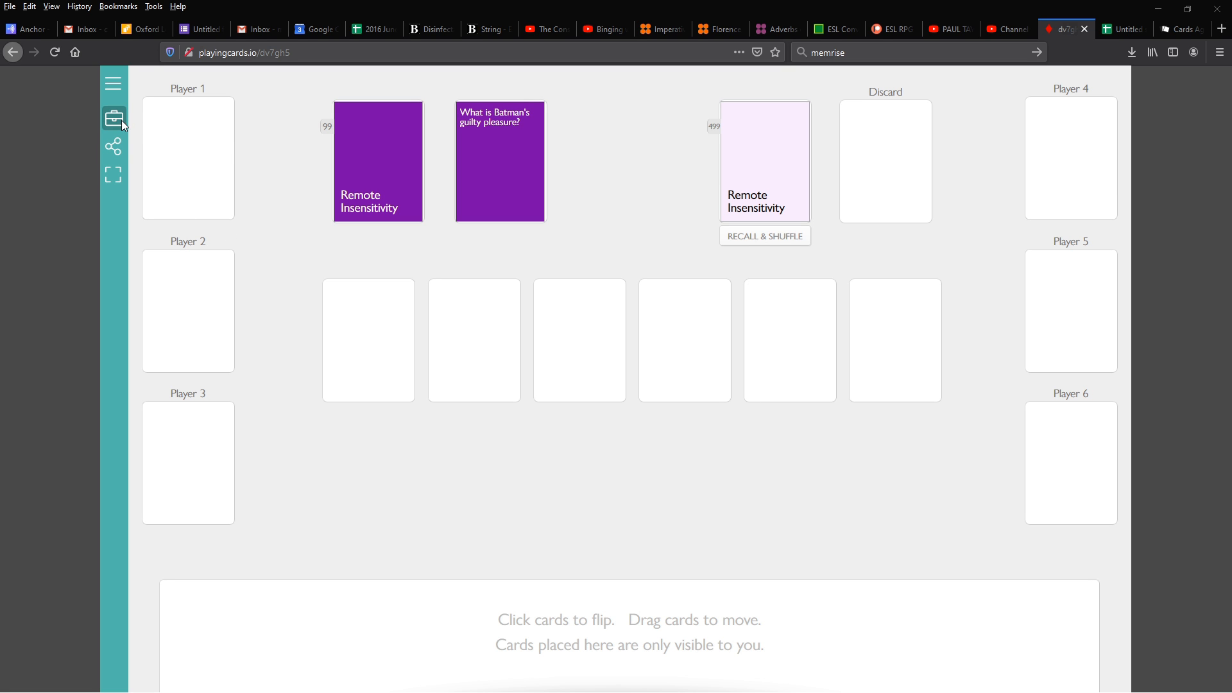
# Switch the room into Edit Mode and remove the extra player seats on the right.
pyautogui.click(113, 118)
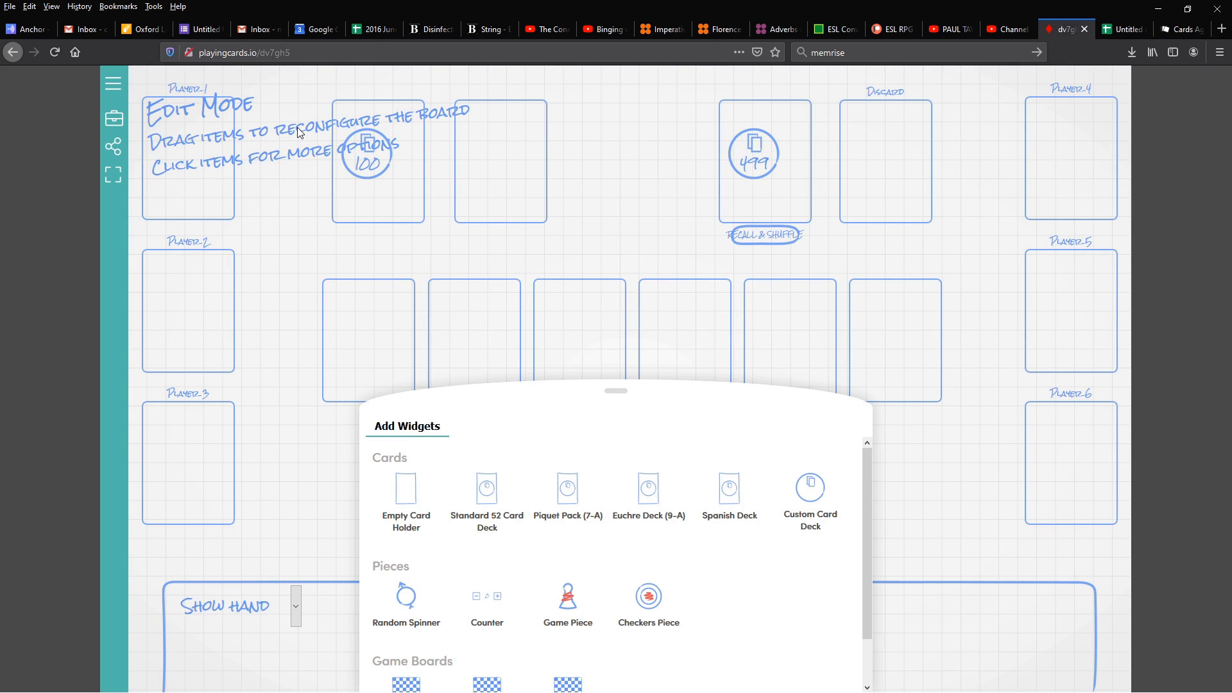
pyautogui.moveTo(309, 152)
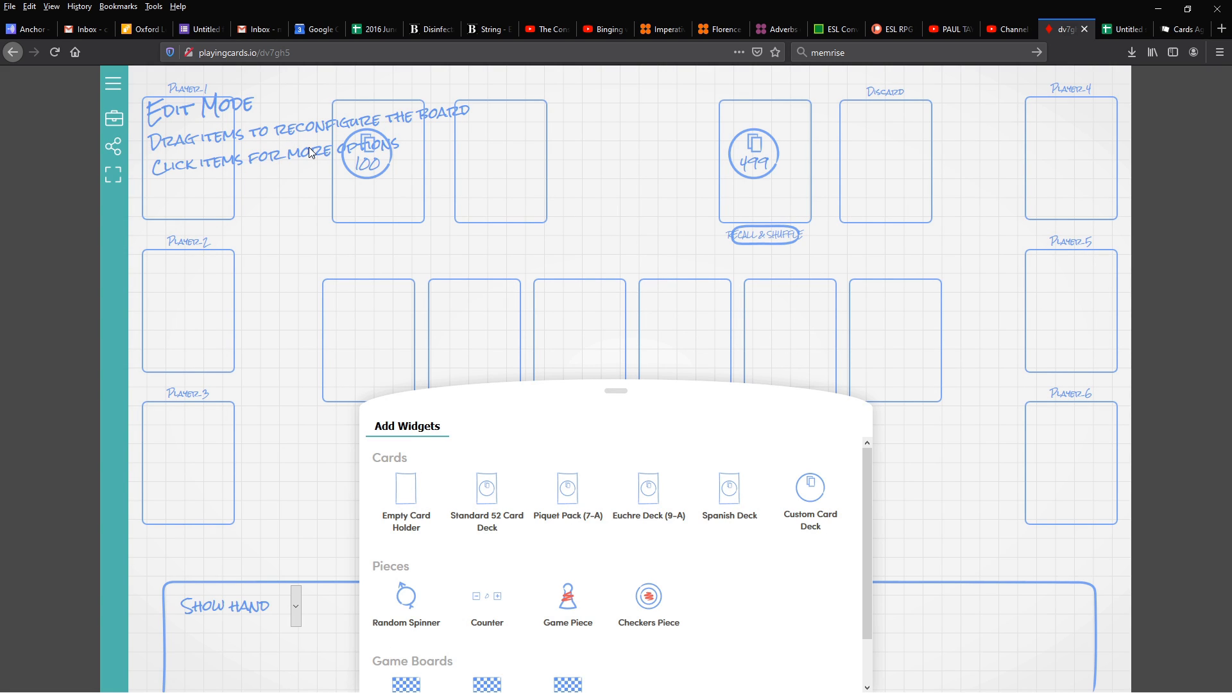
pyautogui.moveTo(548, 320)
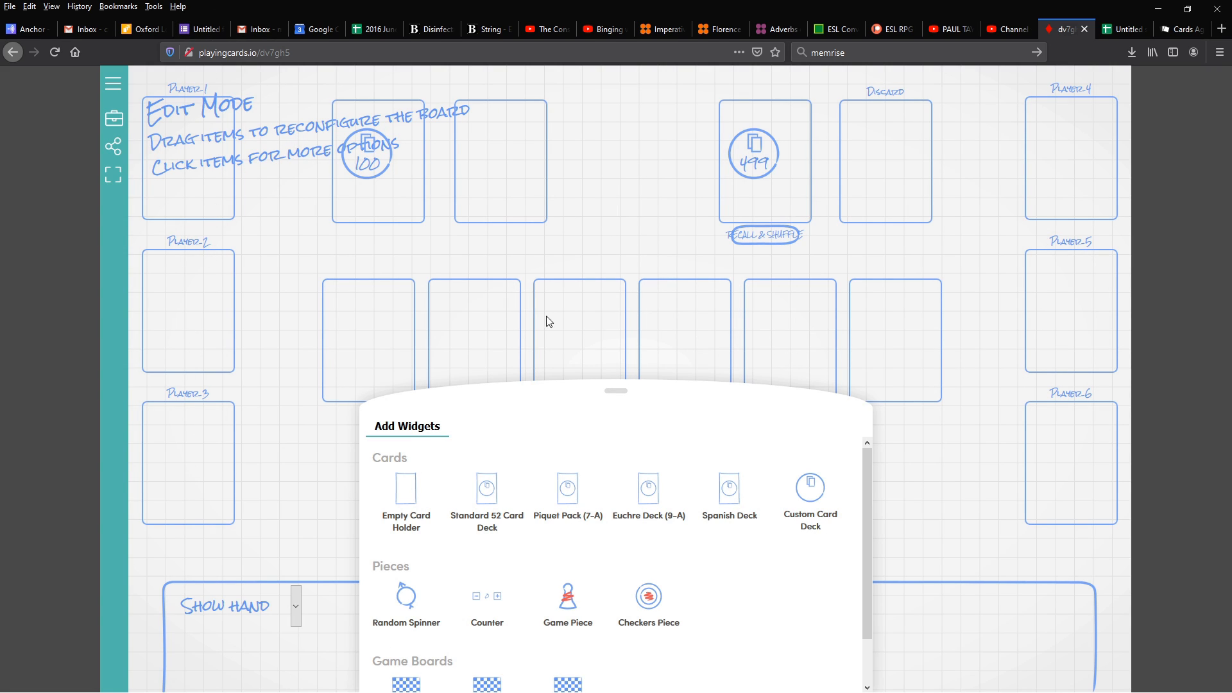
pyautogui.moveTo(1085, 449)
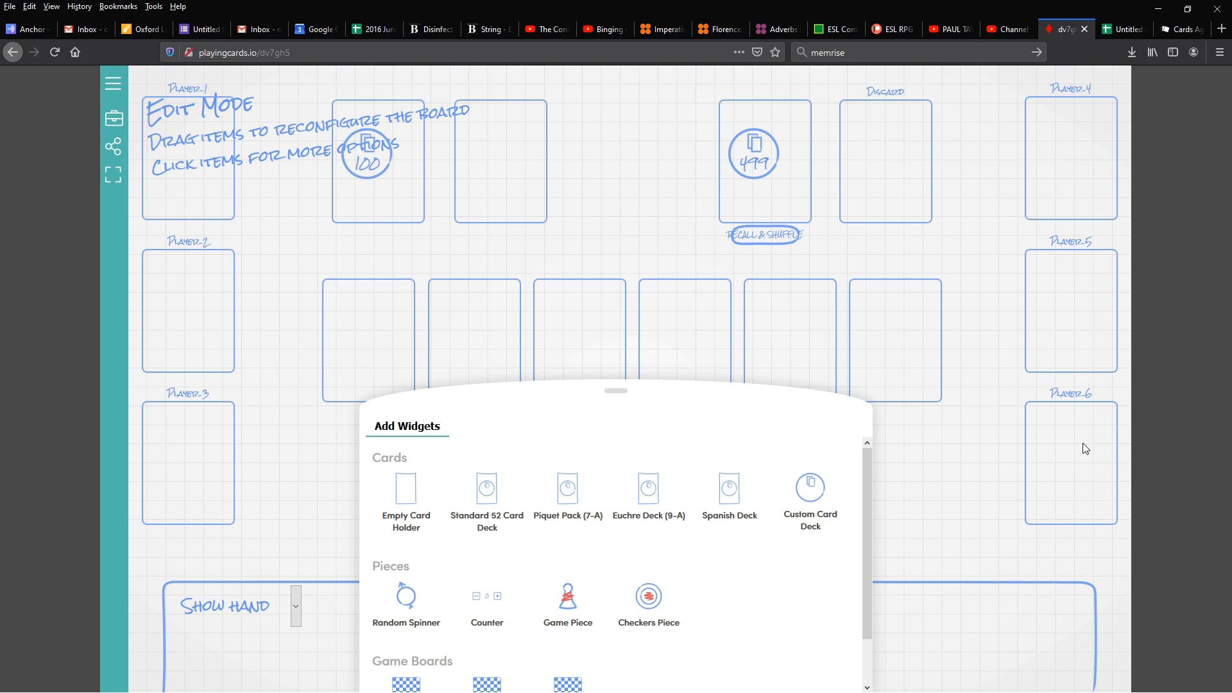
pyautogui.moveTo(1082, 443)
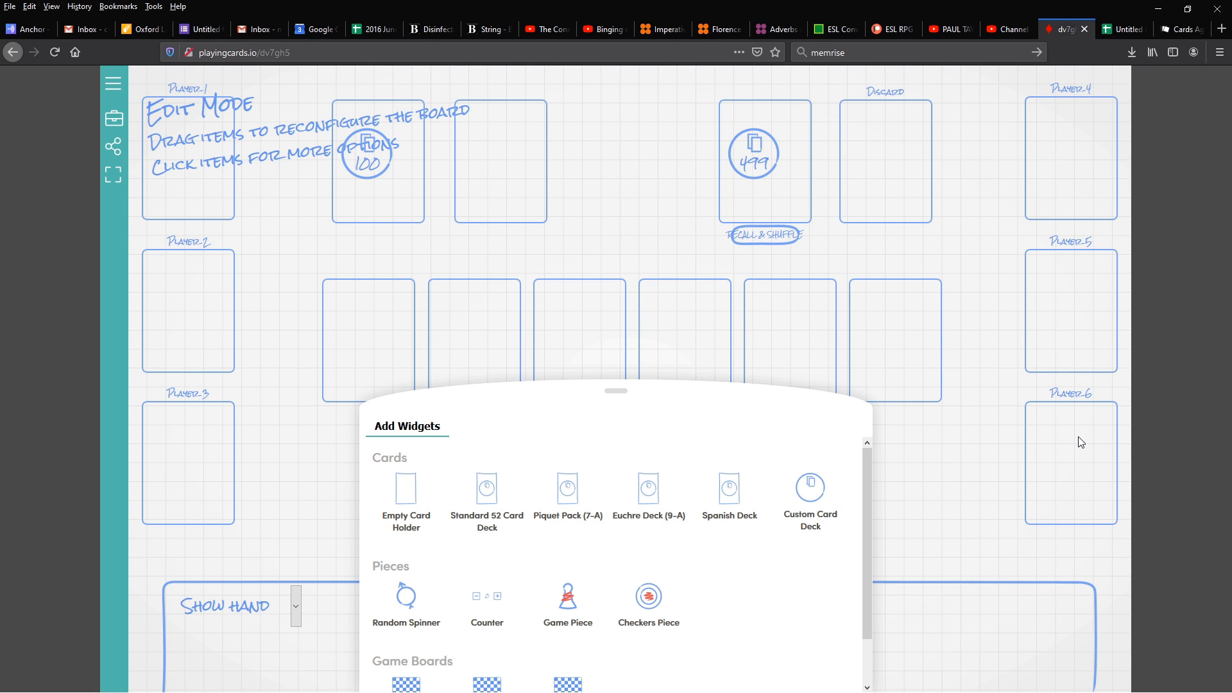
pyautogui.moveTo(964, 569)
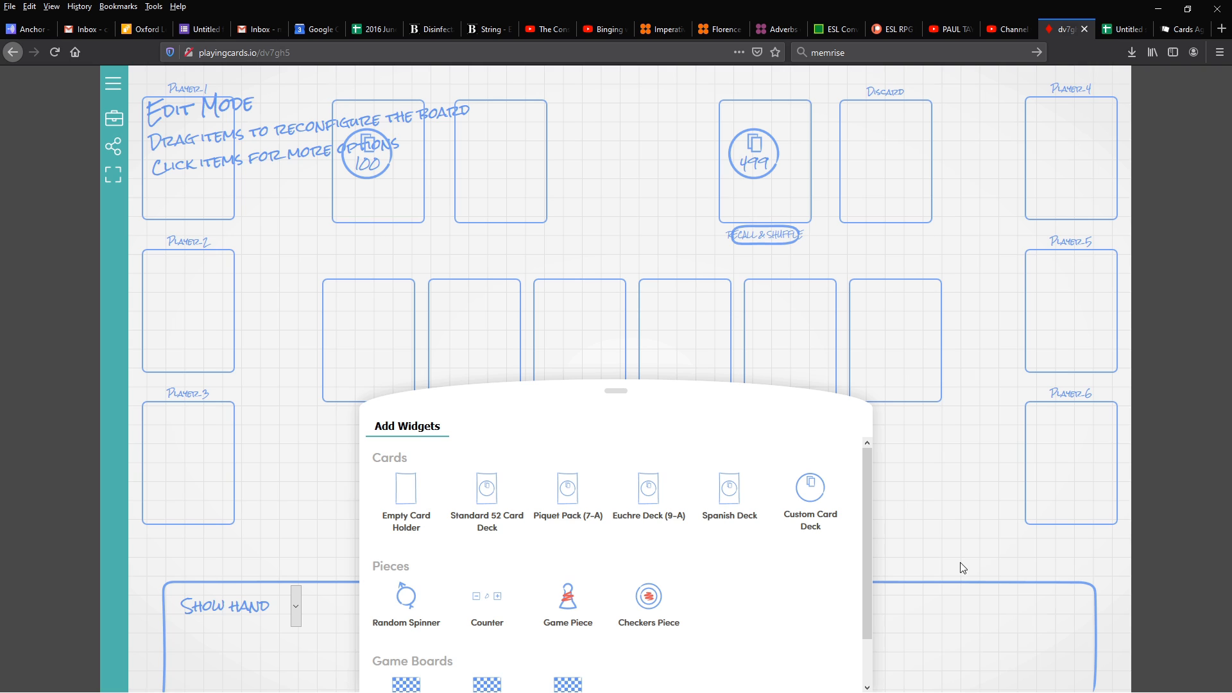
pyautogui.moveTo(1002, 504)
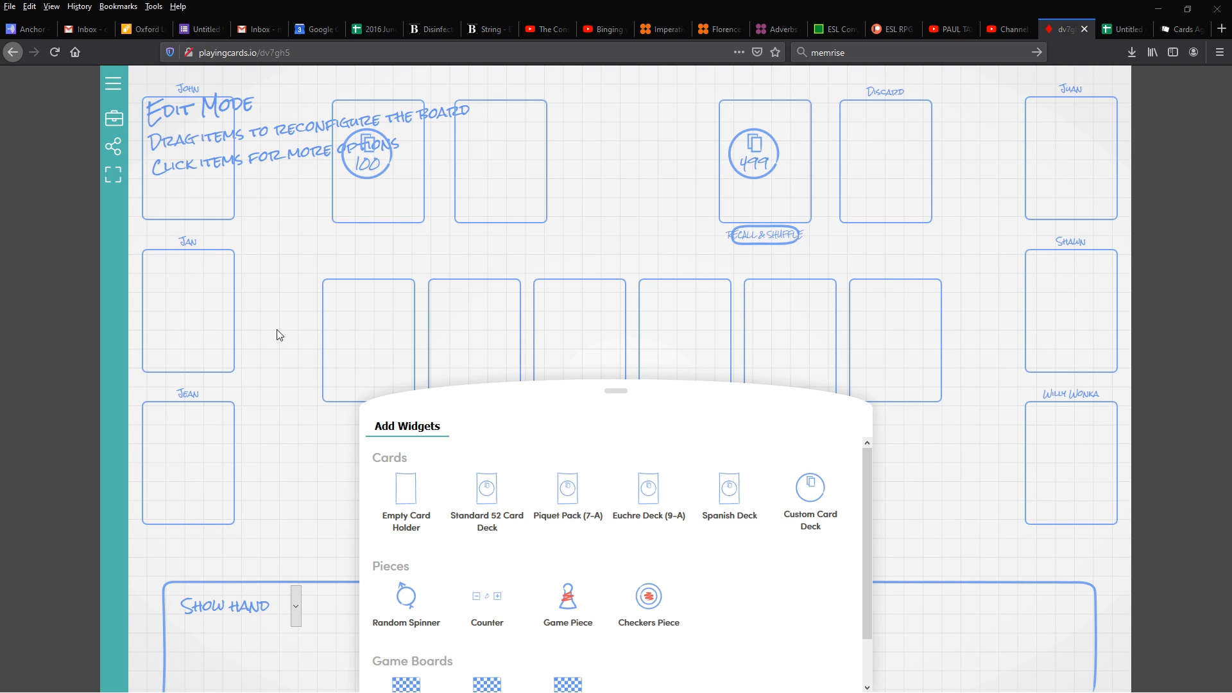
pyautogui.moveTo(988, 472)
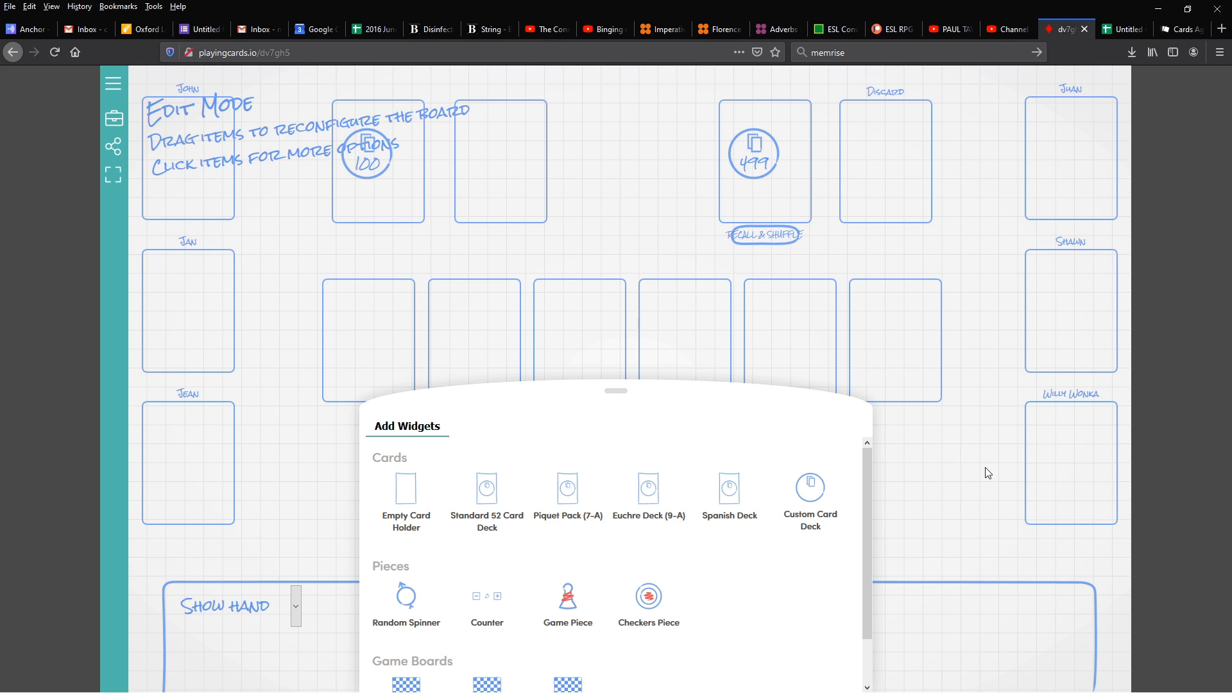
pyautogui.moveTo(981, 481)
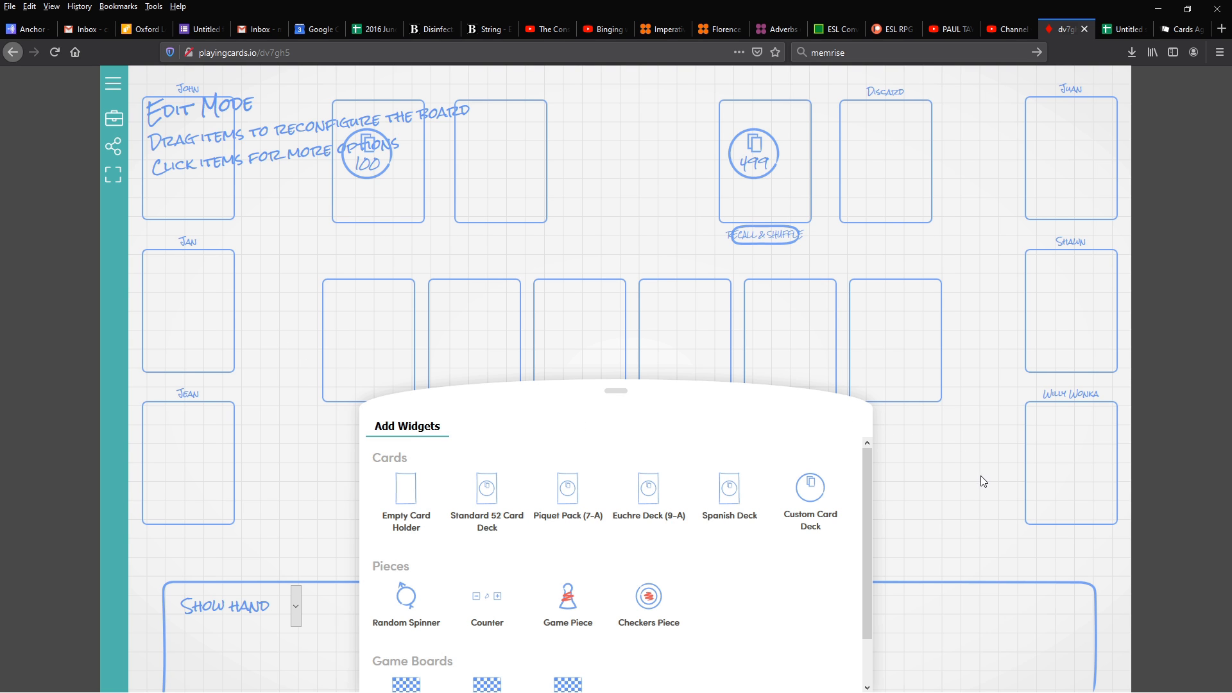
pyautogui.click(1068, 460)
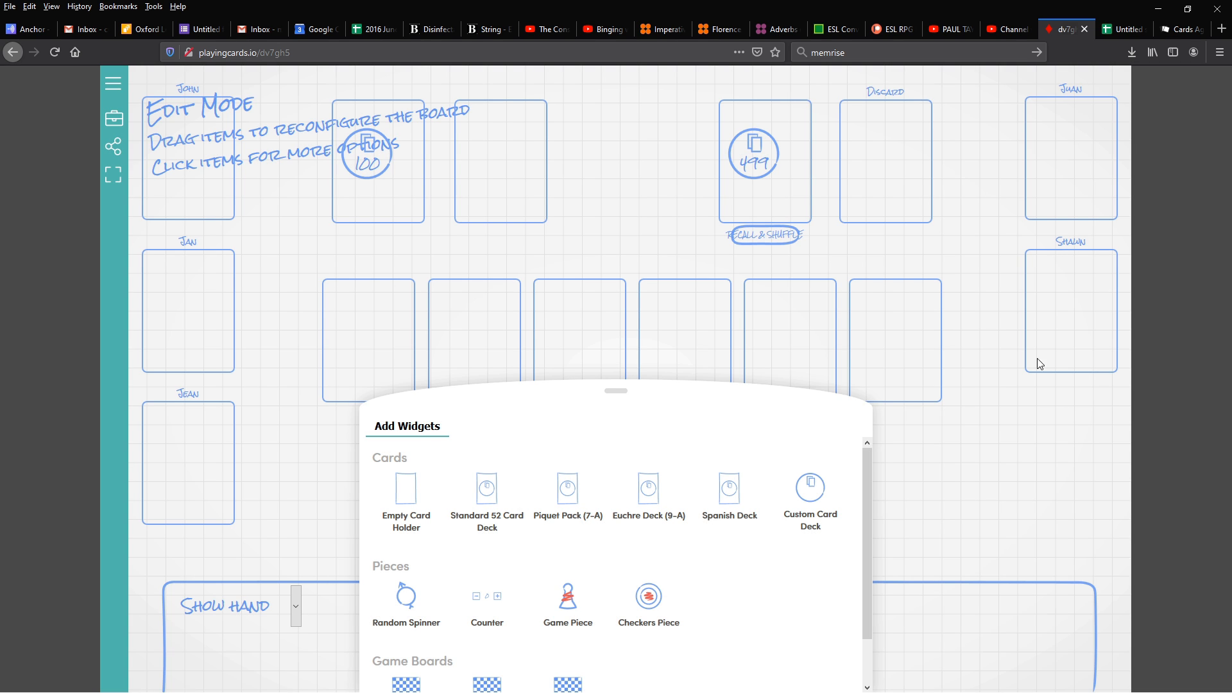
pyautogui.moveTo(870, 263)
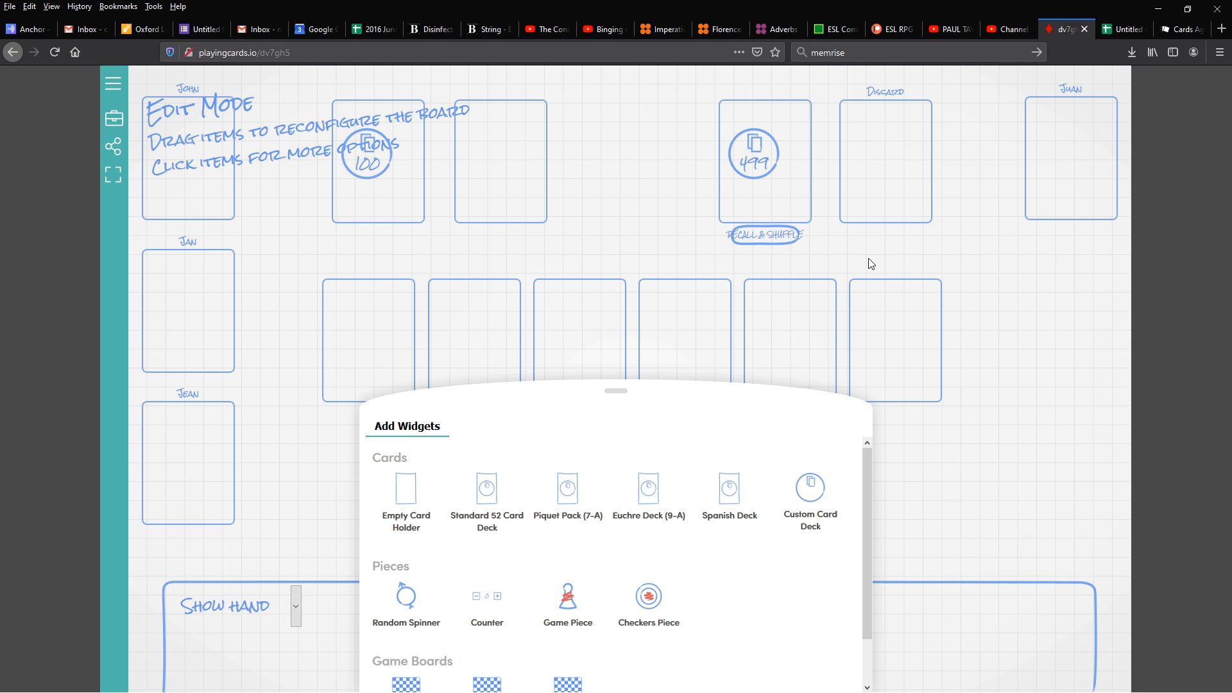
pyautogui.moveTo(881, 256)
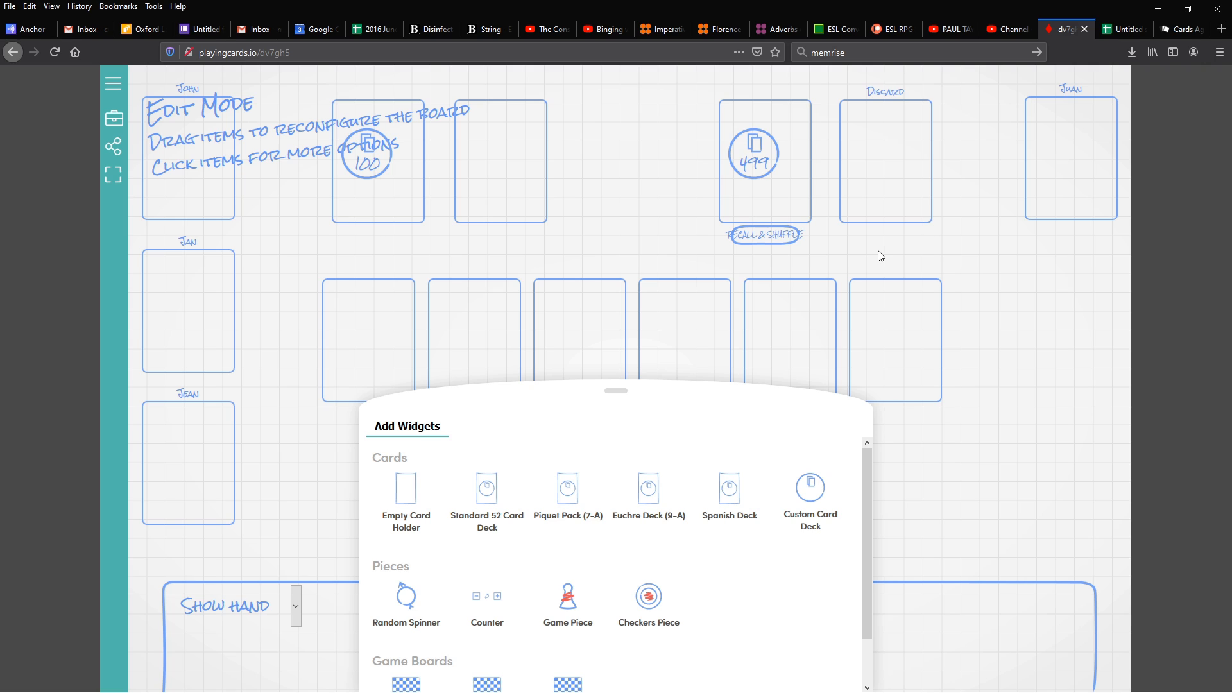
pyautogui.moveTo(555, 609)
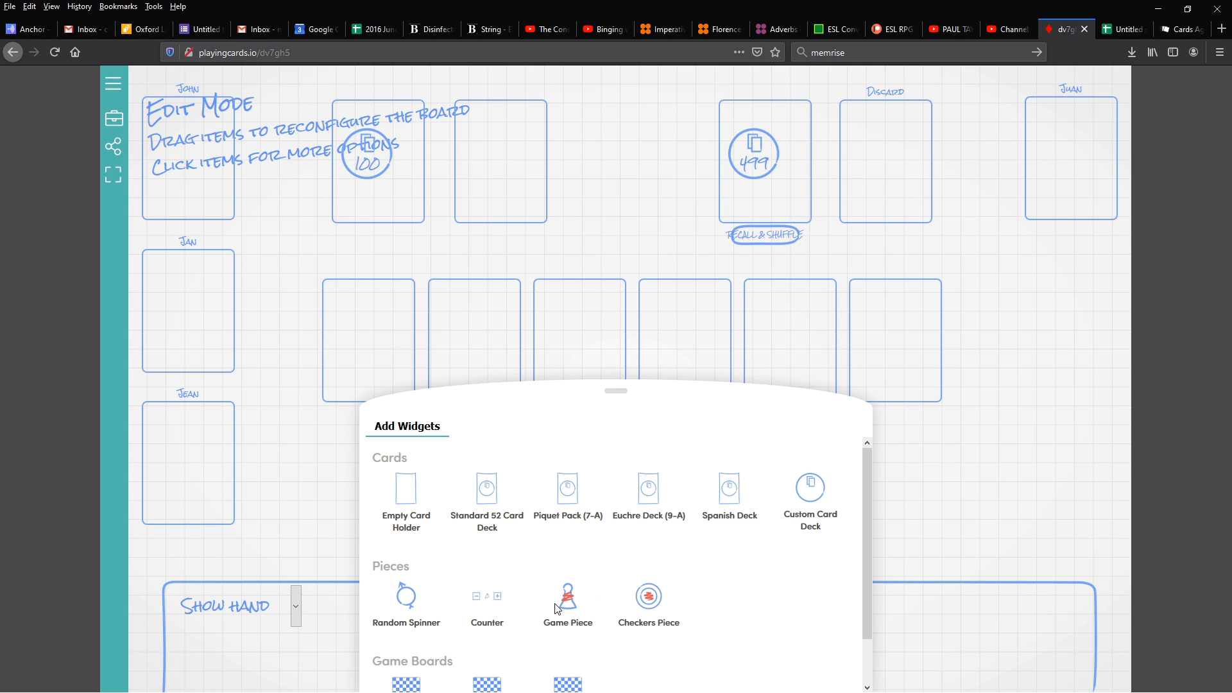
pyautogui.moveTo(663, 597)
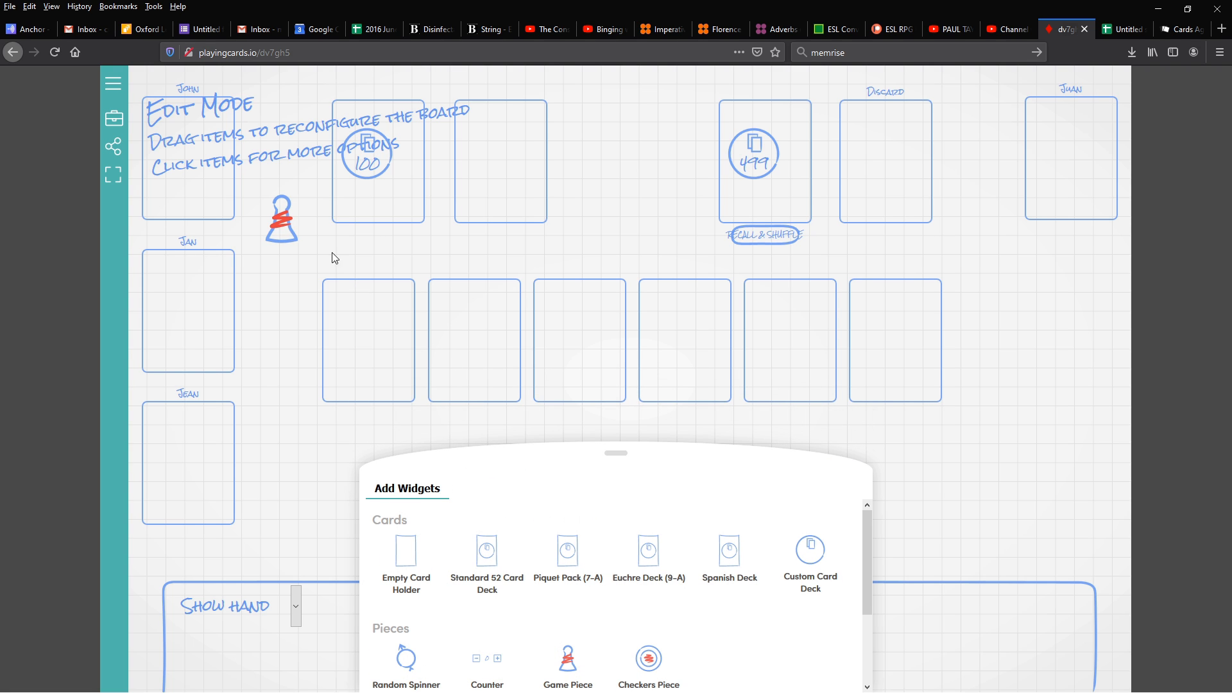
# Add a Random Spinner widget and set it to four sections.
pyautogui.click(281, 218)
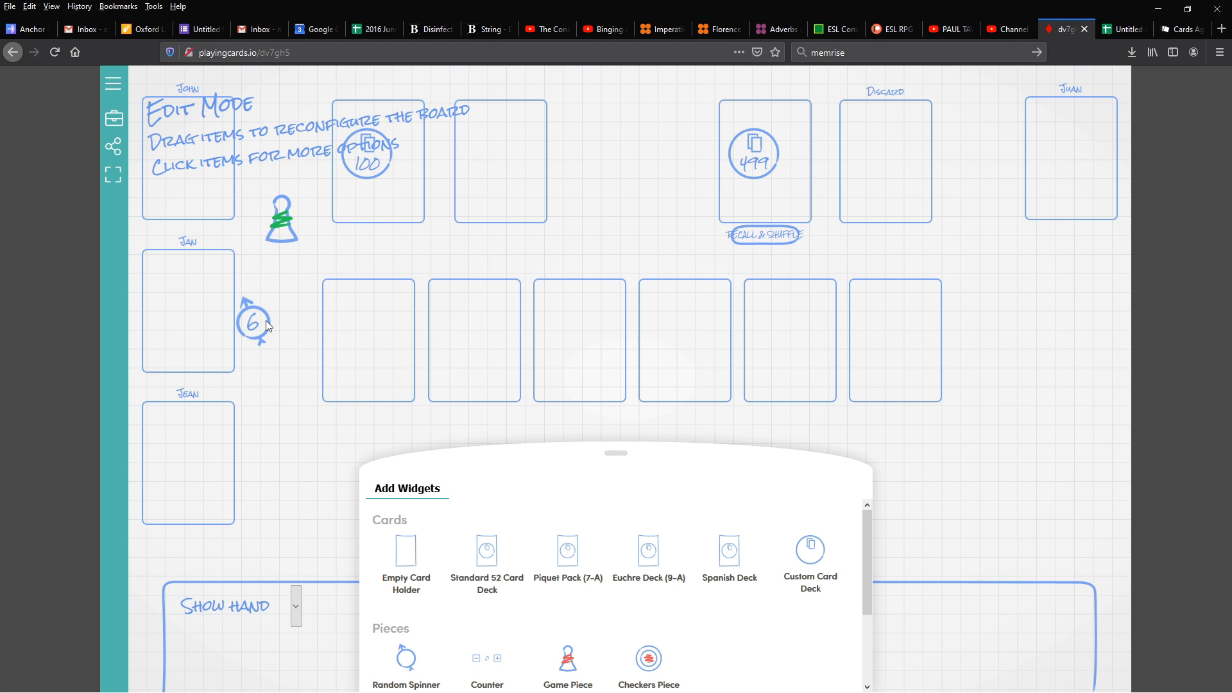
pyautogui.click(253, 322)
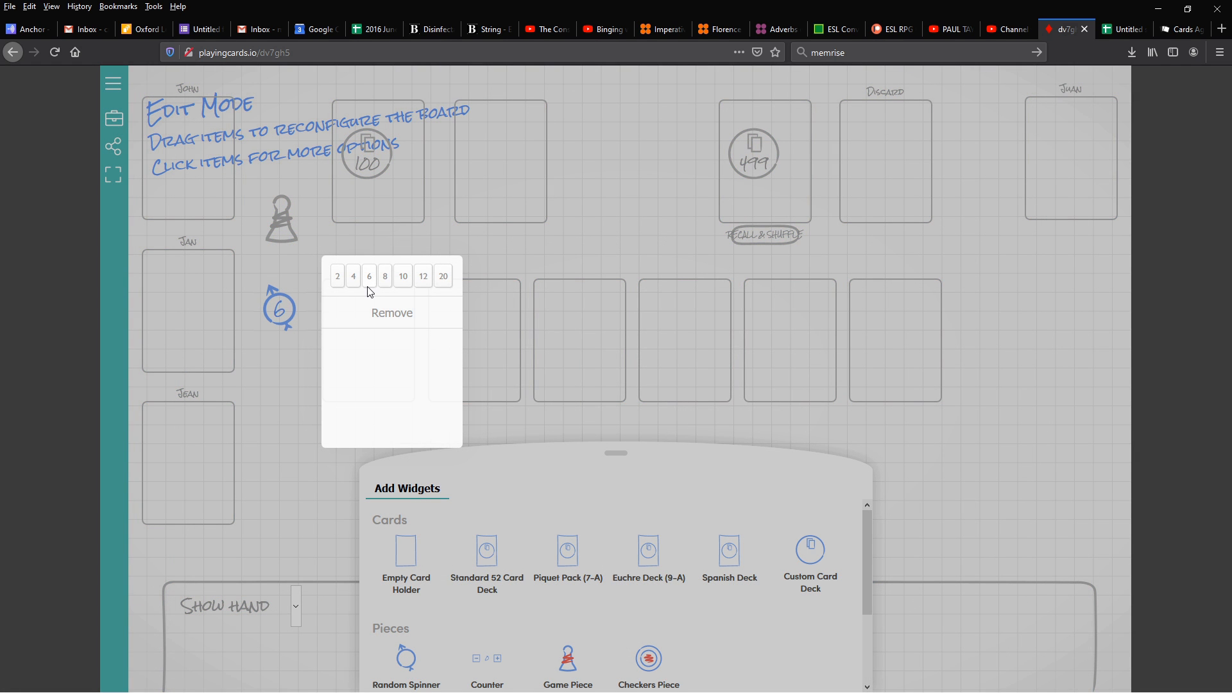
pyautogui.click(353, 276)
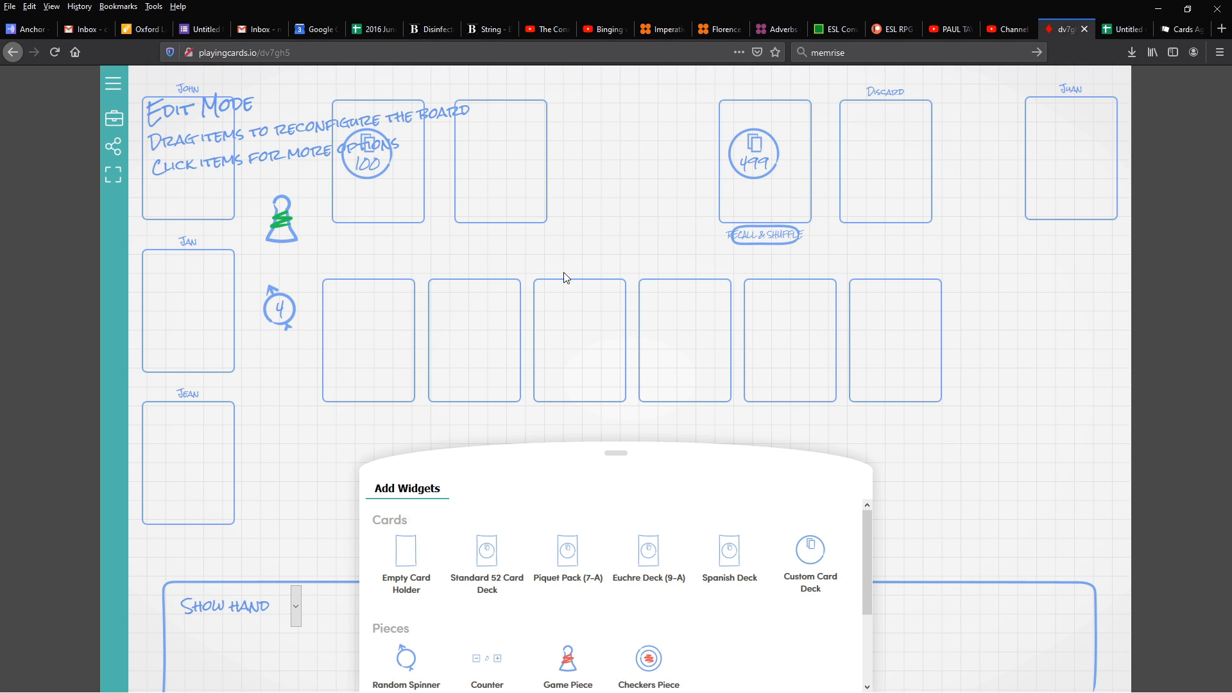
pyautogui.moveTo(574, 263)
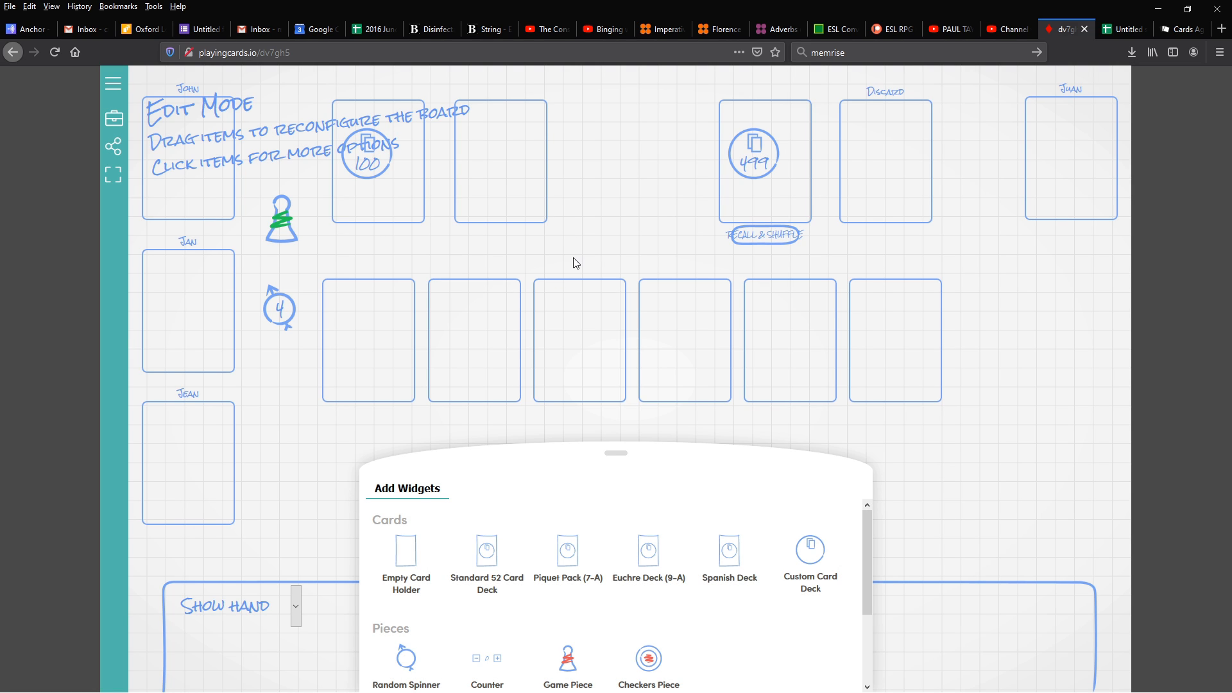
pyautogui.moveTo(587, 268)
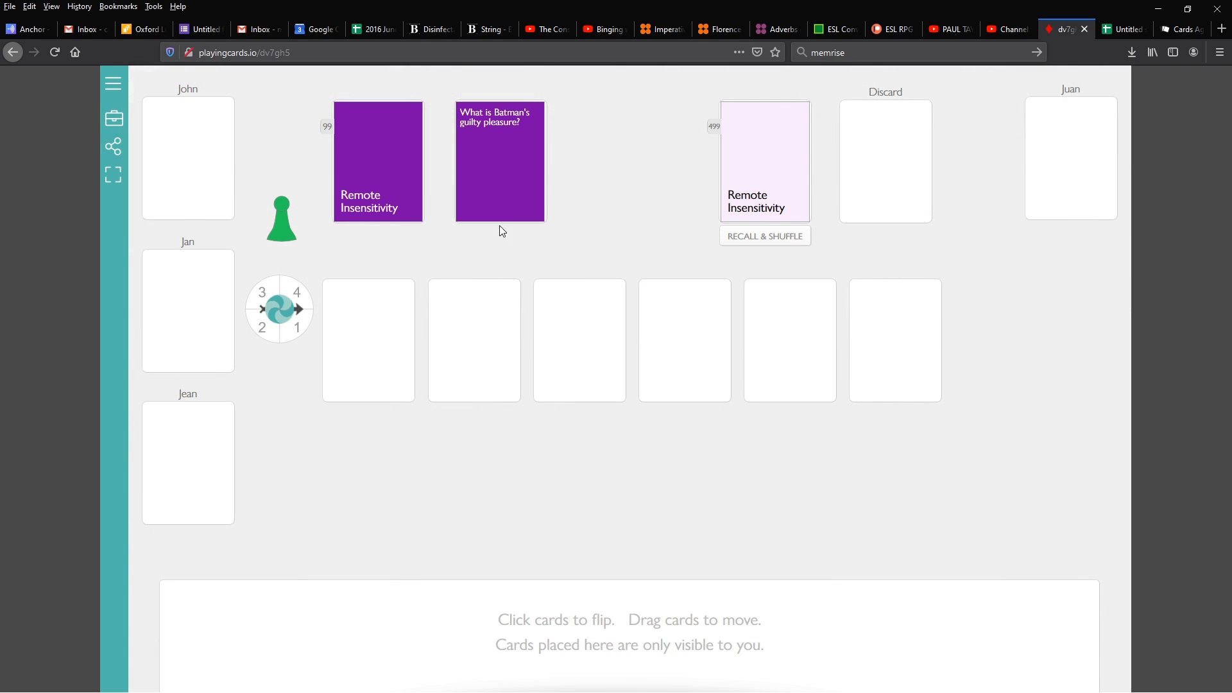
pyautogui.moveTo(590, 223)
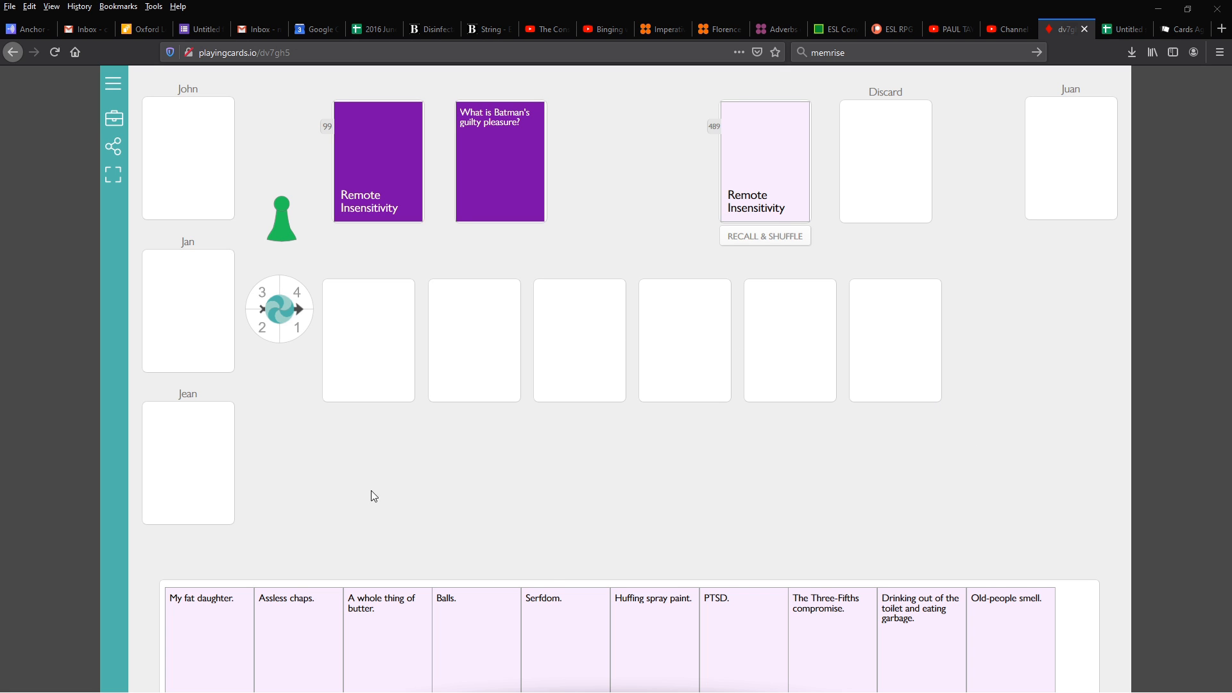
pyautogui.moveTo(618, 249)
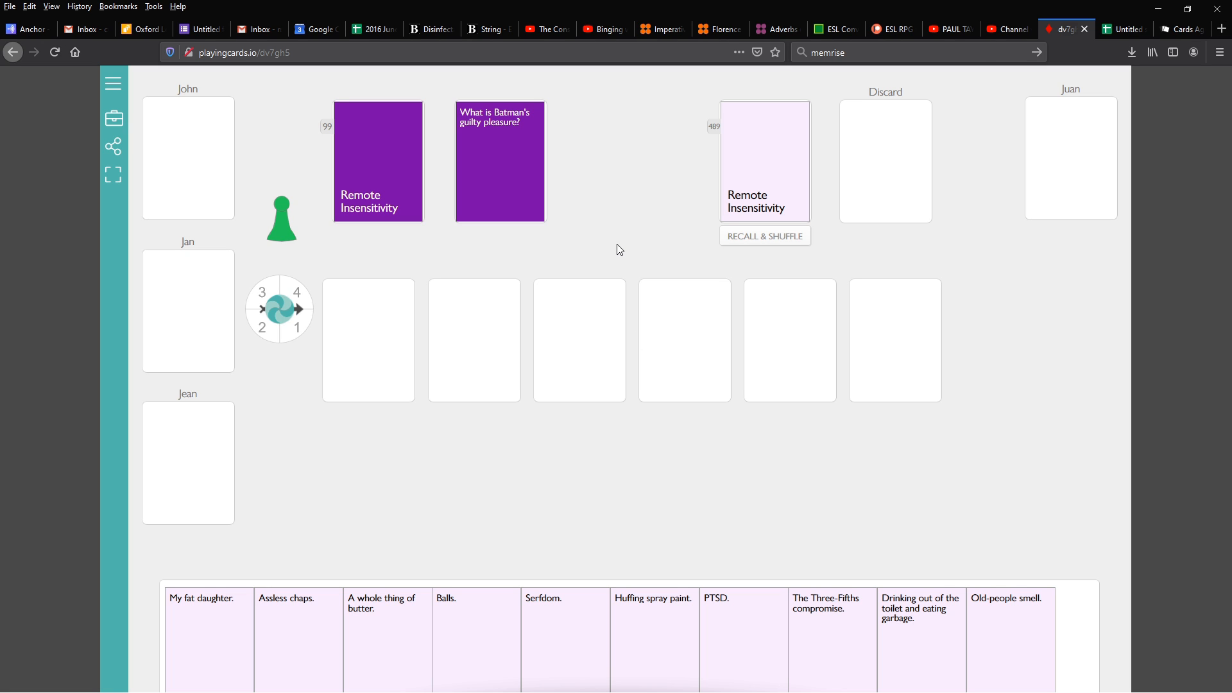
pyautogui.moveTo(626, 240)
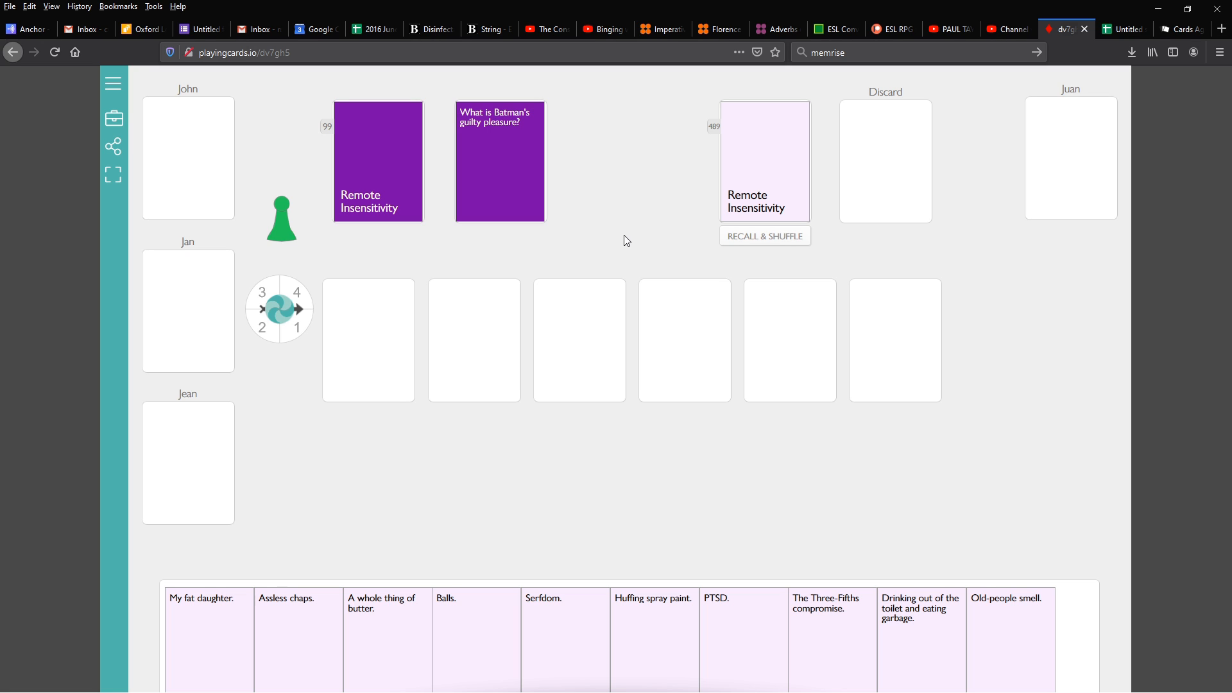
pyautogui.moveTo(517, 280)
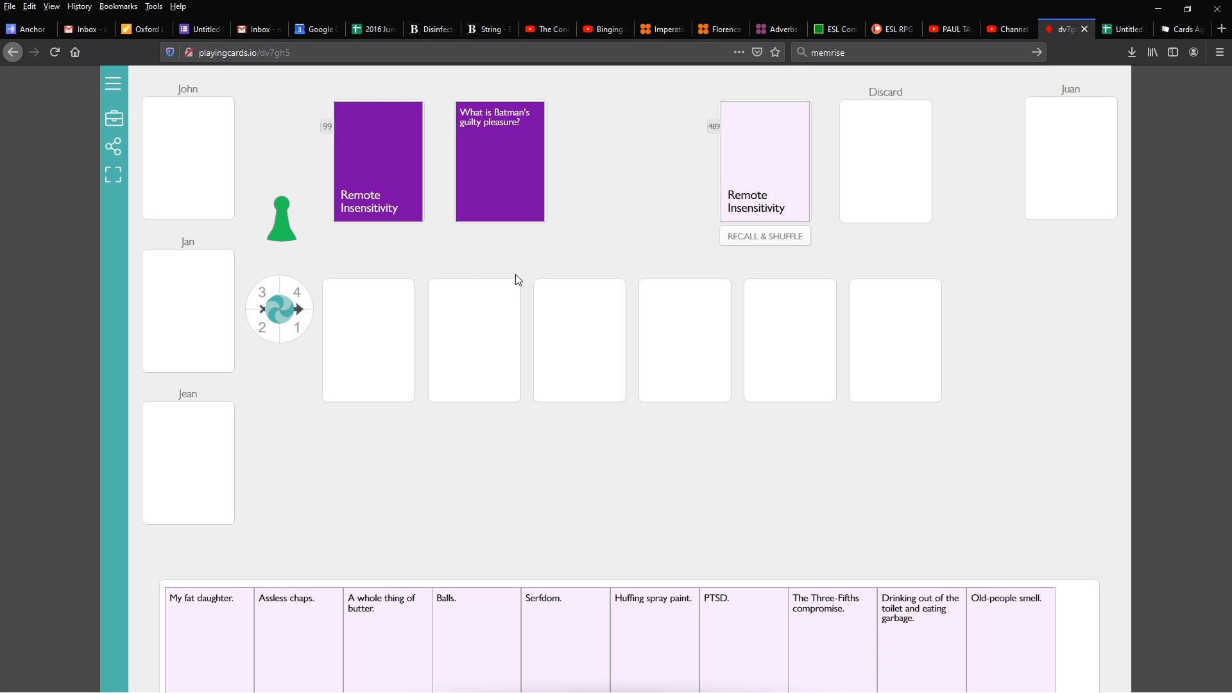
pyautogui.moveTo(282, 303)
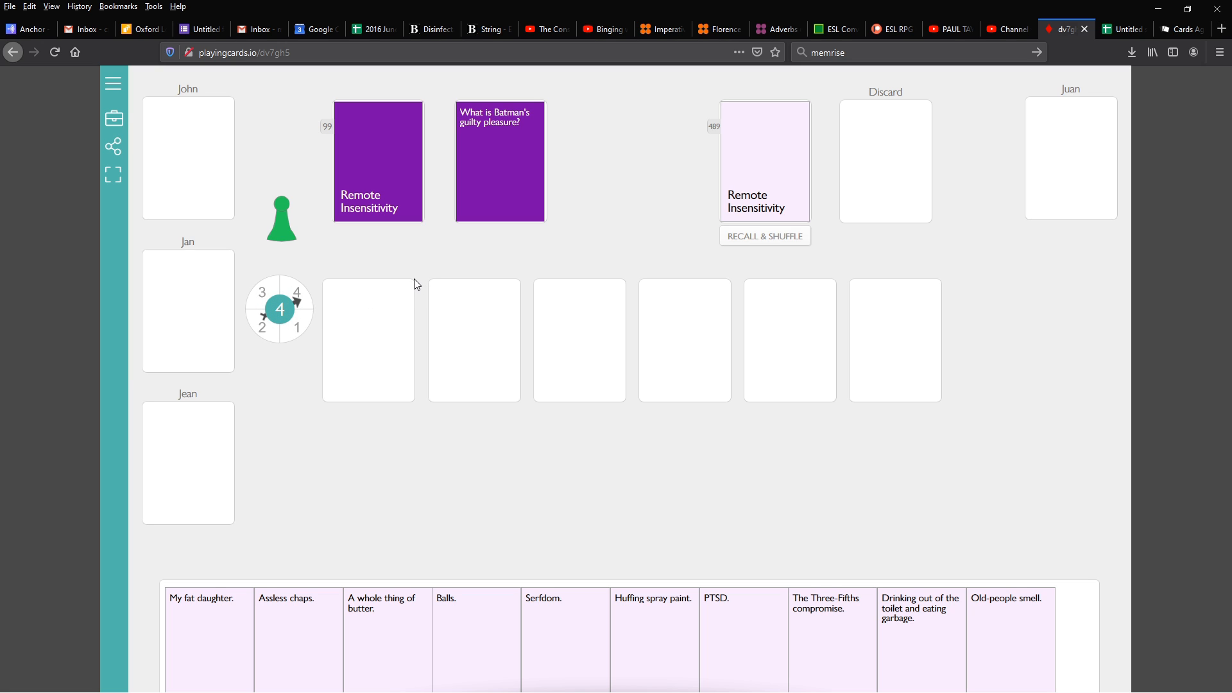
pyautogui.moveTo(415, 312)
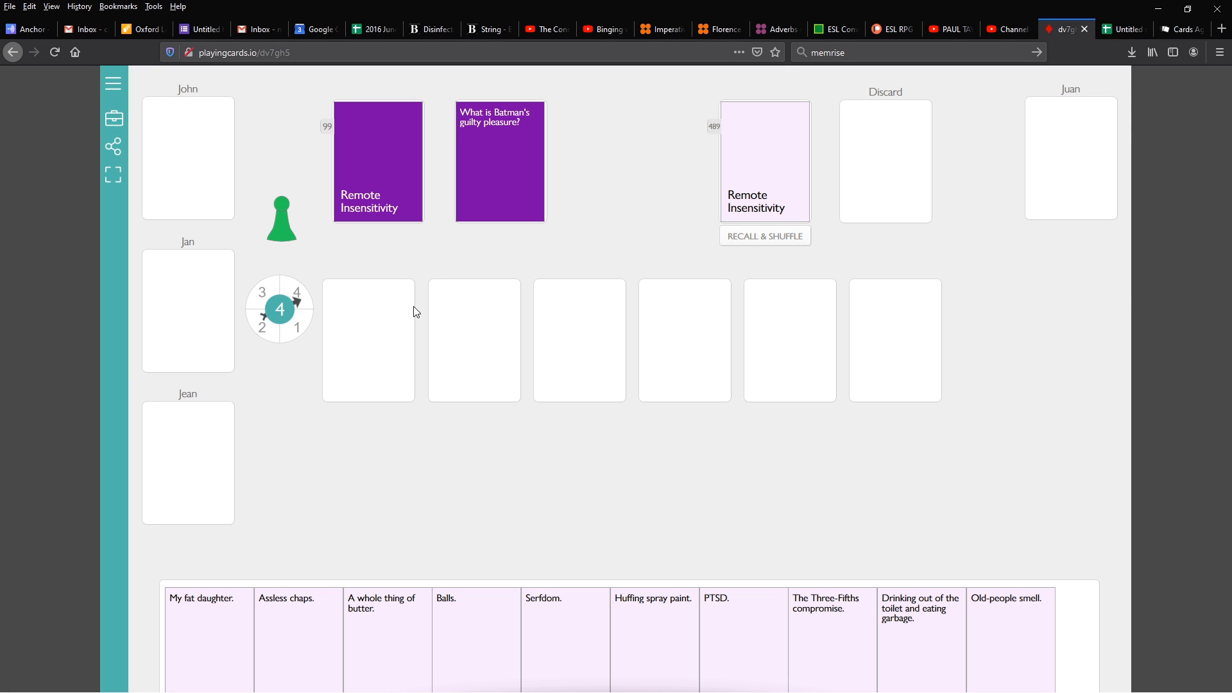
# Move the green pawn across the table into the middle-left player area.
pyautogui.moveTo(281, 218); pyautogui.dragTo(540, 239)
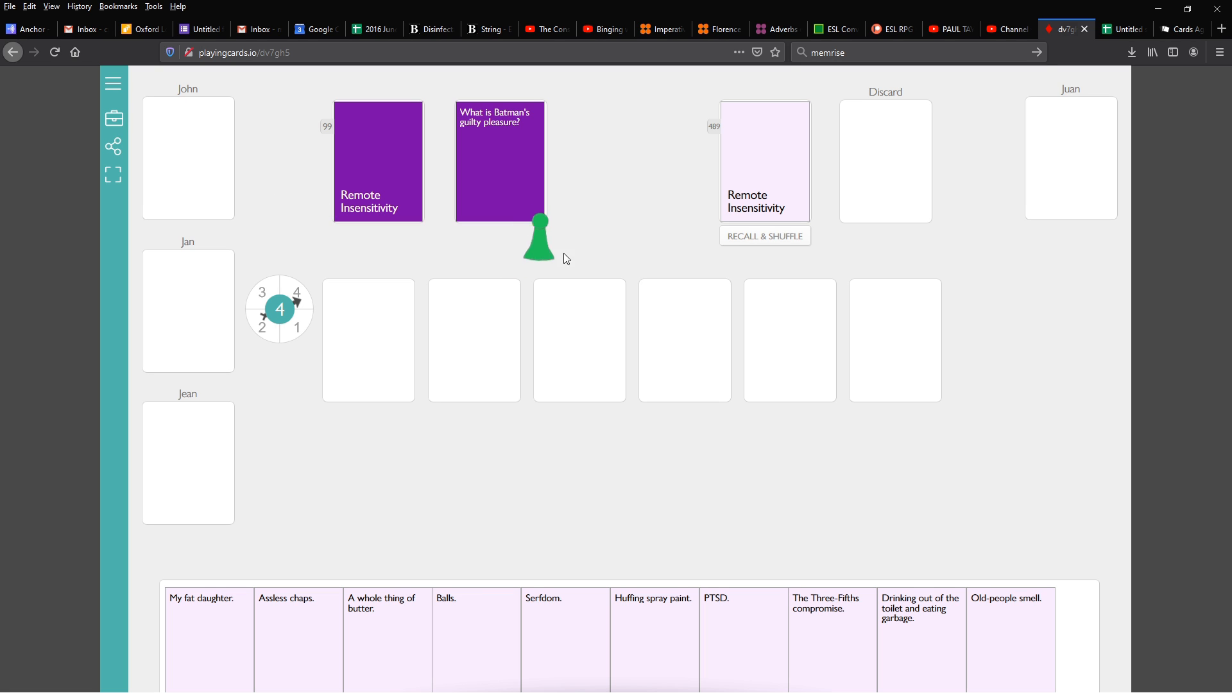
pyautogui.moveTo(540, 236); pyautogui.dragTo(570, 259)
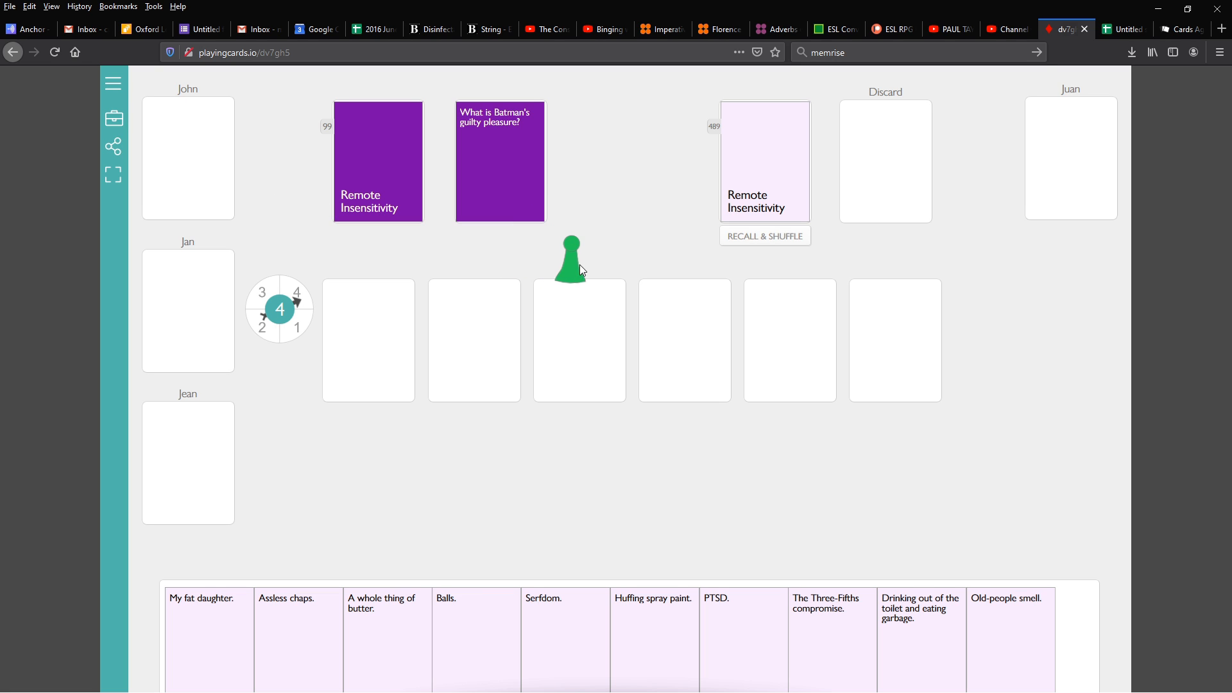
pyautogui.moveTo(572, 259); pyautogui.dragTo(183, 259)
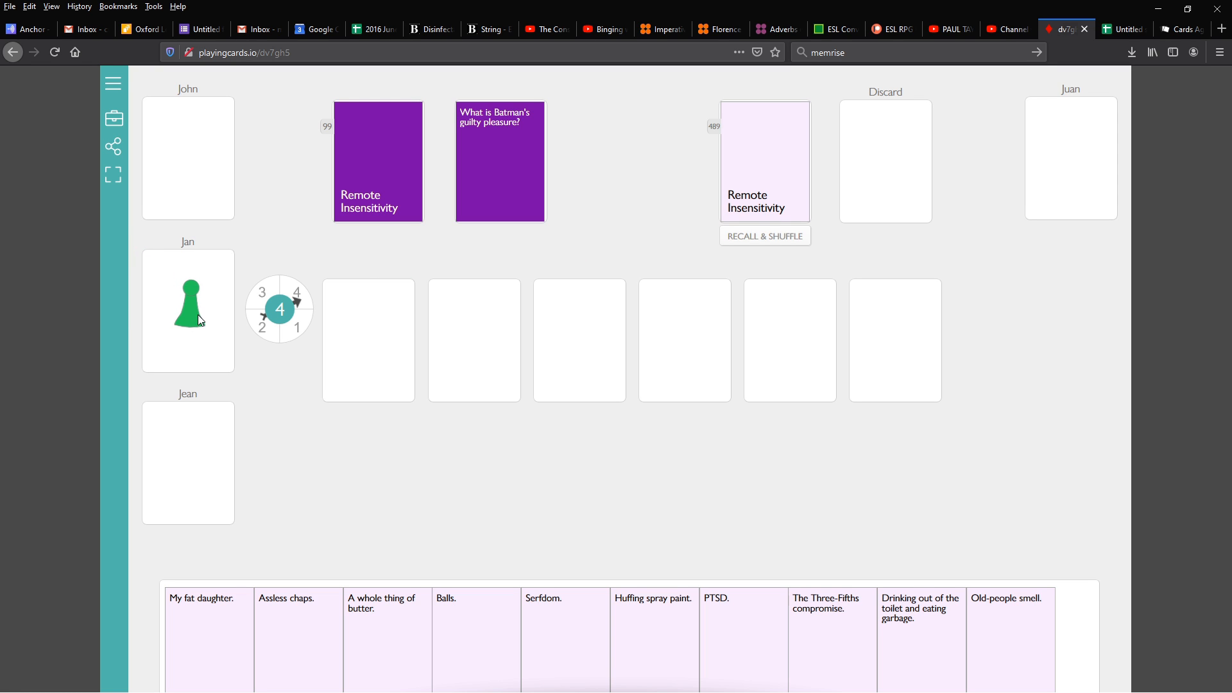
pyautogui.moveTo(516, 214)
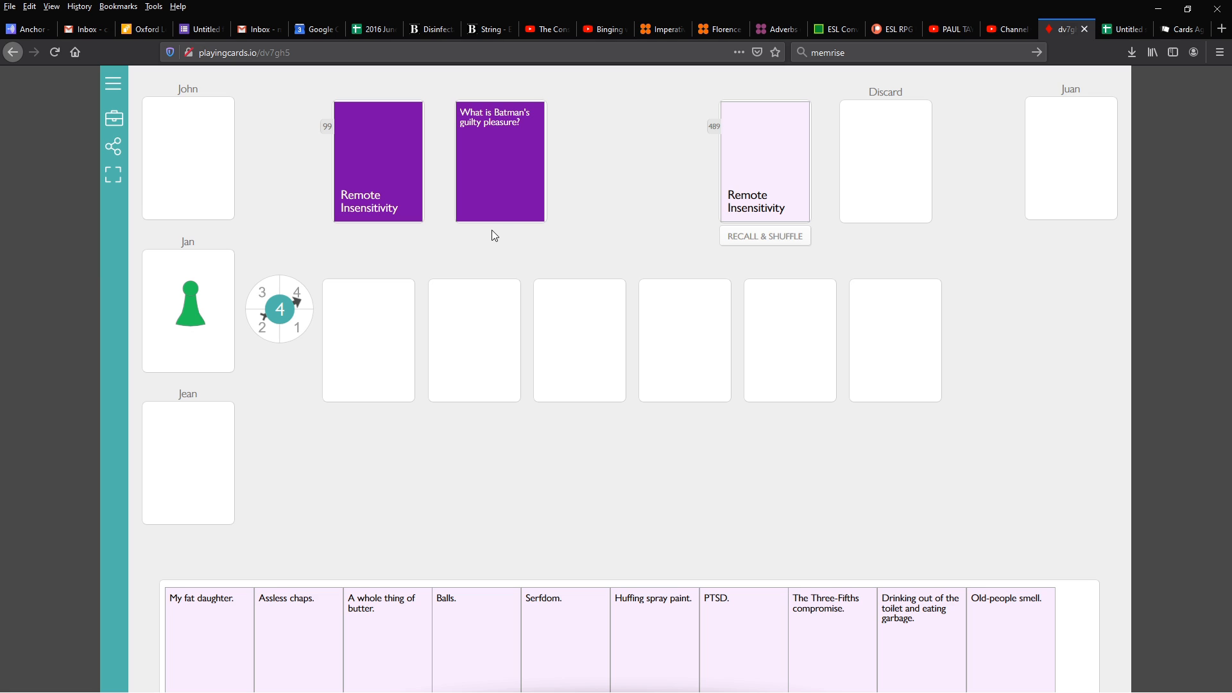
pyautogui.moveTo(484, 222)
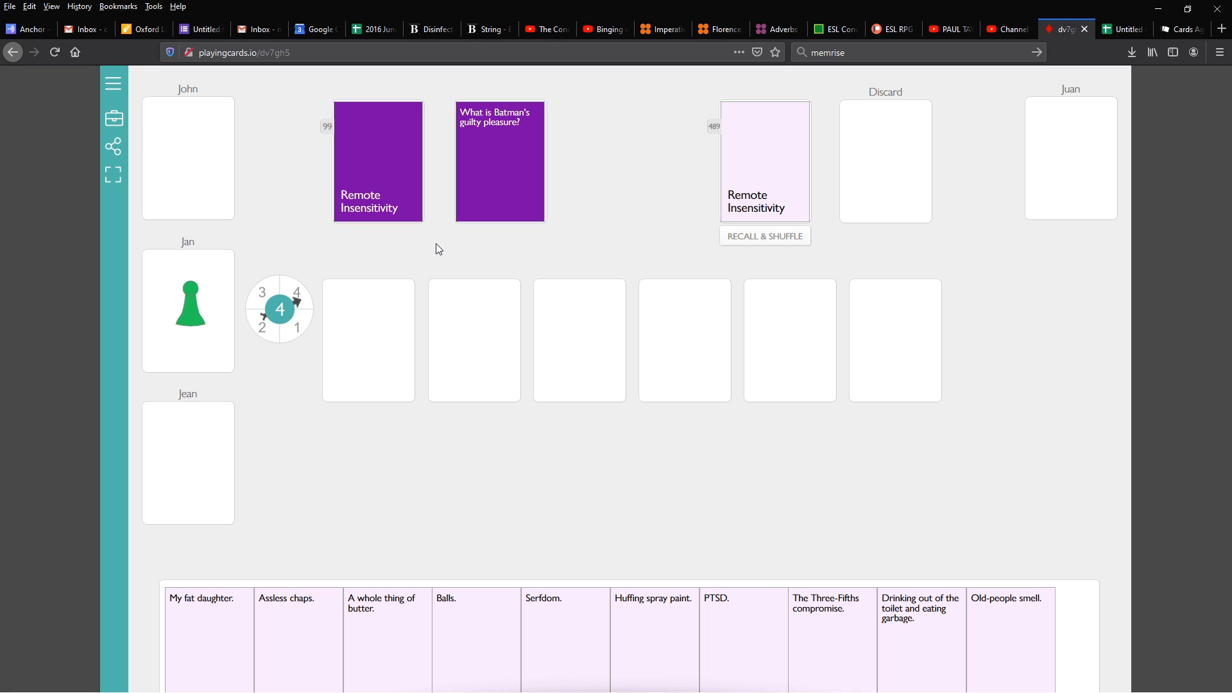
pyautogui.moveTo(439, 256)
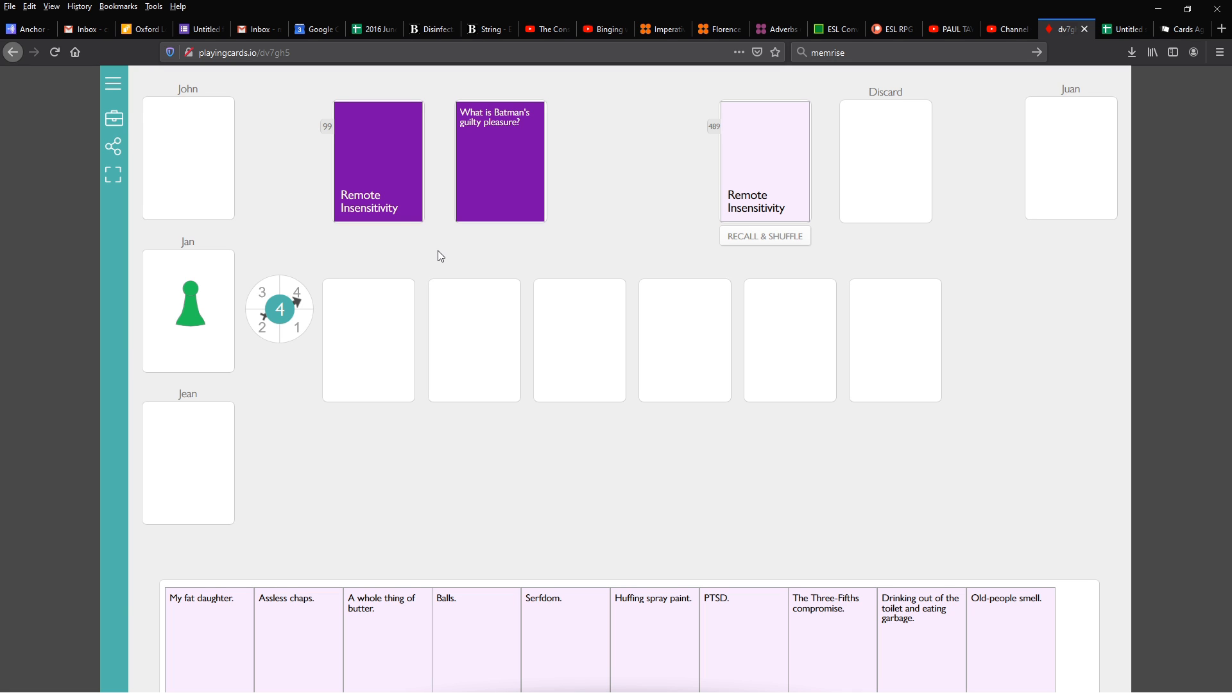
pyautogui.moveTo(431, 254)
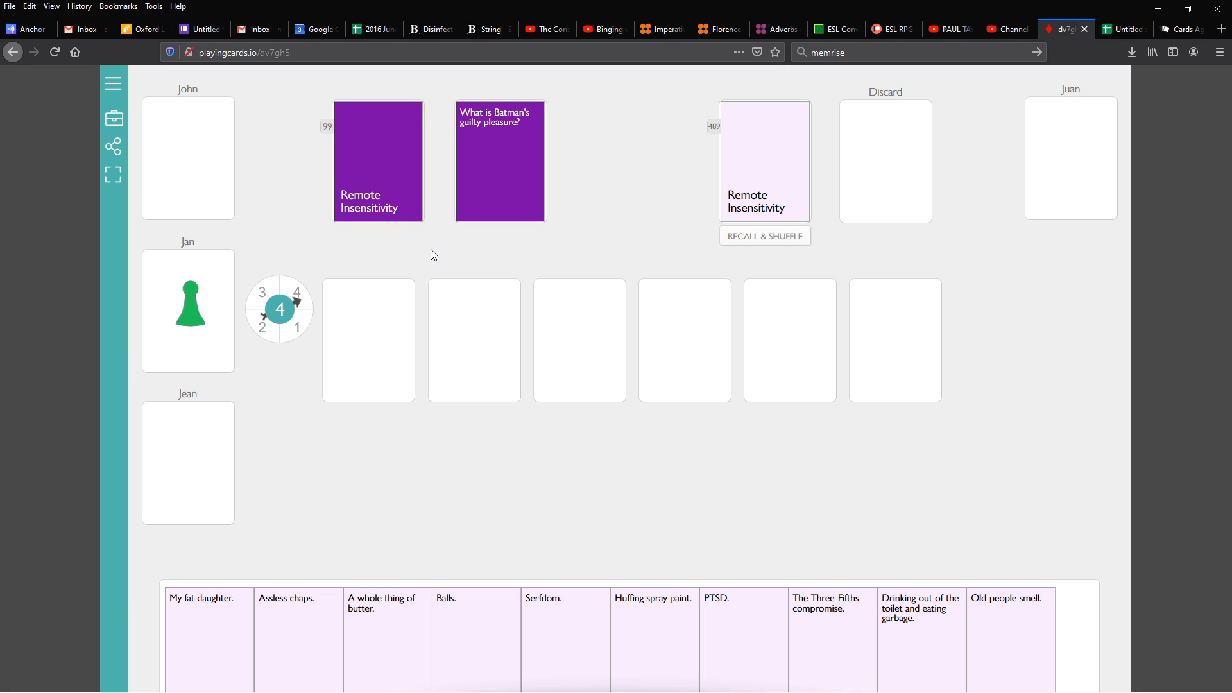
pyautogui.moveTo(438, 272)
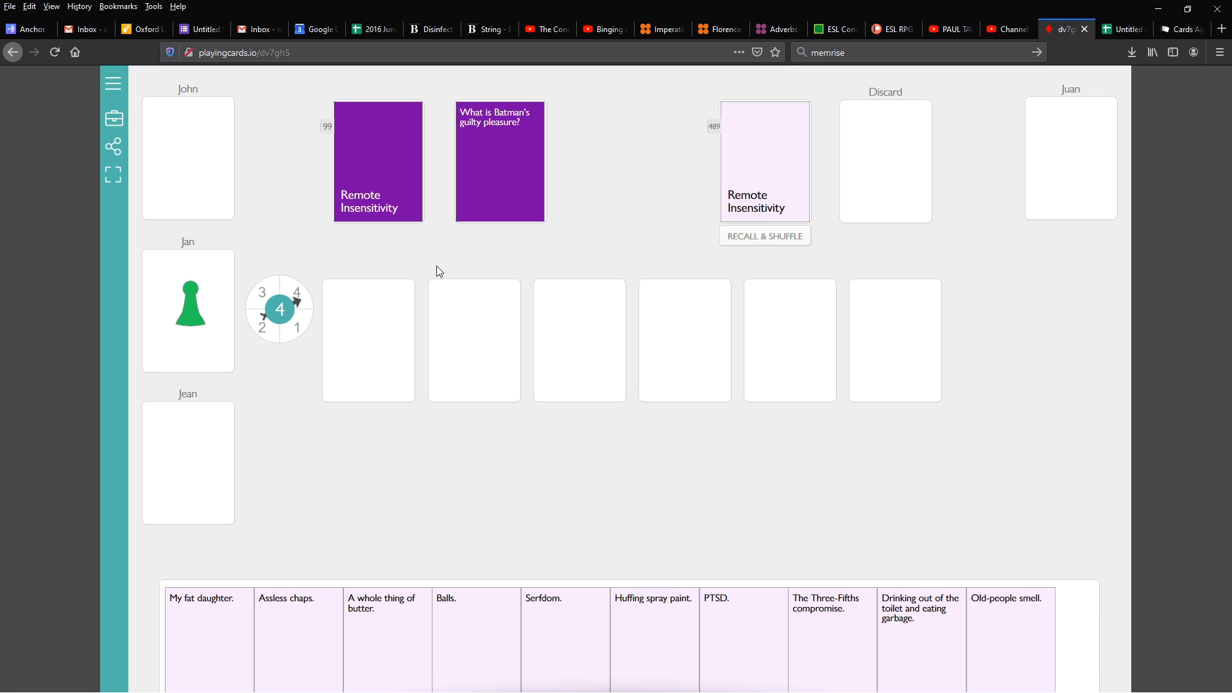
pyautogui.moveTo(404, 643)
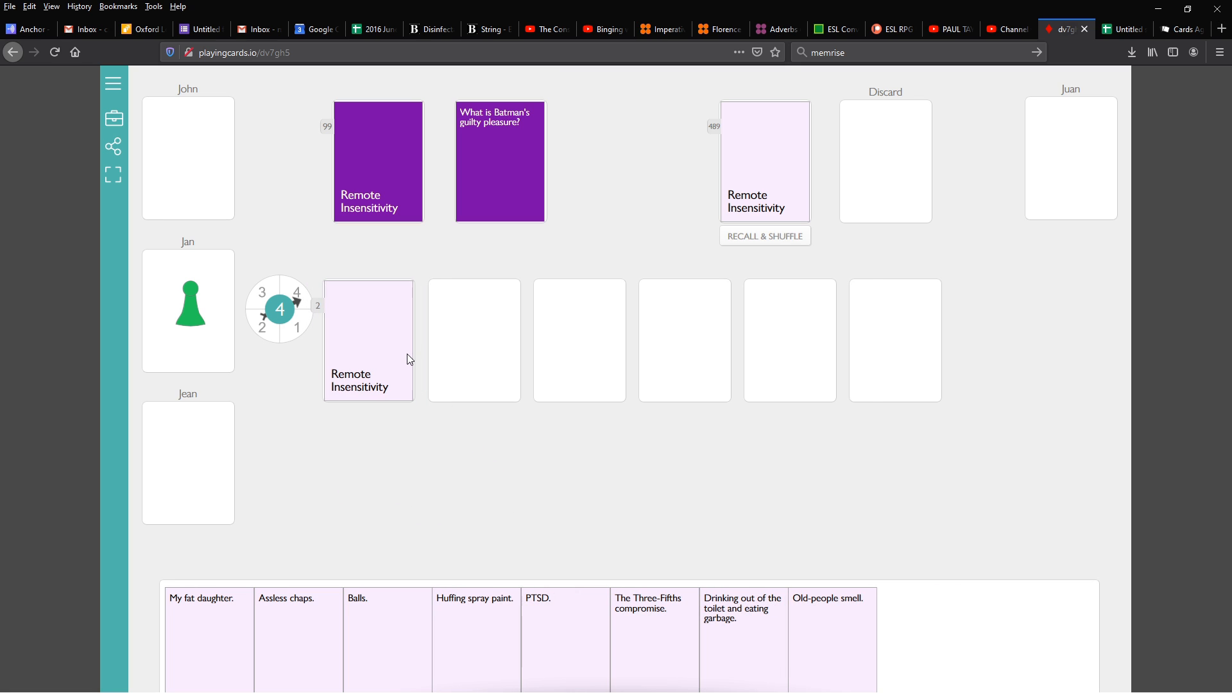
pyautogui.moveTo(733, 652)
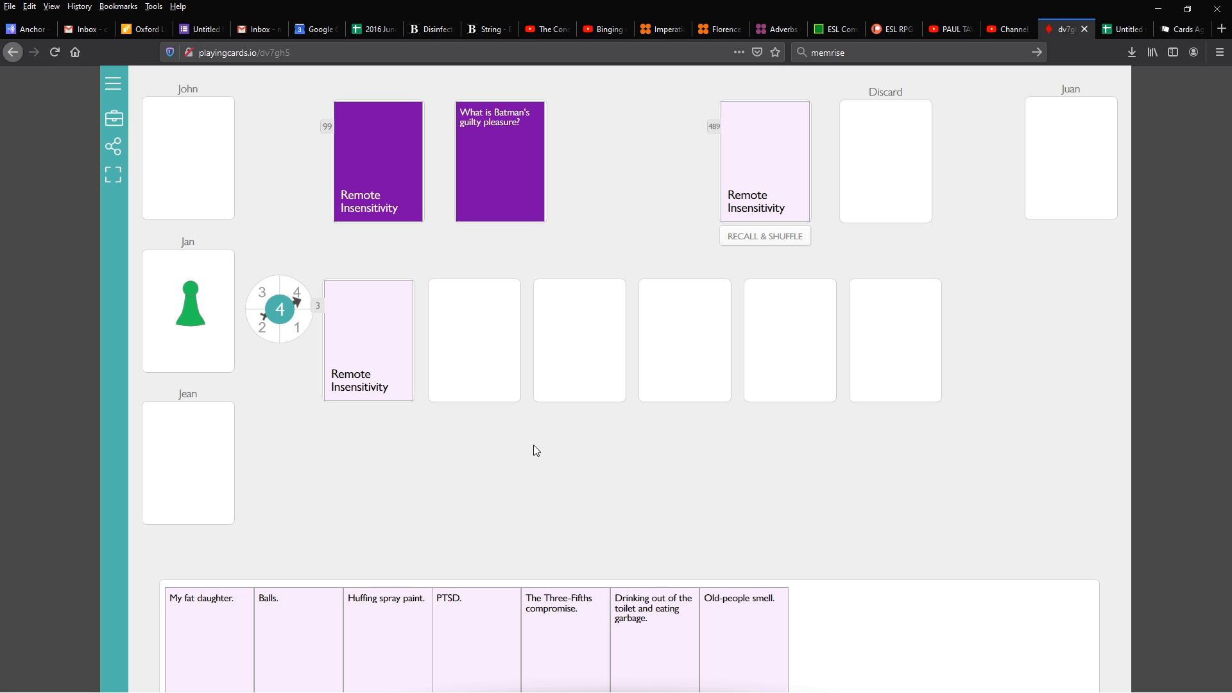
pyautogui.moveTo(541, 457)
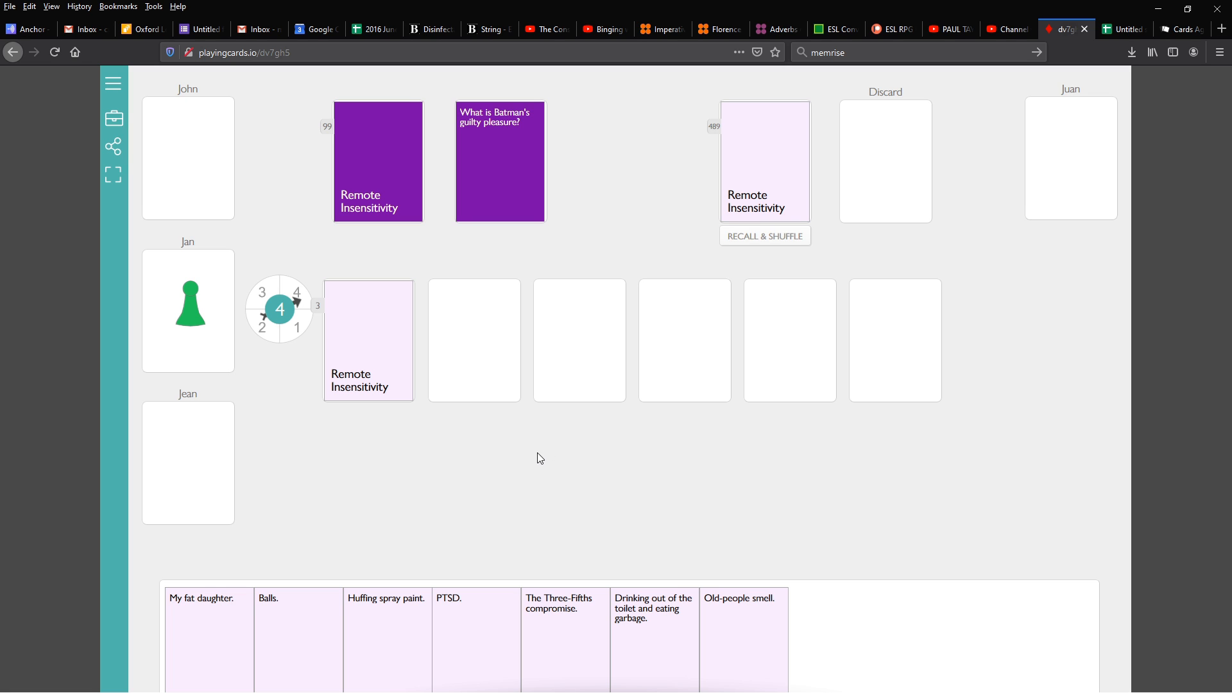
pyautogui.moveTo(663, 344)
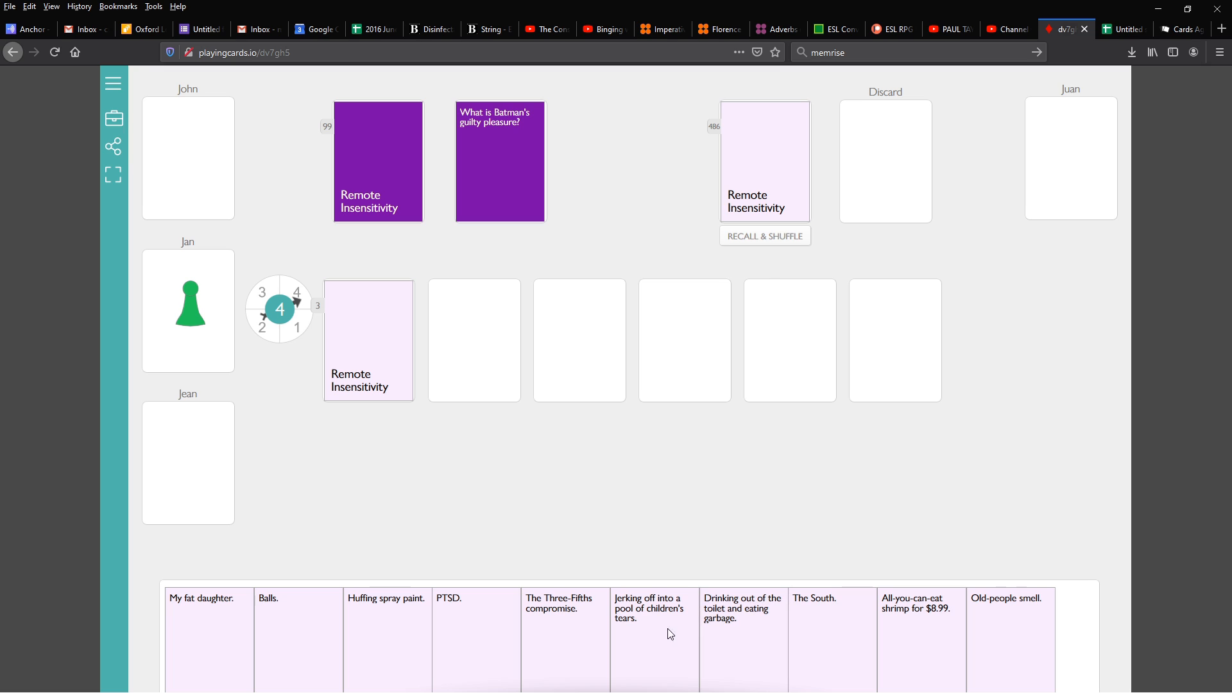
pyautogui.moveTo(698, 386)
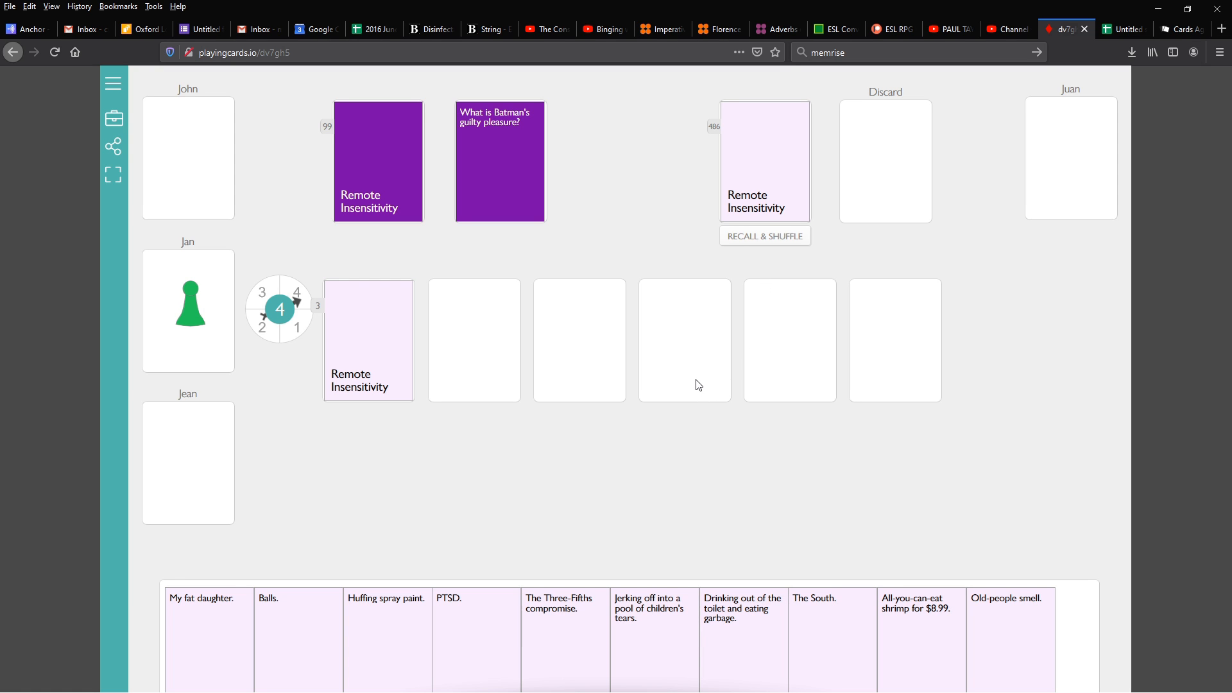
pyautogui.moveTo(319, 306)
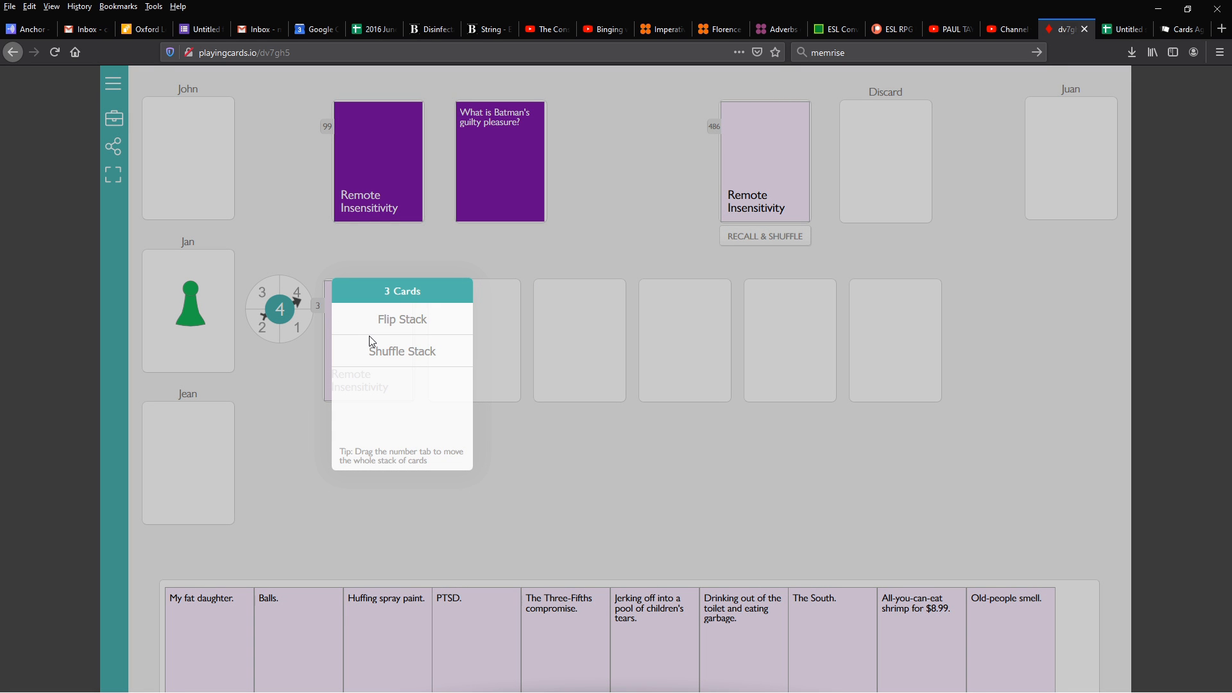
pyautogui.moveTo(385, 353)
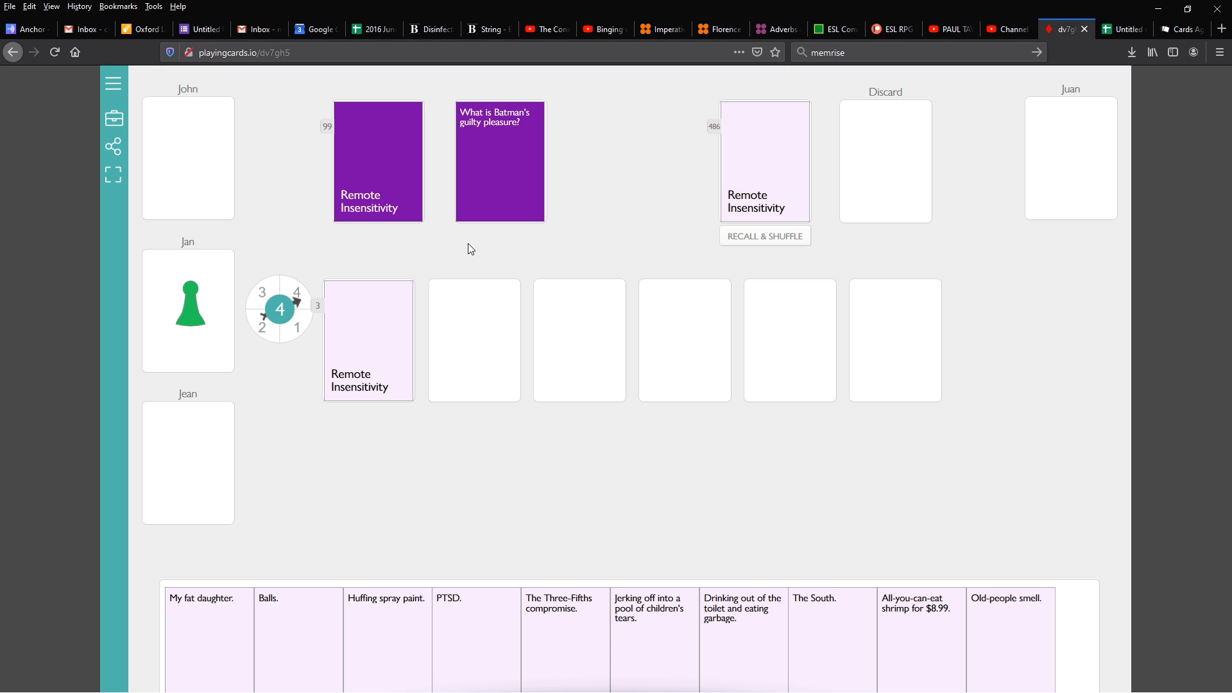
pyautogui.moveTo(408, 335)
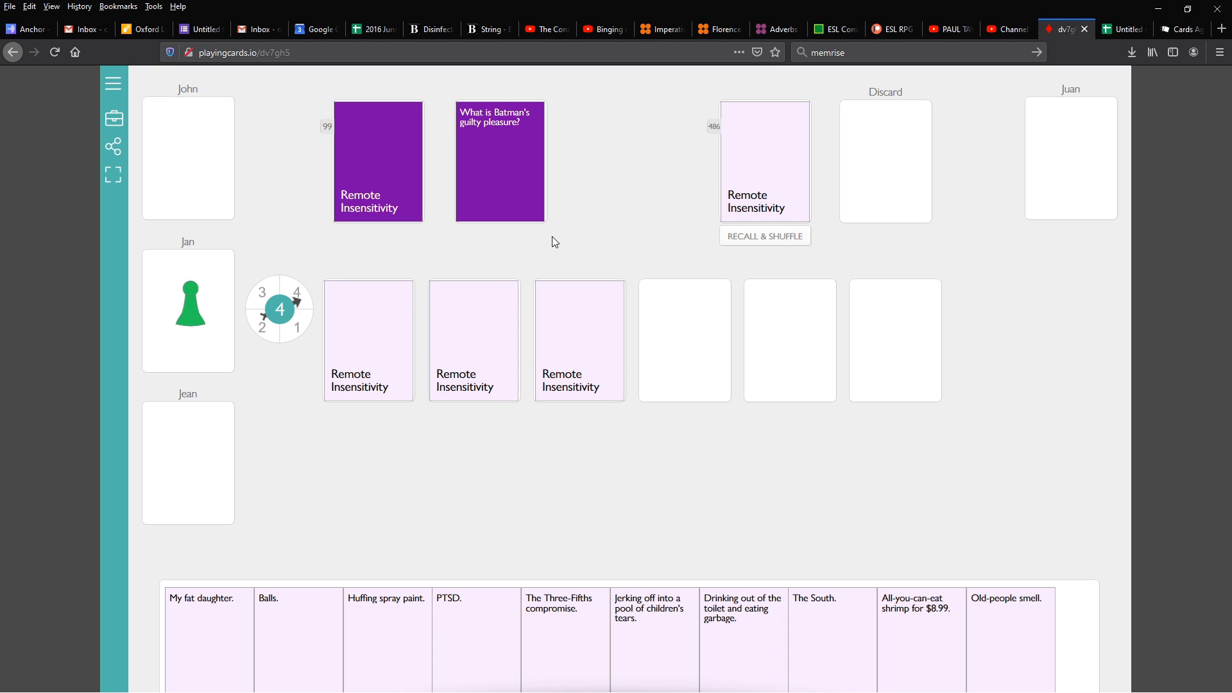
pyautogui.moveTo(562, 251)
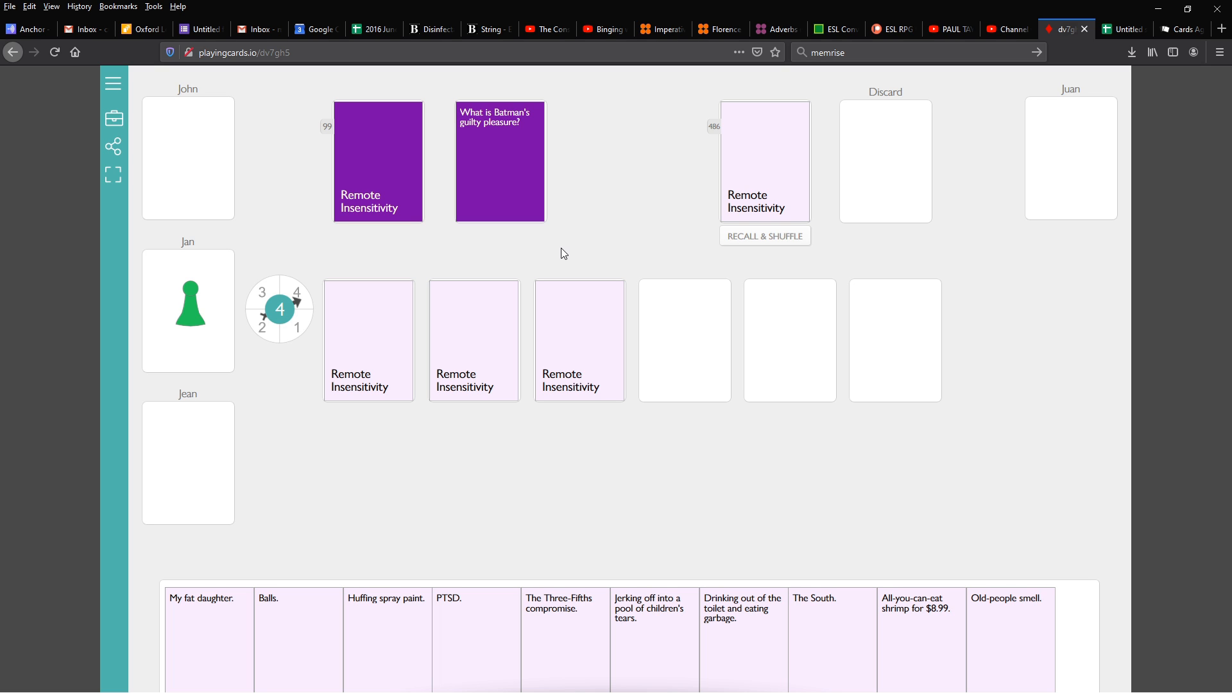
pyautogui.moveTo(560, 228)
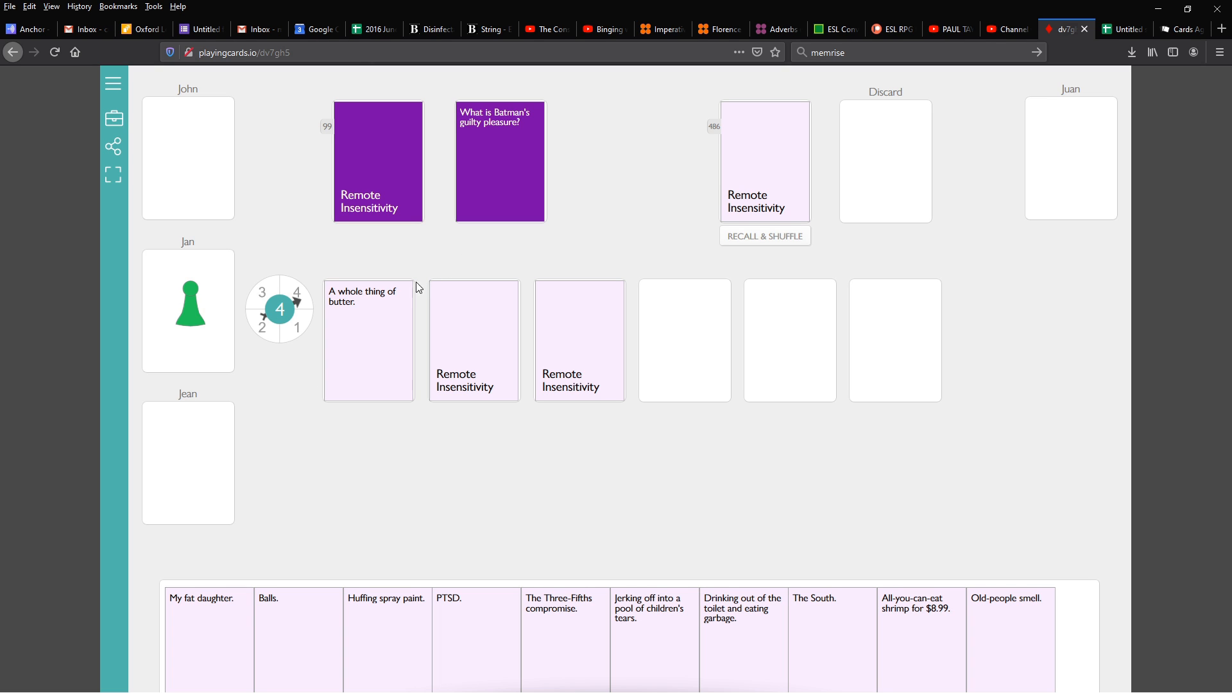
pyautogui.moveTo(450, 254)
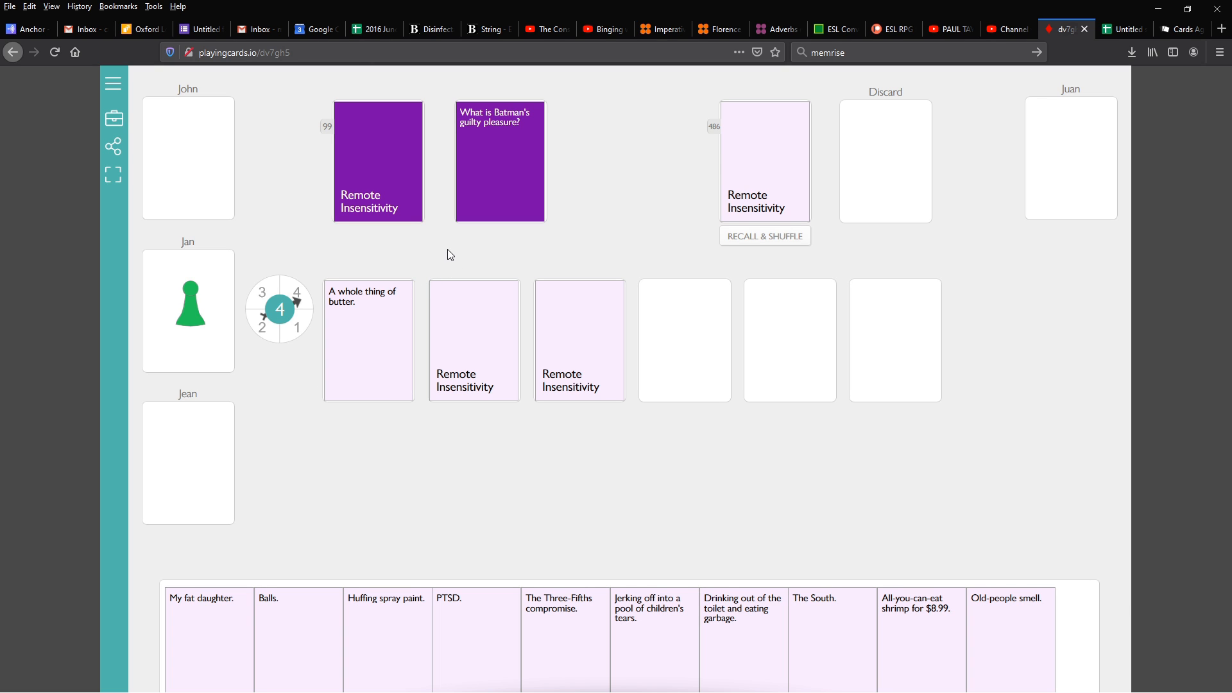
pyautogui.moveTo(487, 330)
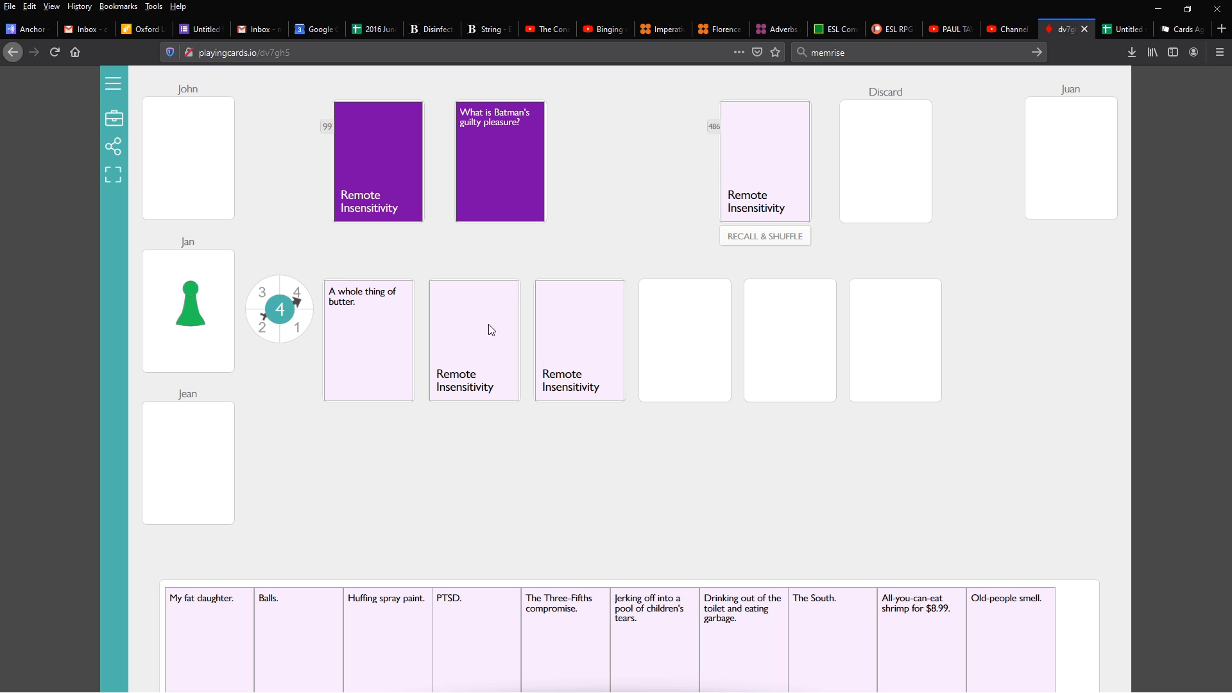
# Flip the second played answer card face up.
pyautogui.click(473, 340)
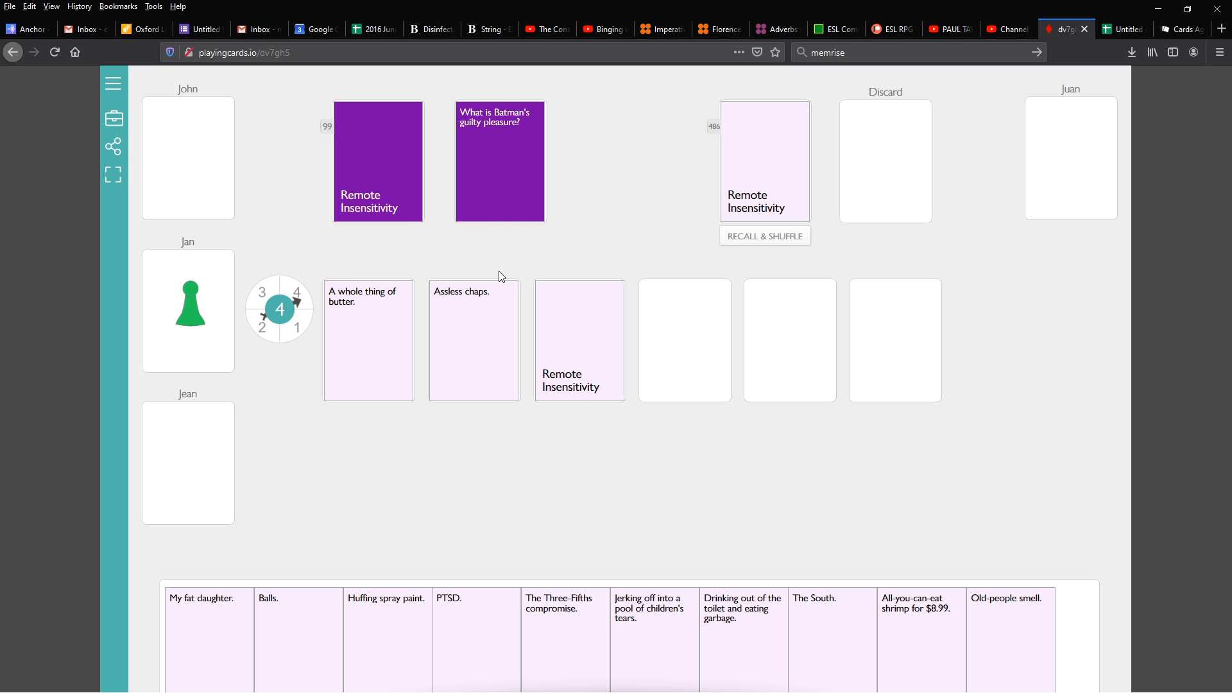
pyautogui.moveTo(501, 200)
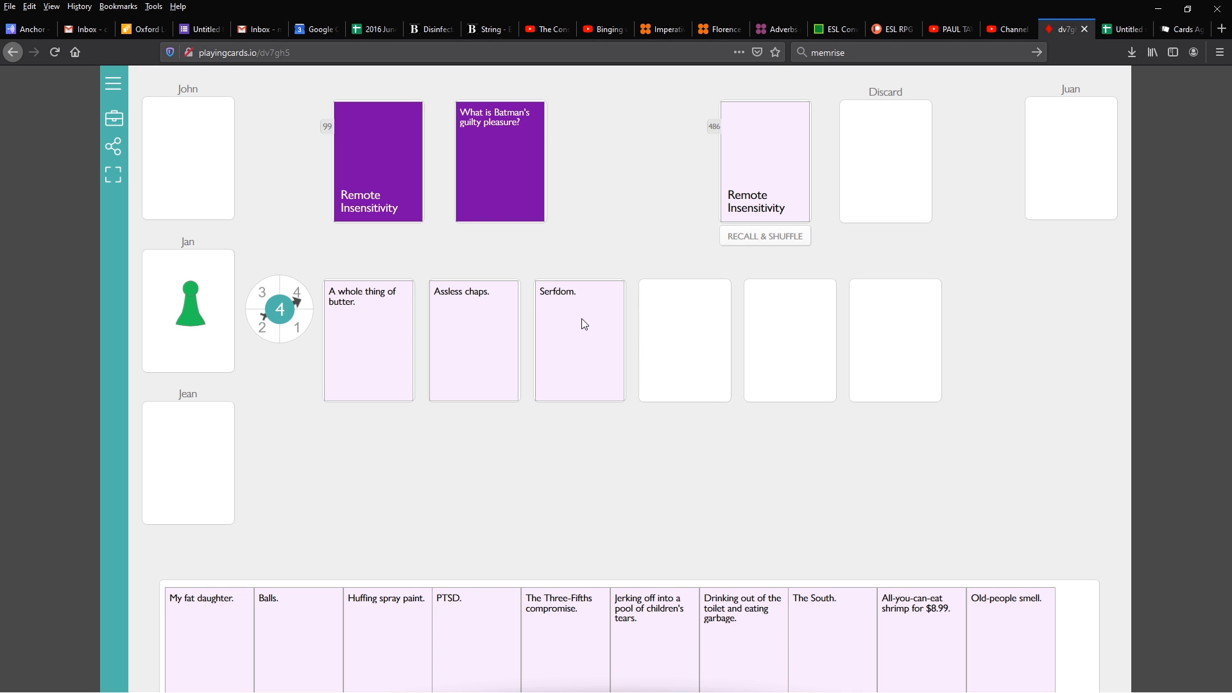
pyautogui.moveTo(568, 317)
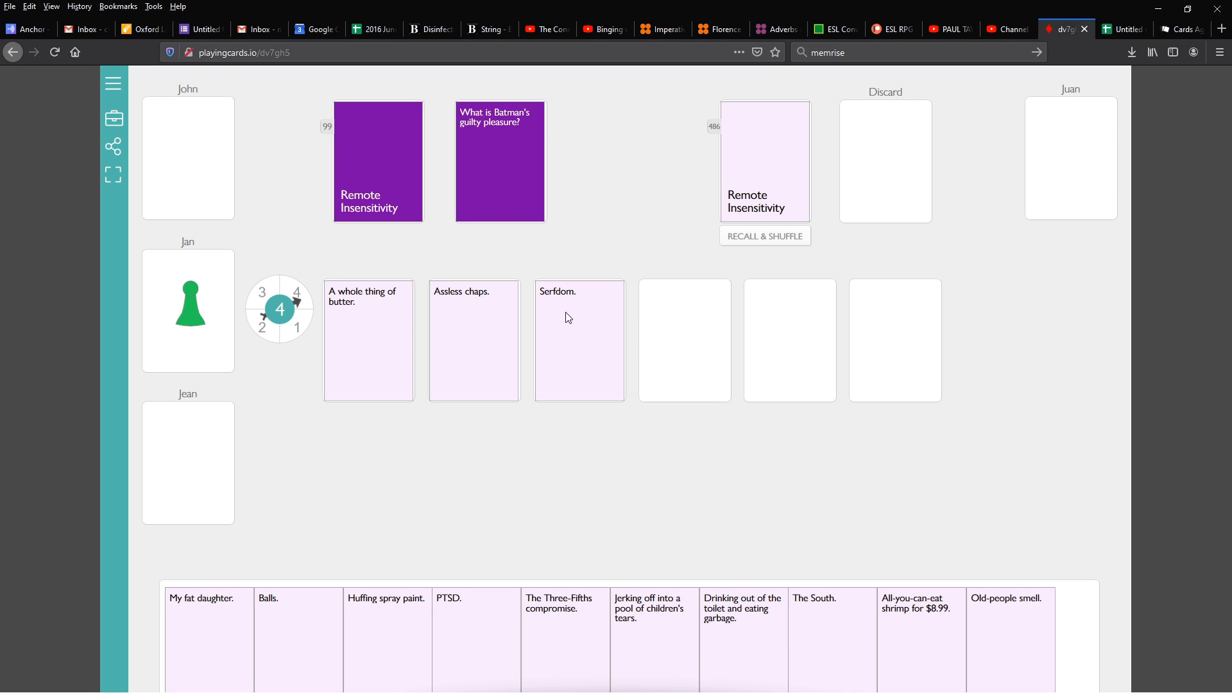
pyautogui.moveTo(550, 314)
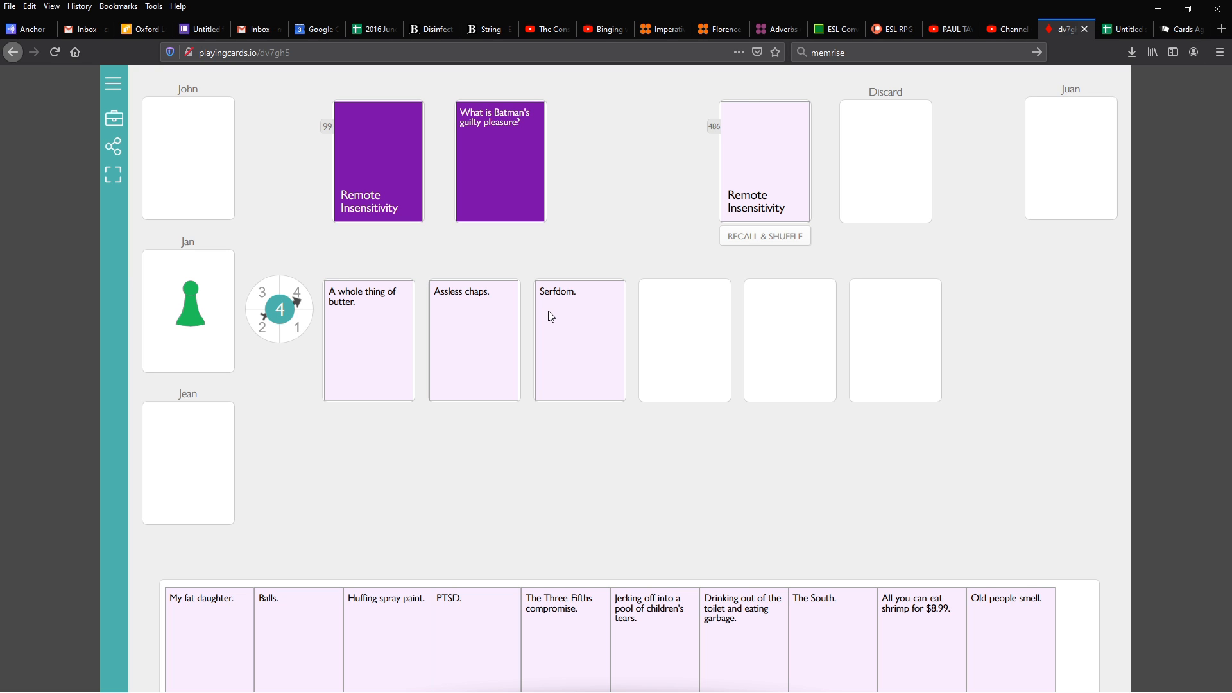
pyautogui.moveTo(458, 324)
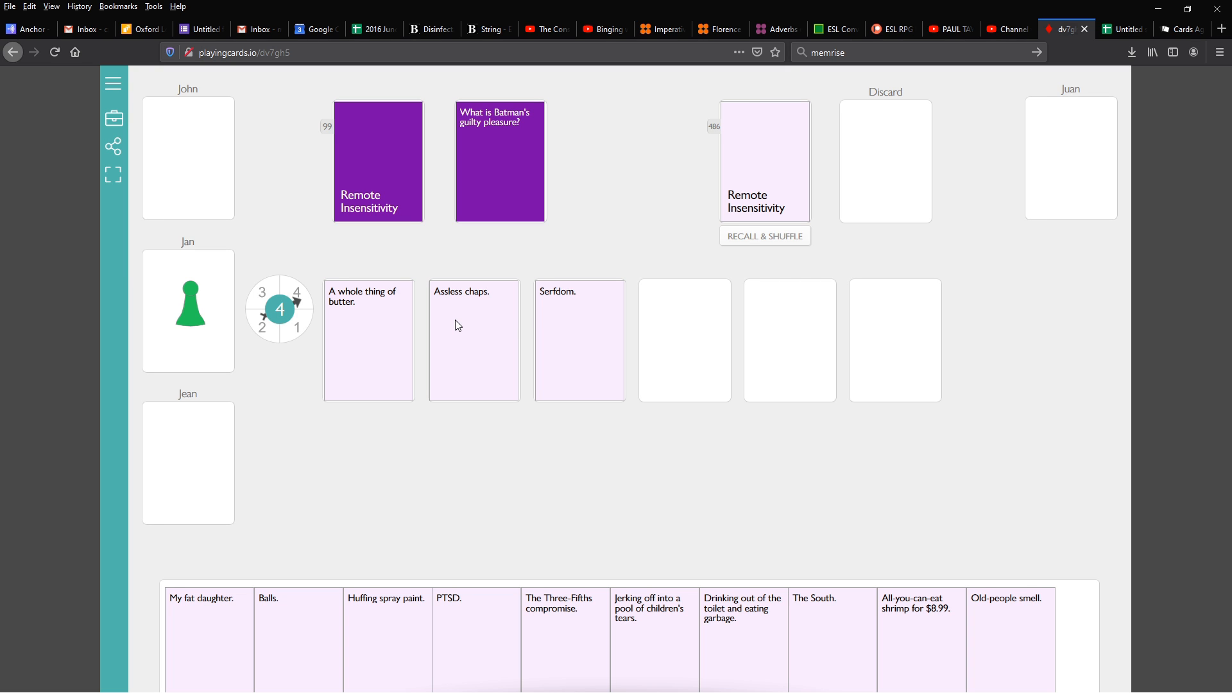
pyautogui.moveTo(452, 310)
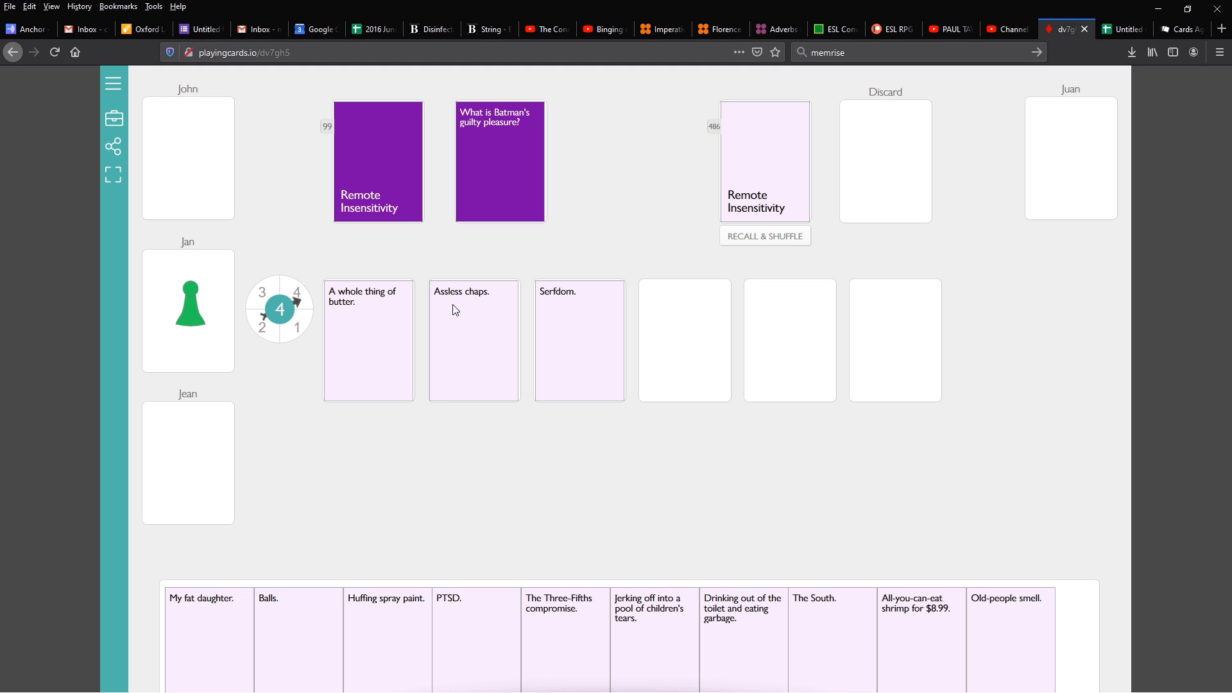
pyautogui.moveTo(579, 323)
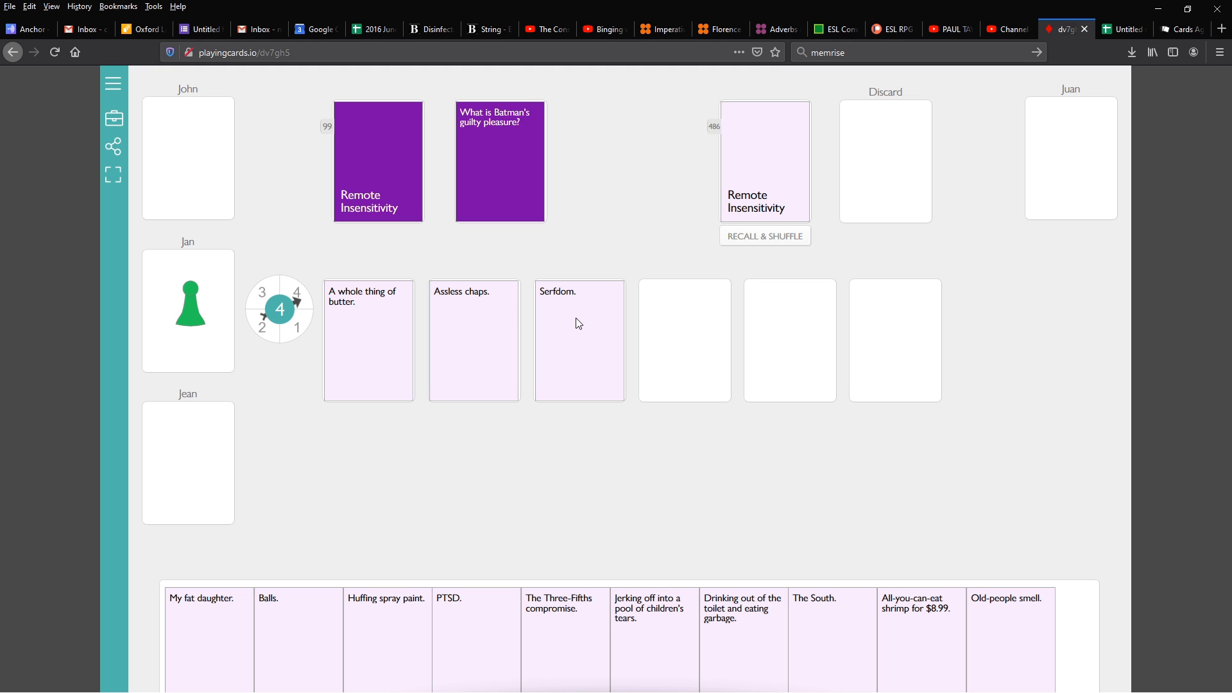
pyautogui.moveTo(566, 360)
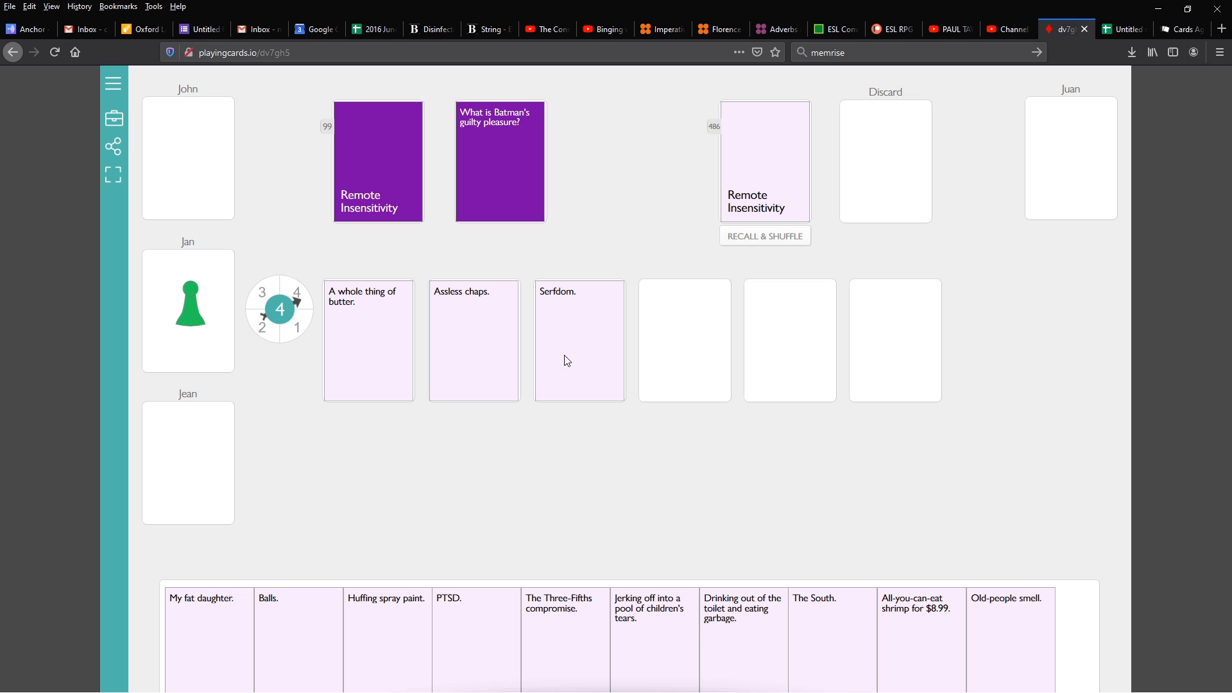
pyautogui.moveTo(562, 330)
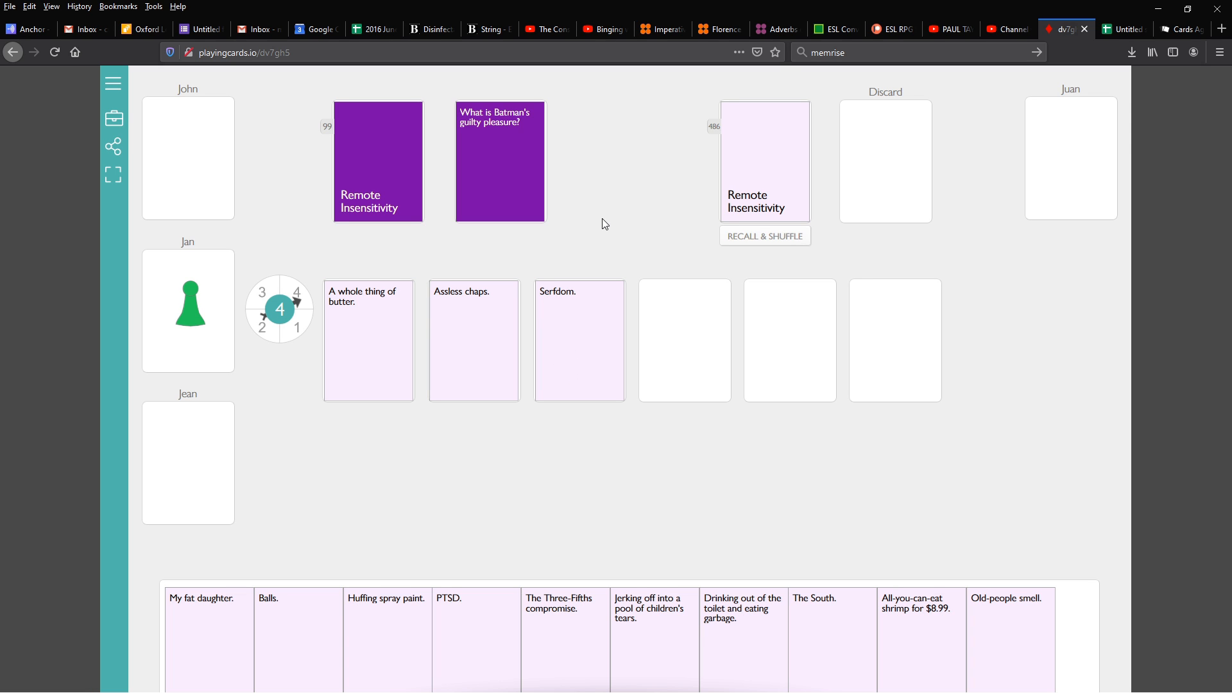
pyautogui.moveTo(462, 334)
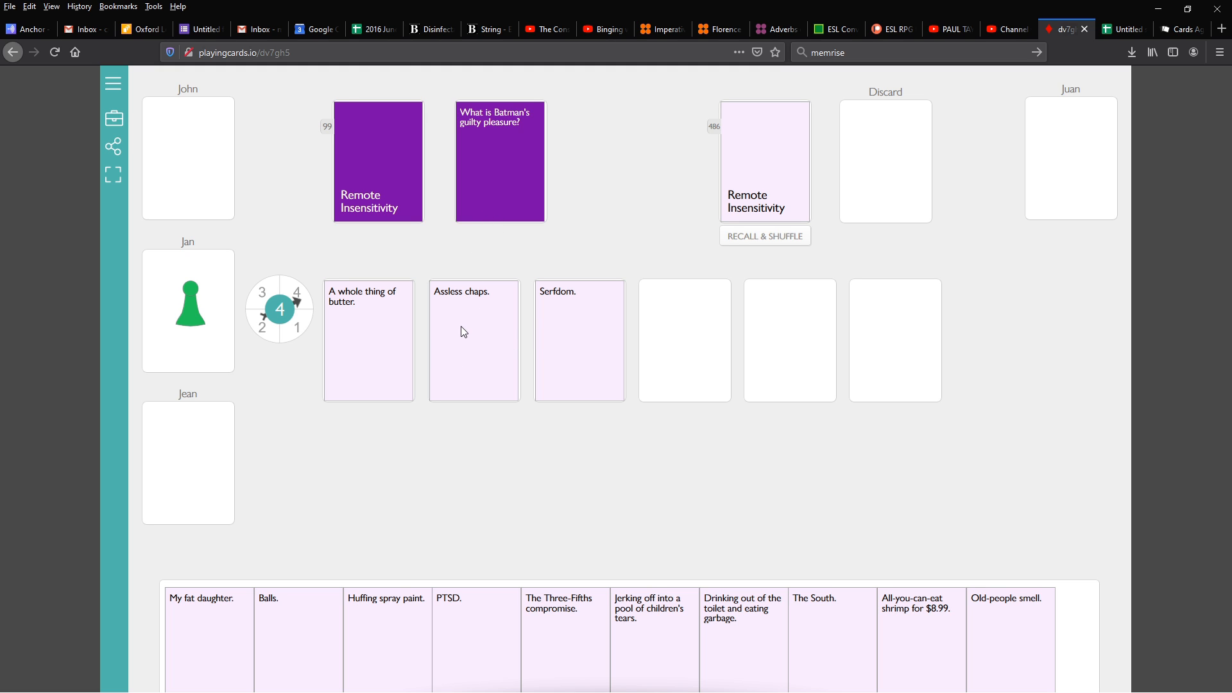
pyautogui.moveTo(578, 347)
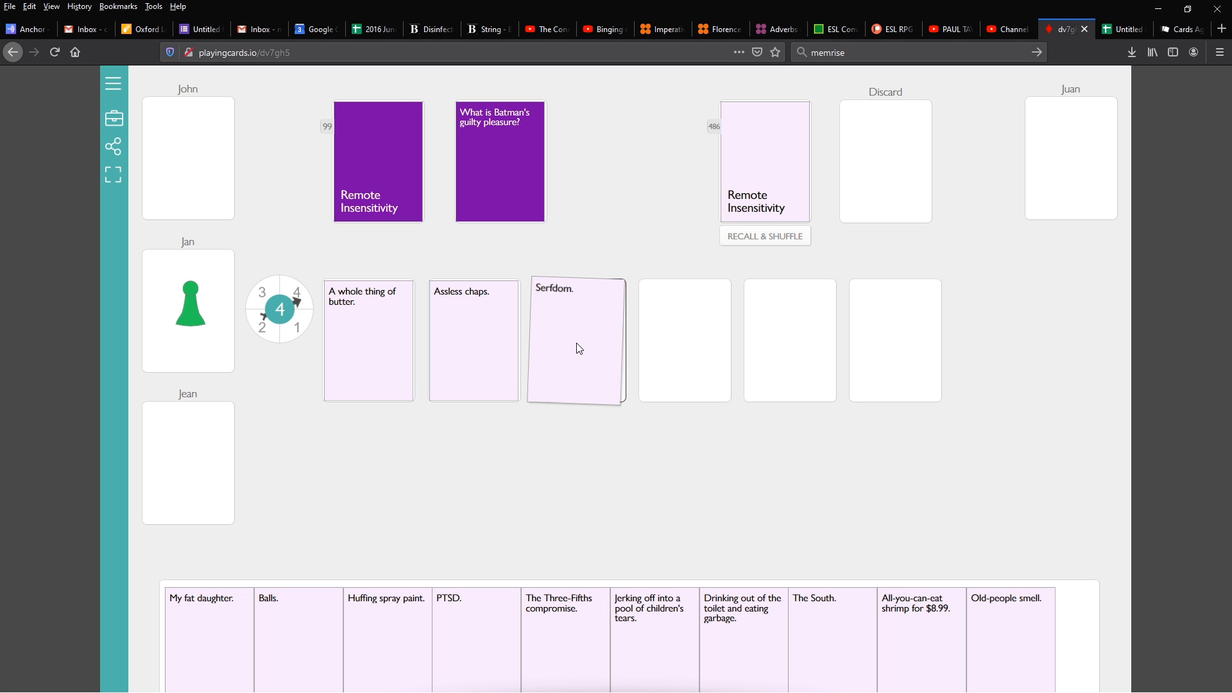
# Give the Batman question card to John and collect the played answers into the discard pile.
pyautogui.moveTo(578, 347); pyautogui.dragTo(715, 279)
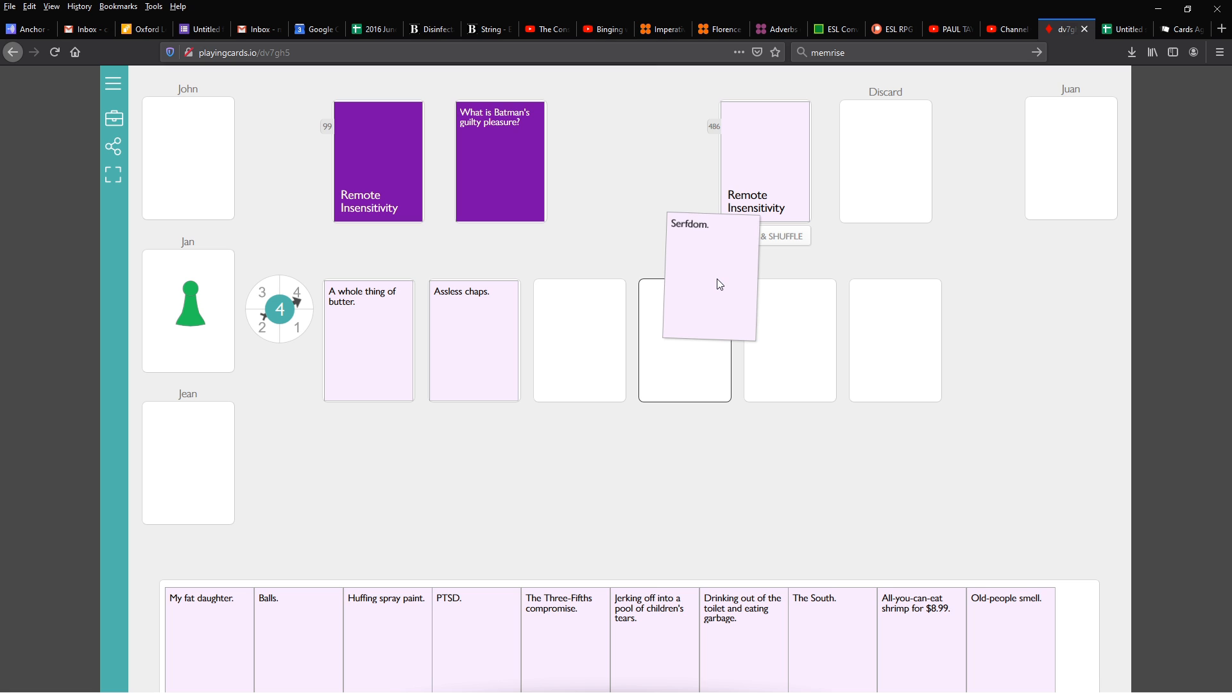
pyautogui.moveTo(707, 283); pyautogui.dragTo(579, 340)
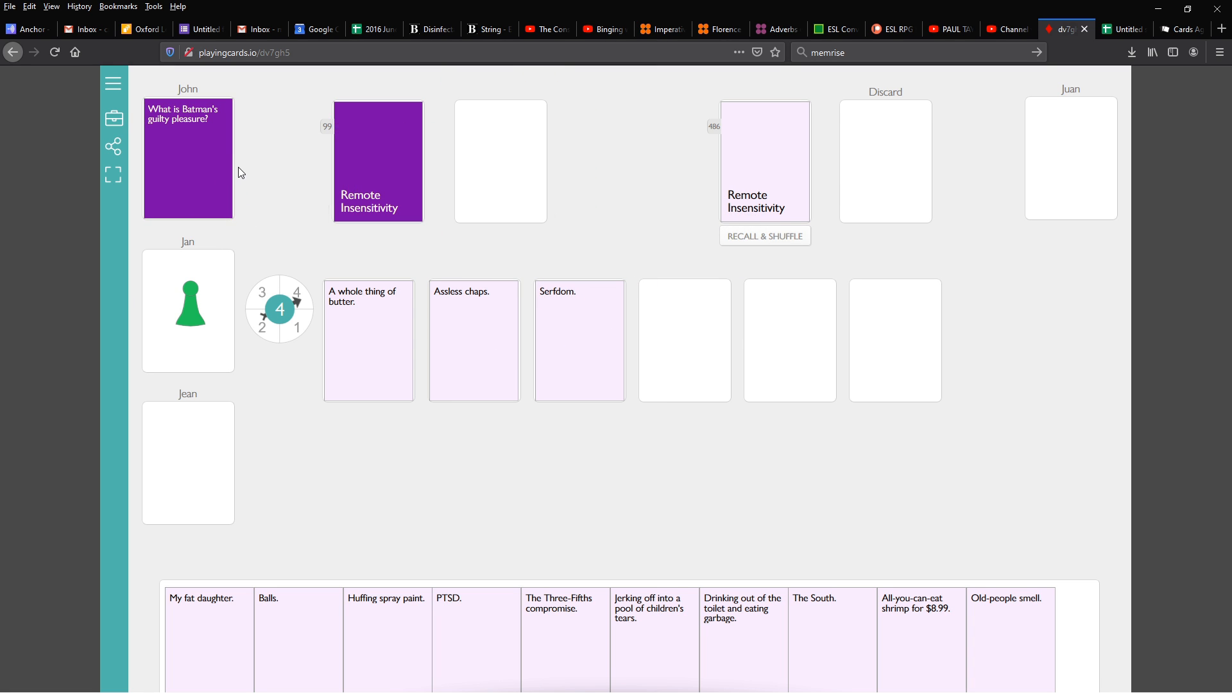
pyautogui.moveTo(261, 226)
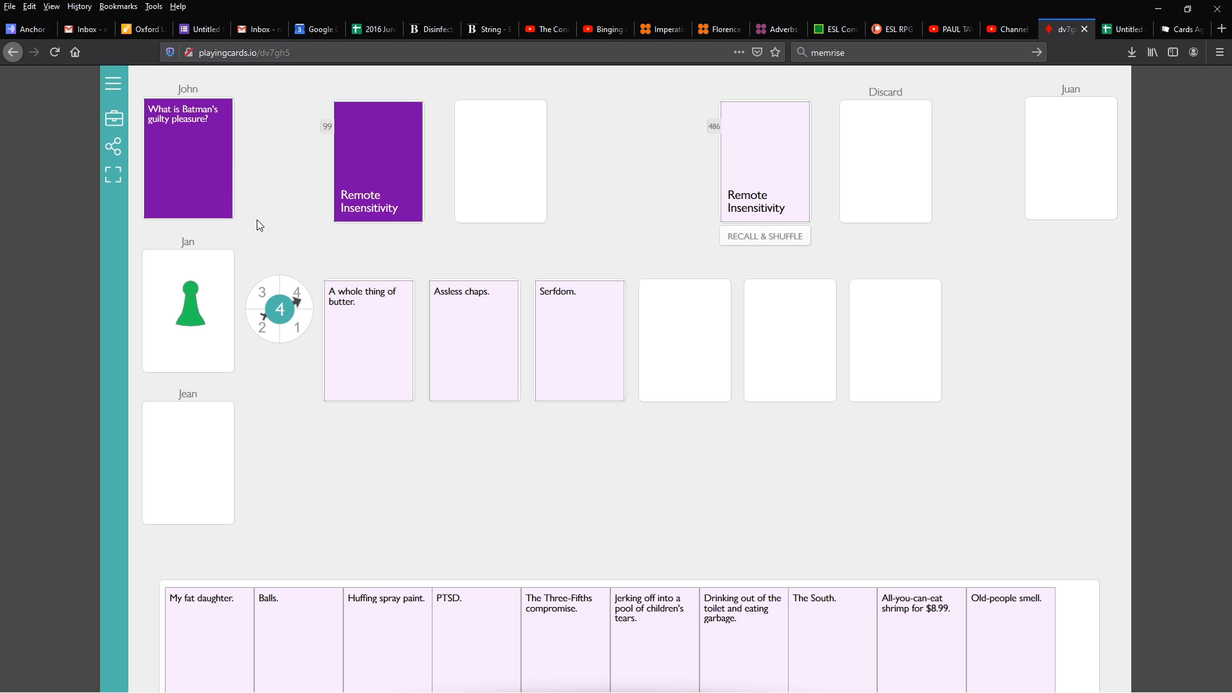
pyautogui.moveTo(291, 230)
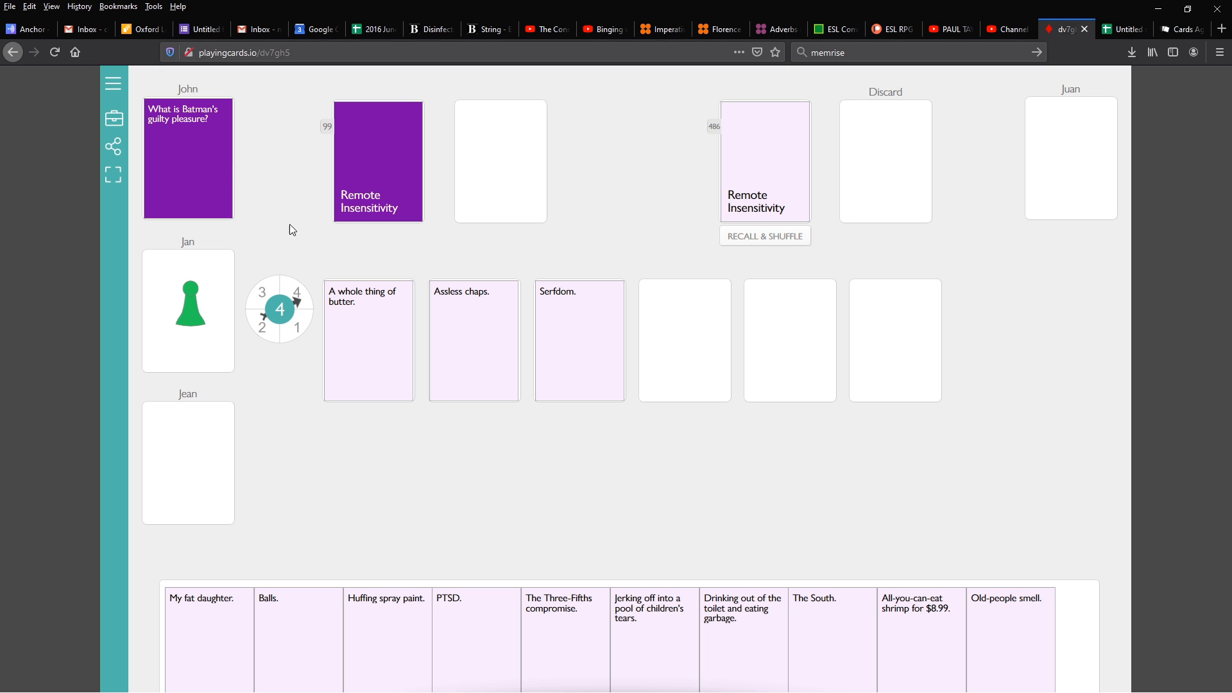
pyautogui.moveTo(482, 302)
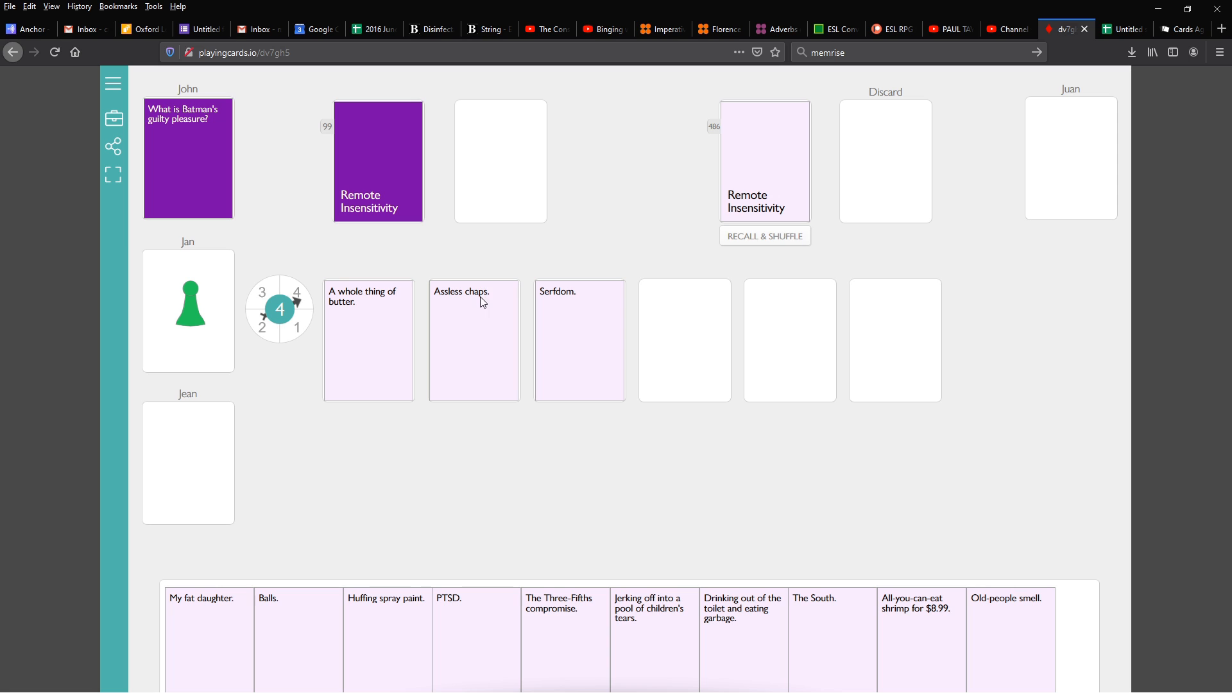
pyautogui.moveTo(368, 340); pyautogui.dragTo(895, 173)
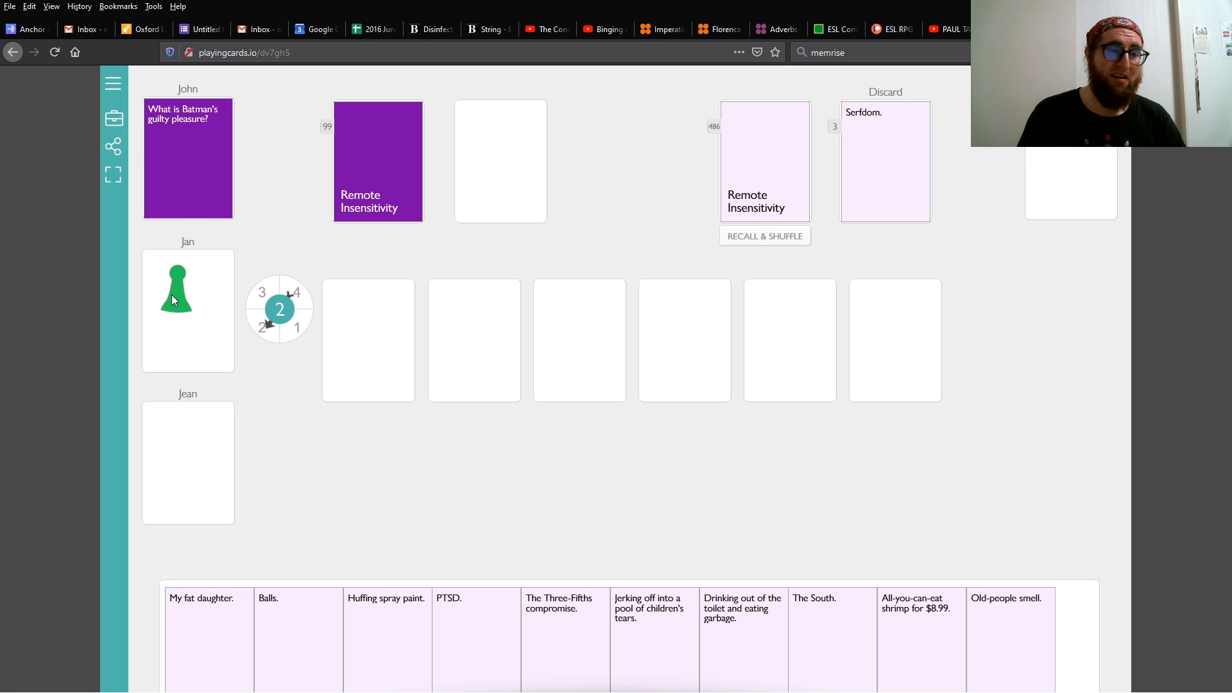
# Move the green pawn to Juan's spot, back to Jan's, then onto John's card.
pyautogui.moveTo(176, 295); pyautogui.dragTo(1056, 181)
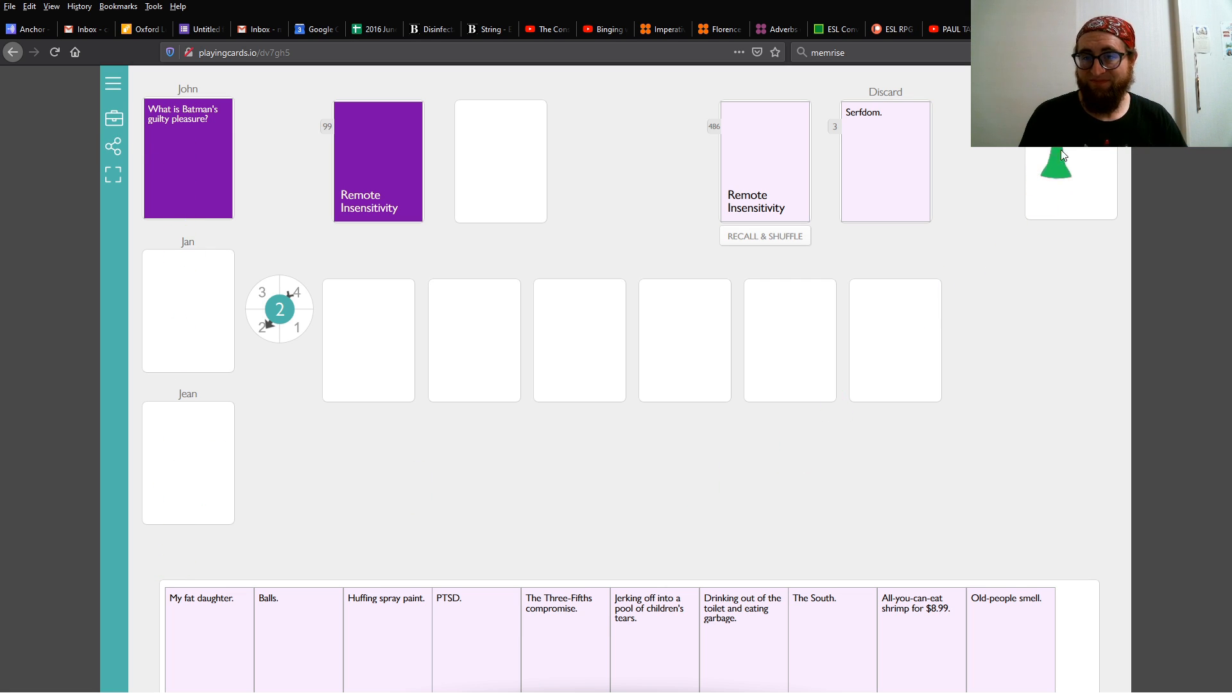
pyautogui.moveTo(1056, 162); pyautogui.dragTo(188, 270)
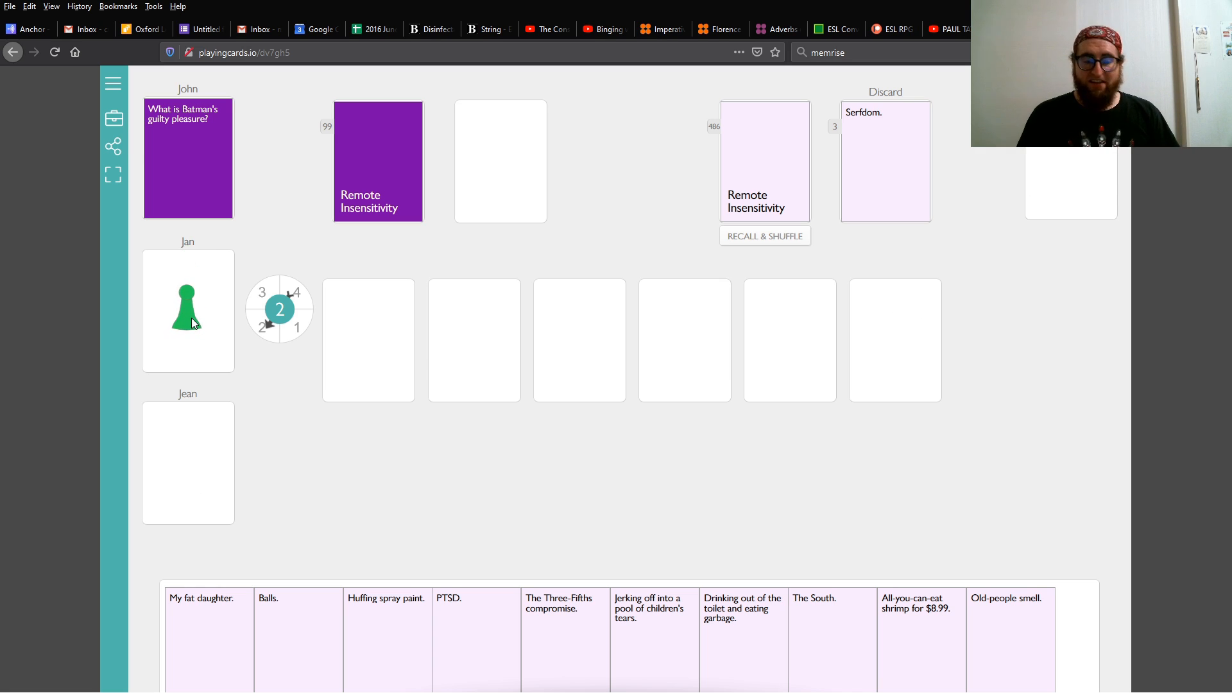
pyautogui.moveTo(367, 233)
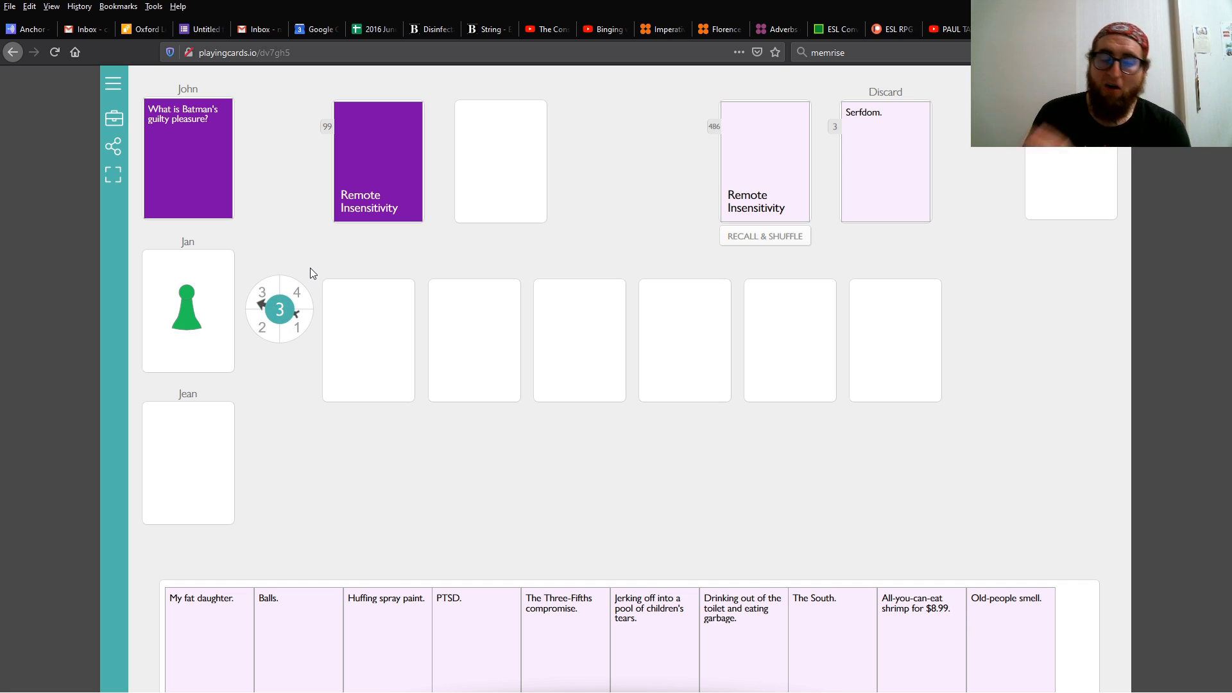
pyautogui.moveTo(303, 285)
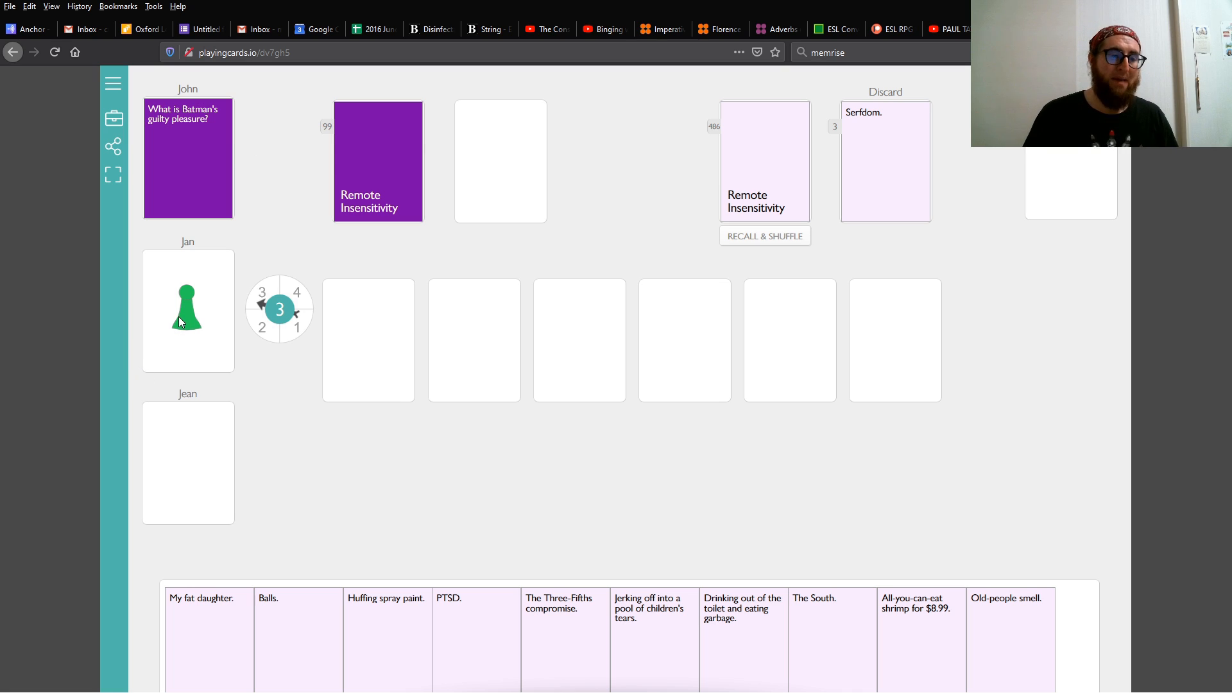
pyautogui.moveTo(187, 306); pyautogui.dragTo(206, 157)
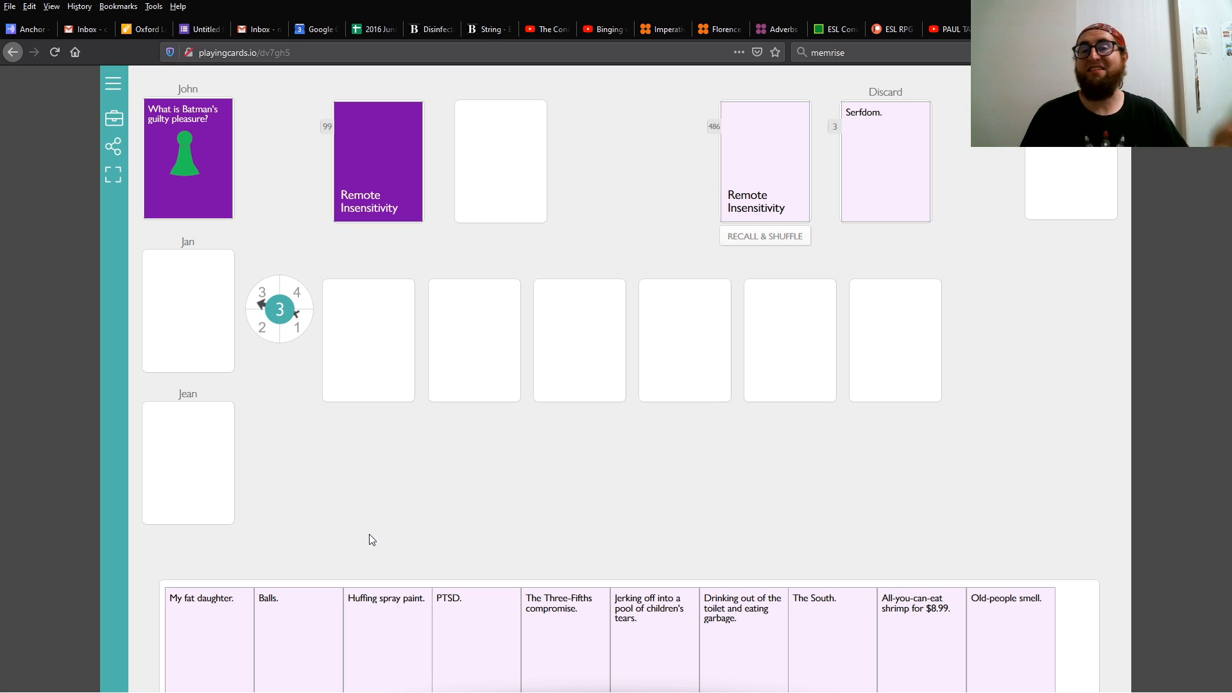
pyautogui.moveTo(363, 551)
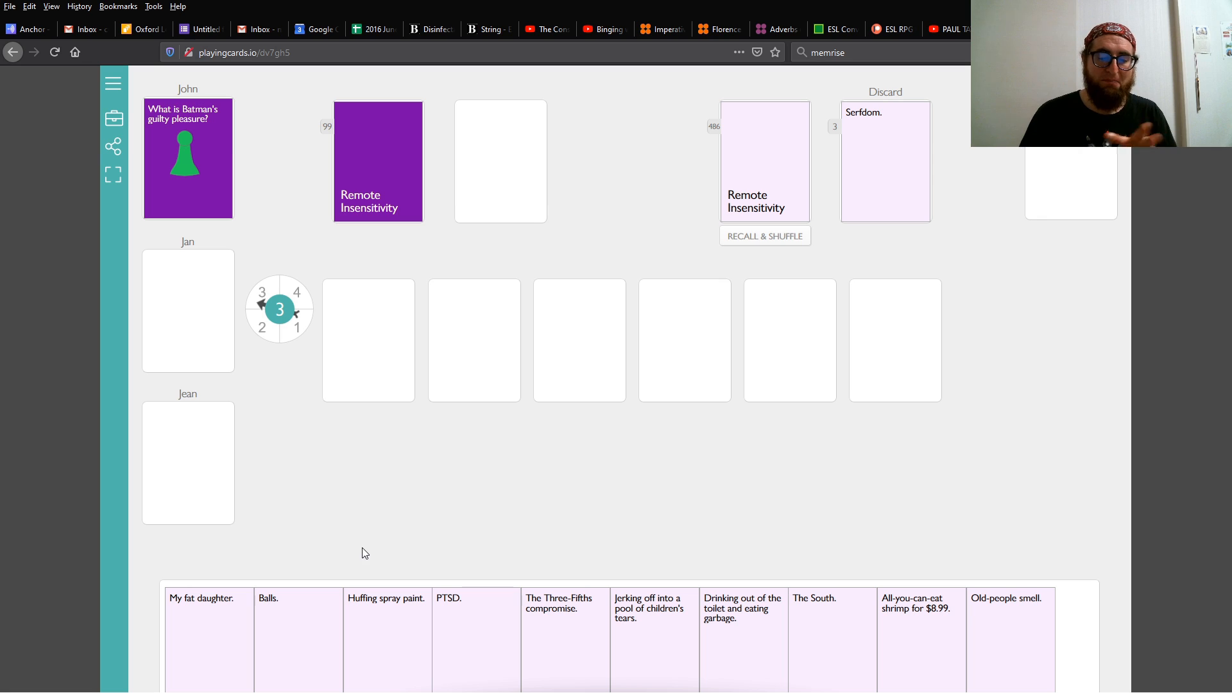
pyautogui.moveTo(362, 558)
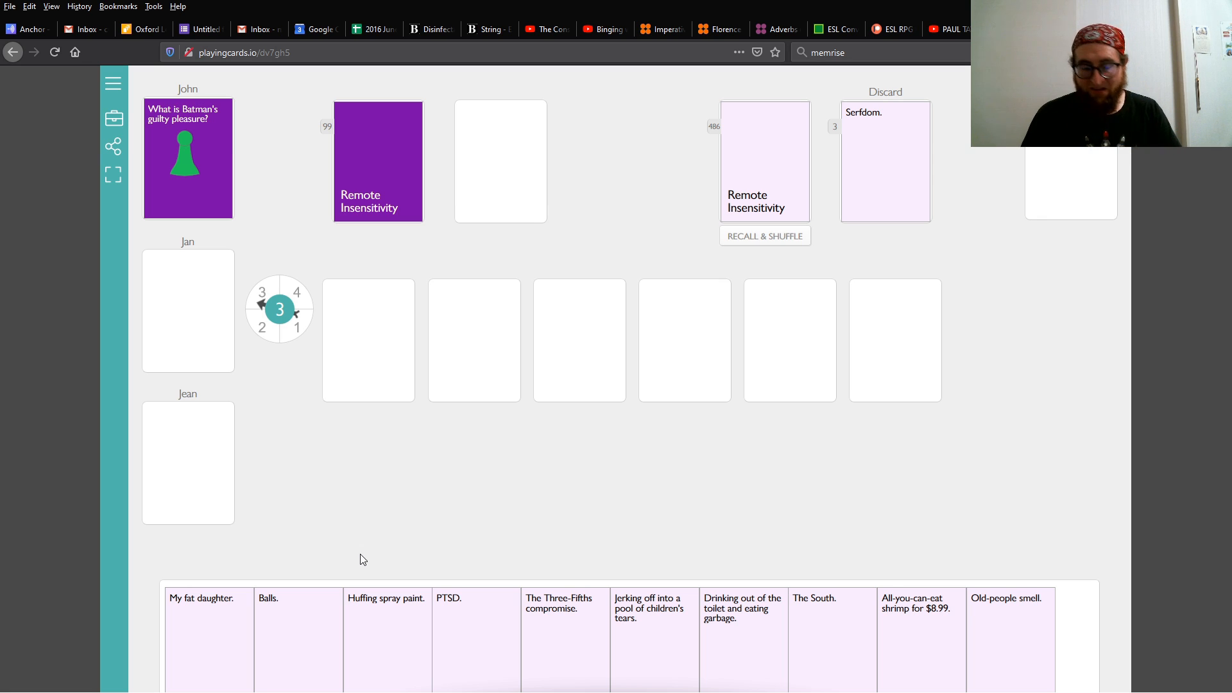
pyautogui.moveTo(315, 469)
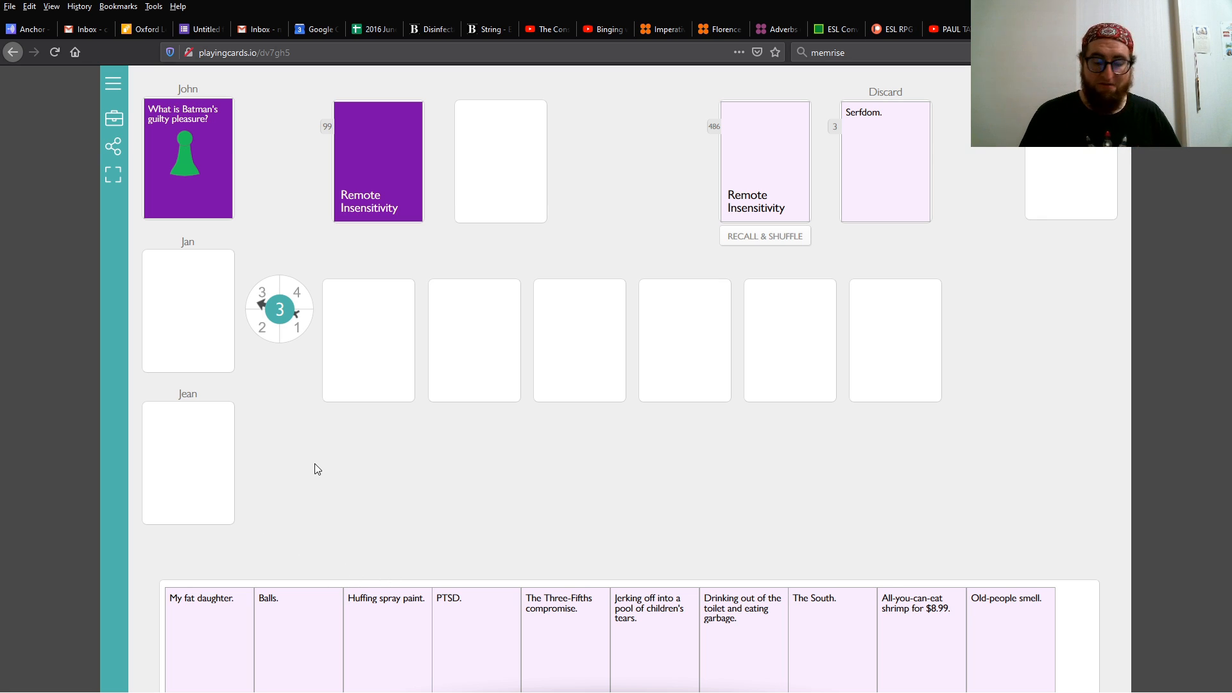
pyautogui.moveTo(376, 338)
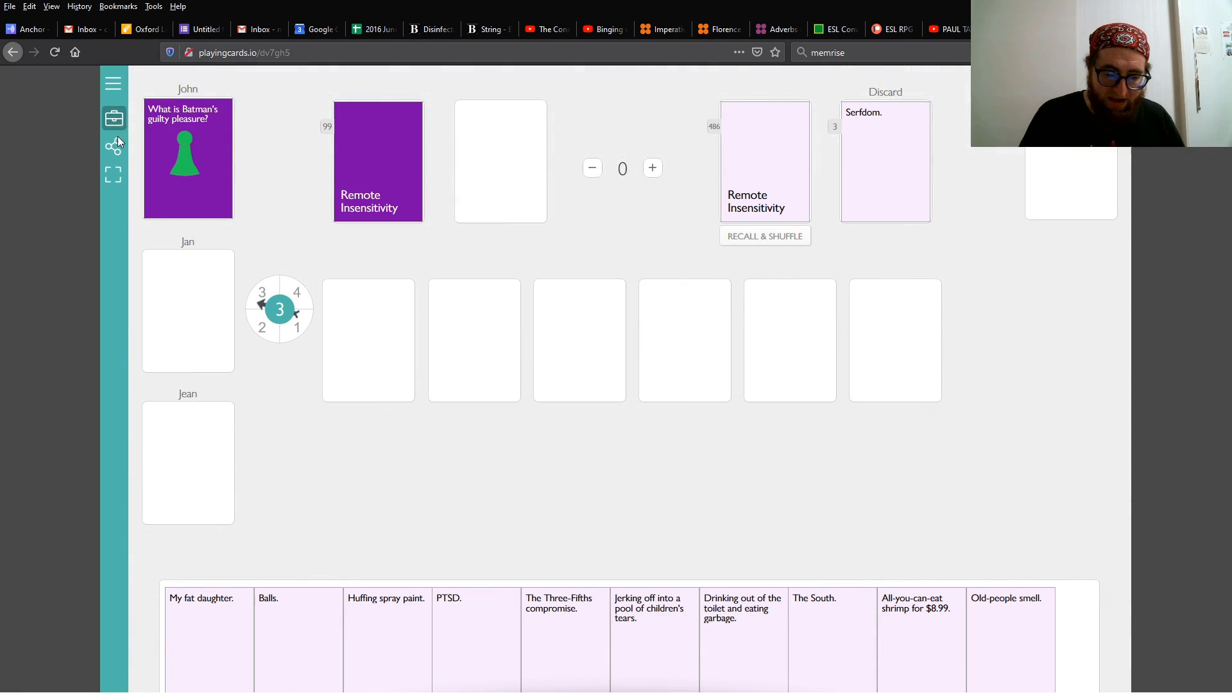
pyautogui.moveTo(137, 140)
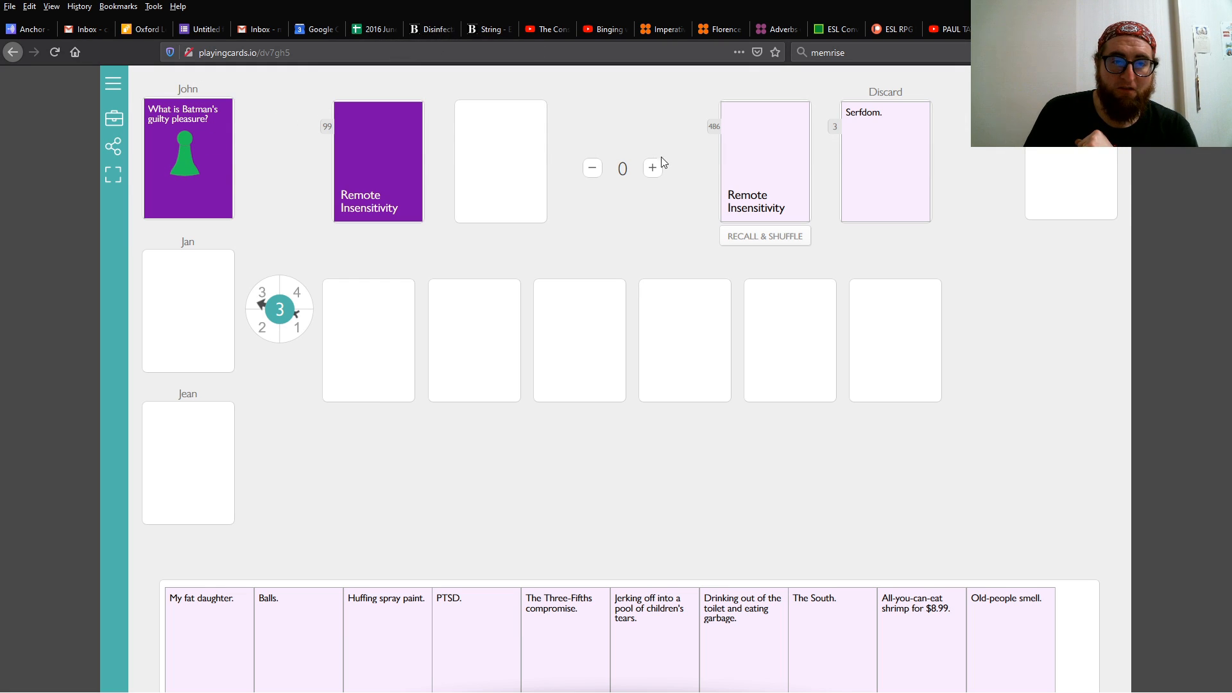
# Raise the score counter with the + button toward 2.
pyautogui.click(651, 168)
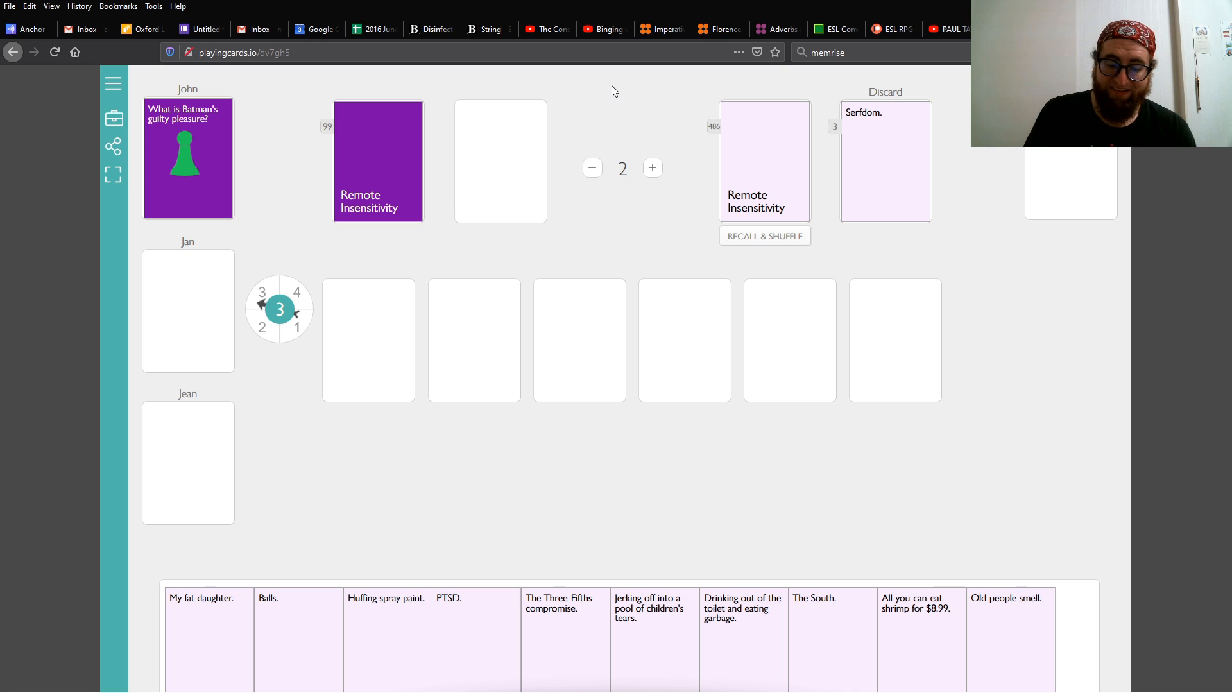
pyautogui.moveTo(625, 85)
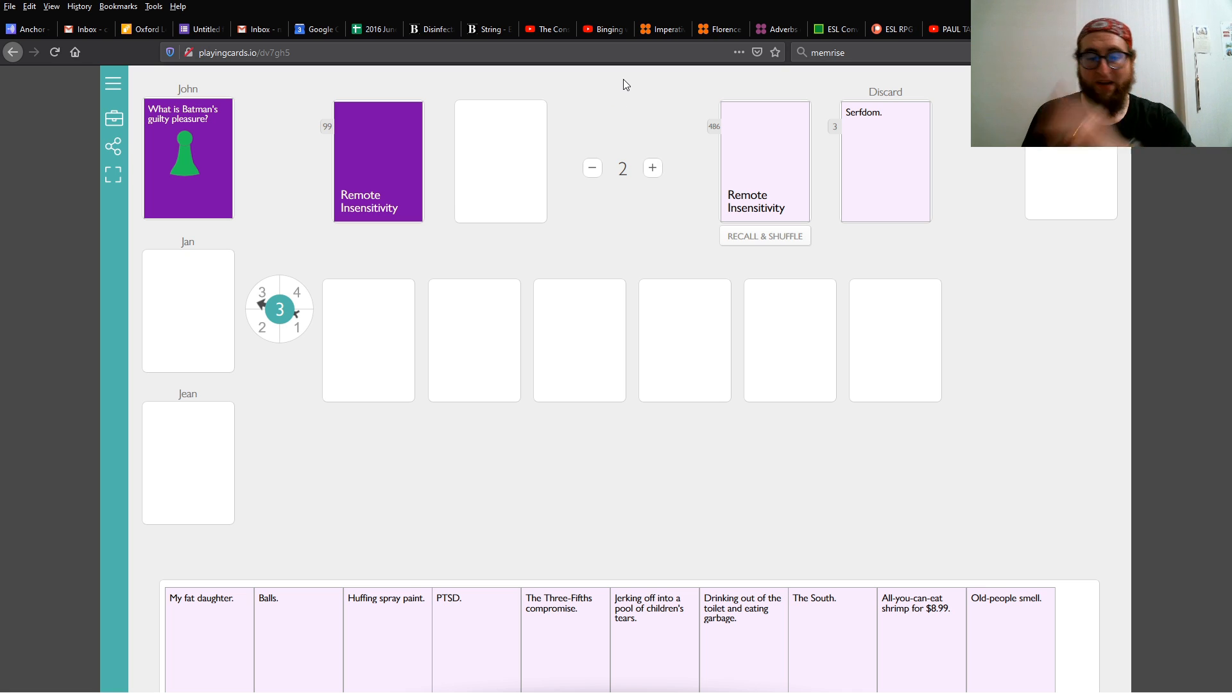
pyautogui.moveTo(611, 82)
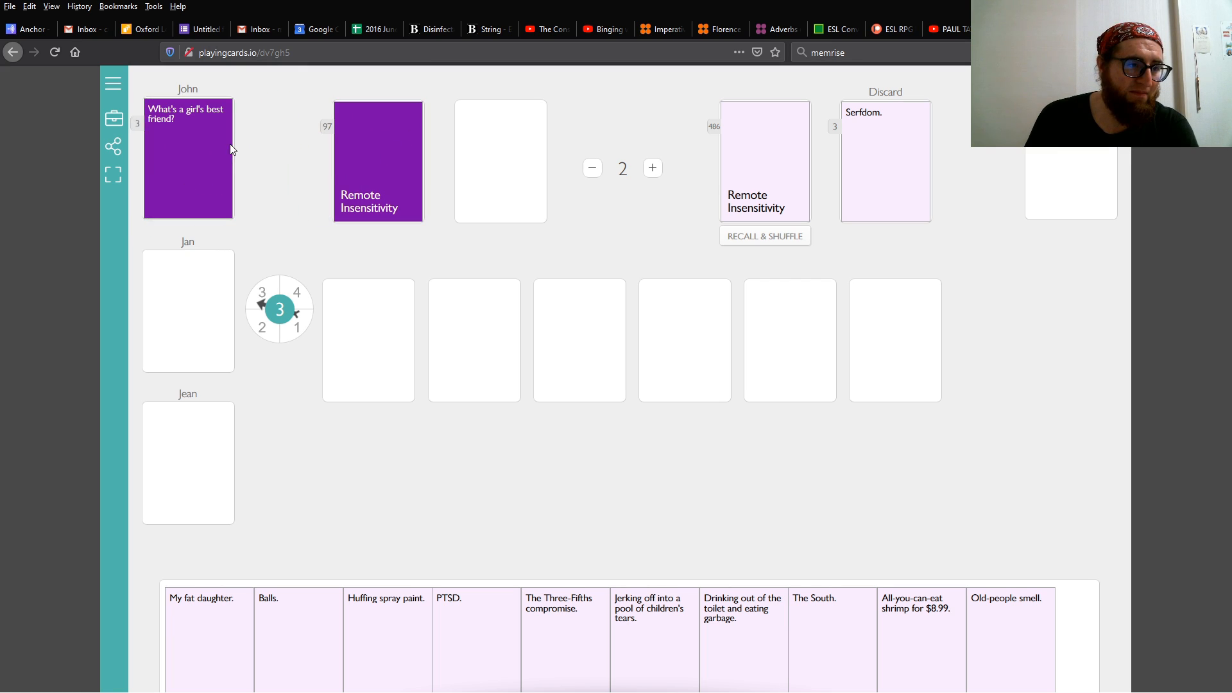
pyautogui.moveTo(393, 278)
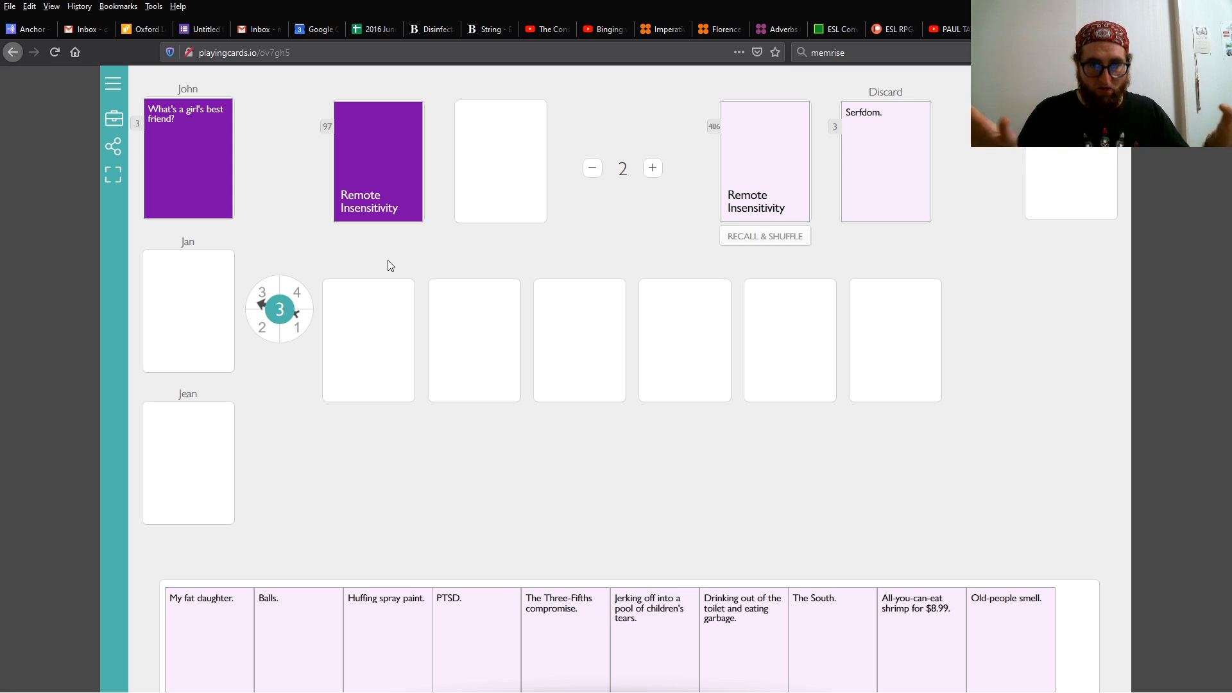
pyautogui.moveTo(386, 208)
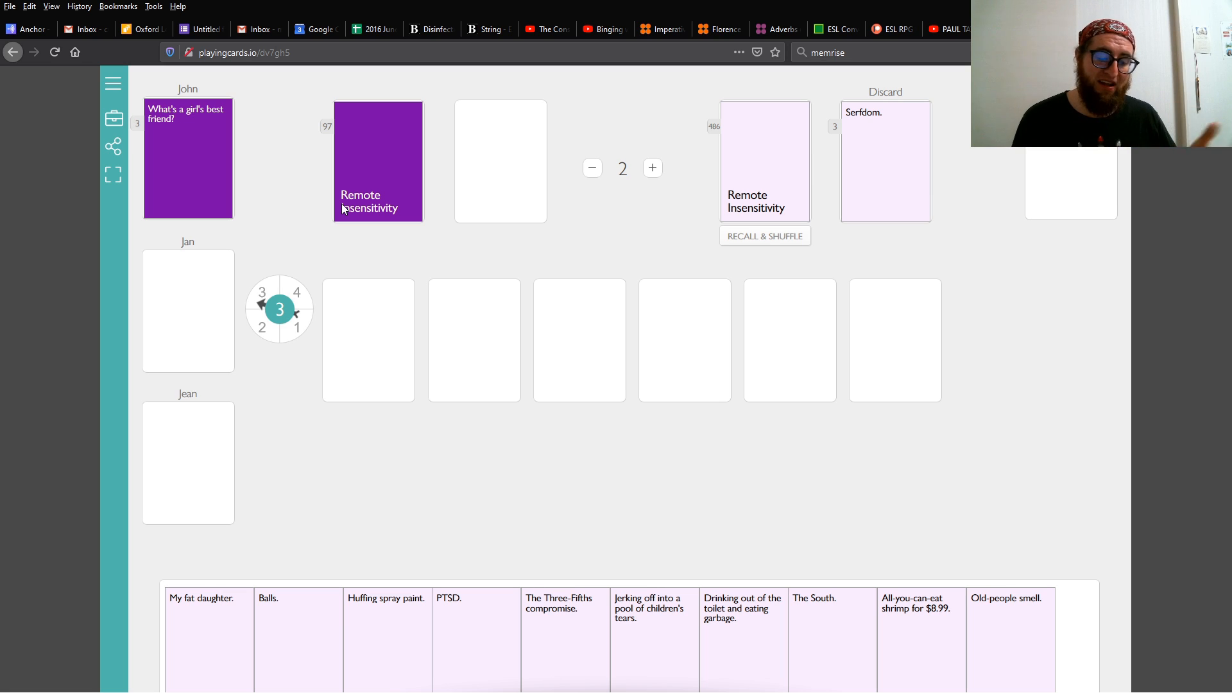
pyautogui.moveTo(1046, 418)
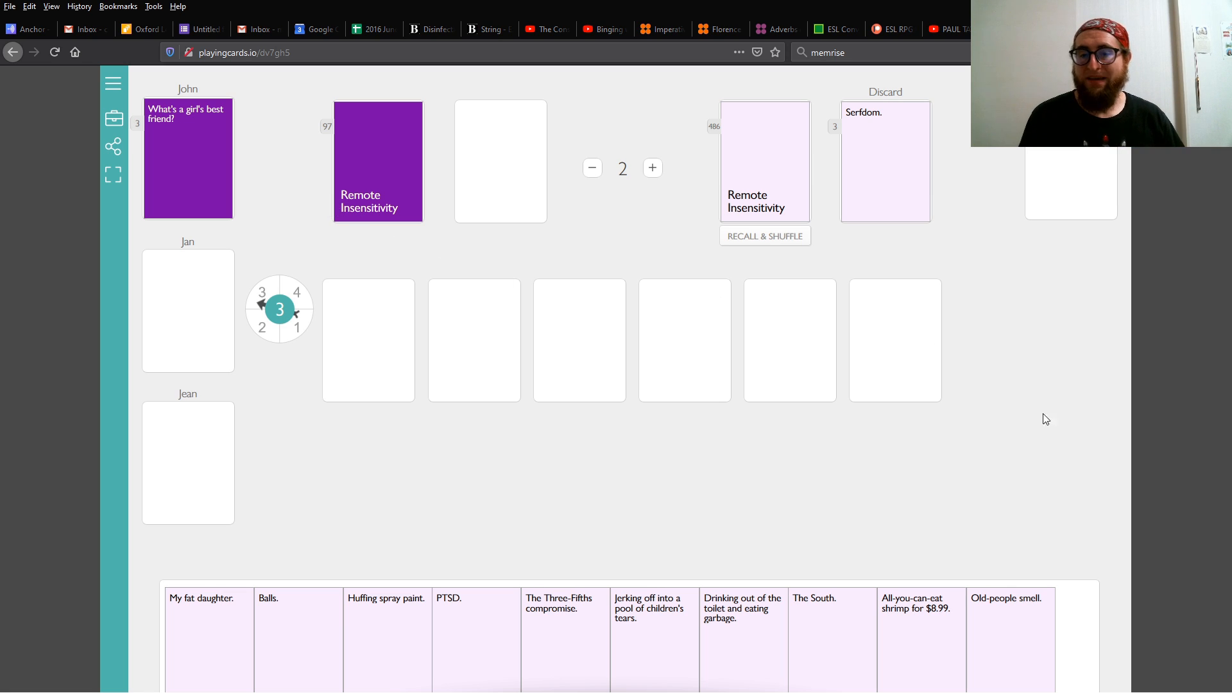
# Flip the next question card from the question deck face up.
pyautogui.click(378, 161)
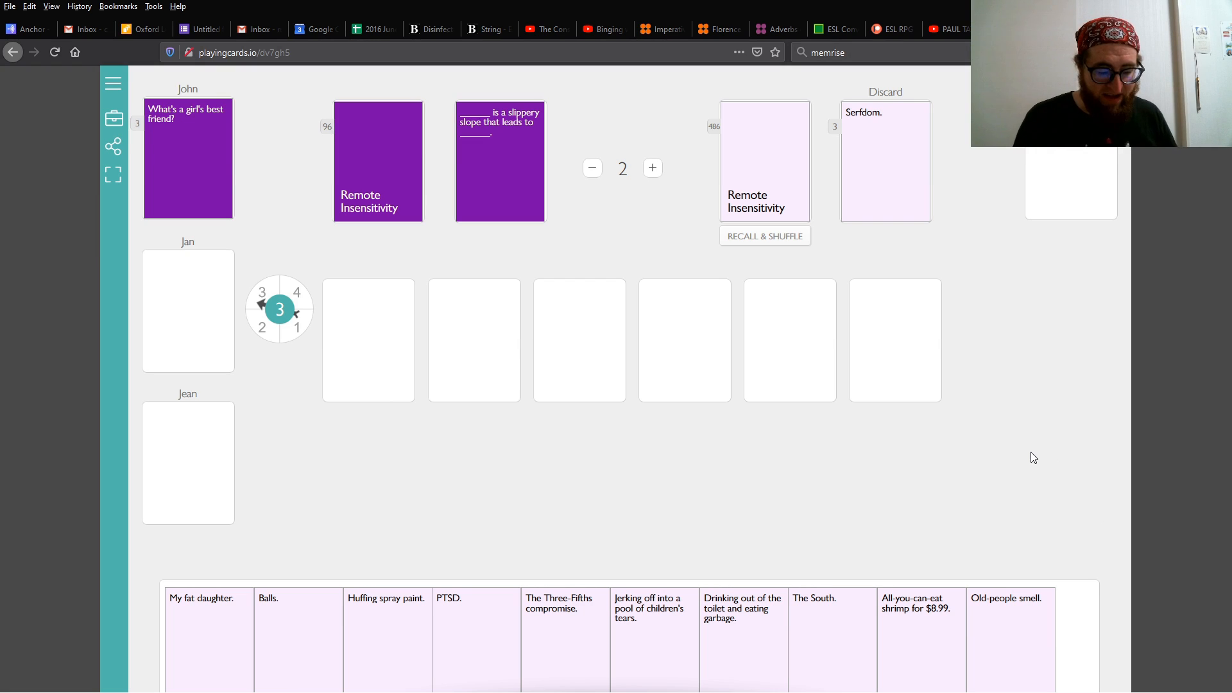
pyautogui.moveTo(296, 127)
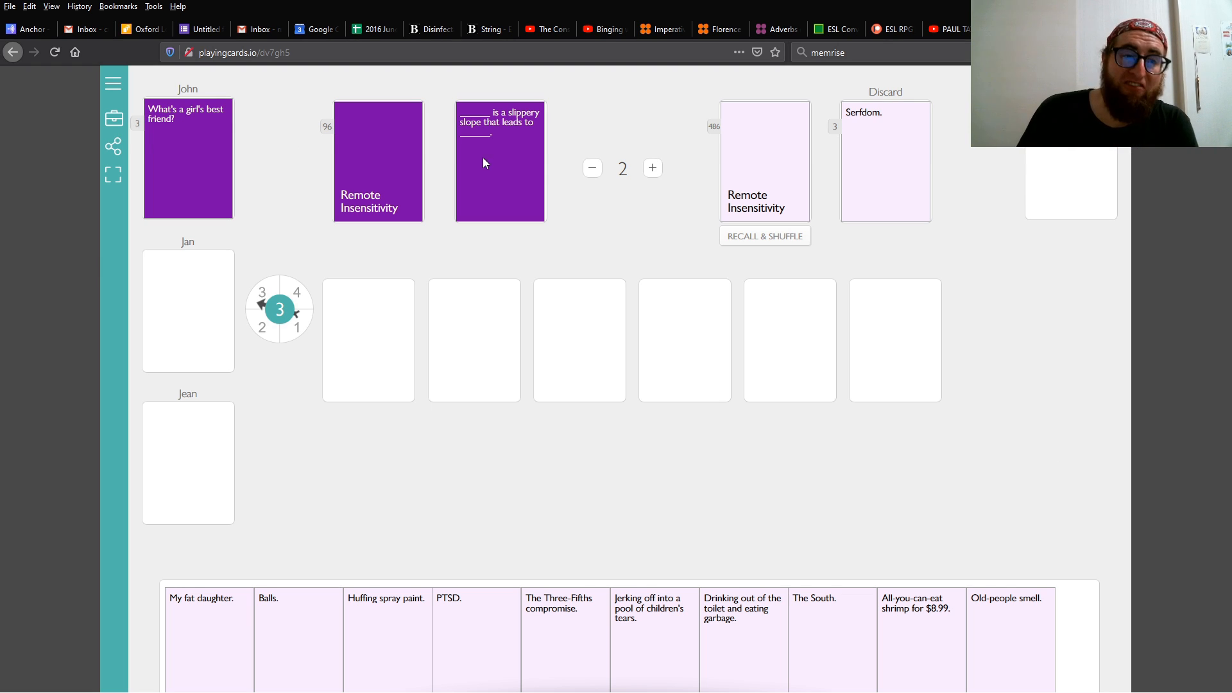
pyautogui.moveTo(492, 167)
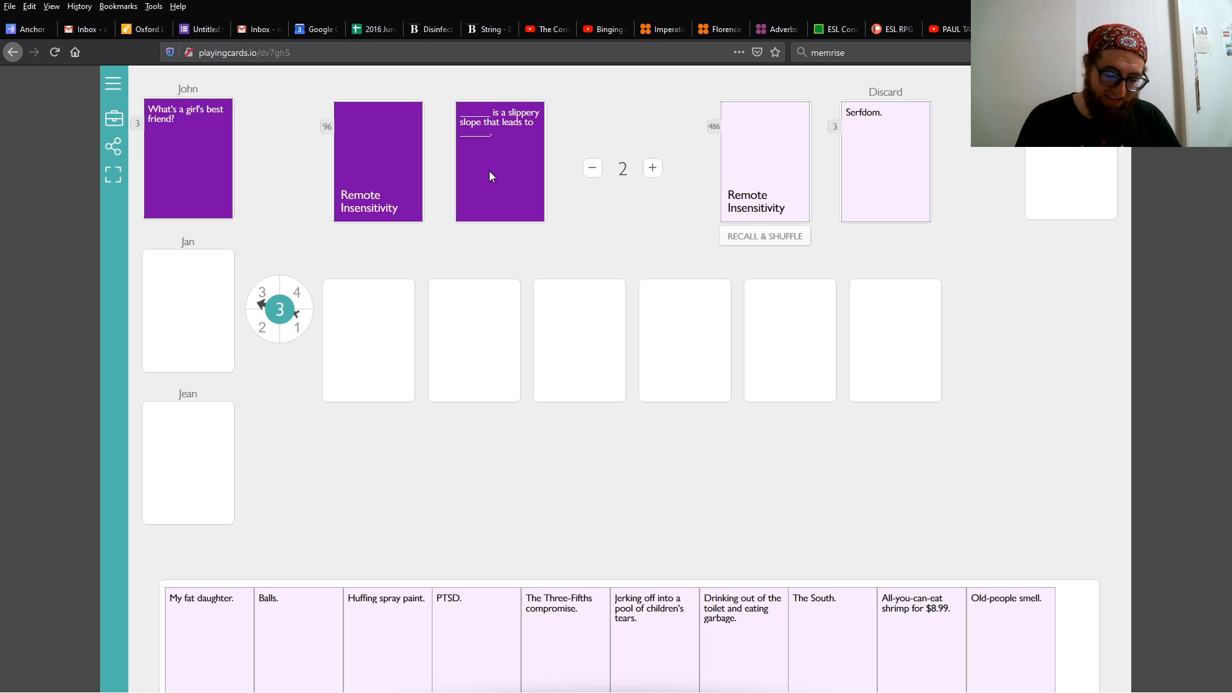
pyautogui.moveTo(949, 169)
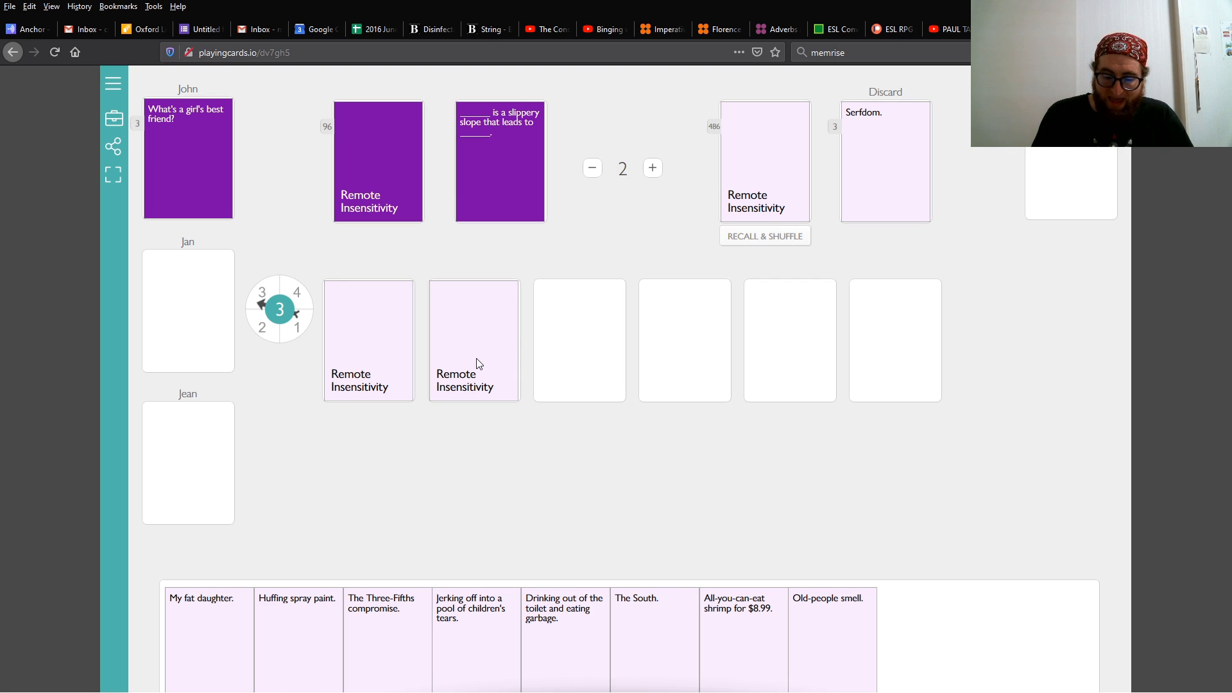
pyautogui.moveTo(462, 408)
pyautogui.write('klaxon')
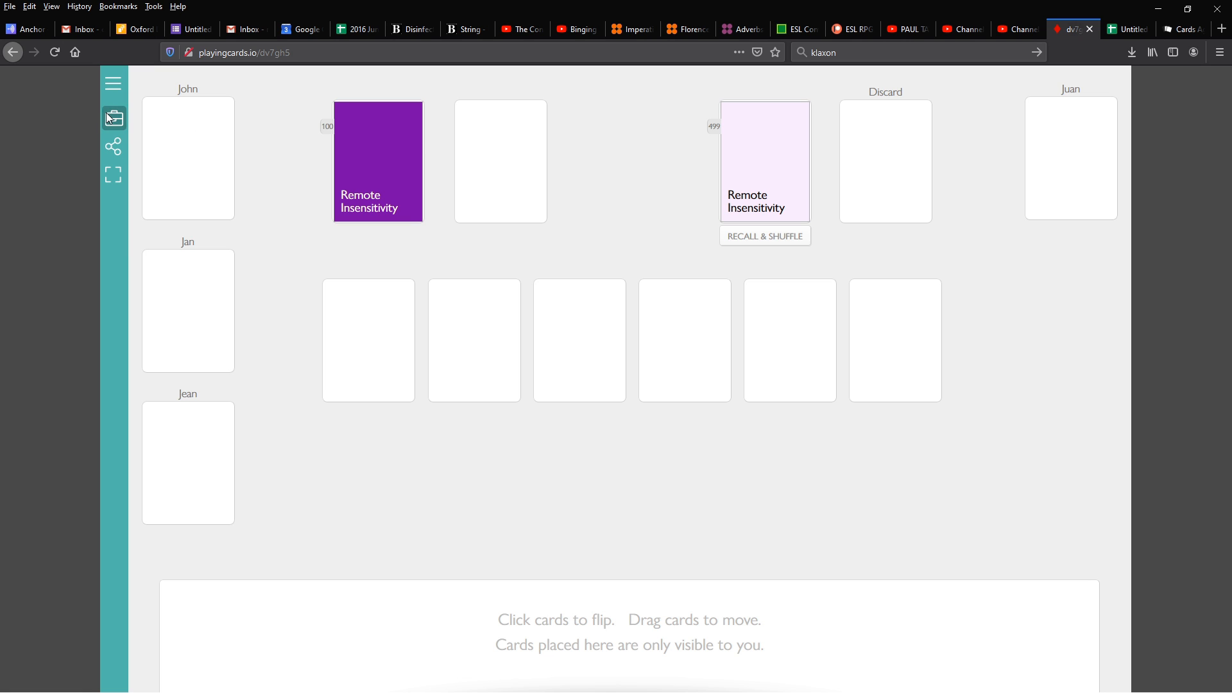
# Enter board editing and view the BACK side of the deck's card template.
pyautogui.click(113, 118)
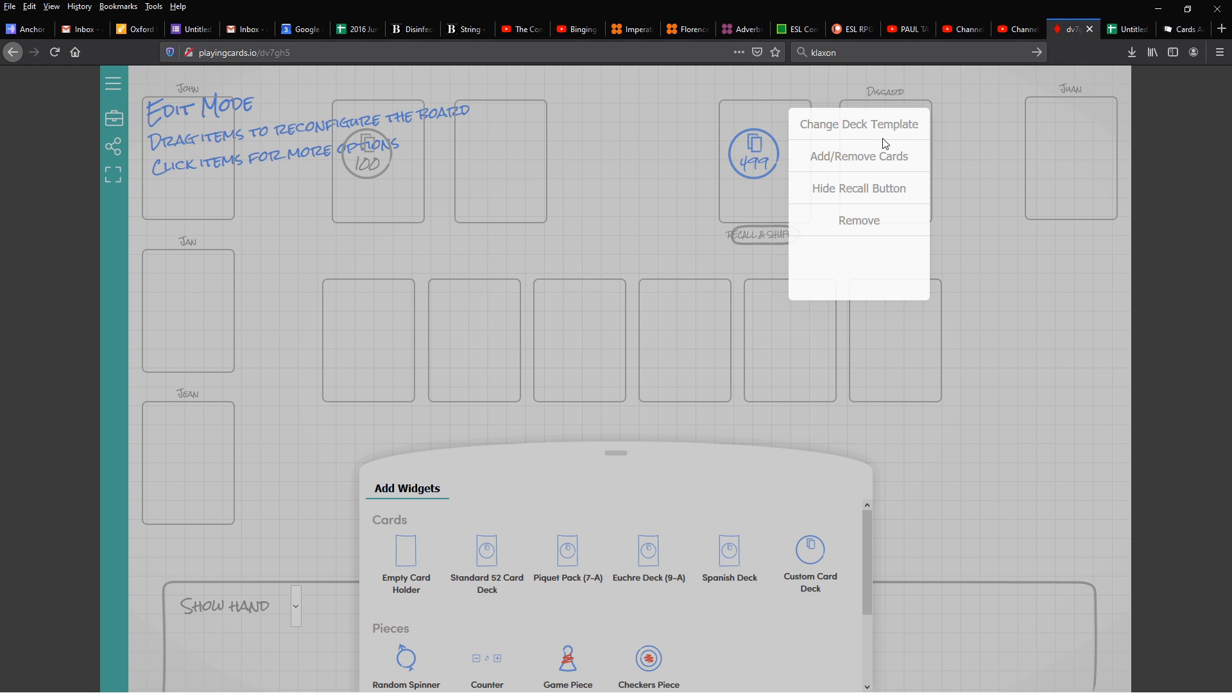
pyautogui.moveTo(881, 139)
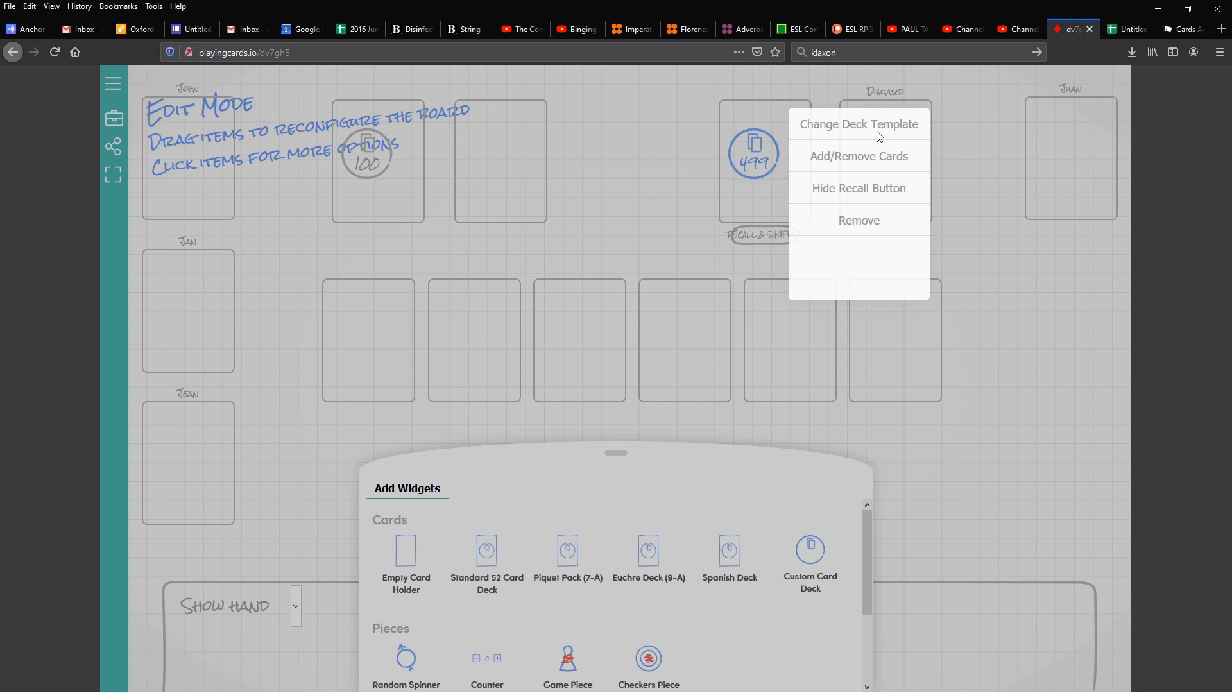
pyautogui.click(859, 124)
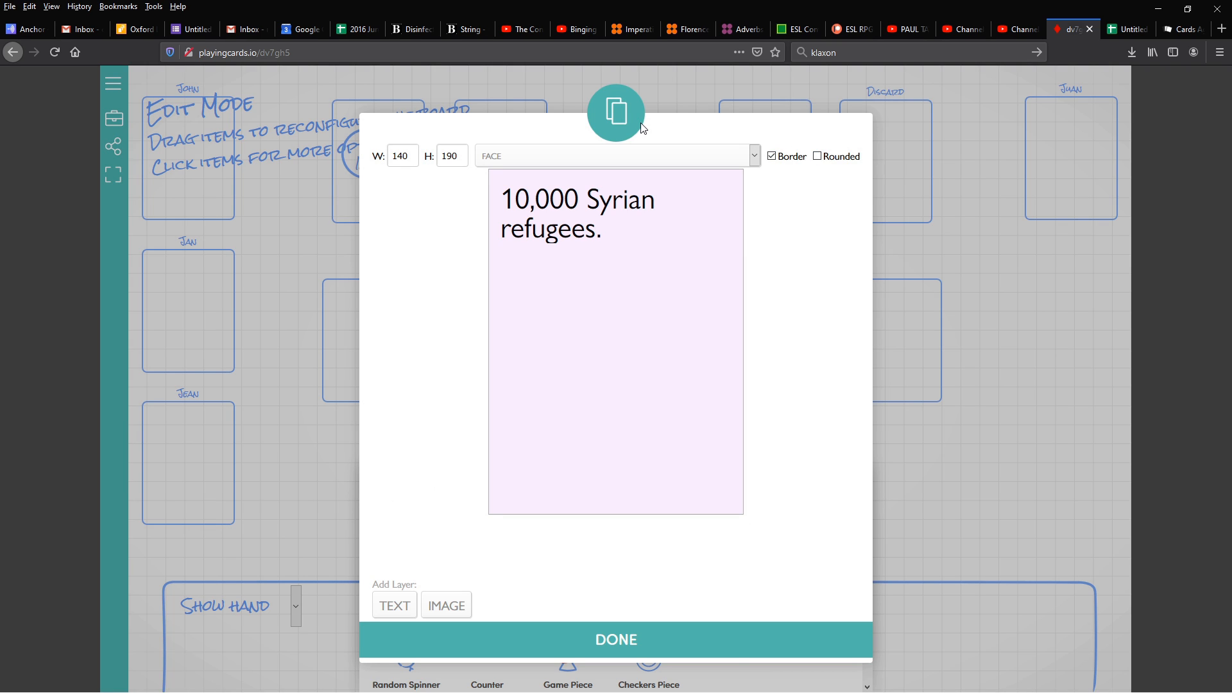
pyautogui.moveTo(656, 194)
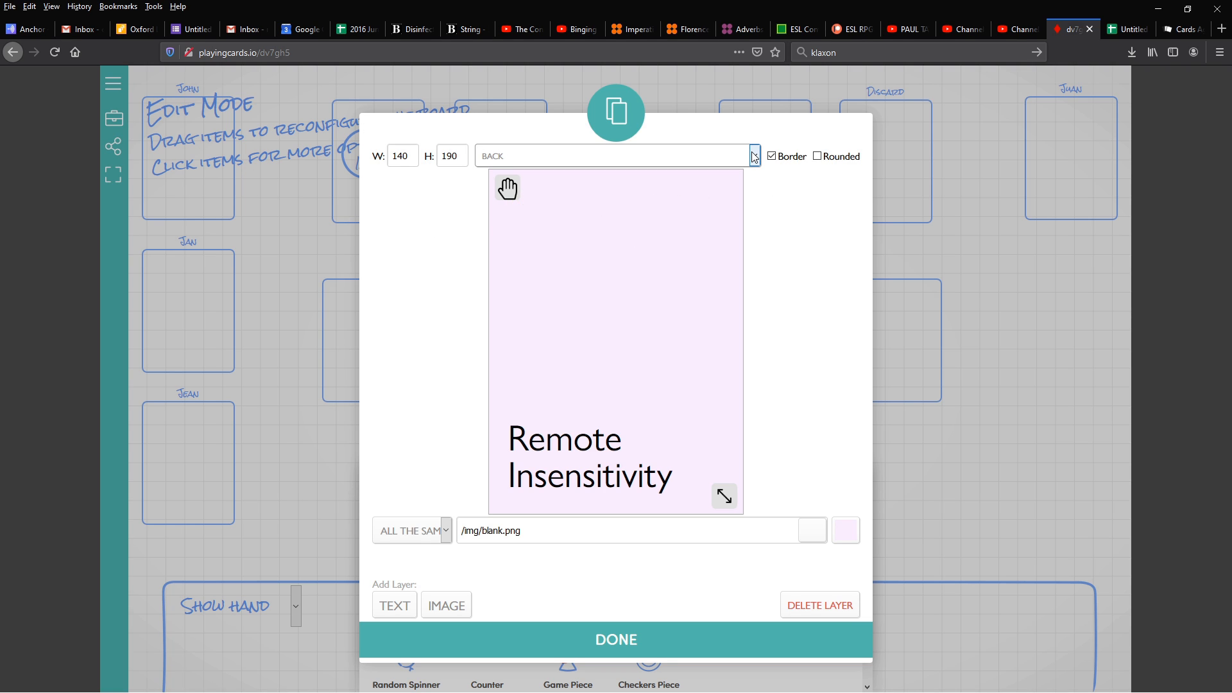
pyautogui.click(751, 156)
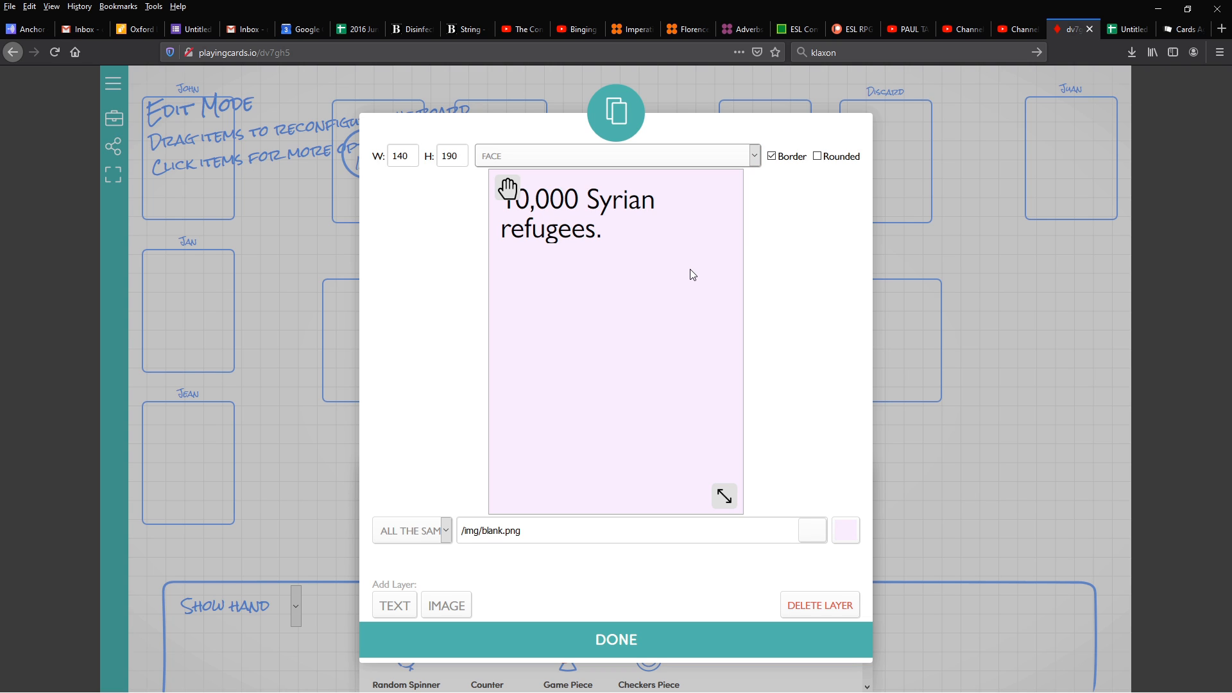
pyautogui.moveTo(687, 275)
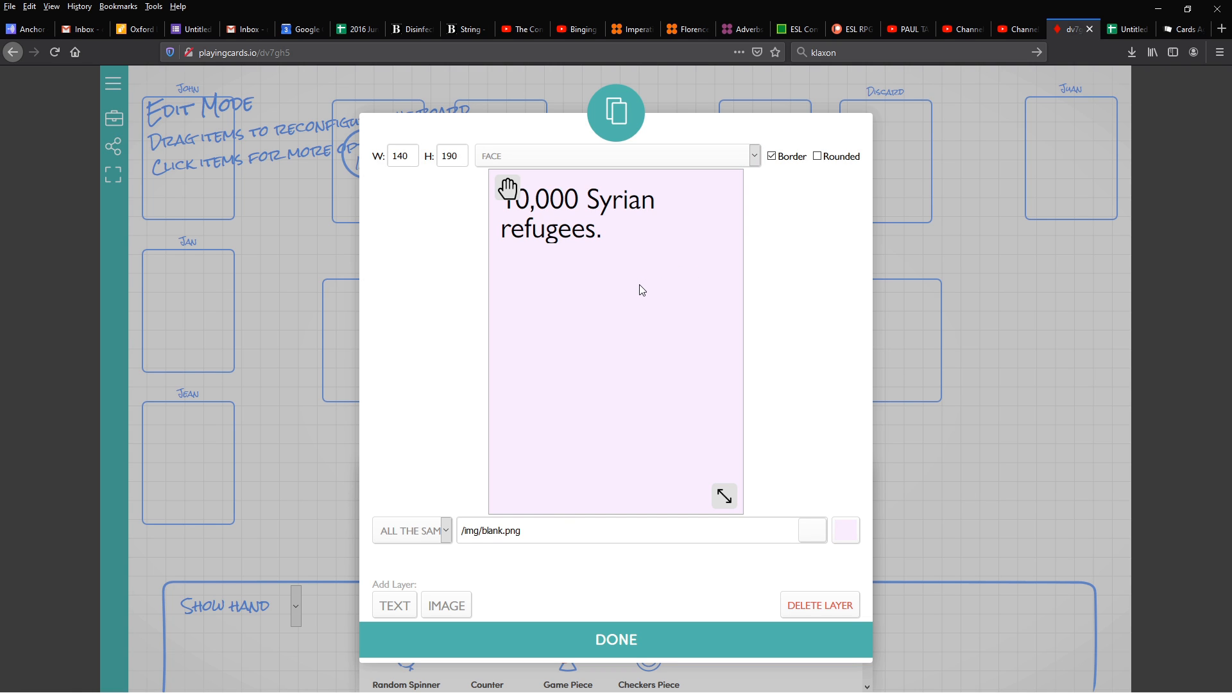
pyautogui.moveTo(412, 517)
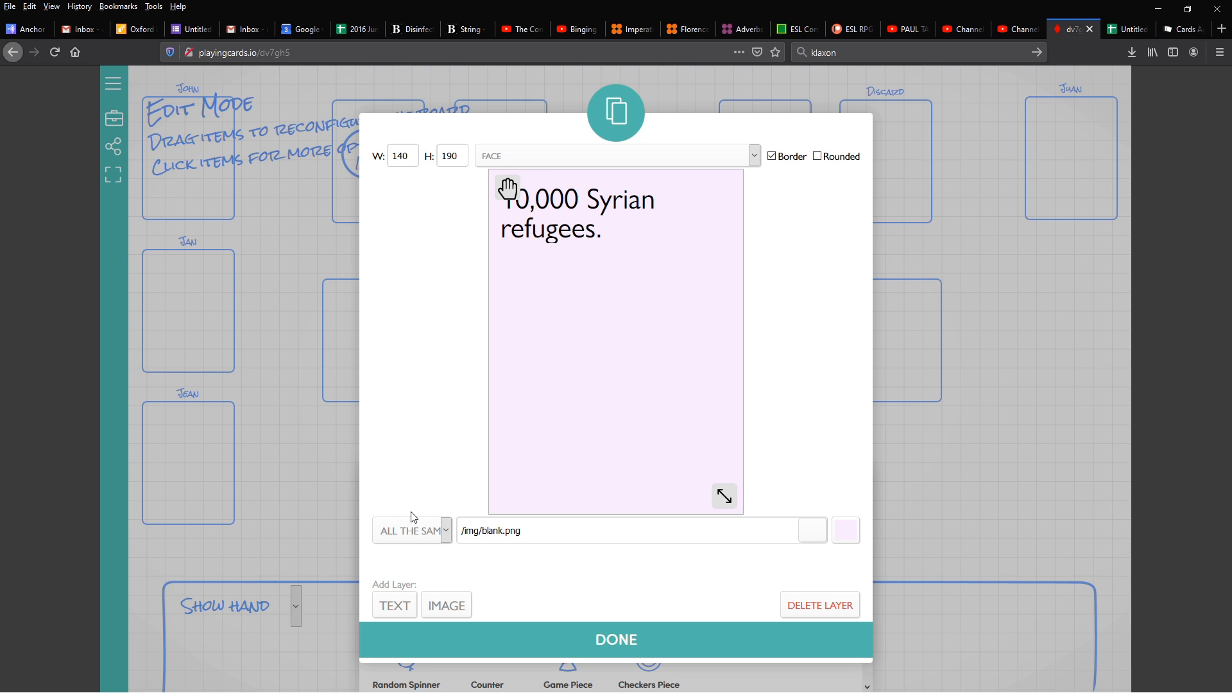
pyautogui.moveTo(432, 507)
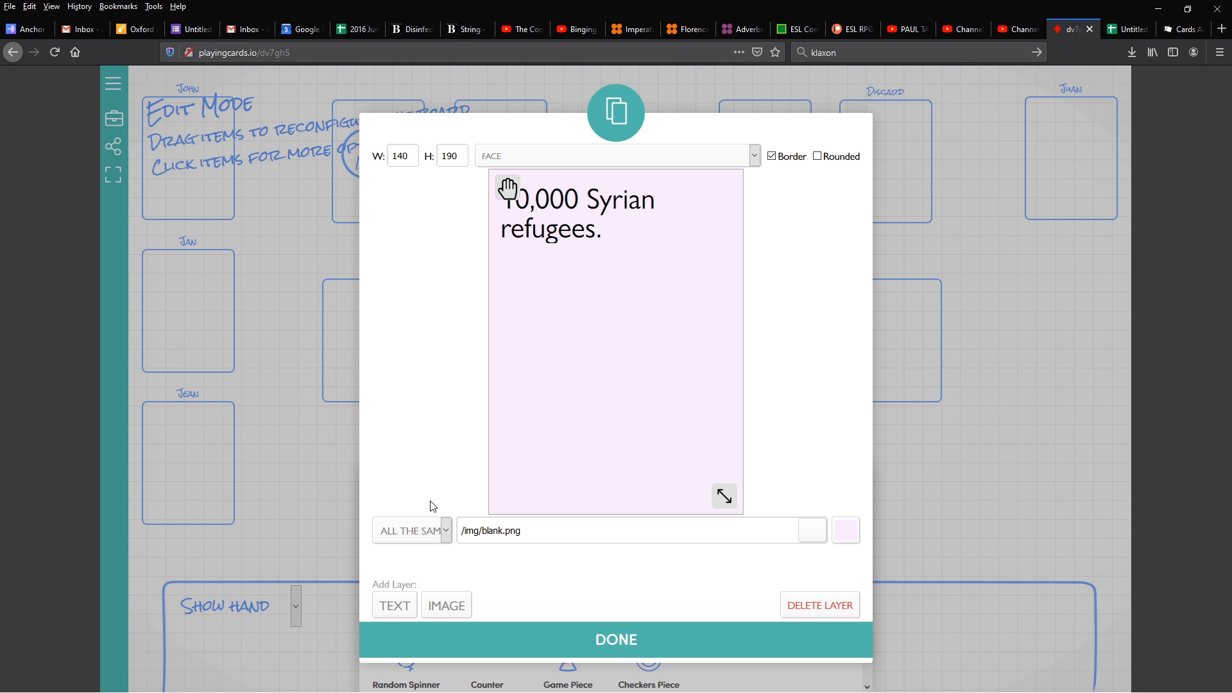
pyautogui.moveTo(567, 183)
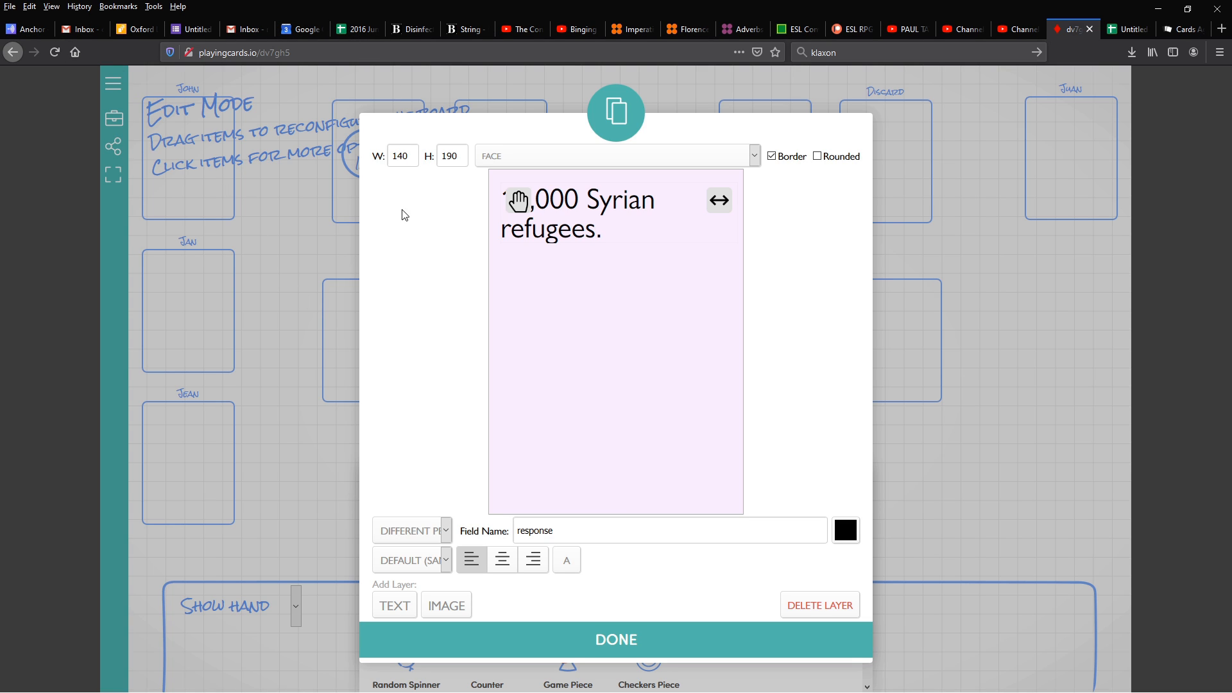
pyautogui.click(402, 155)
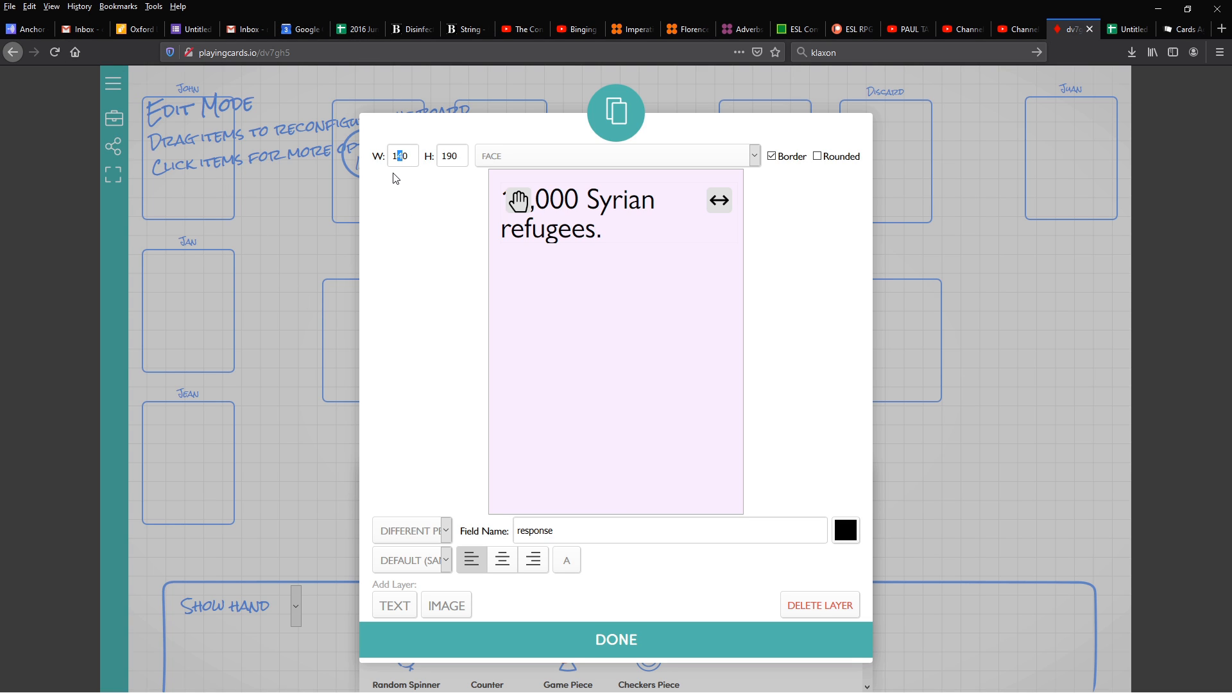
pyautogui.click(402, 156)
pyautogui.write('190')
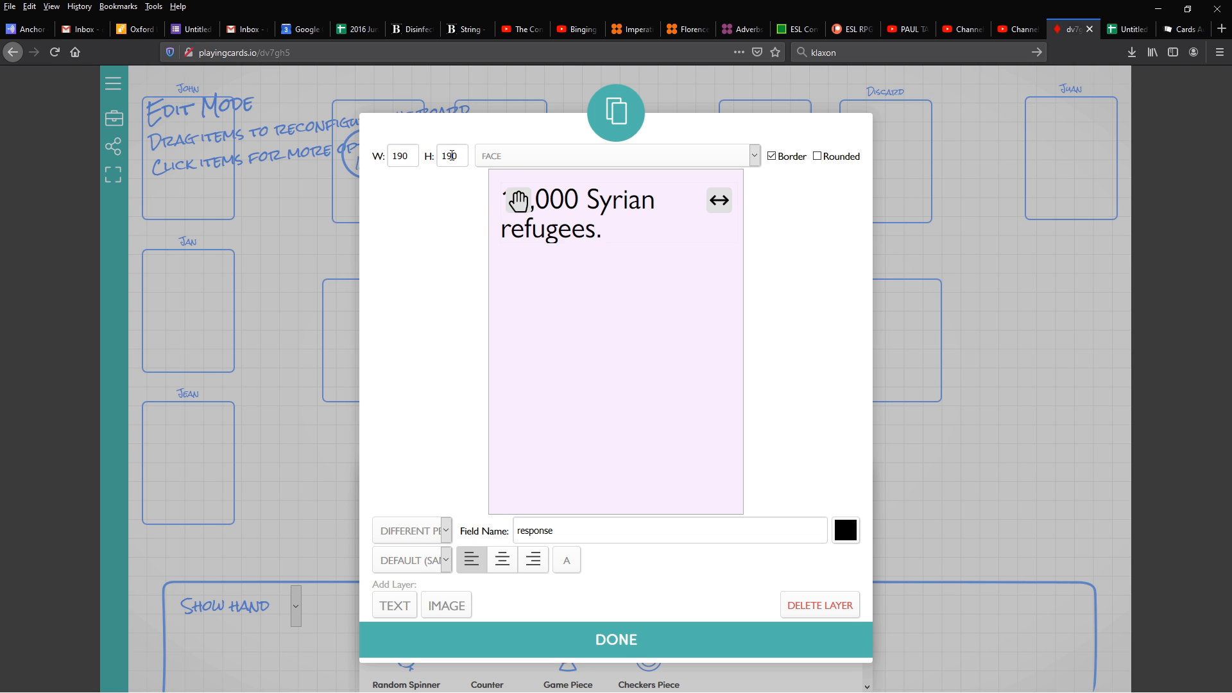
pyautogui.write('140')
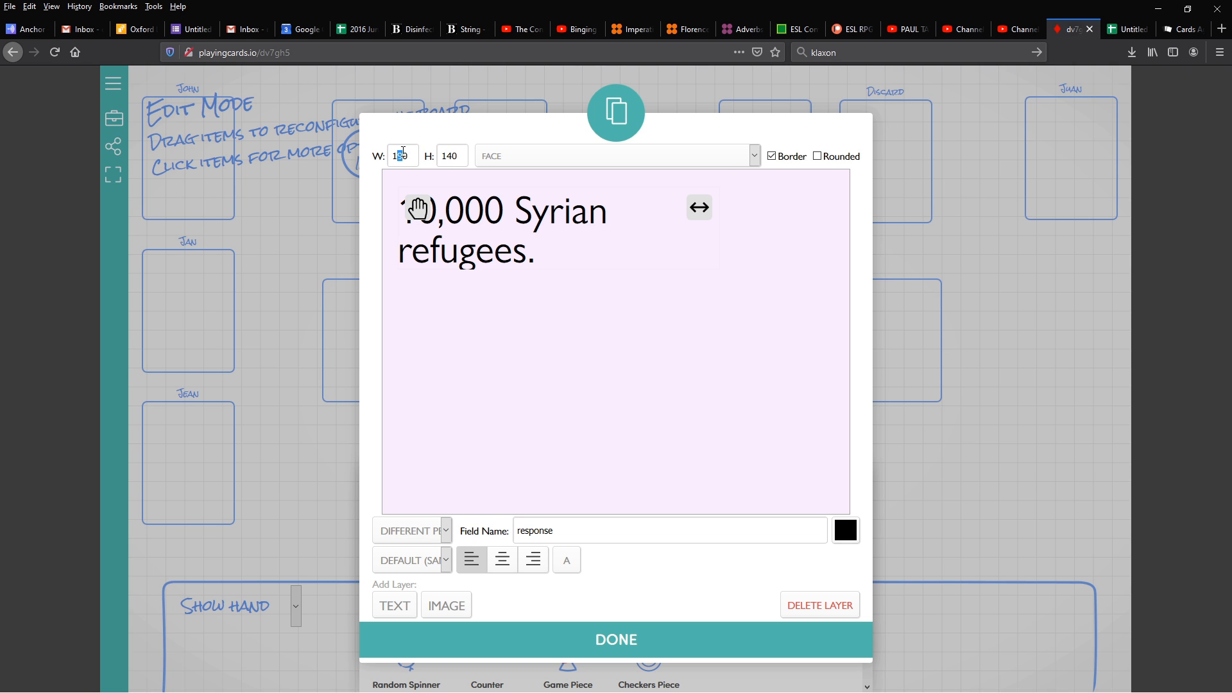
pyautogui.write('140')
pyautogui.click(452, 155)
pyautogui.write('190')
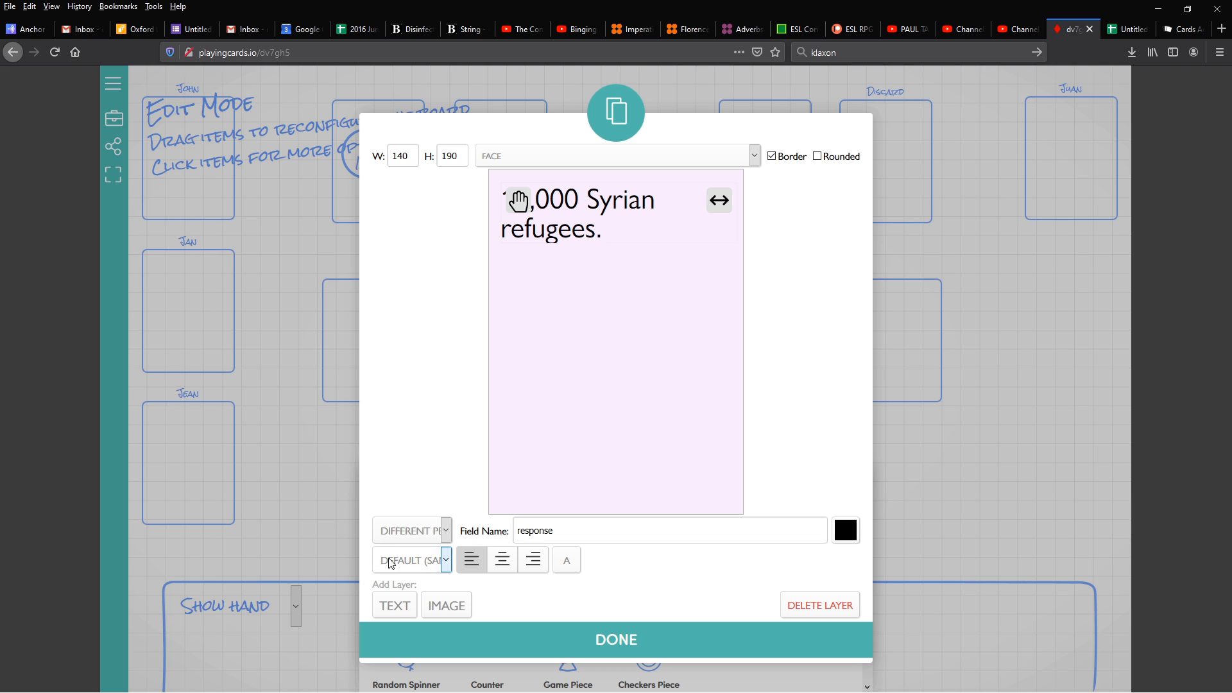
pyautogui.click(410, 530)
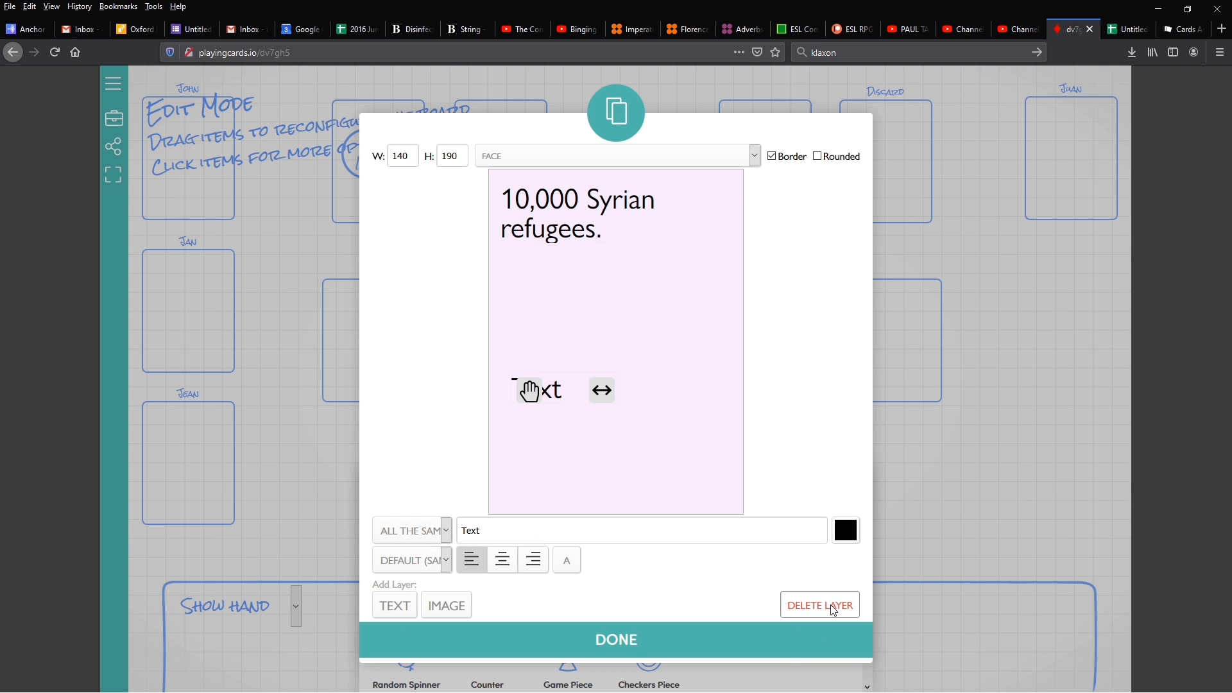
pyautogui.click(446, 605)
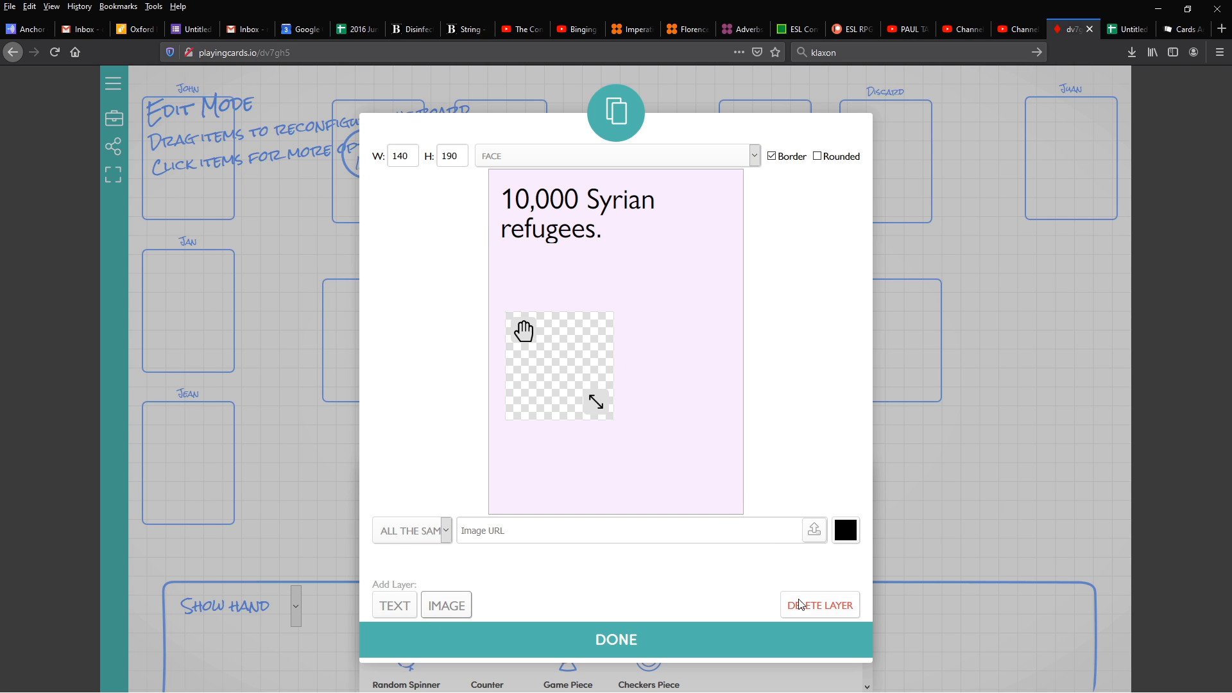
pyautogui.click(819, 604)
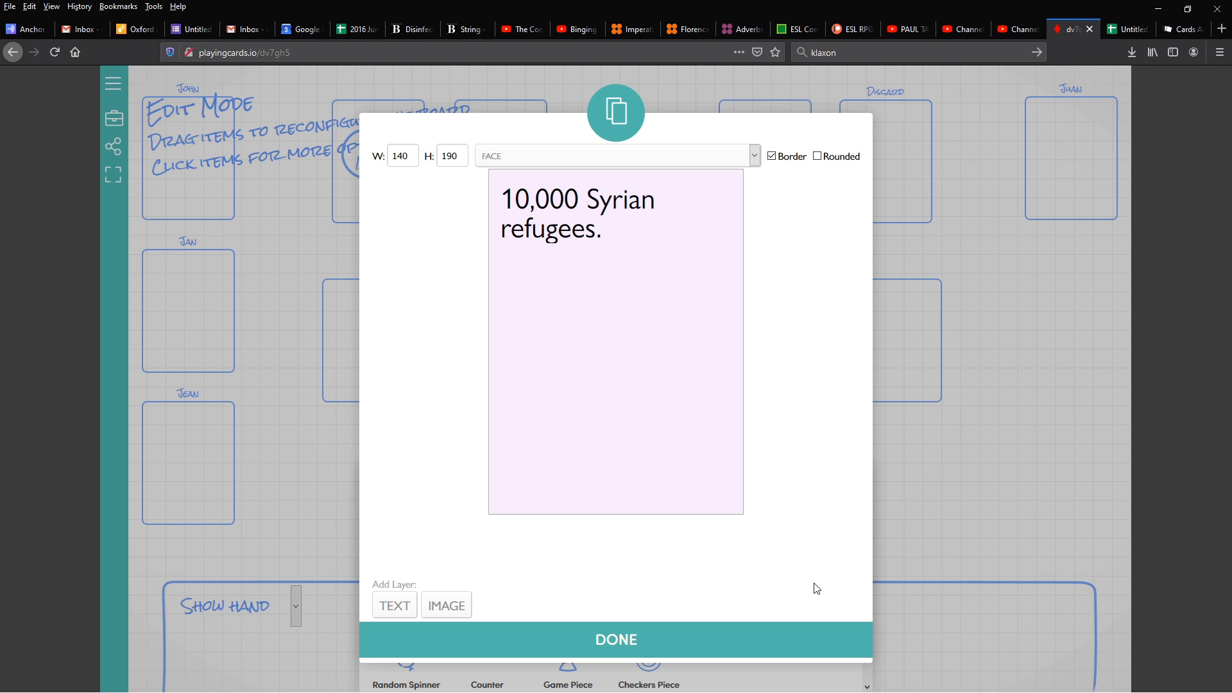
pyautogui.moveTo(264, 425)
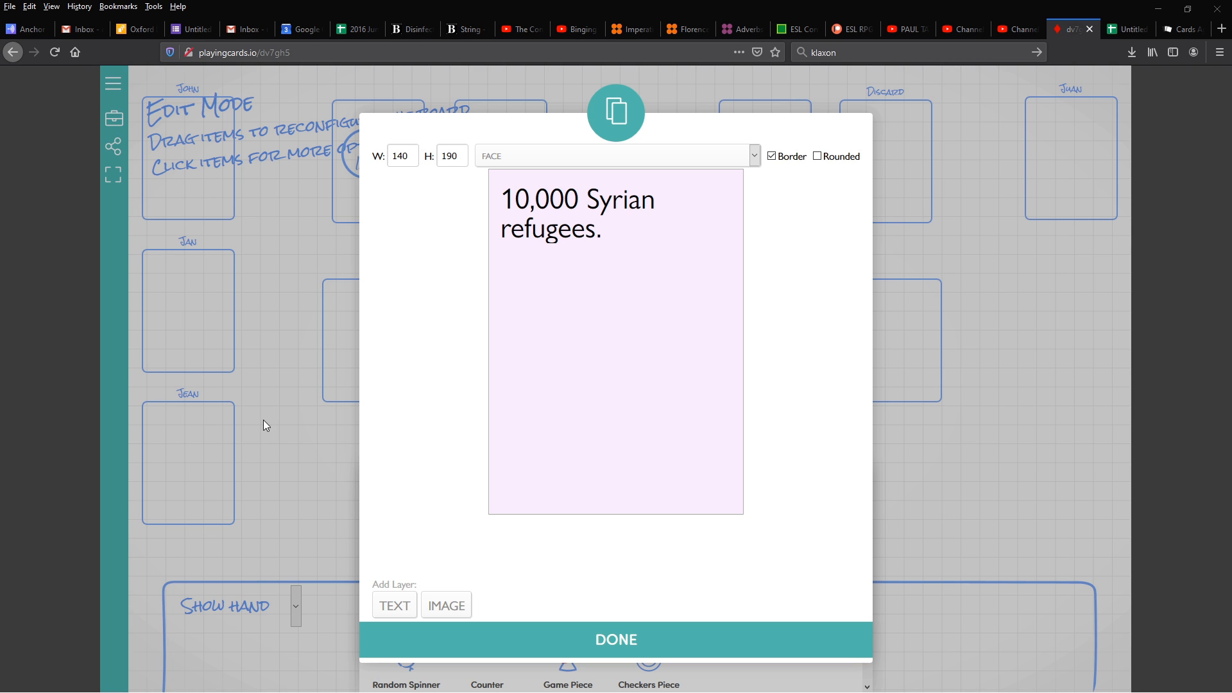
pyautogui.moveTo(439, 427)
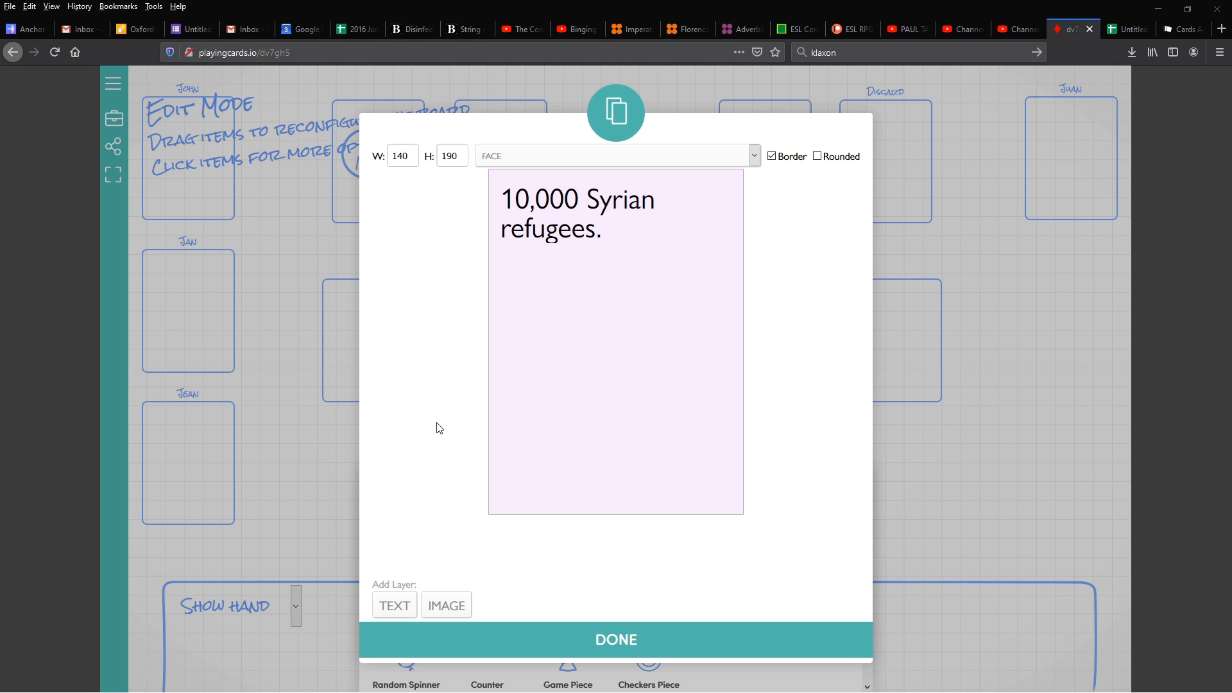
pyautogui.click(614, 639)
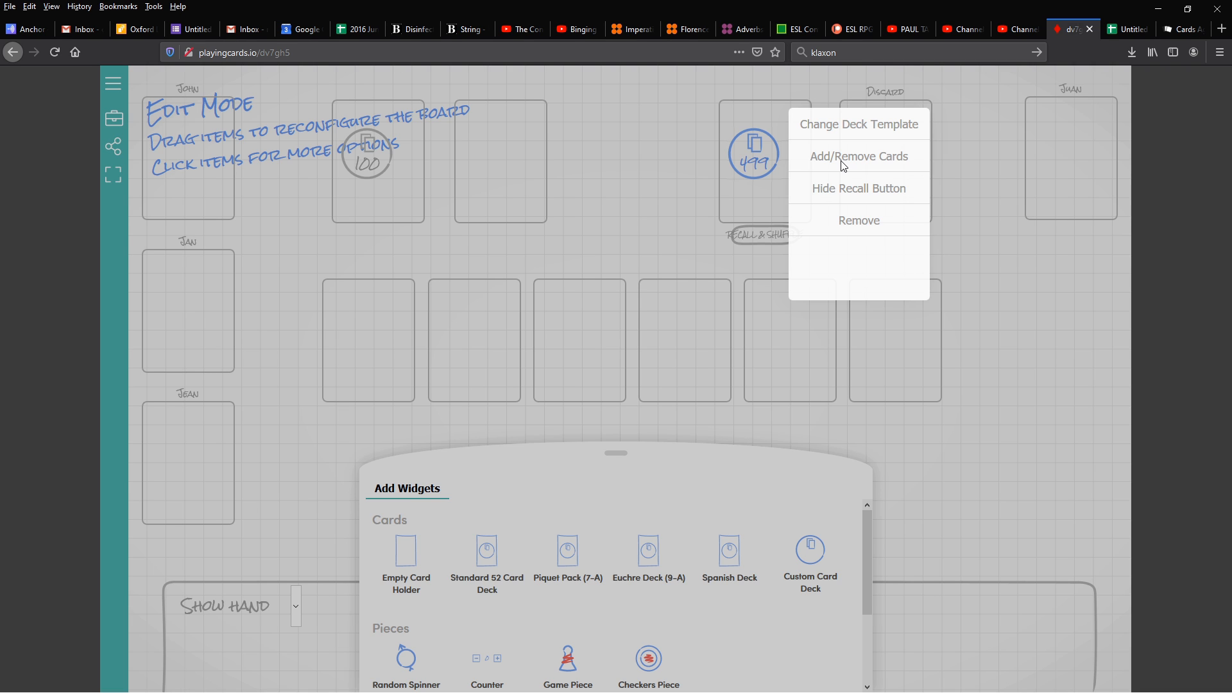
# Bring up the deck's card list showing its 499 unique cards.
pyautogui.click(858, 157)
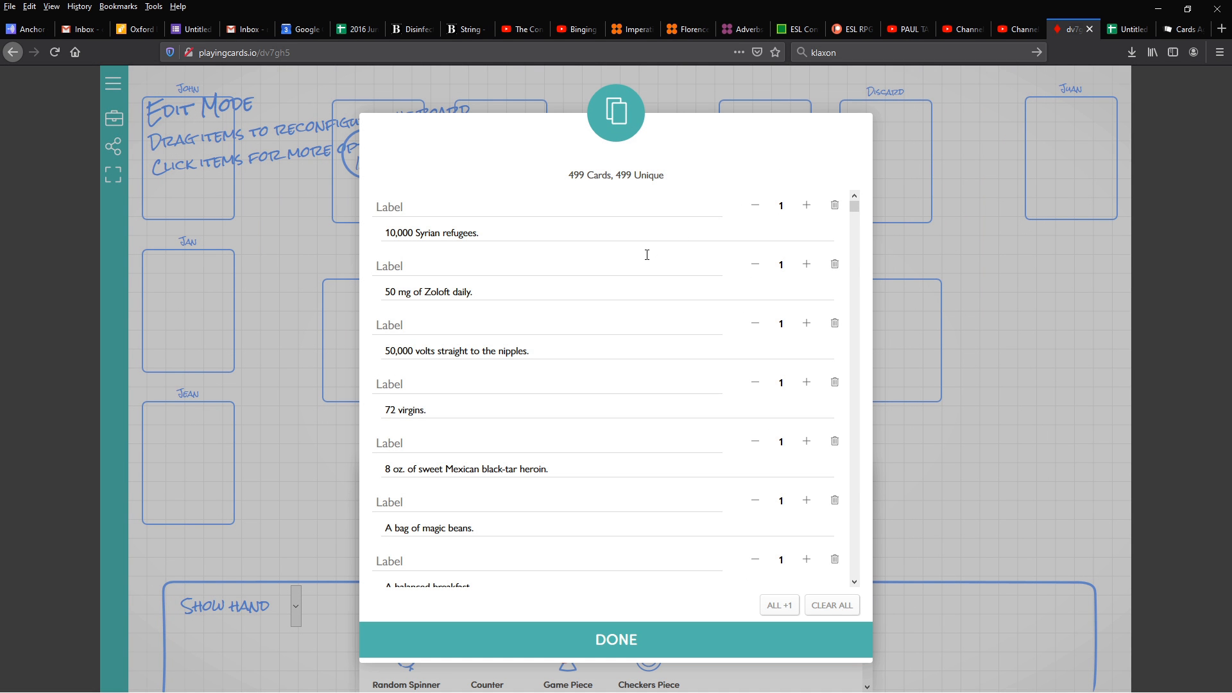
pyautogui.moveTo(732, 224)
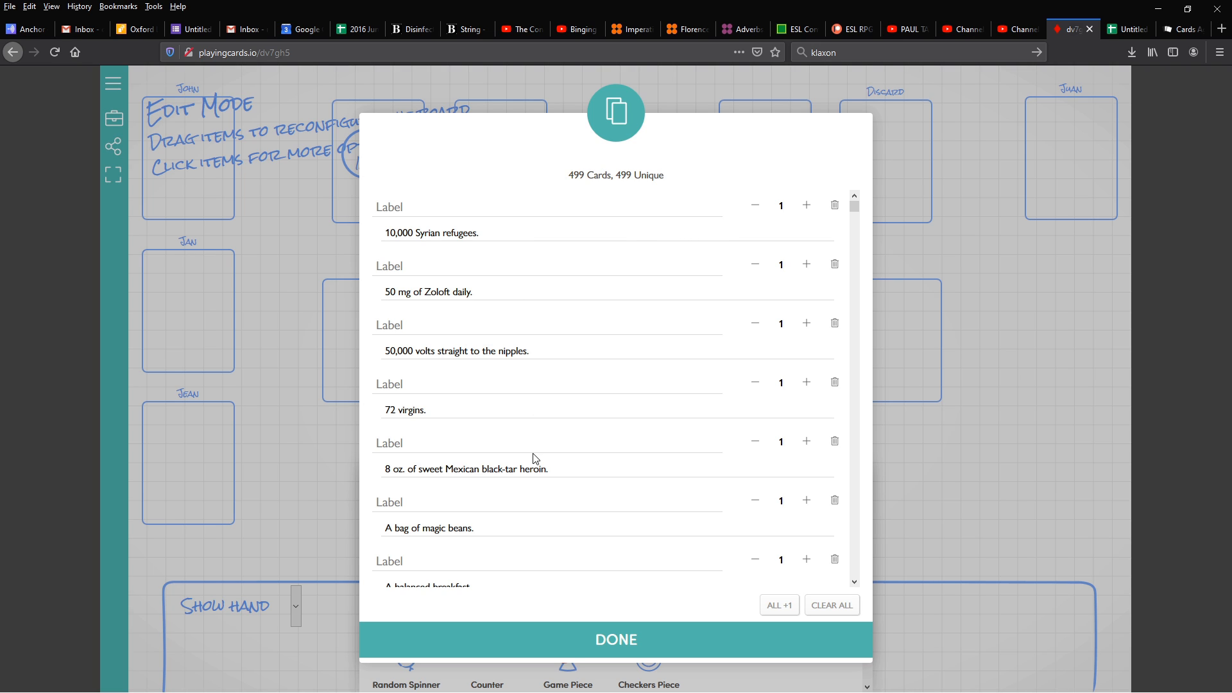
pyautogui.moveTo(578, 356)
pyautogui.write('50,000 volts.')
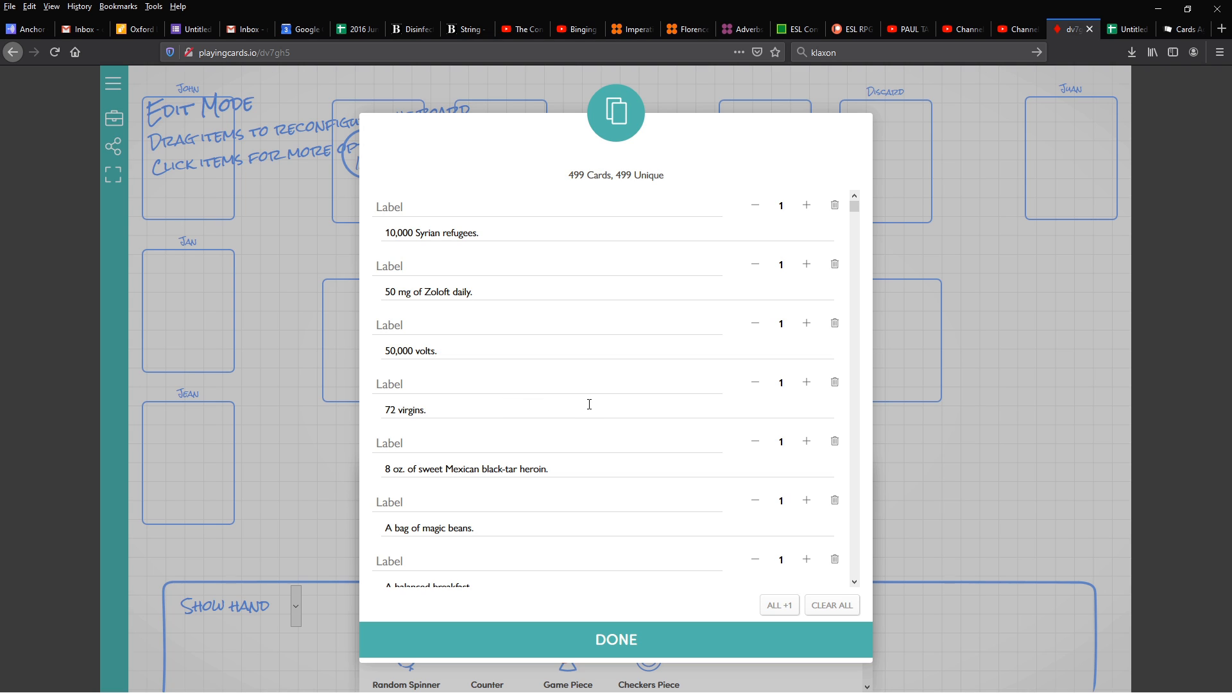
pyautogui.moveTo(593, 399)
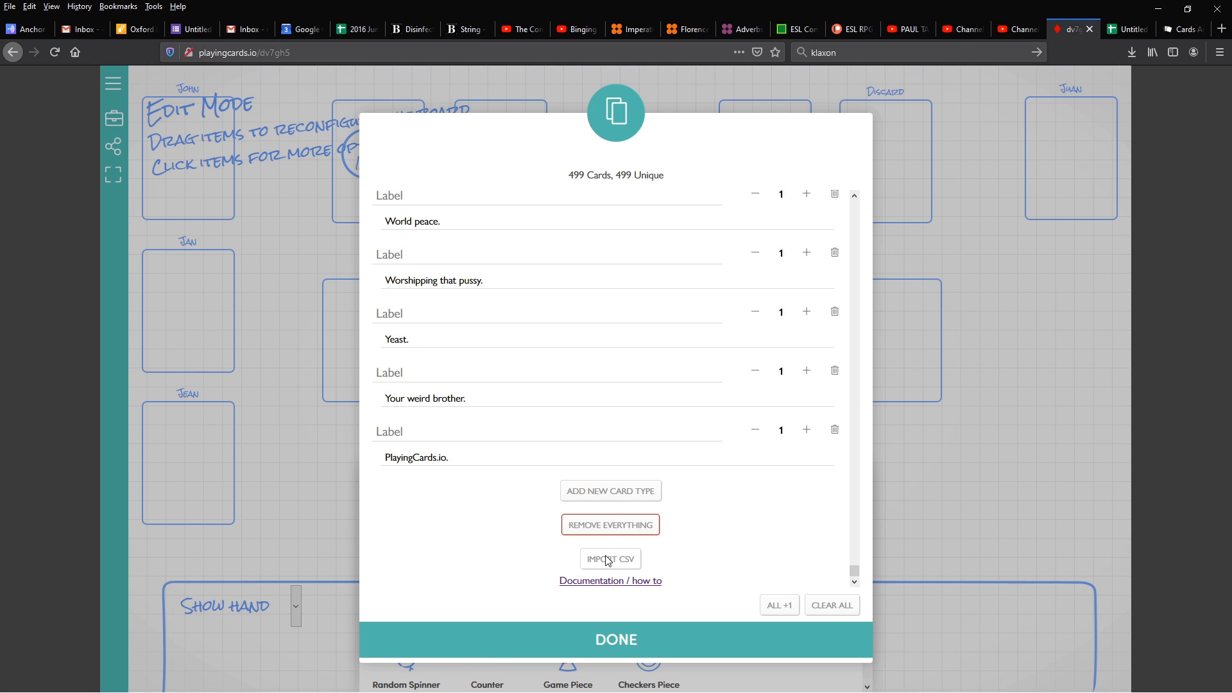
pyautogui.moveTo(594, 566)
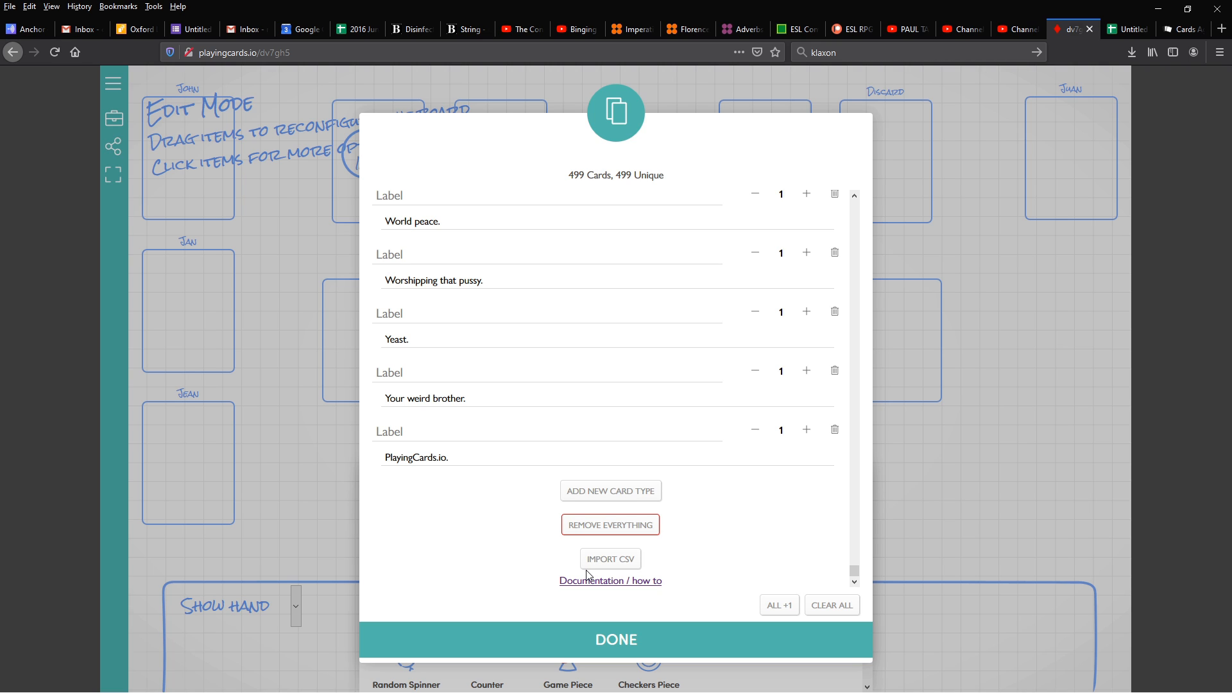
pyautogui.moveTo(592, 571)
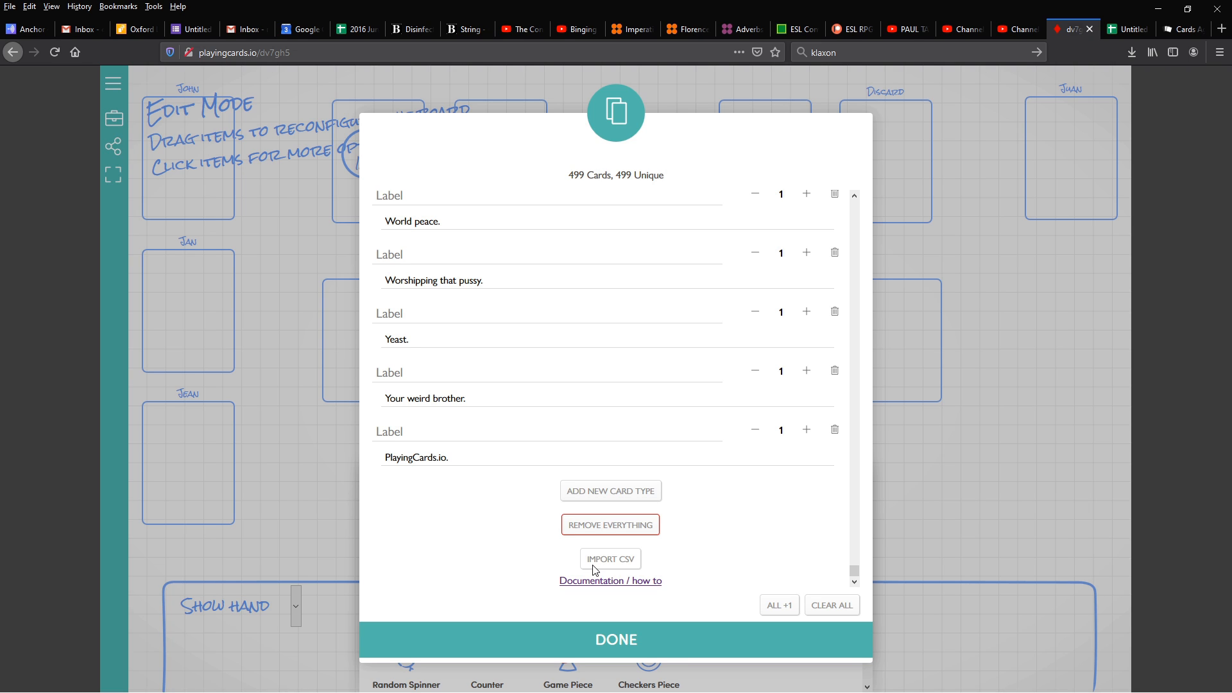
pyautogui.moveTo(662, 639)
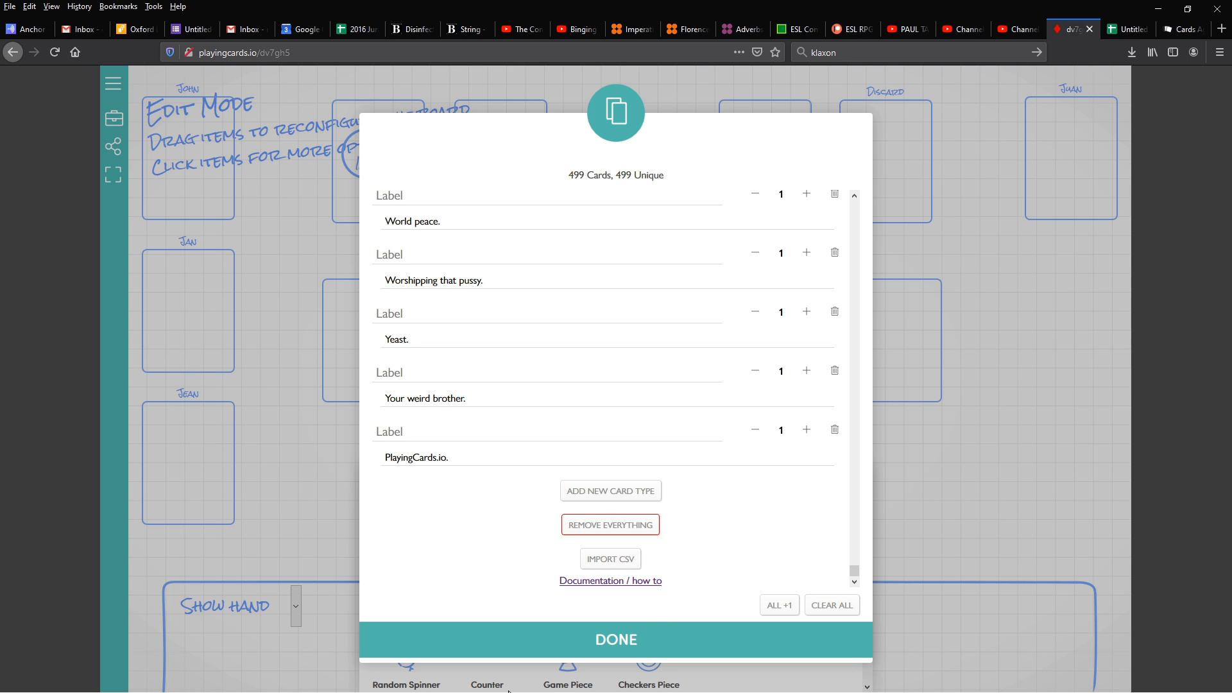
pyautogui.moveTo(477, 586)
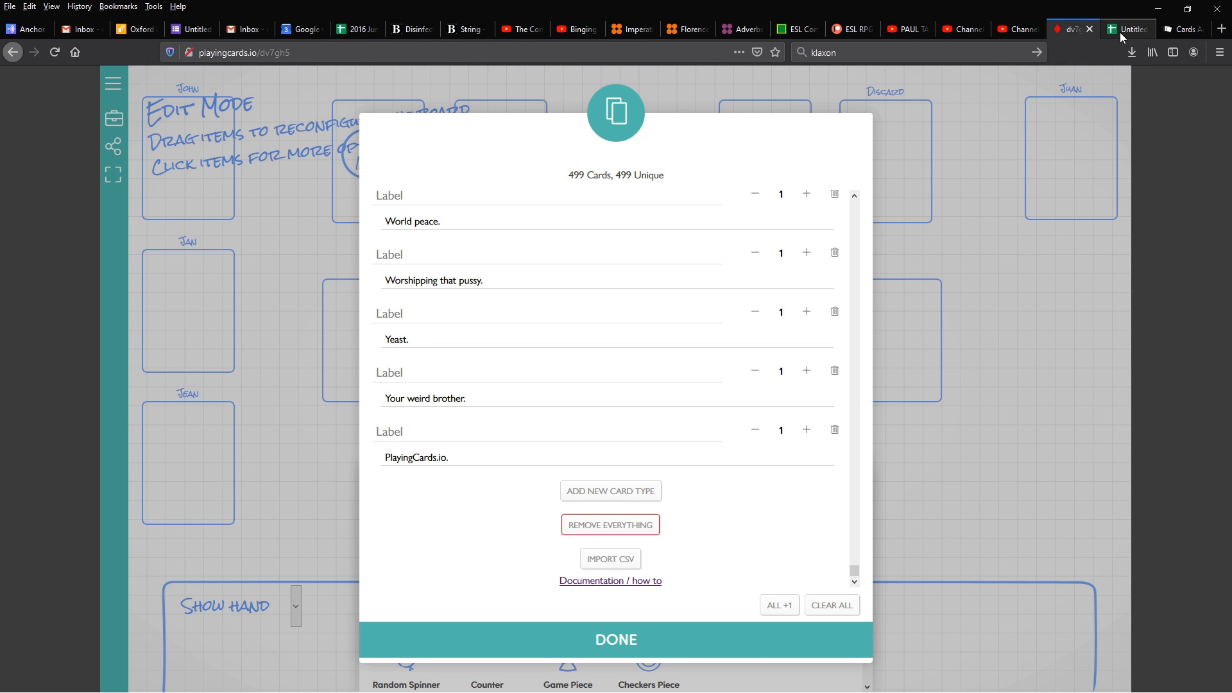
# Add a second sheet headed 'responses' in A1, then return to the blank Sheet1.
pyautogui.click(1128, 29)
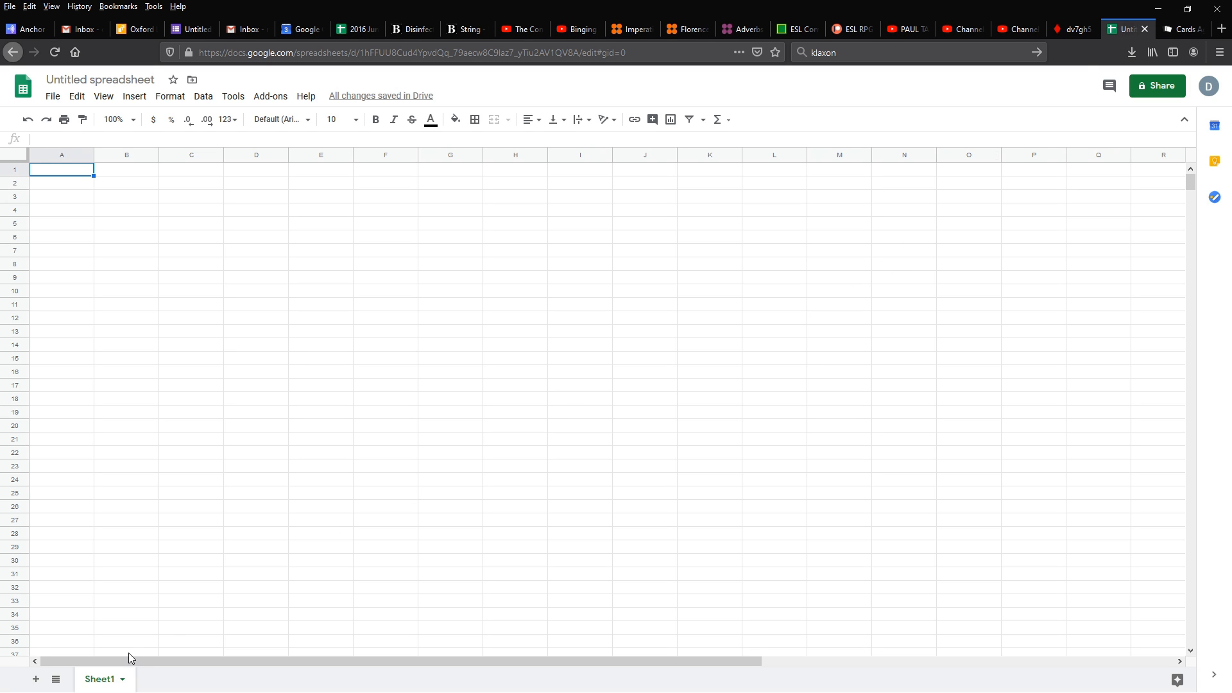
pyautogui.moveTo(117, 649)
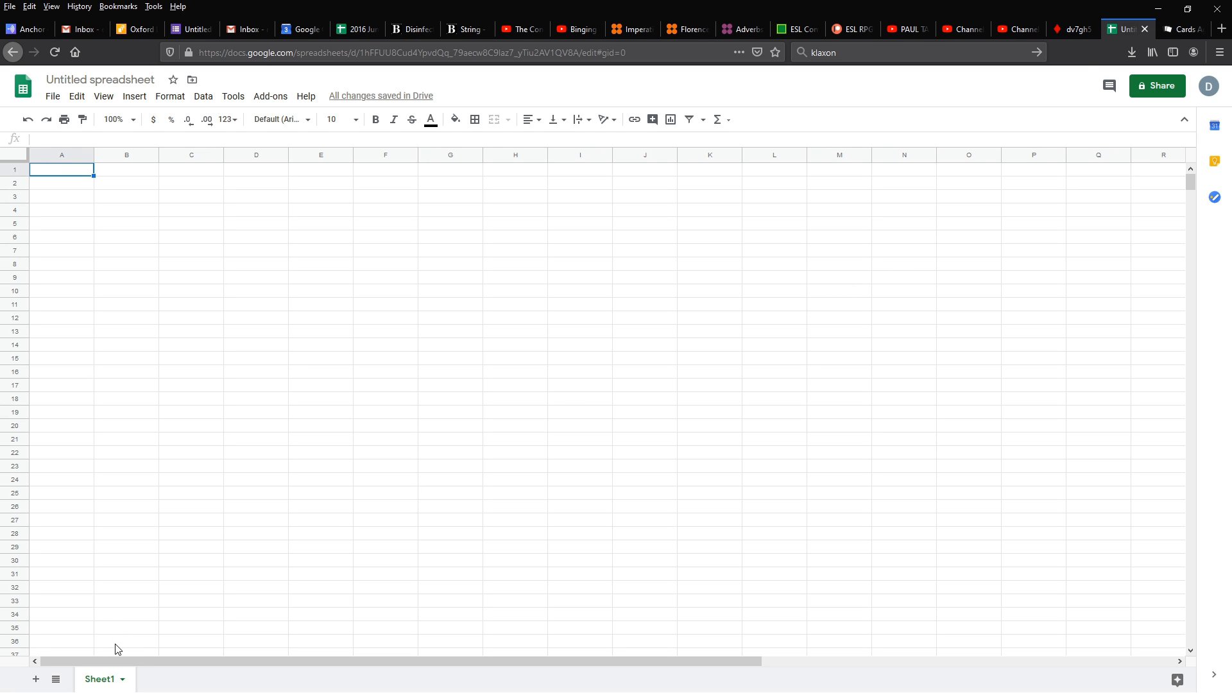
pyautogui.moveTo(123, 646)
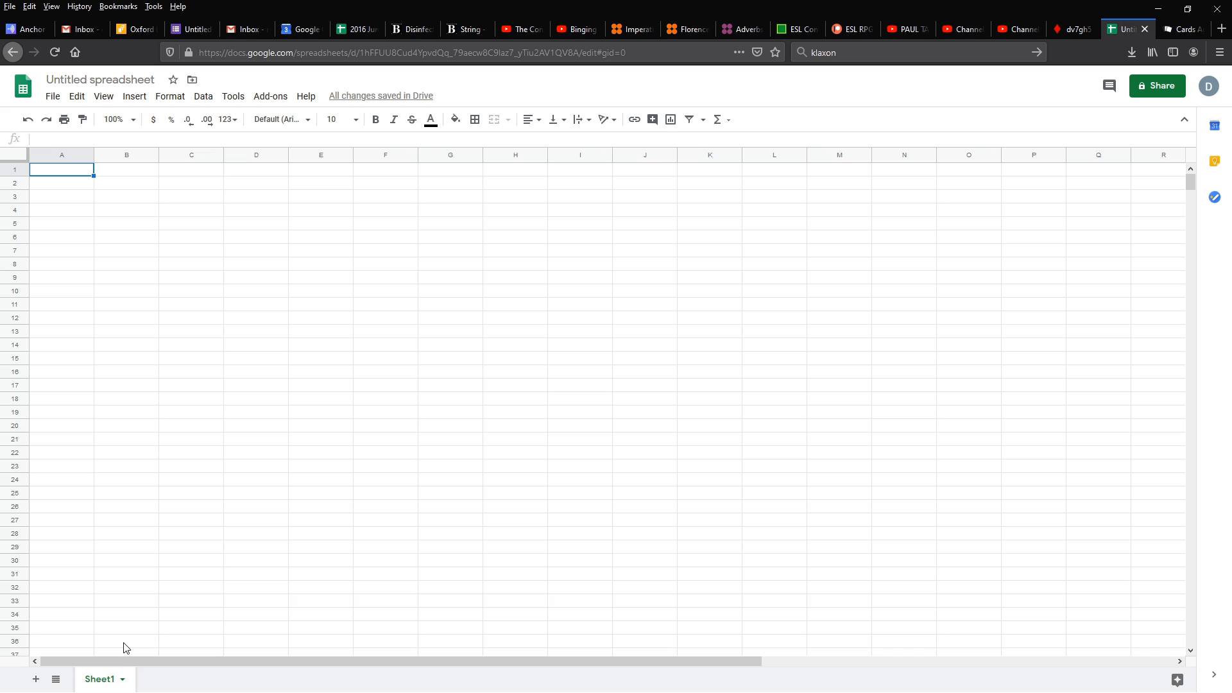
pyautogui.moveTo(25, 647)
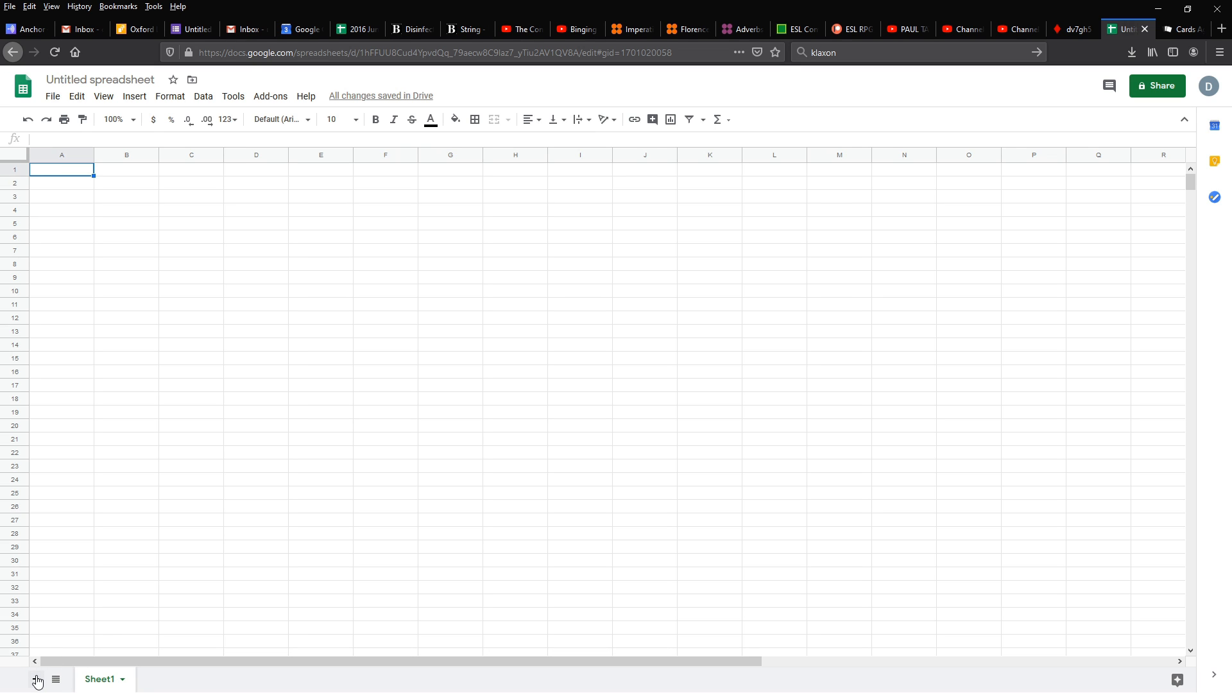
pyautogui.click(36, 678)
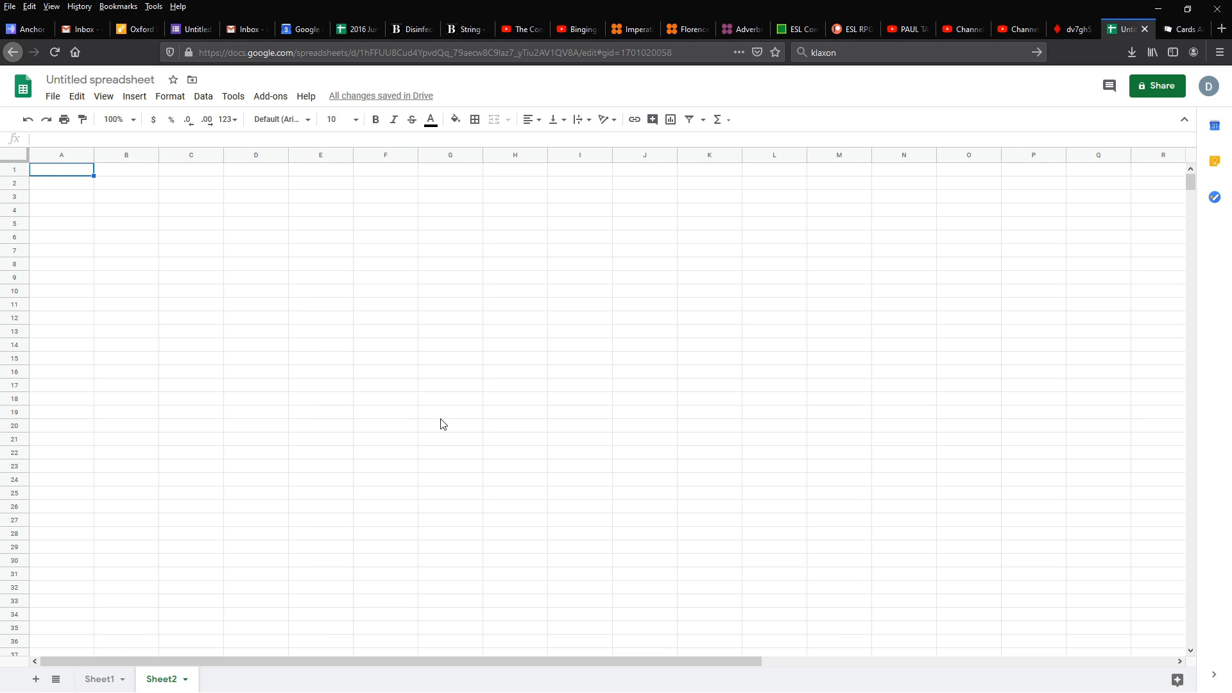
pyautogui.moveTo(440, 419)
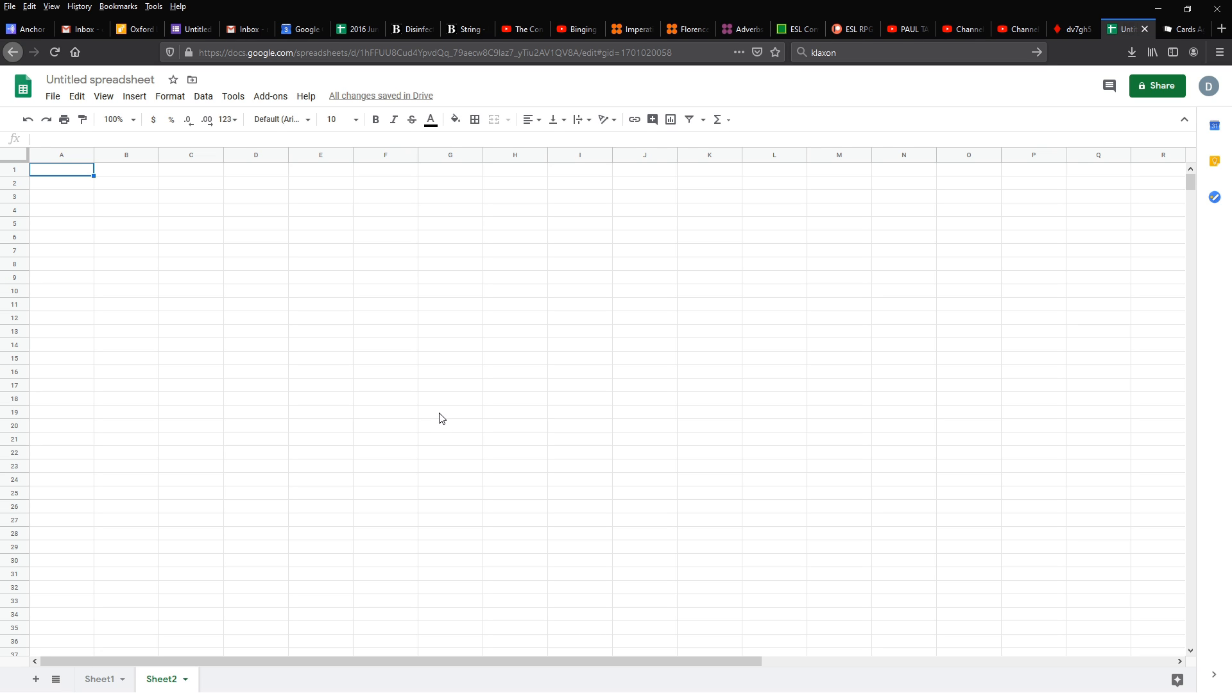
pyautogui.moveTo(108, 244)
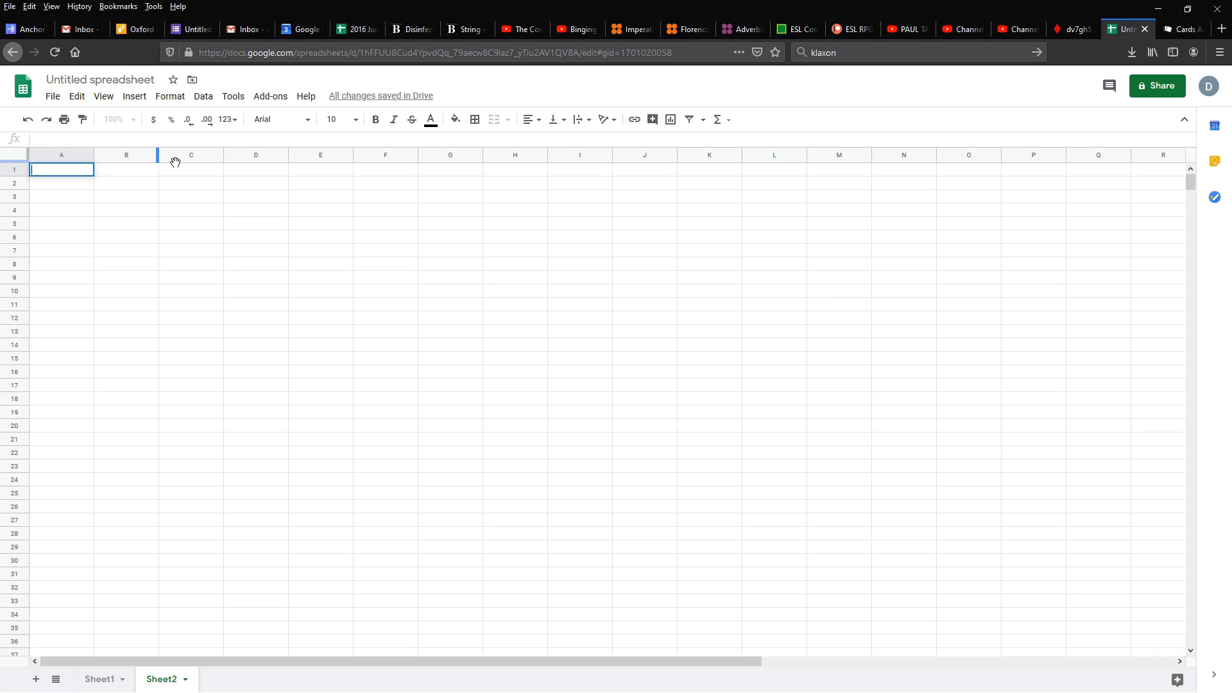
pyautogui.write('res')
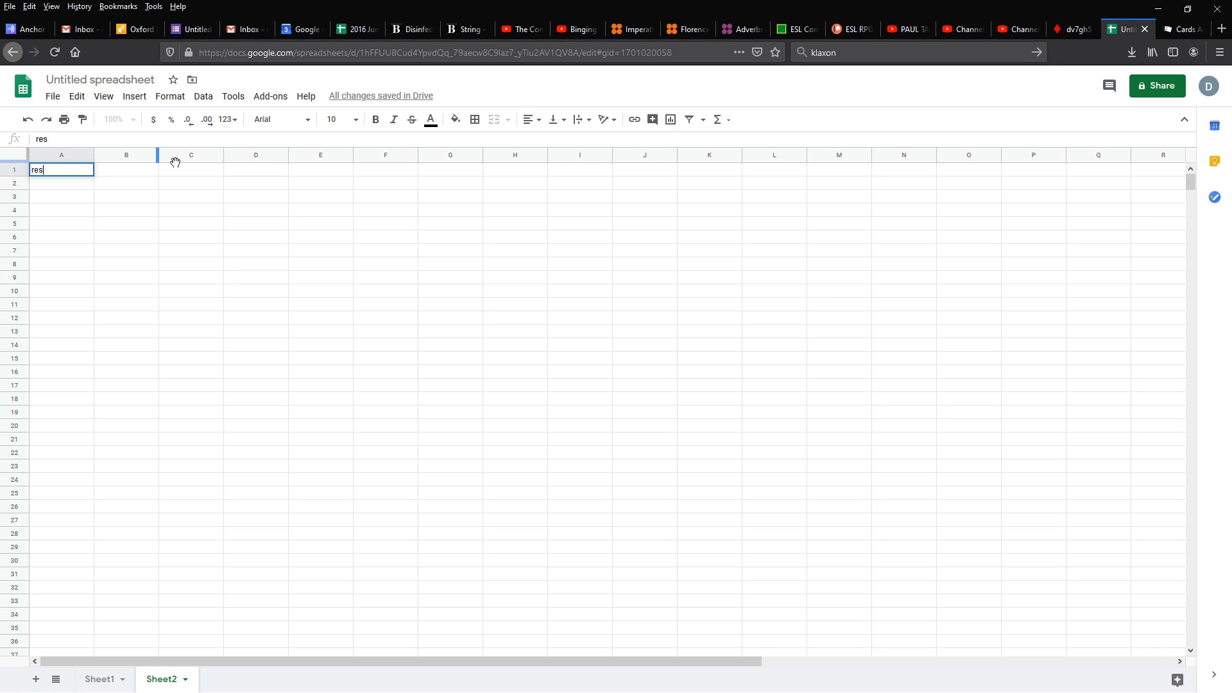
pyautogui.write('ponses')
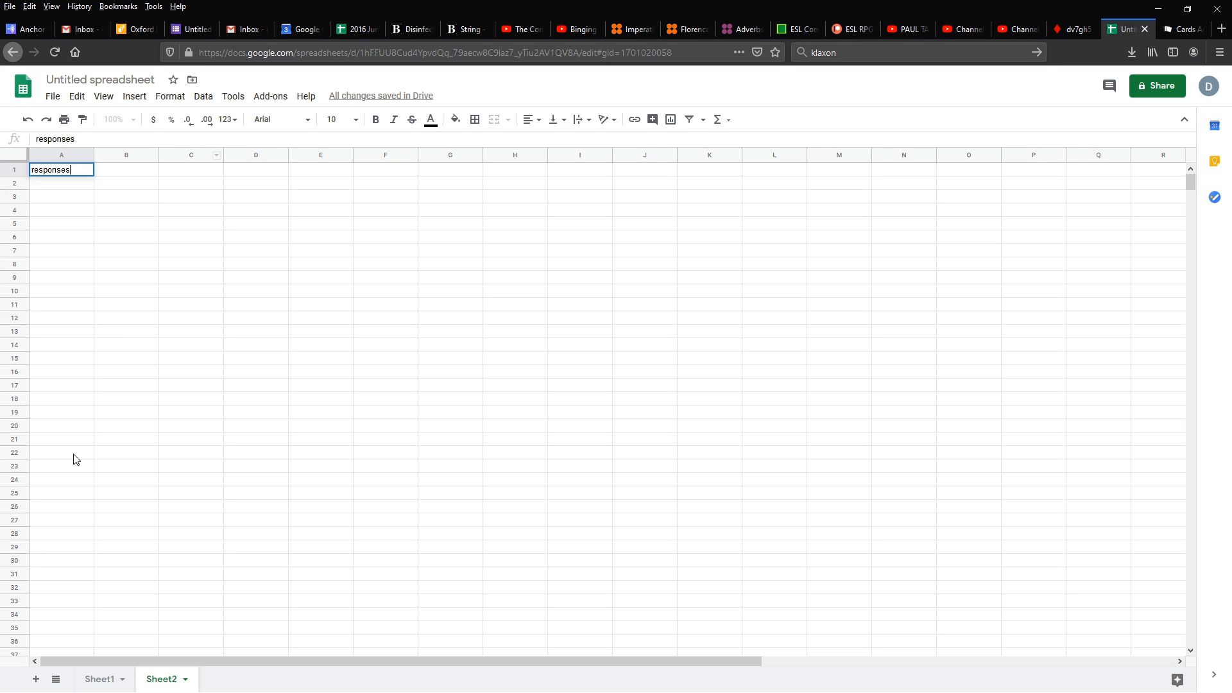
pyautogui.click(100, 679)
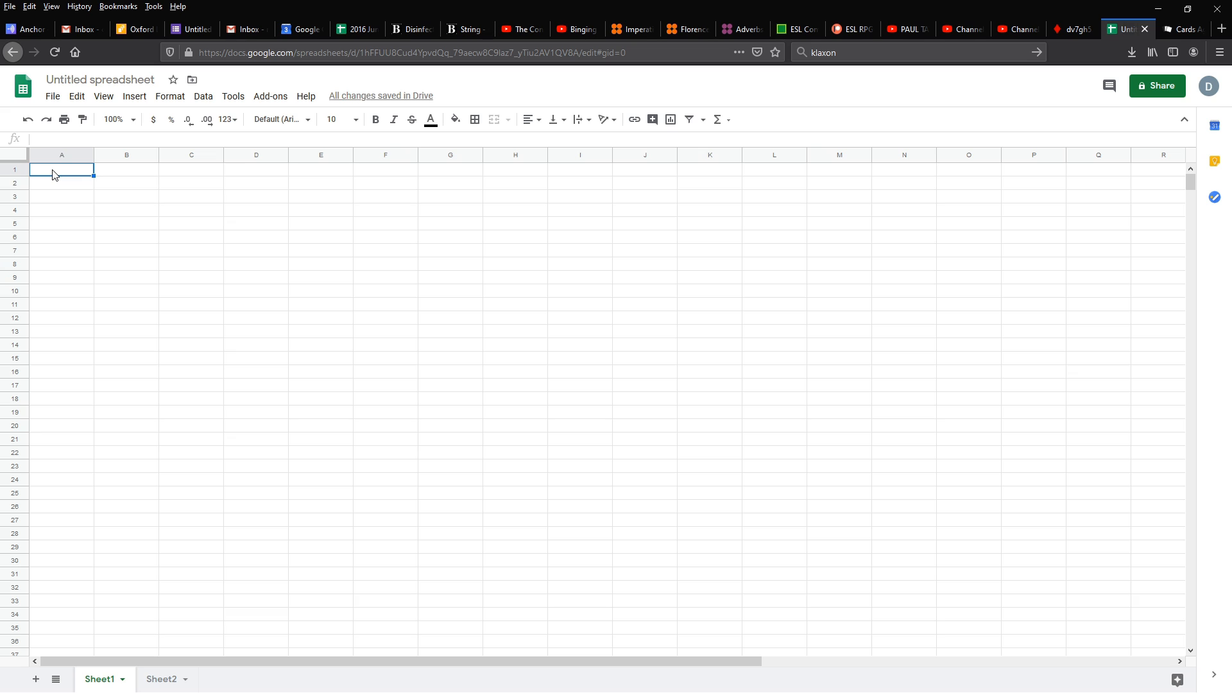
# Head Sheet1 with 'promts' and enter three responses under the header on Sheet2.
pyautogui.write('promts')
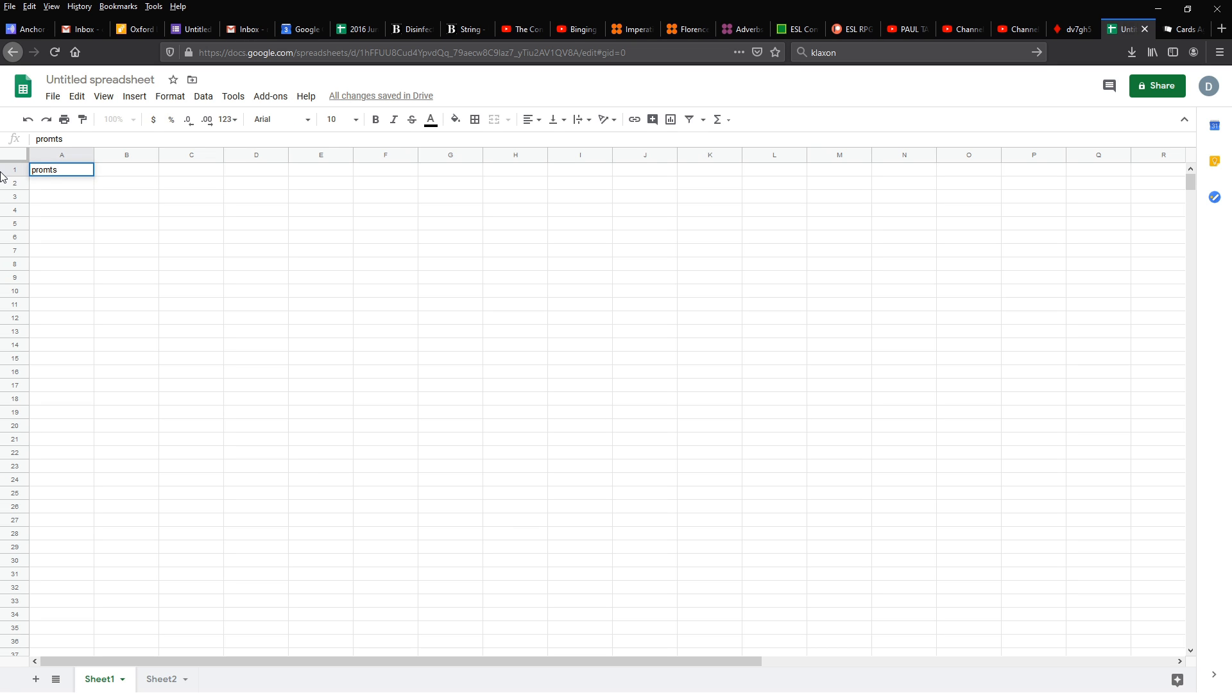
pyautogui.moveTo(8, 163)
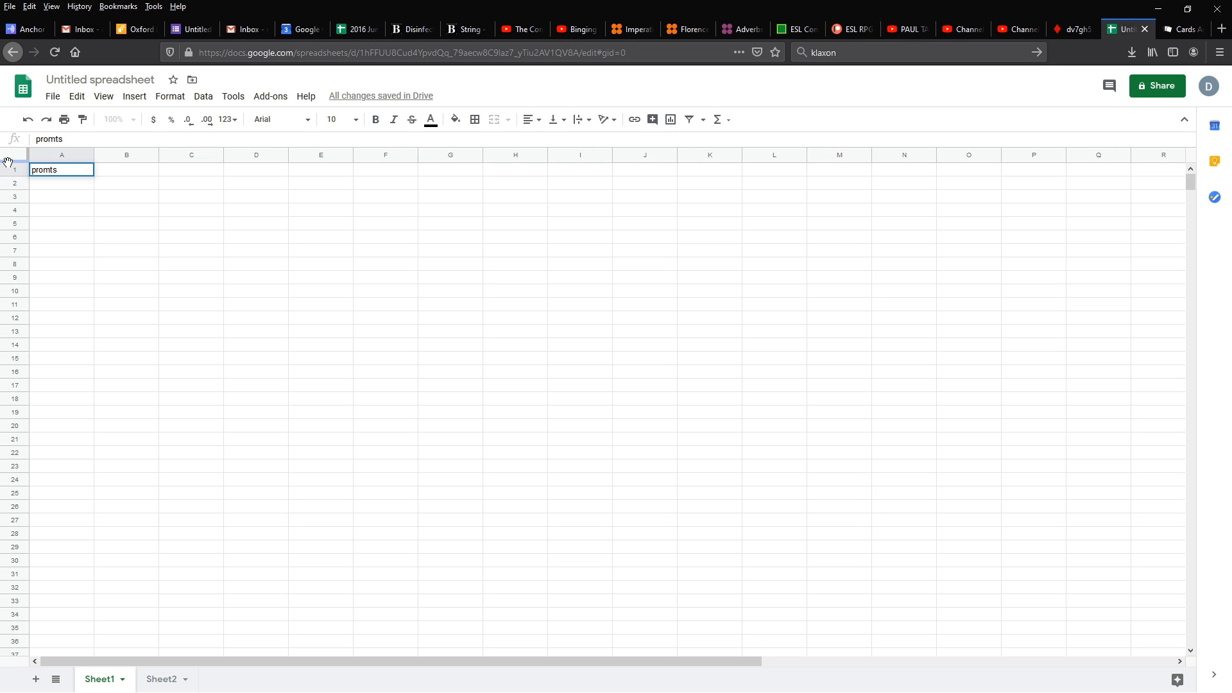
pyautogui.doubleClick(62, 169)
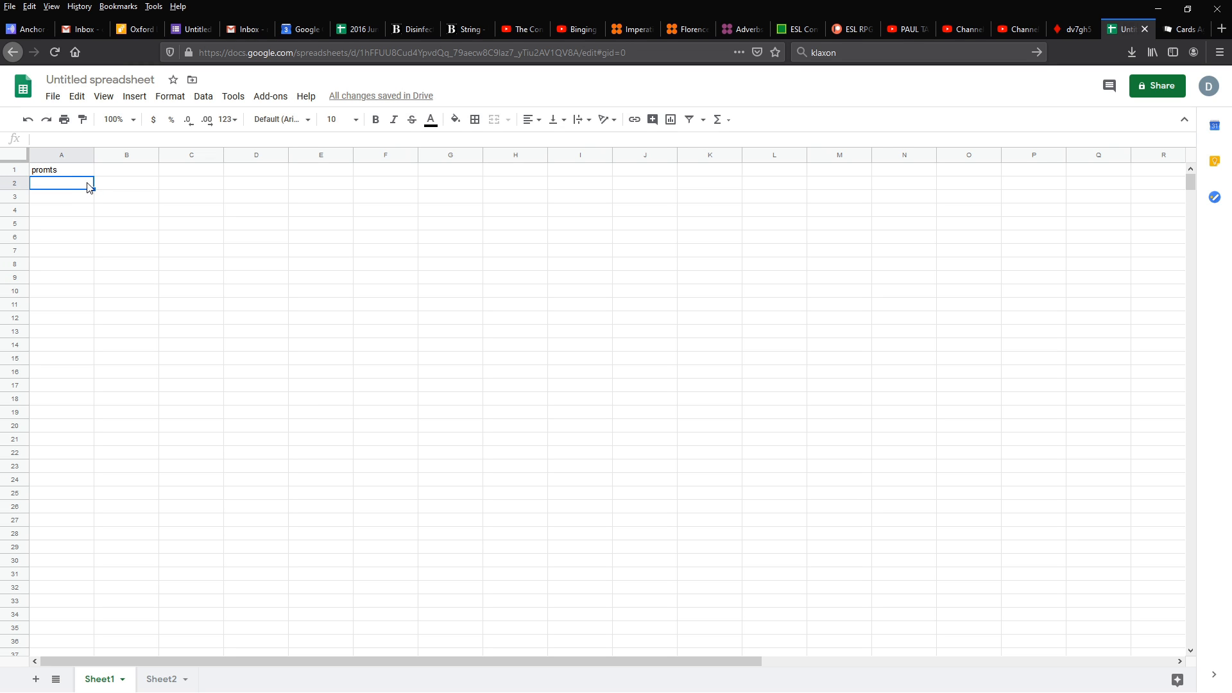
pyautogui.moveTo(209, 586)
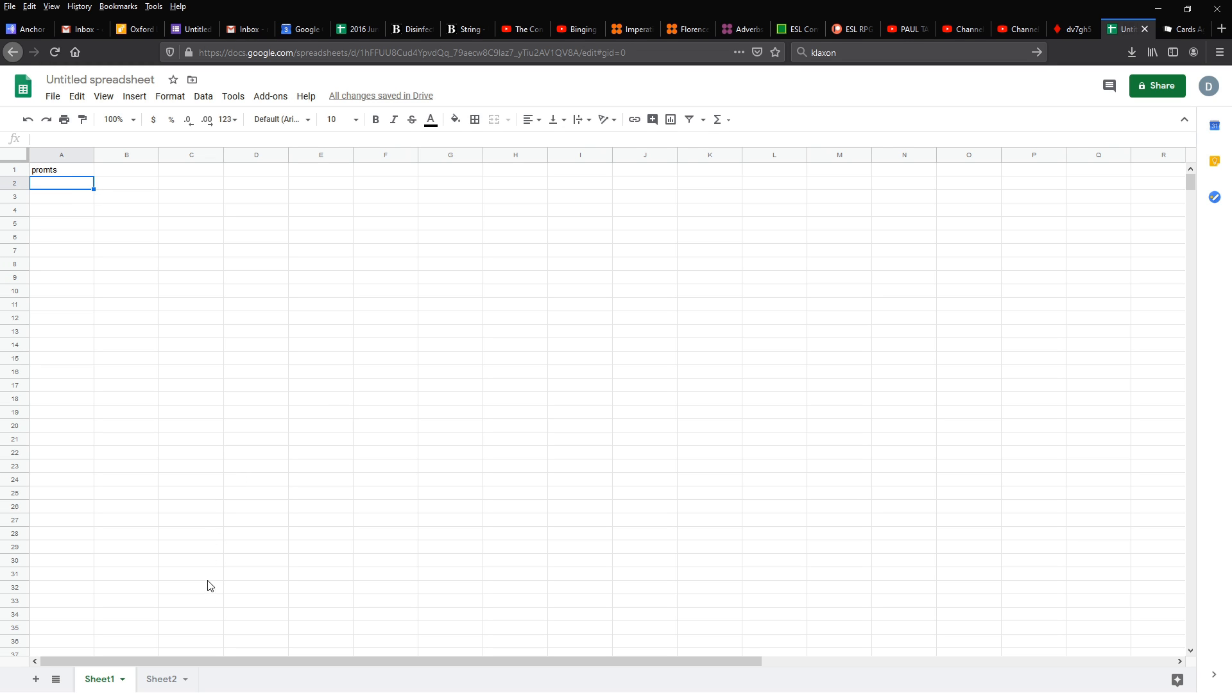
pyautogui.moveTo(512, 685)
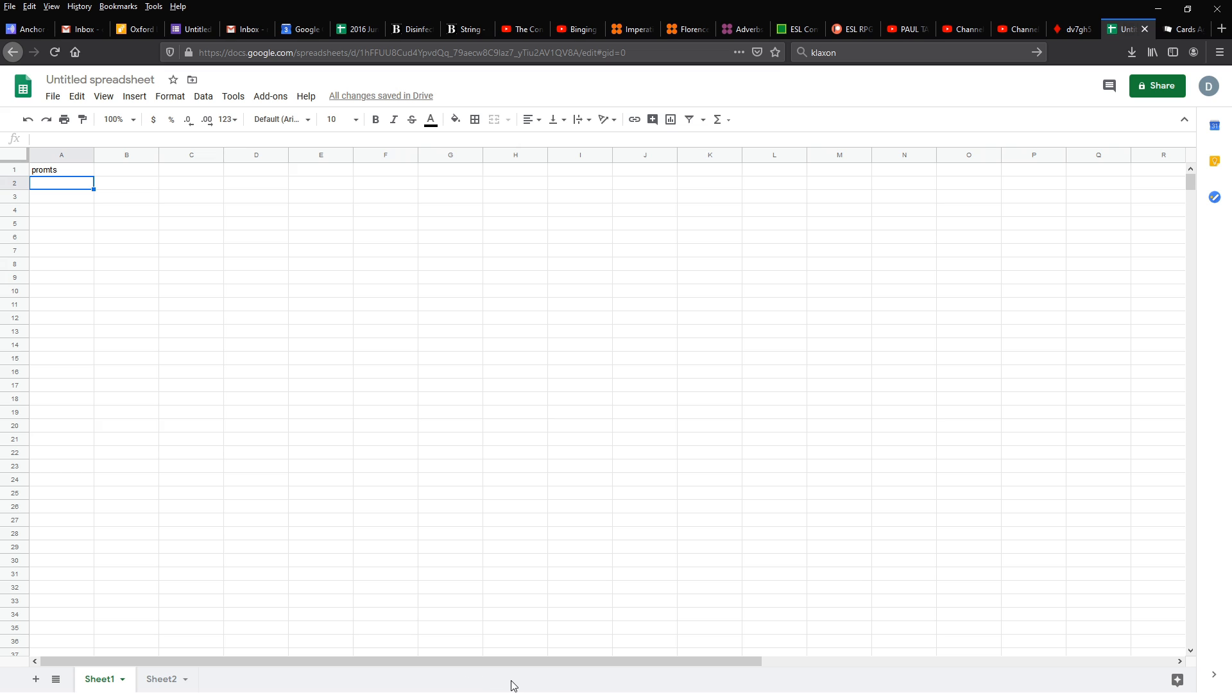
pyautogui.click(162, 678)
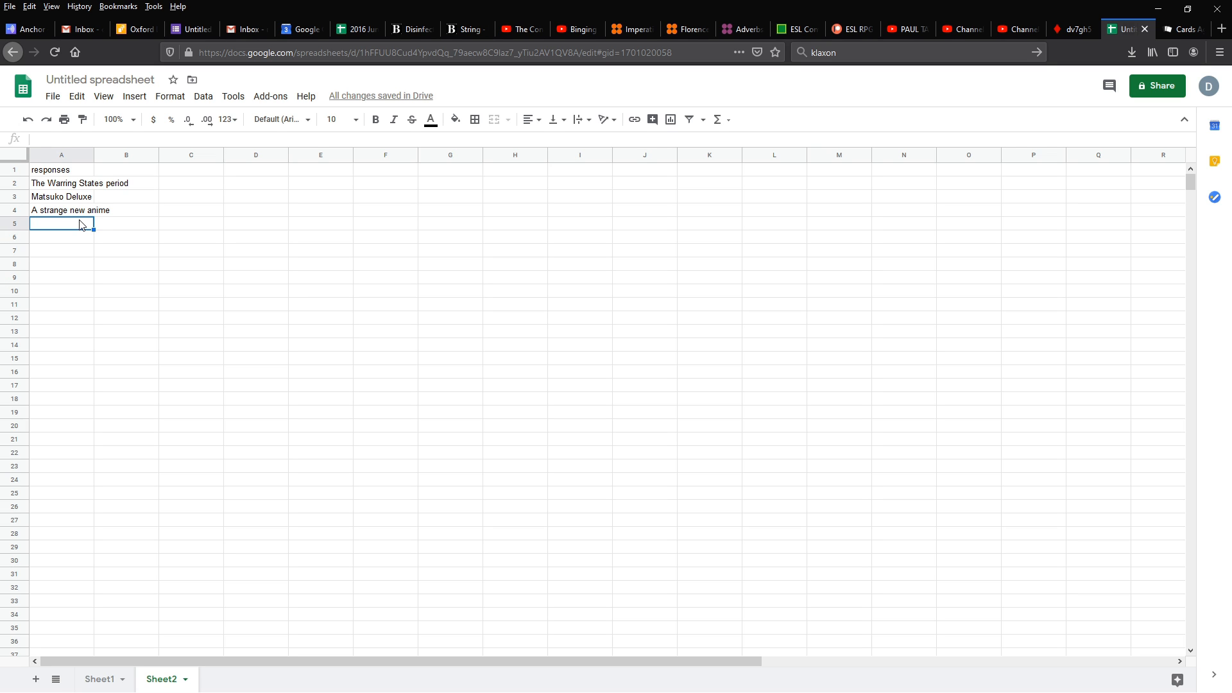
pyautogui.moveTo(57, 188)
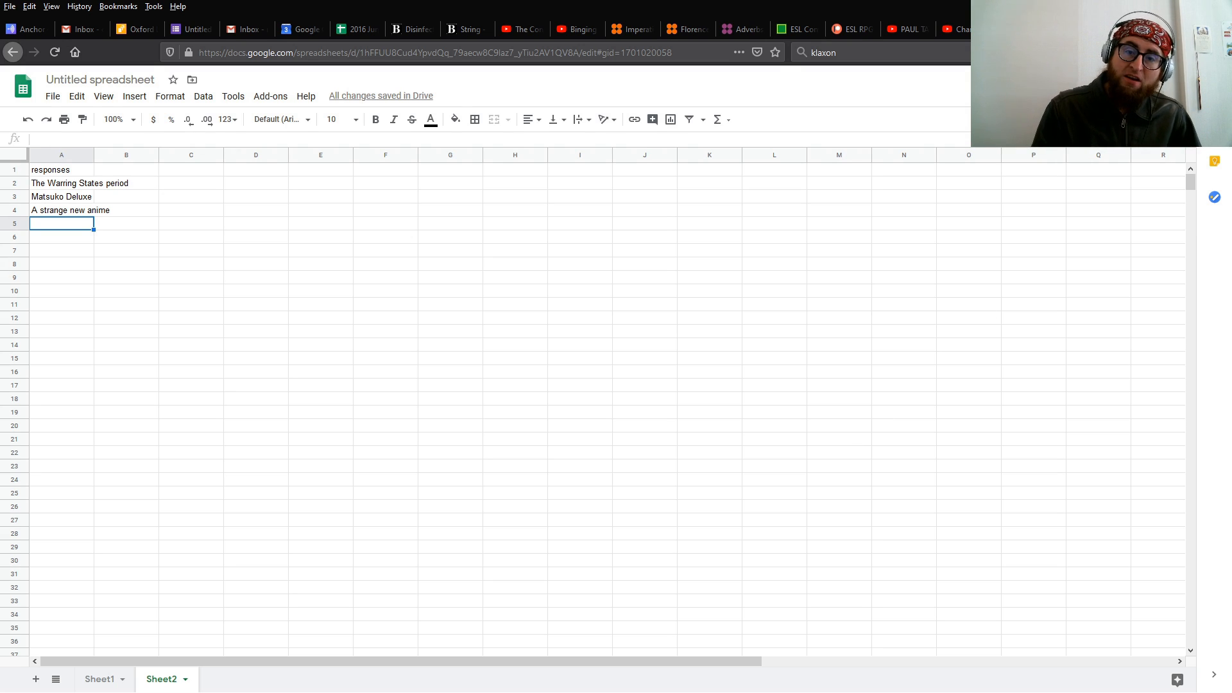
# Copy two more card texts from the room into Sheet2's responses, then leave to the Sheets home.
pyautogui.click(957, 30)
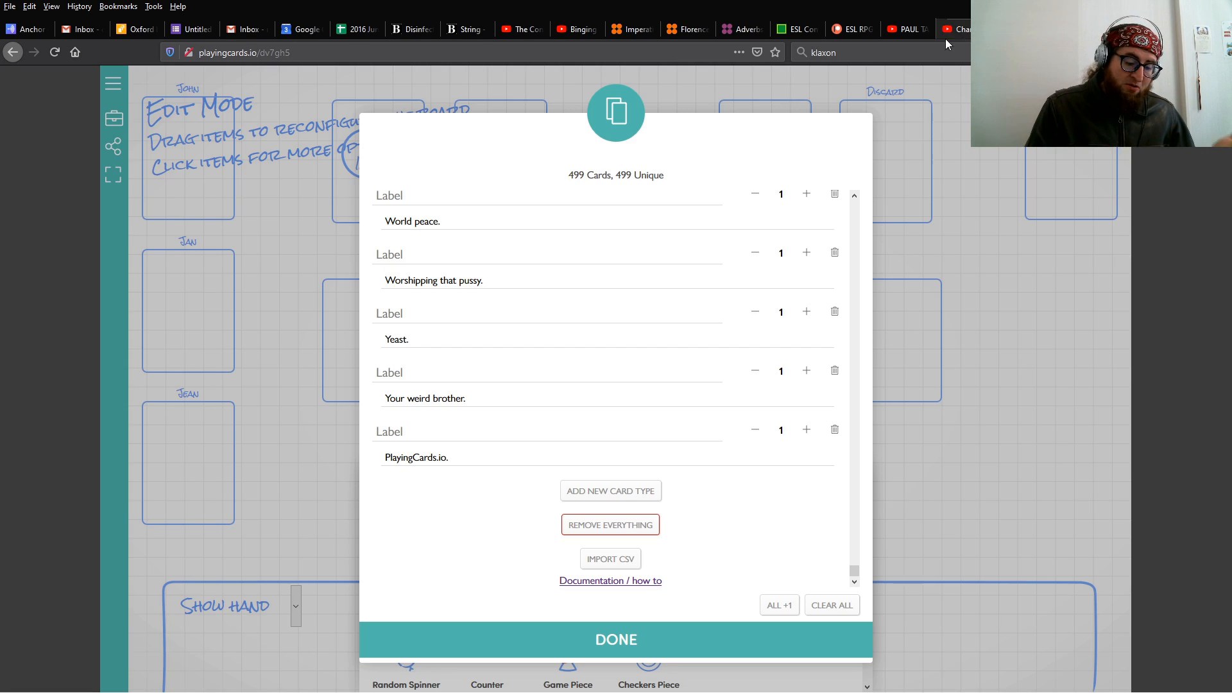
pyautogui.moveTo(736, 140)
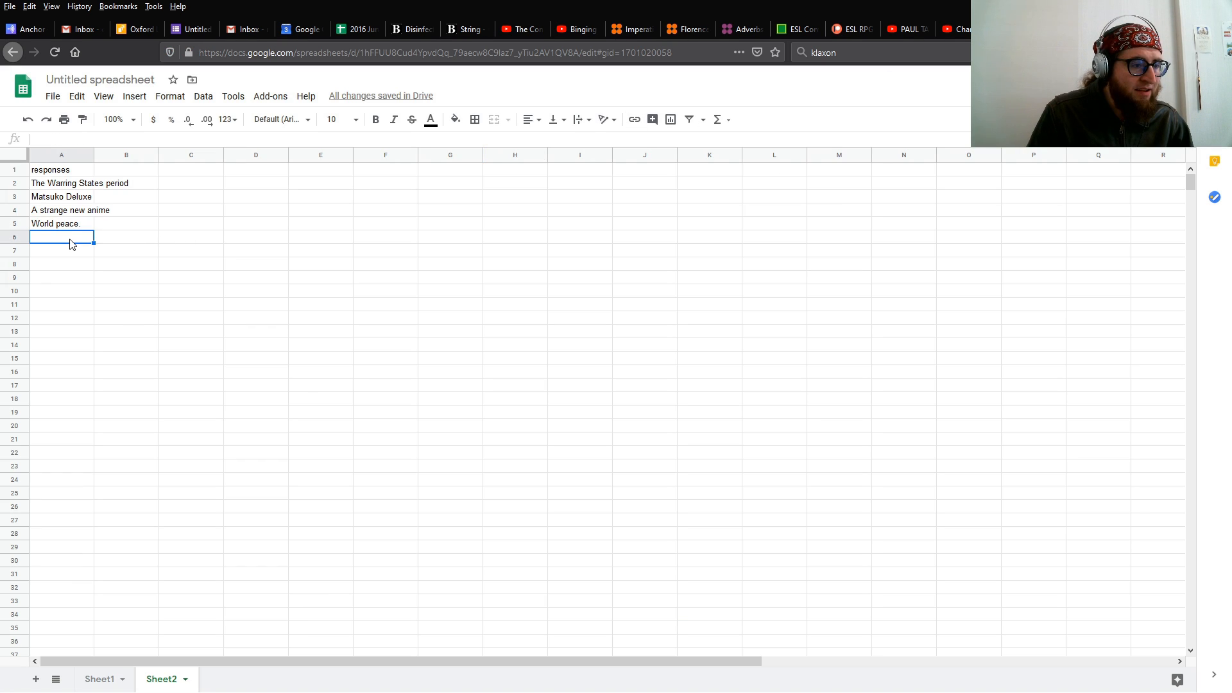
pyautogui.write('Worshipping that pussy.')
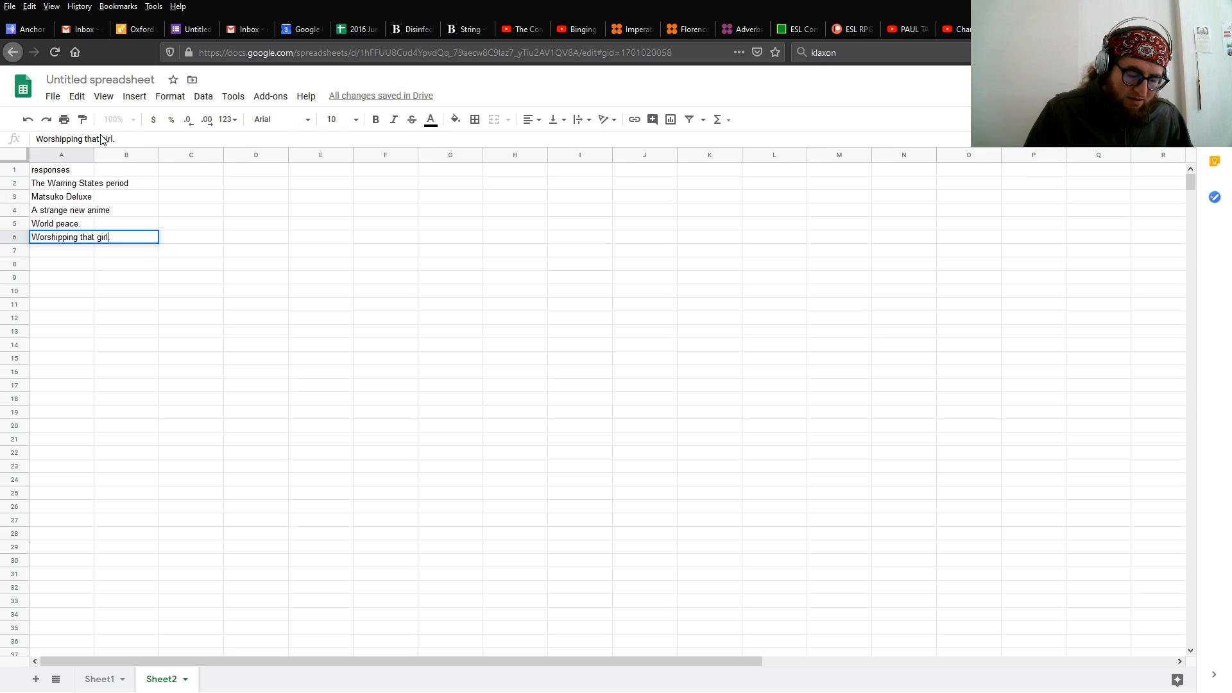
pyautogui.write('.')
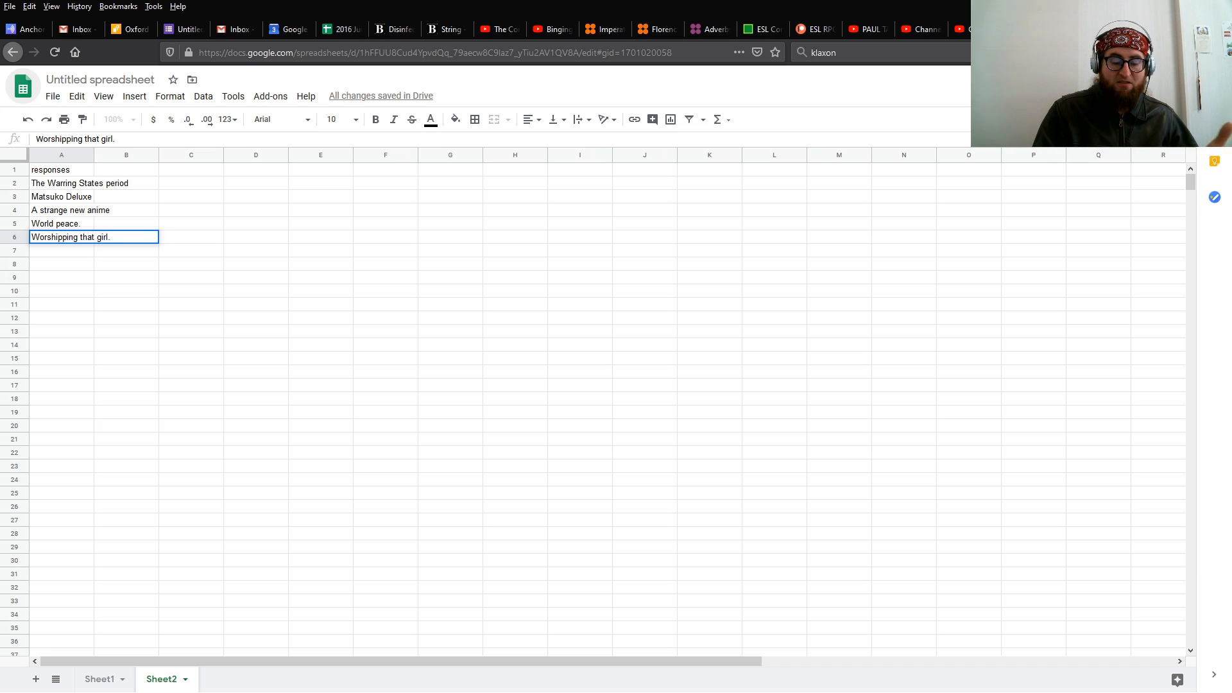
pyautogui.click(12, 52)
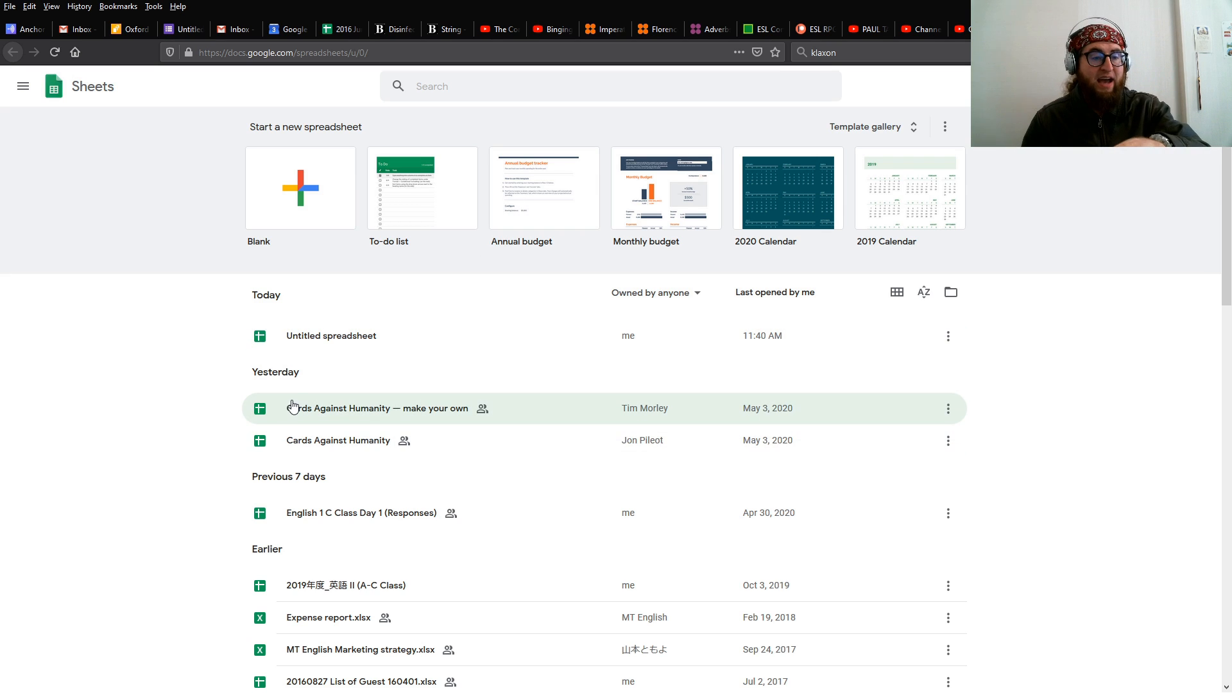
pyautogui.moveTo(321, 463)
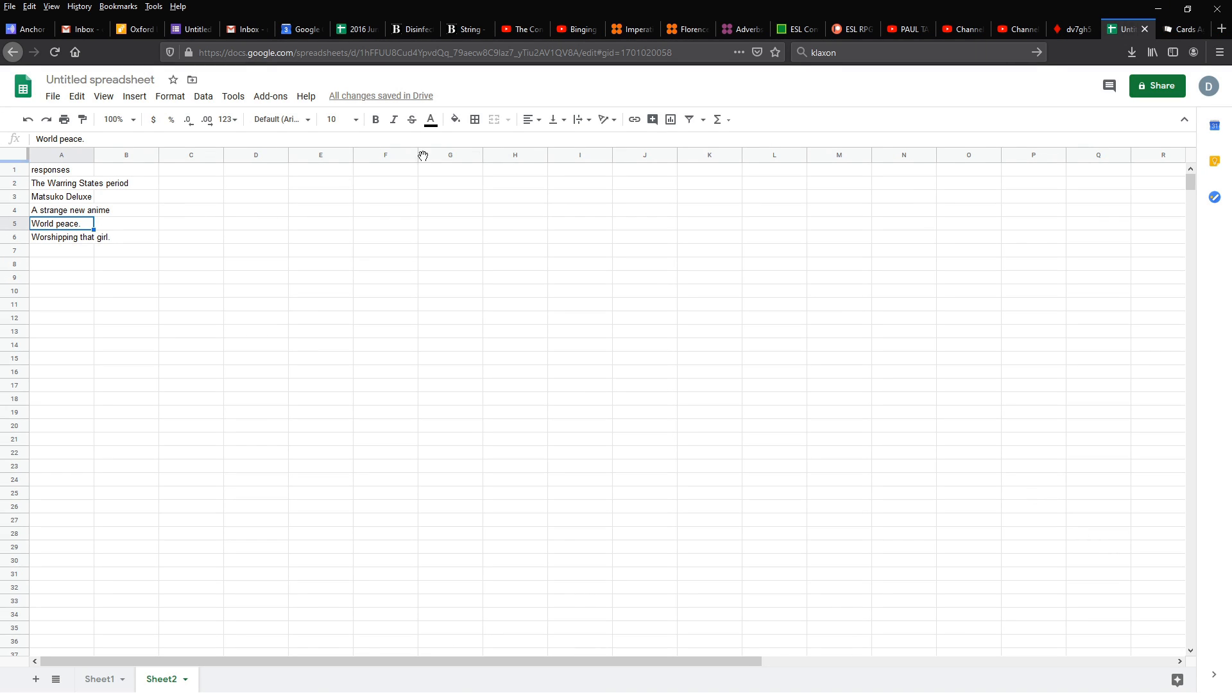
# Return to the PlayingCards.io room showing the deck's card list.
pyautogui.click(1073, 30)
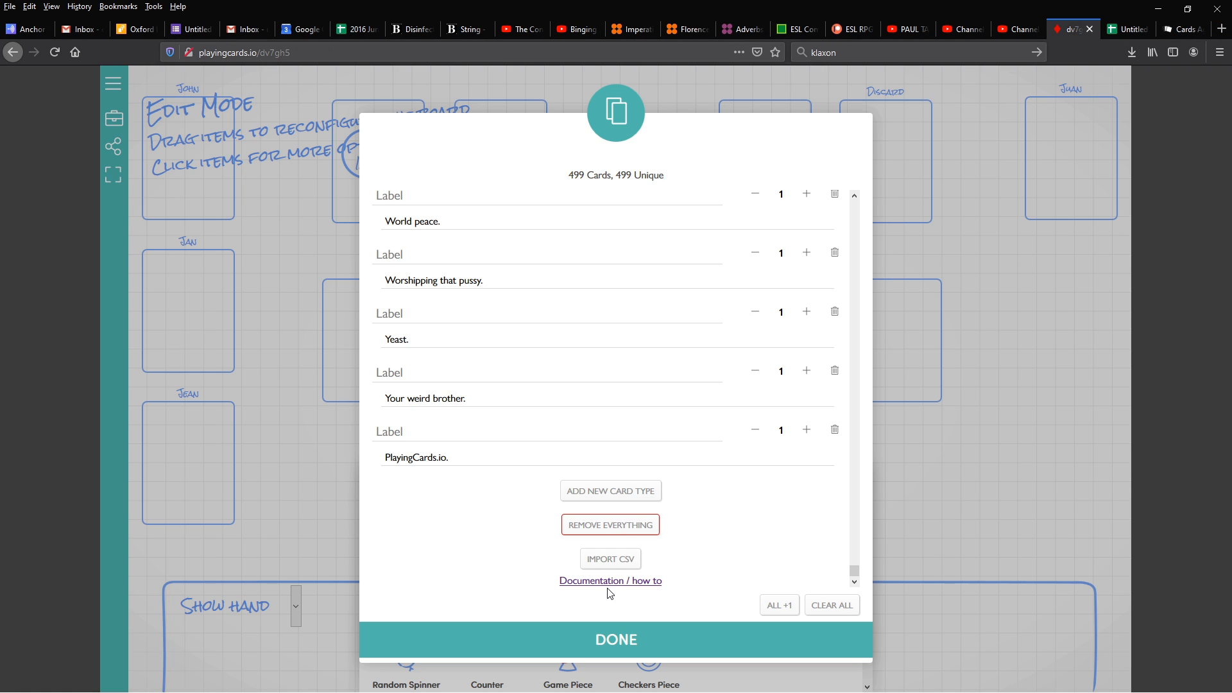
# Add a custom card deck sized 140 by 190 and review its front and back designs.
pyautogui.click(616, 639)
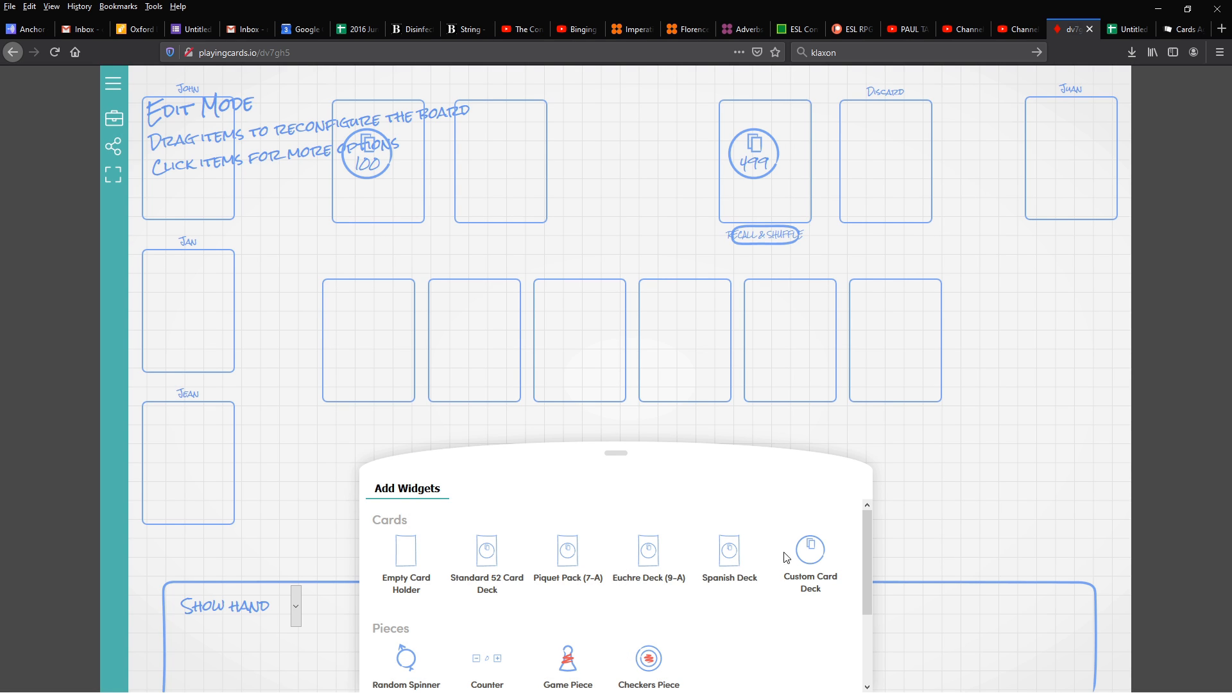
pyautogui.click(809, 547)
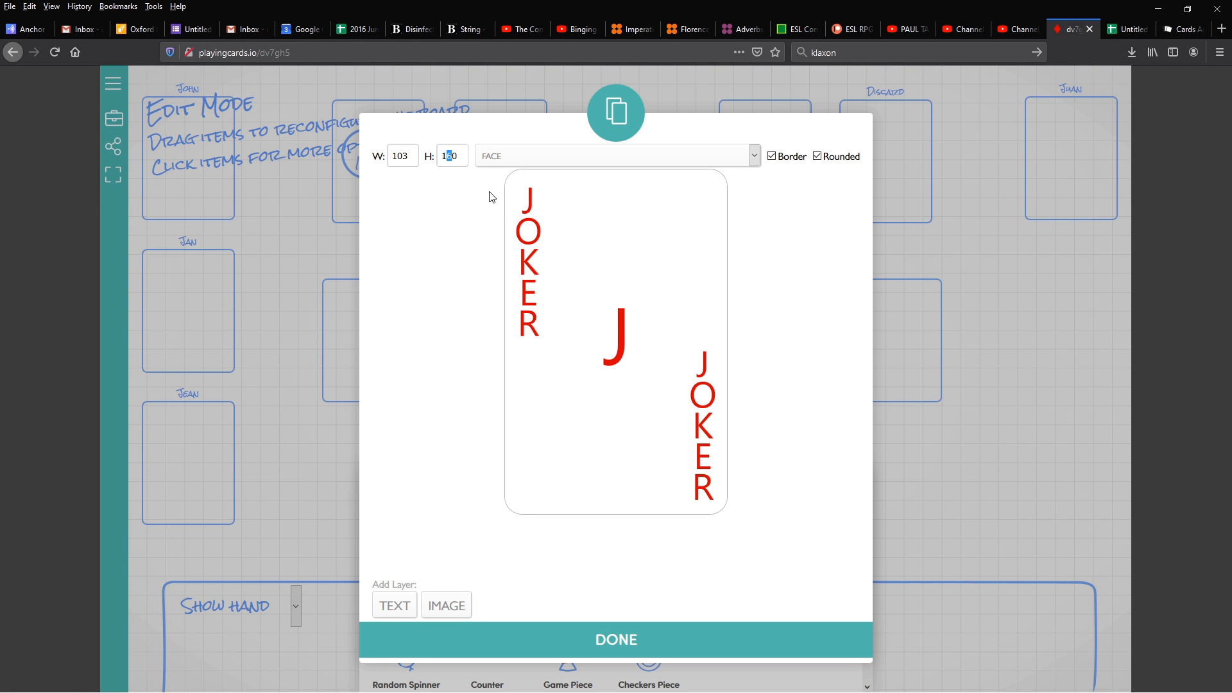
pyautogui.write('140')
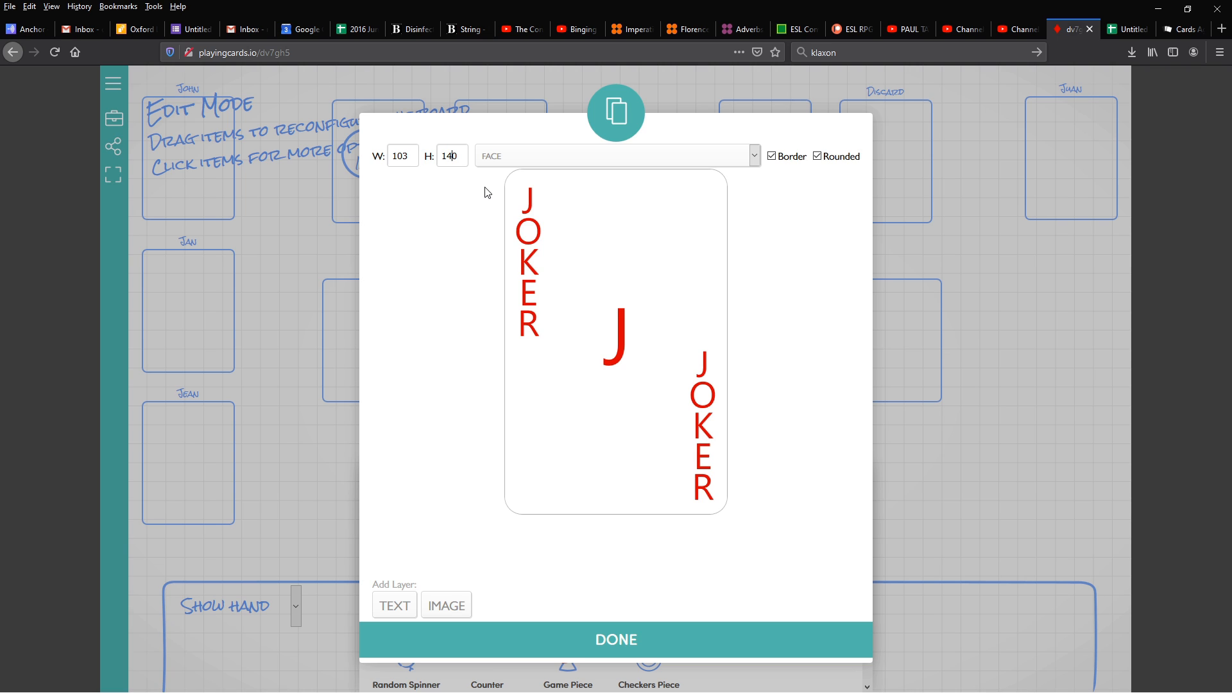
pyautogui.moveTo(279, 104)
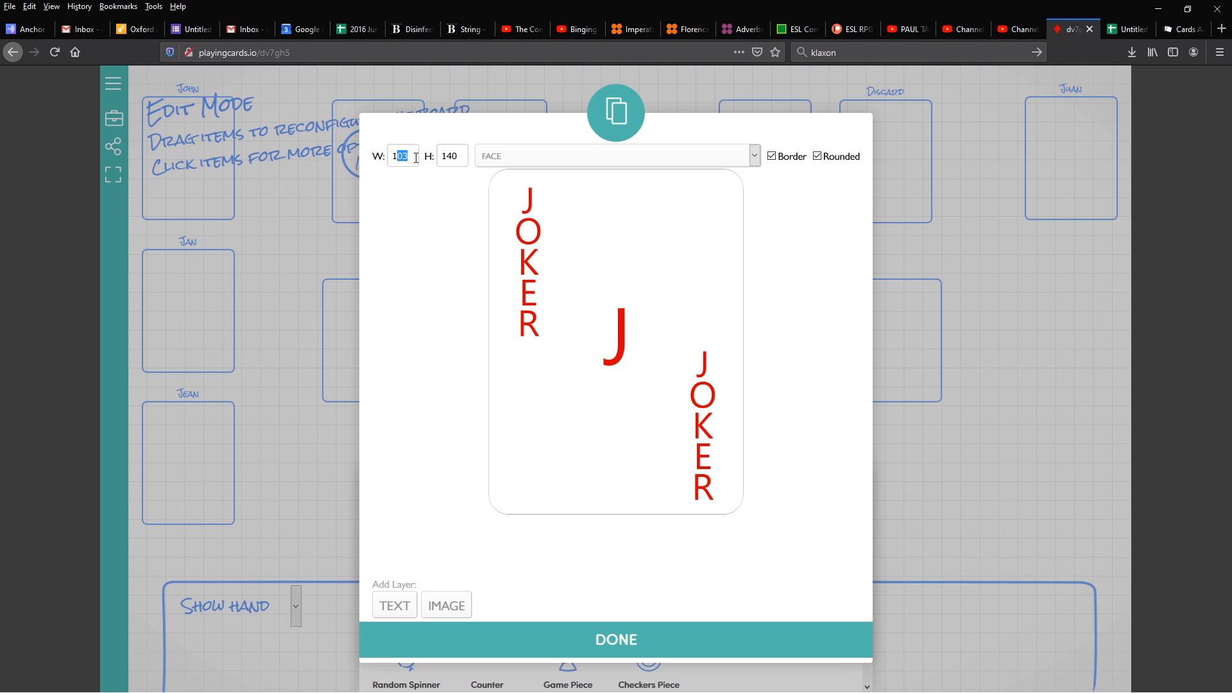
pyautogui.write('190')
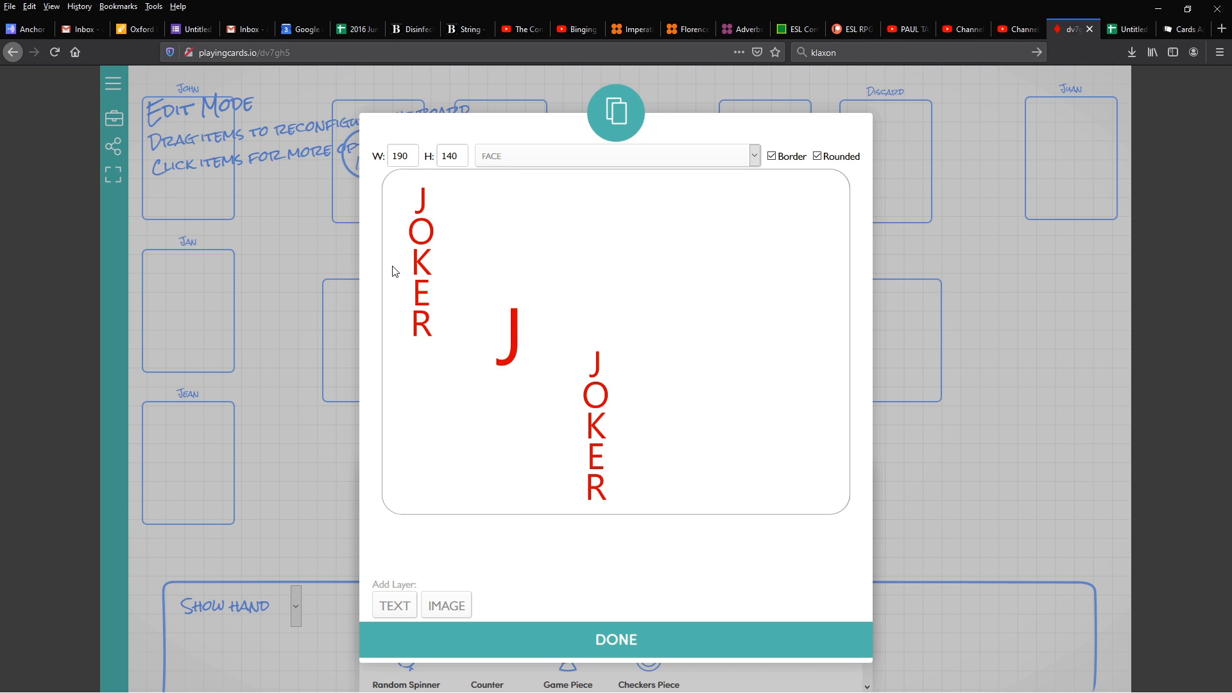
pyautogui.moveTo(416, 280)
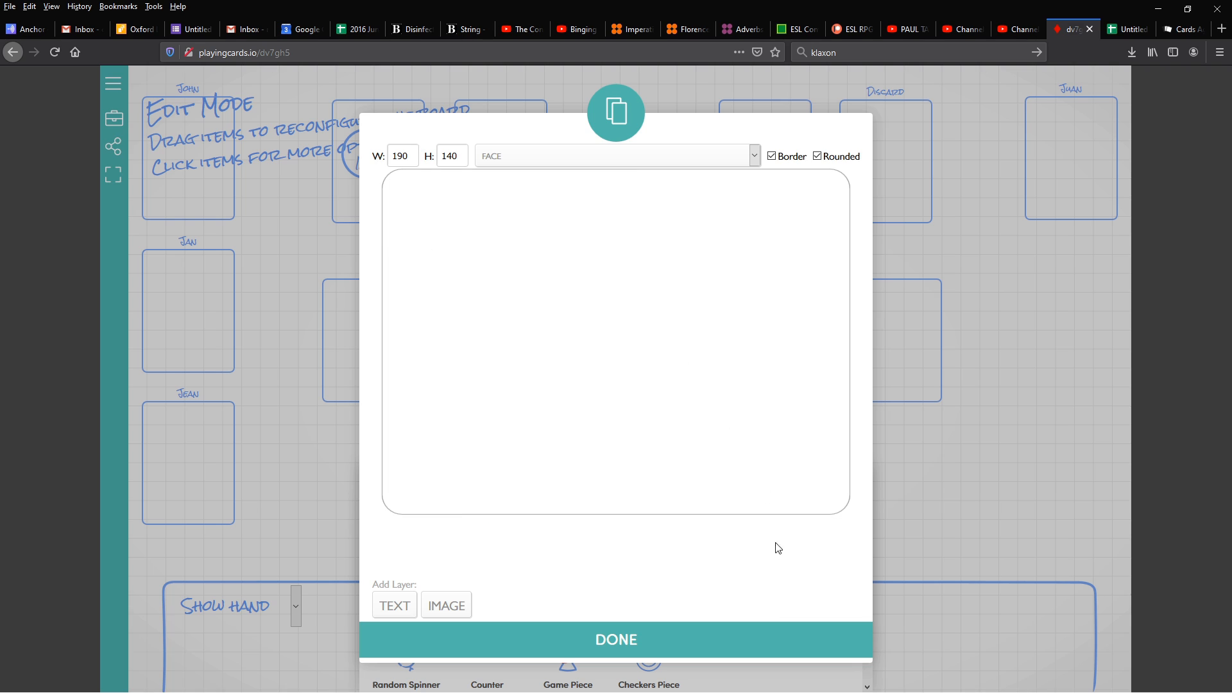
pyautogui.click(614, 156)
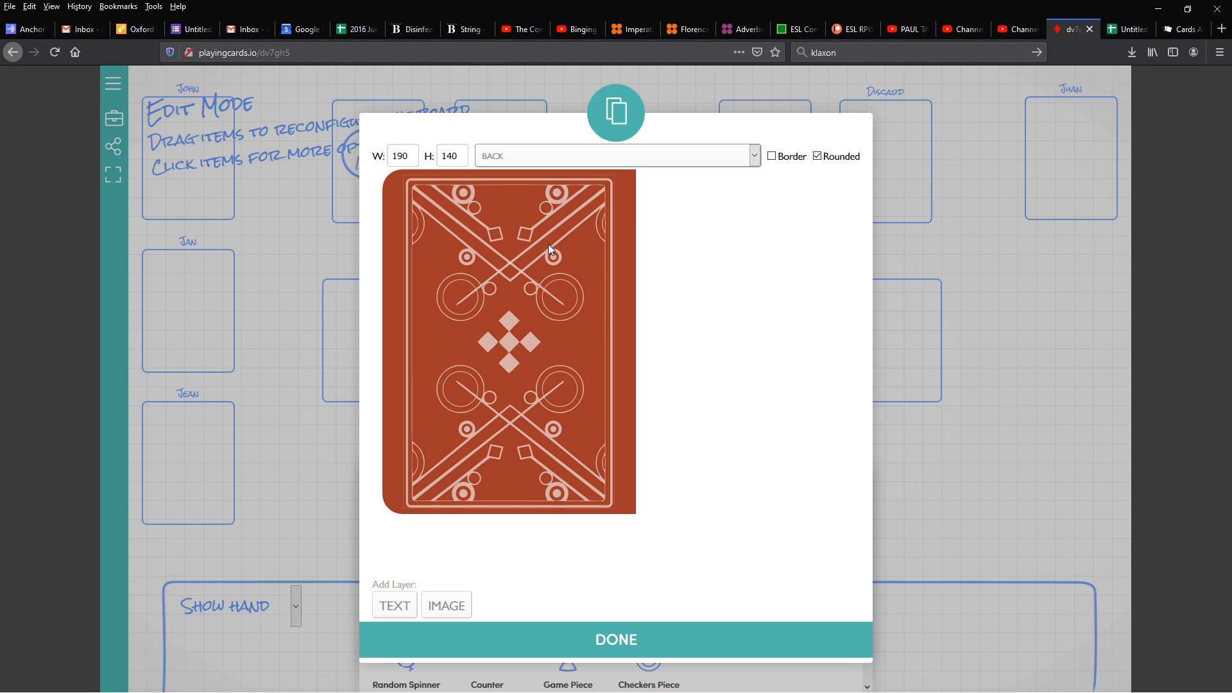
pyautogui.click(752, 156)
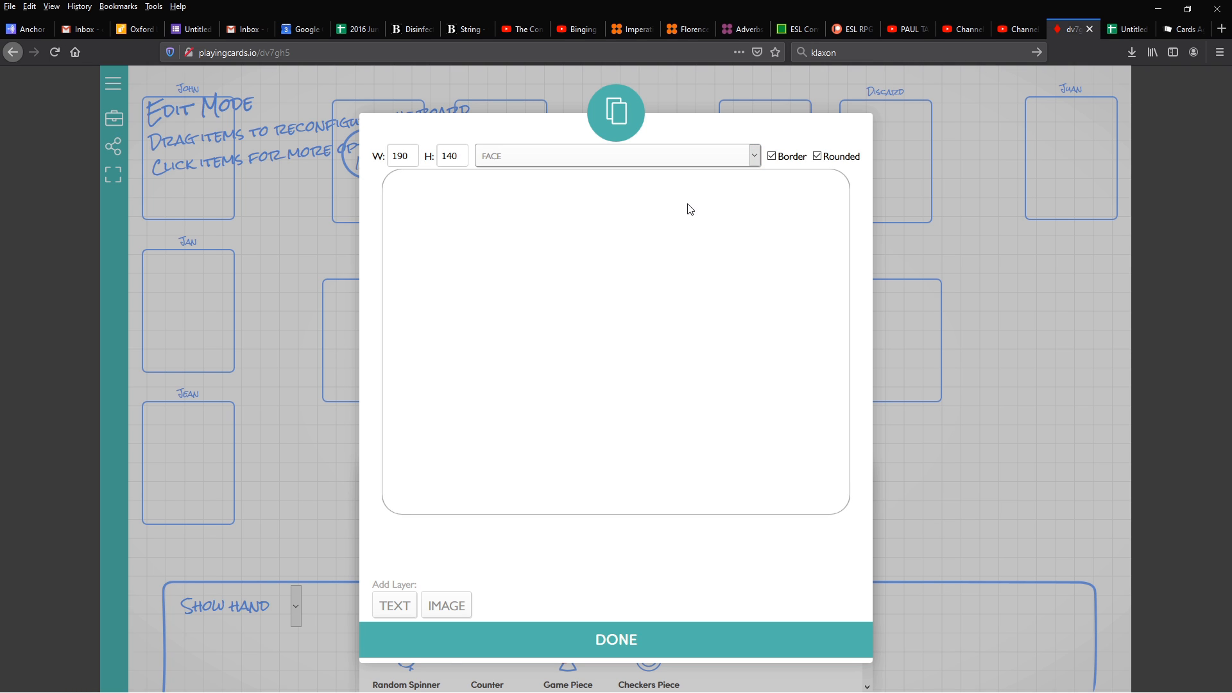
pyautogui.moveTo(692, 213)
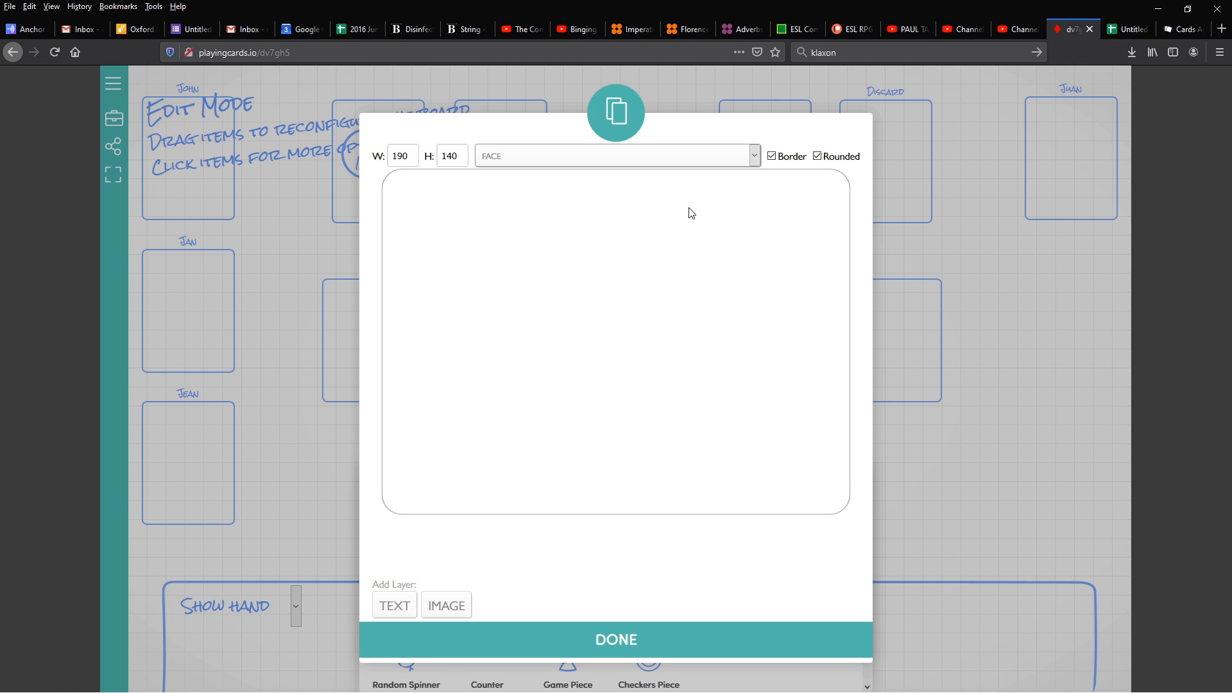
# Give the card face a per-card text layer linked to the field 'front'.
pyautogui.click(393, 604)
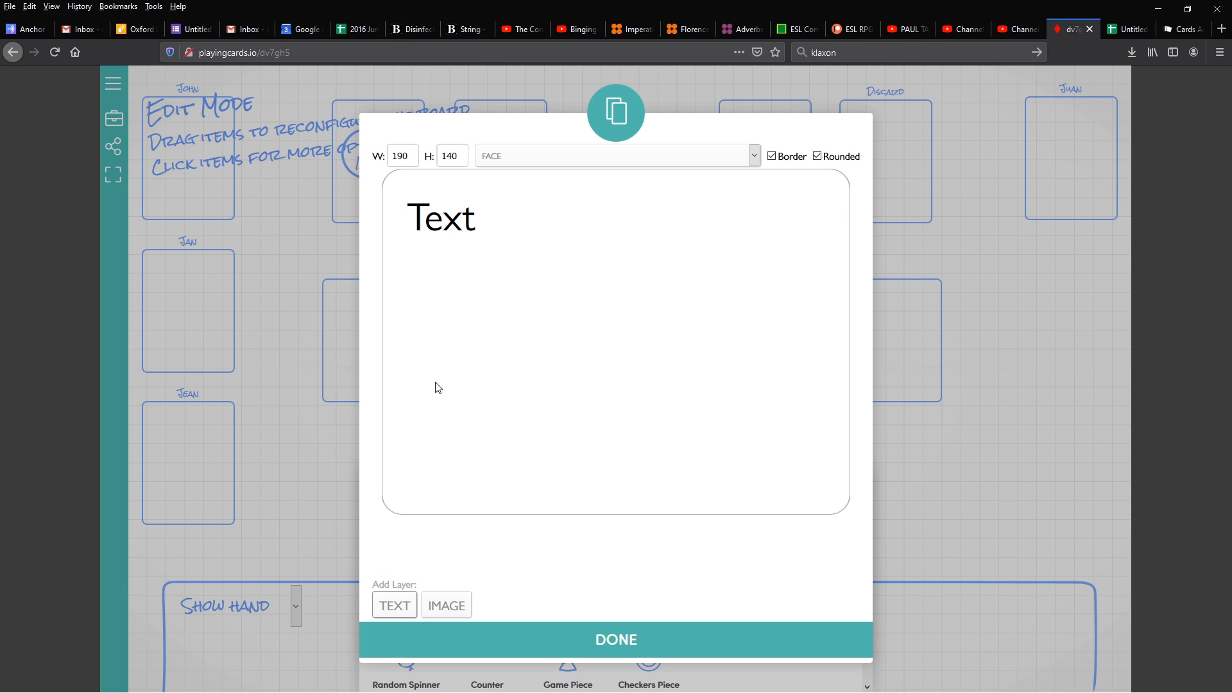
pyautogui.click(440, 218)
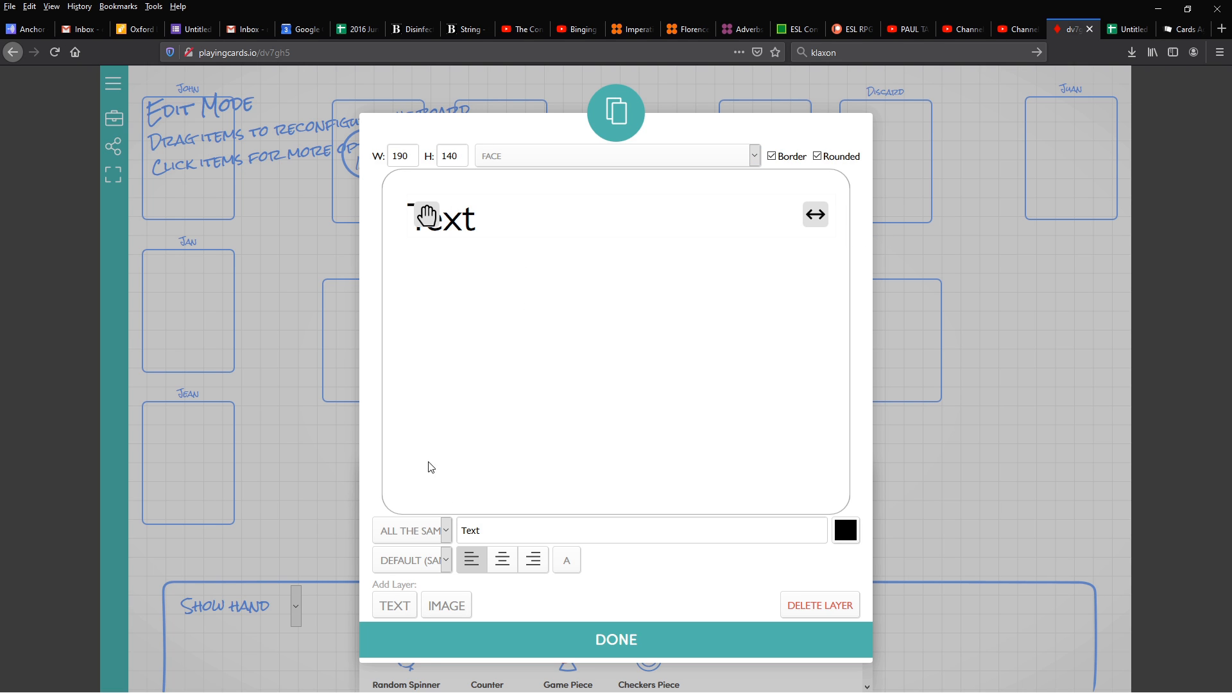
pyautogui.click(411, 530)
pyautogui.write('r')
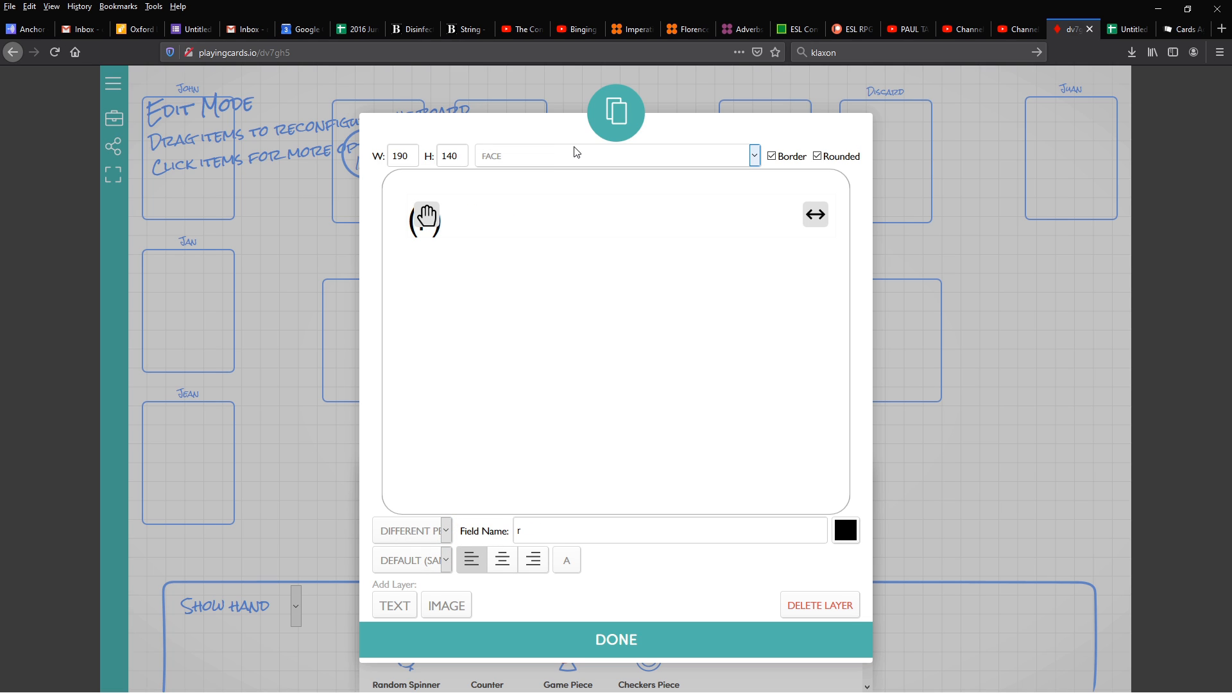
pyautogui.write('front')
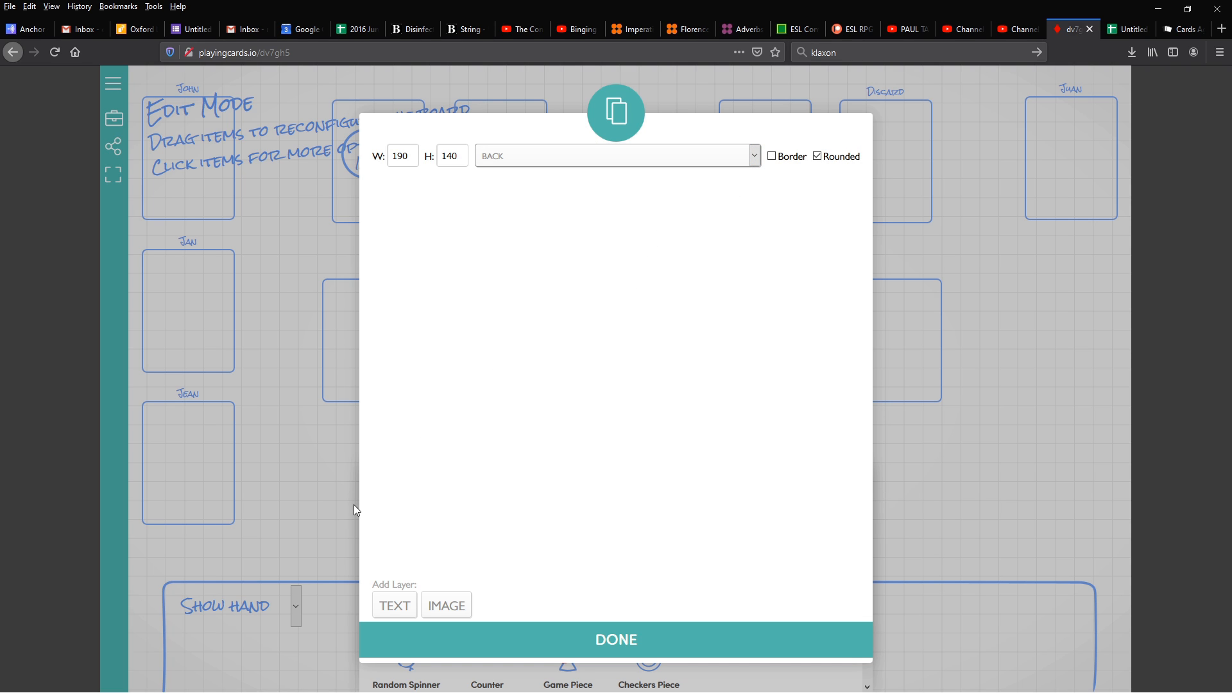
pyautogui.moveTo(342, 522)
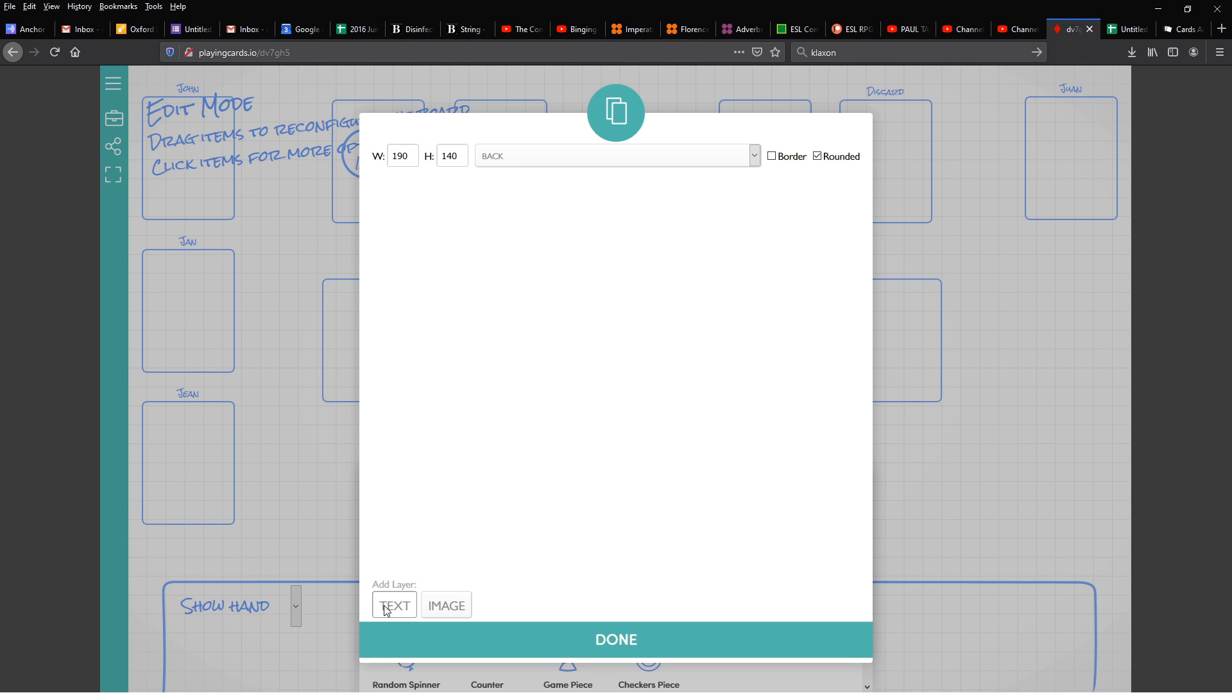
# Give the card back a text layer linked to the field 'back', then return to the spreadsheet.
pyautogui.click(394, 604)
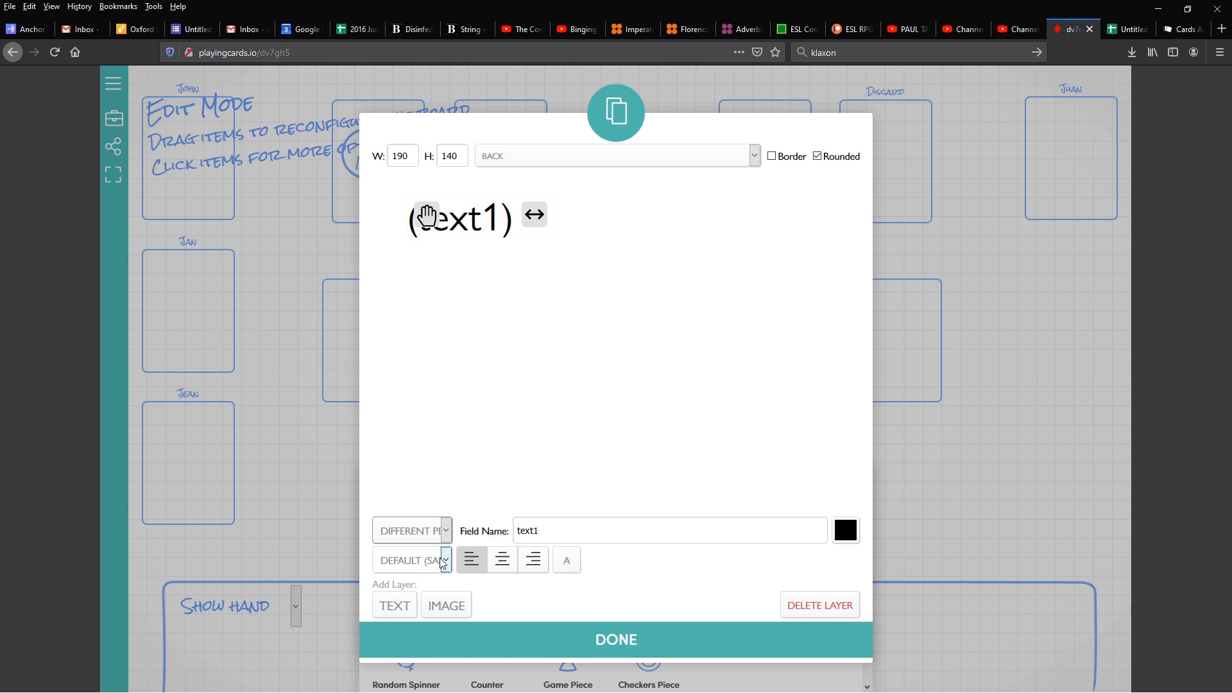
pyautogui.write('back)')
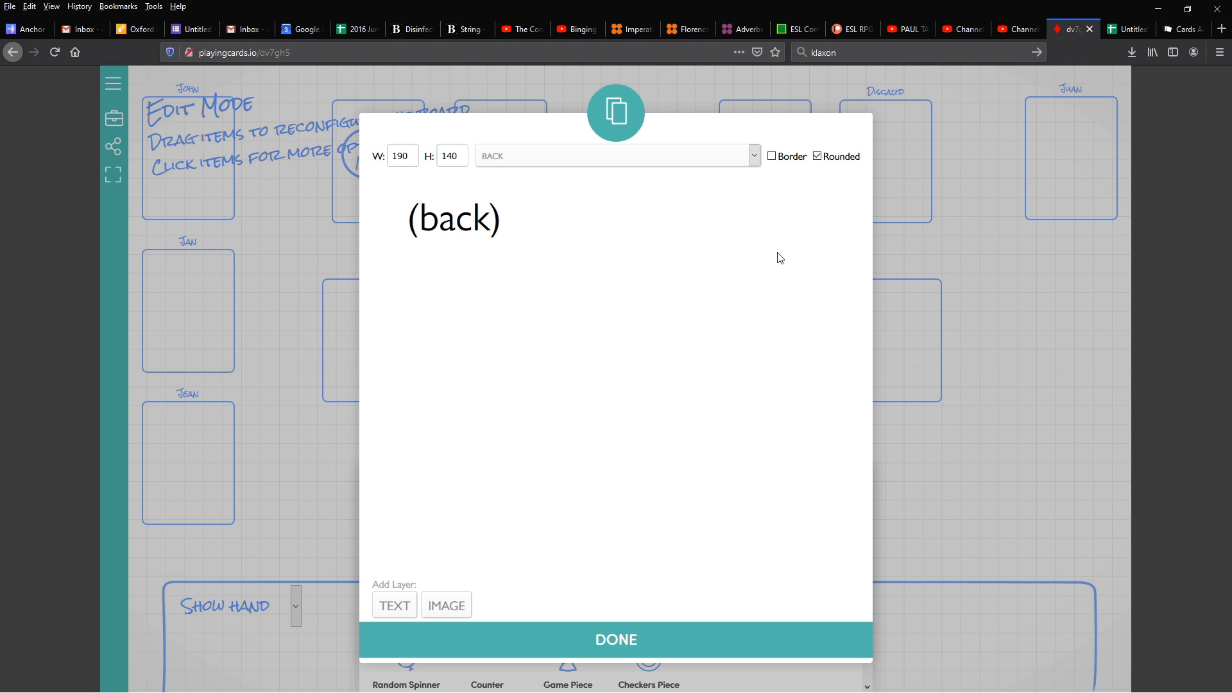
pyautogui.moveTo(436, 580)
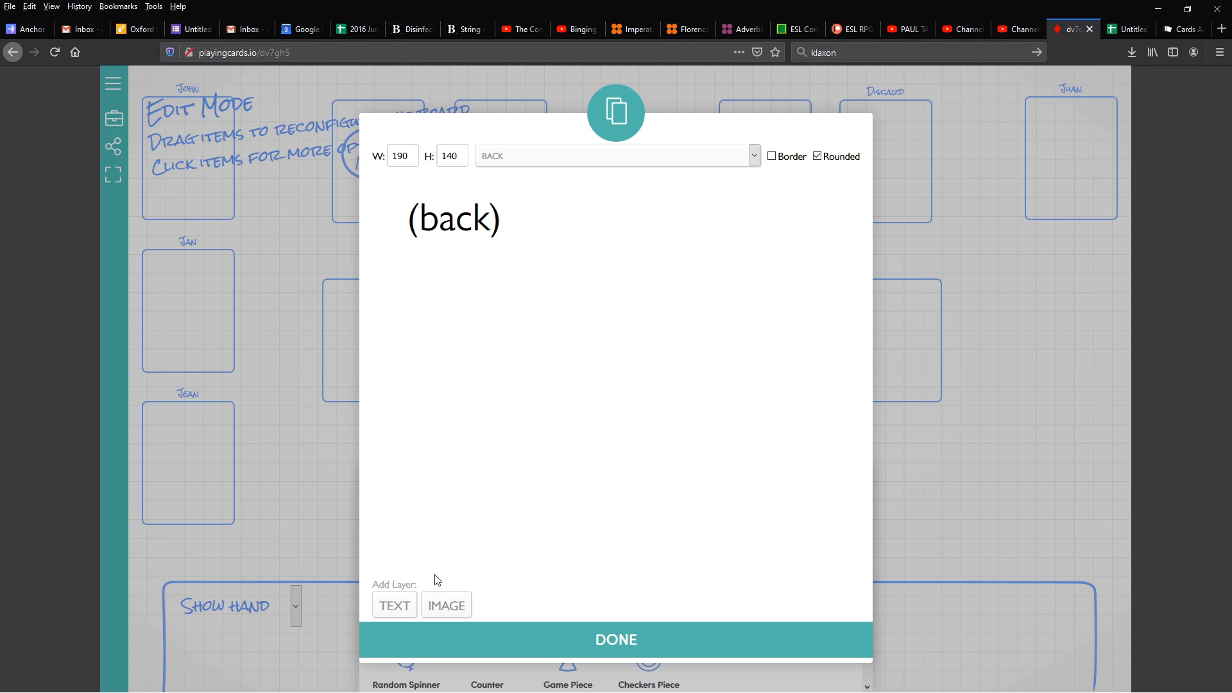
pyautogui.click(453, 218)
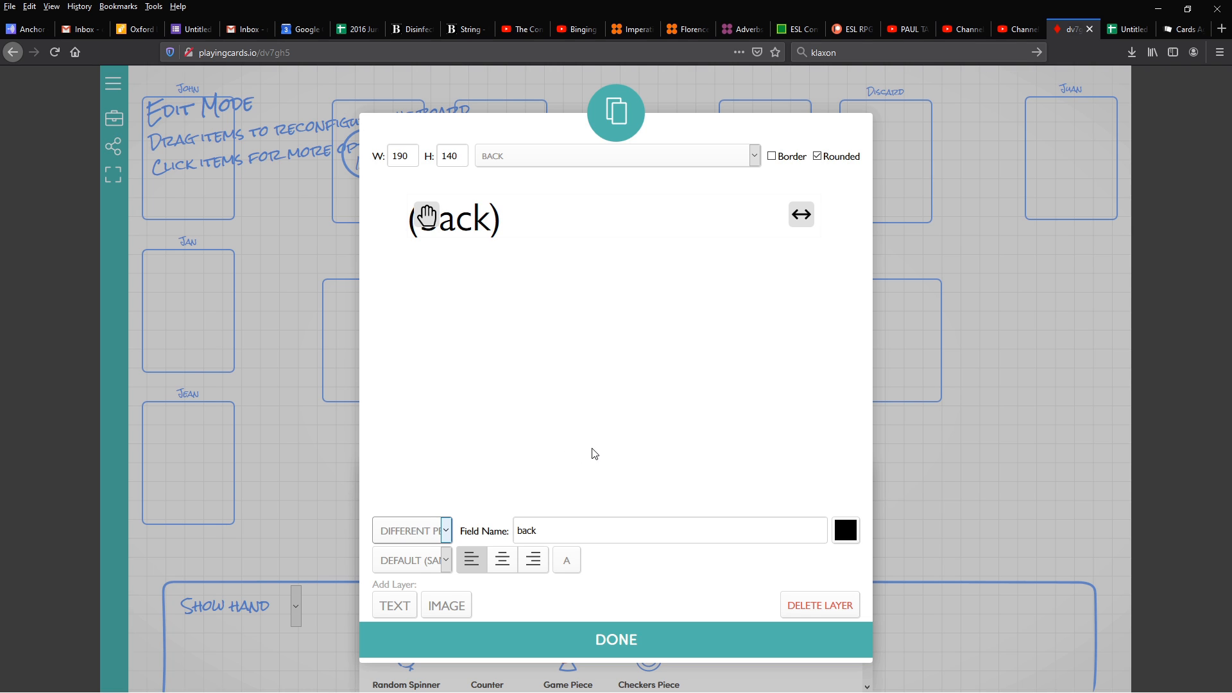
pyautogui.click(1126, 29)
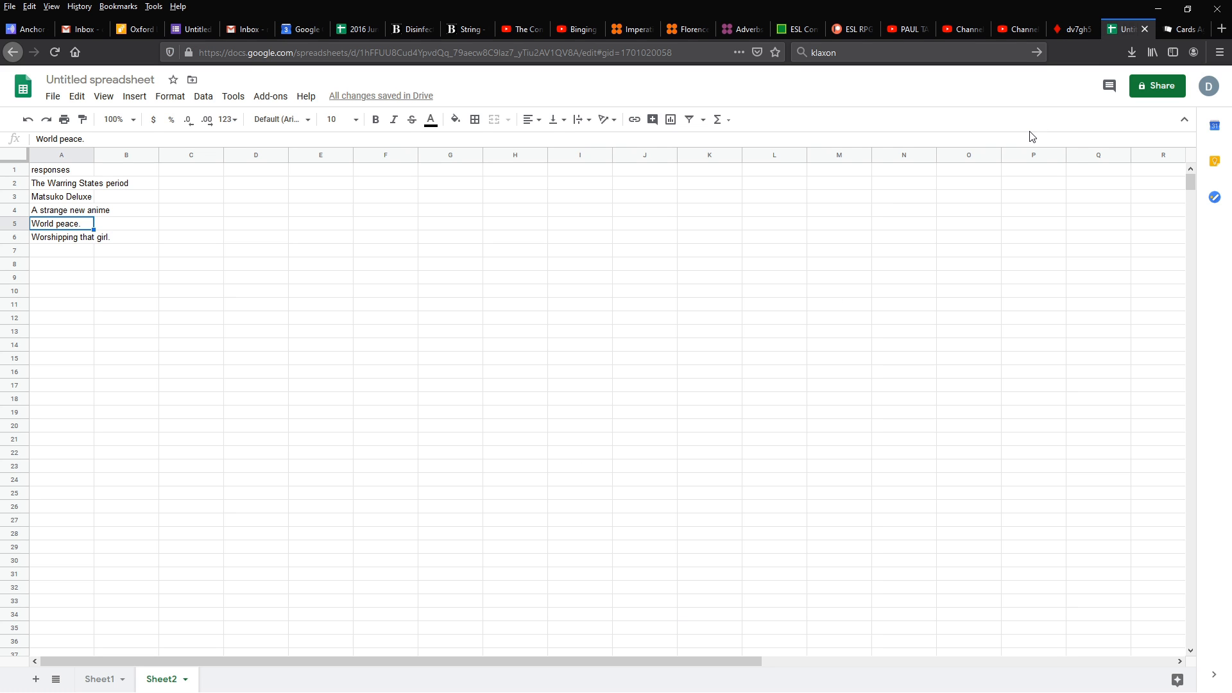
pyautogui.moveTo(745, 470)
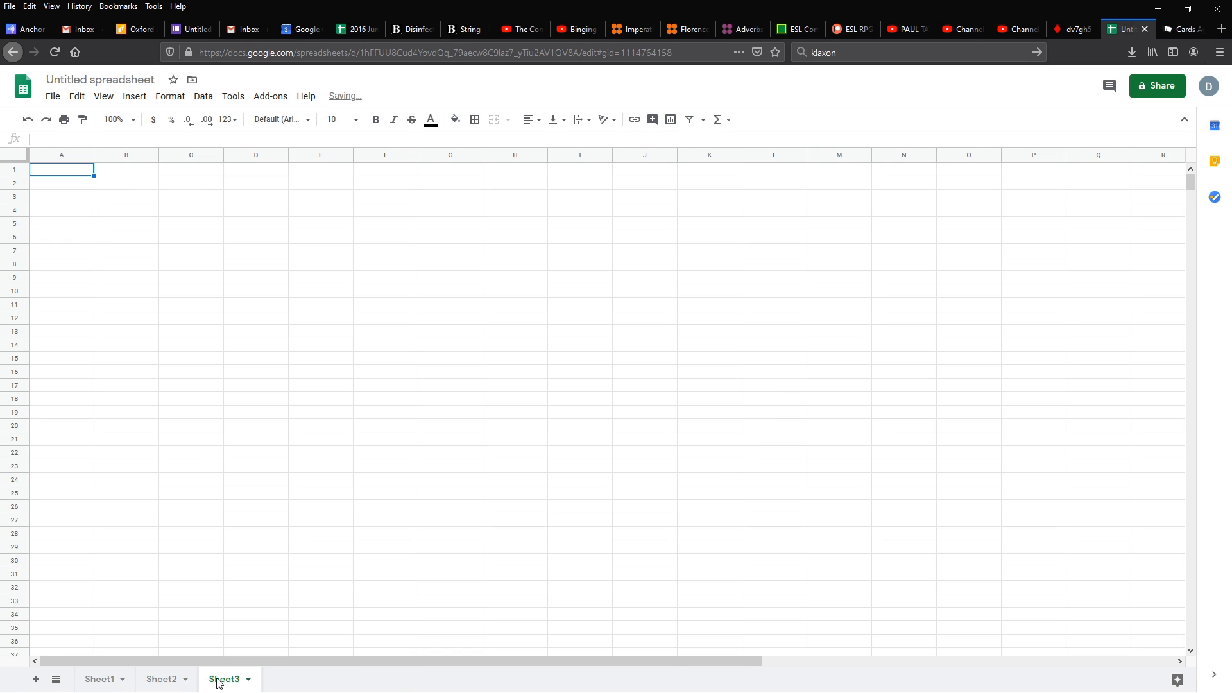
# Head Sheet3 with front and back and list doctor, flour, vuvuzela beside their fill-in sentences.
pyautogui.write('back')
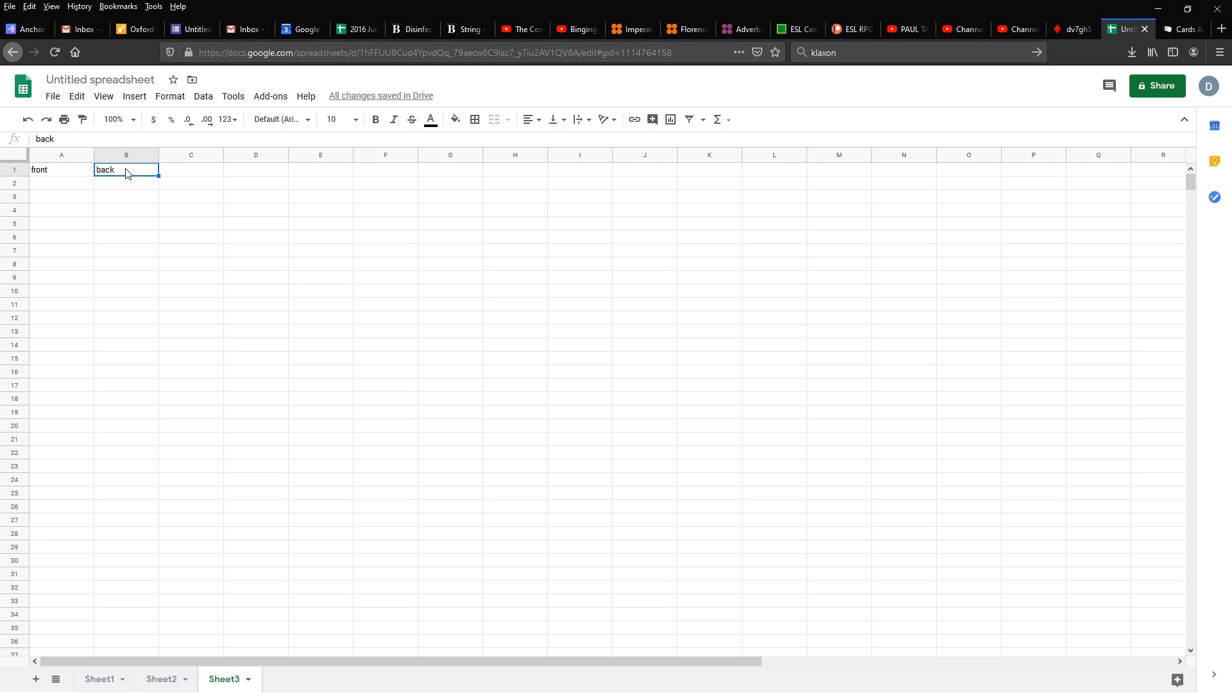
pyautogui.click(62, 169)
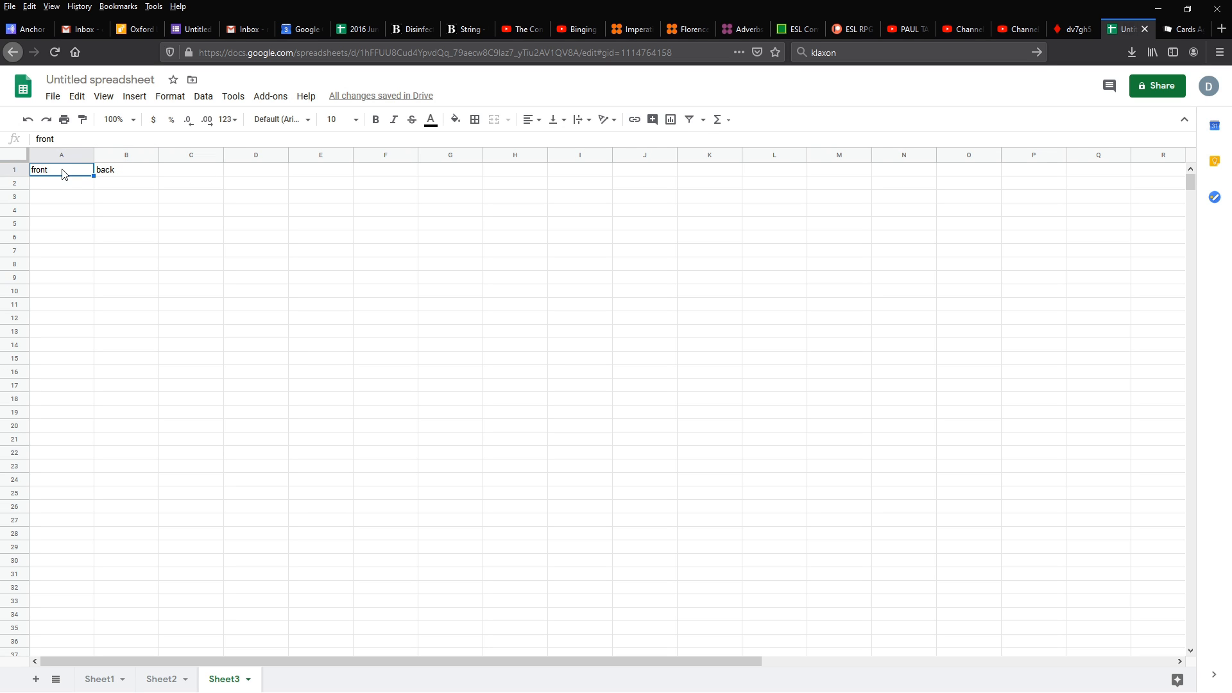
pyautogui.moveTo(68, 173)
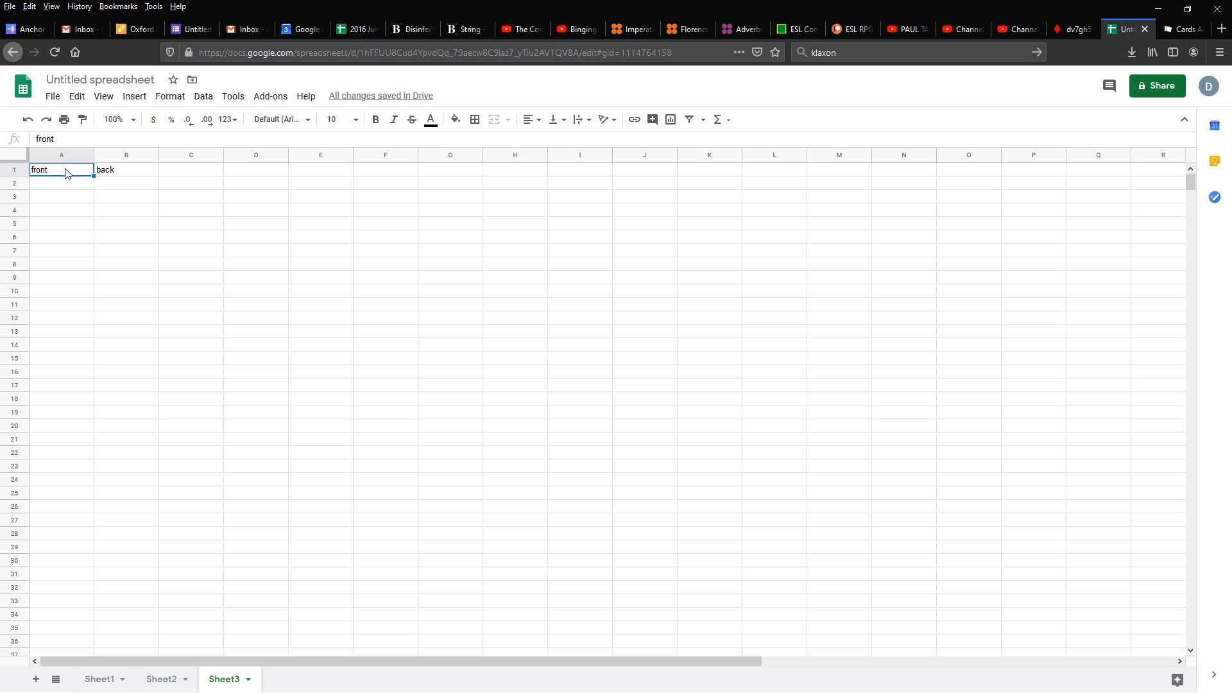
pyautogui.click(126, 169)
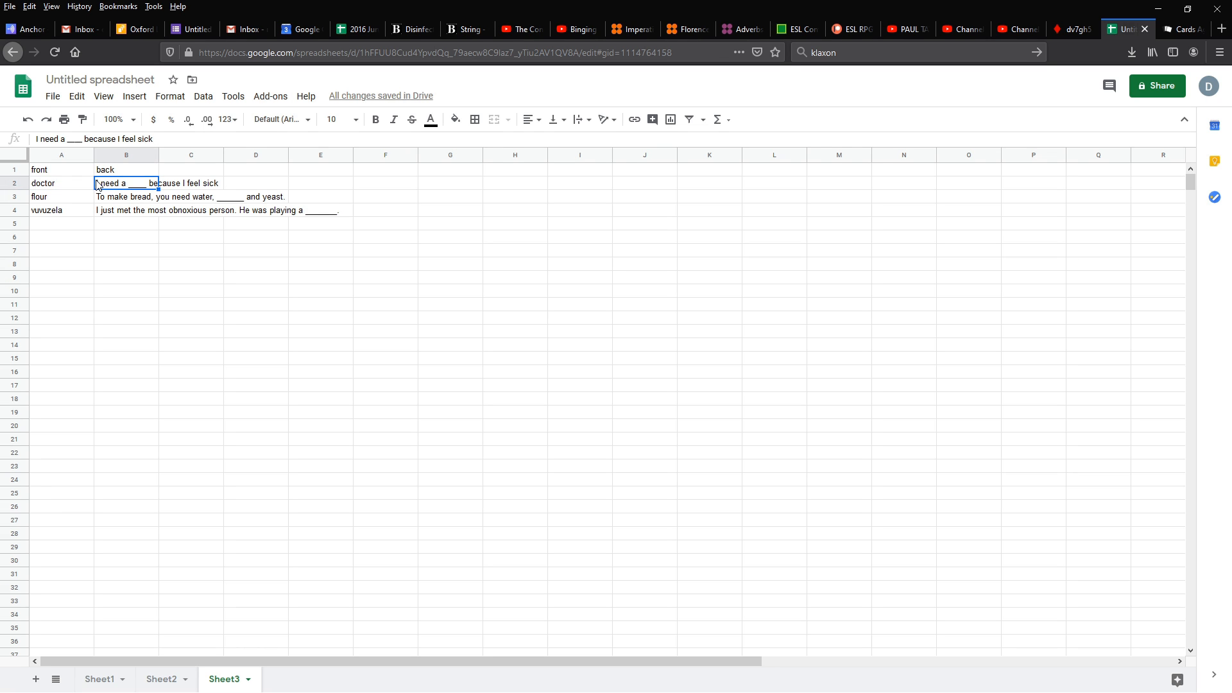
pyautogui.moveTo(94, 203)
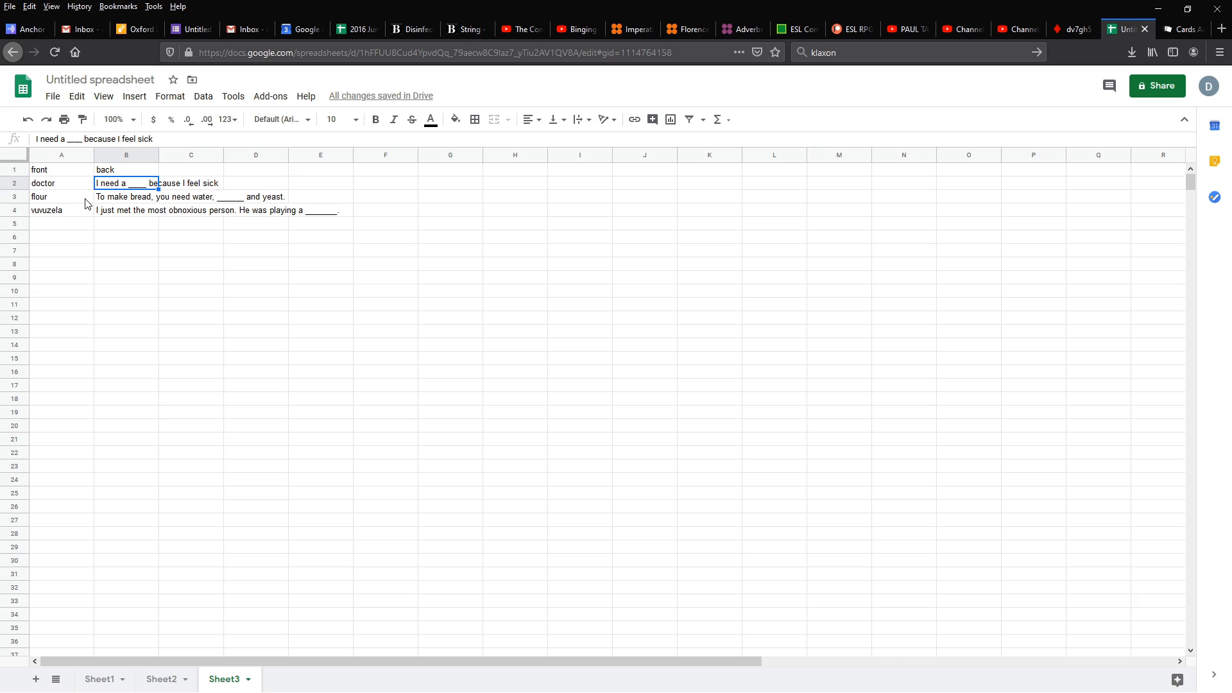
pyautogui.moveTo(90, 205)
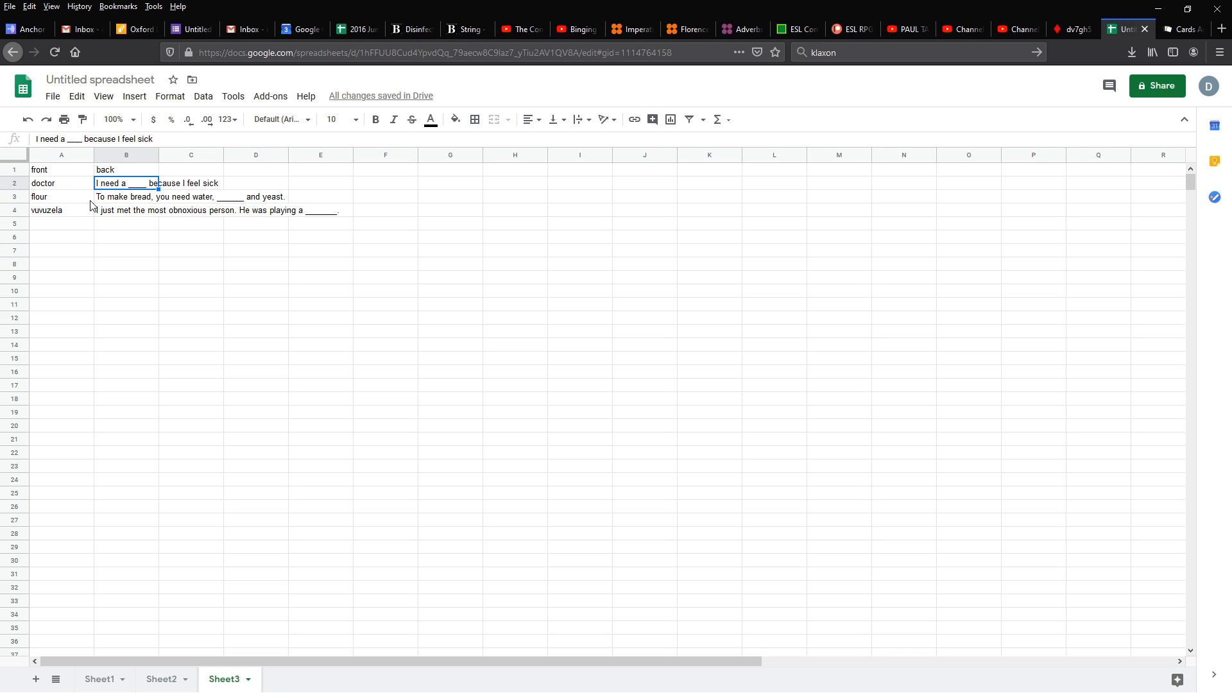
pyautogui.moveTo(269, 291)
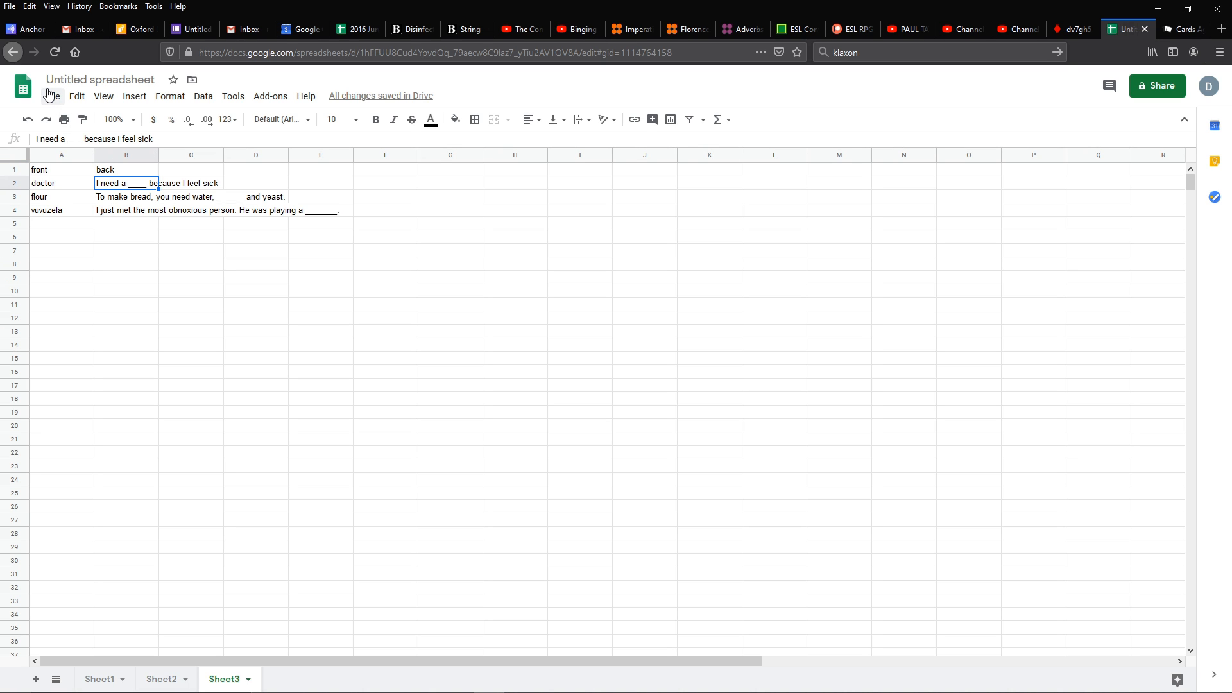
# Download the current sheet as a comma-separated values (.csv) file to Downloads.
pyautogui.click(52, 96)
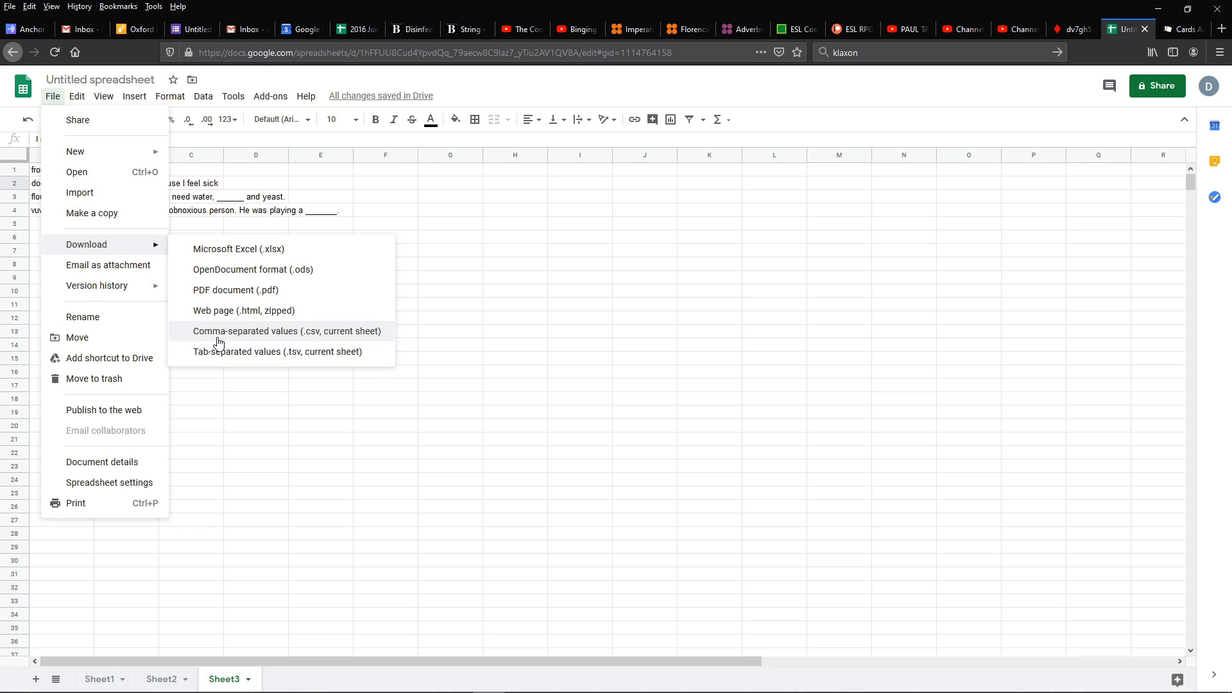
pyautogui.click(286, 331)
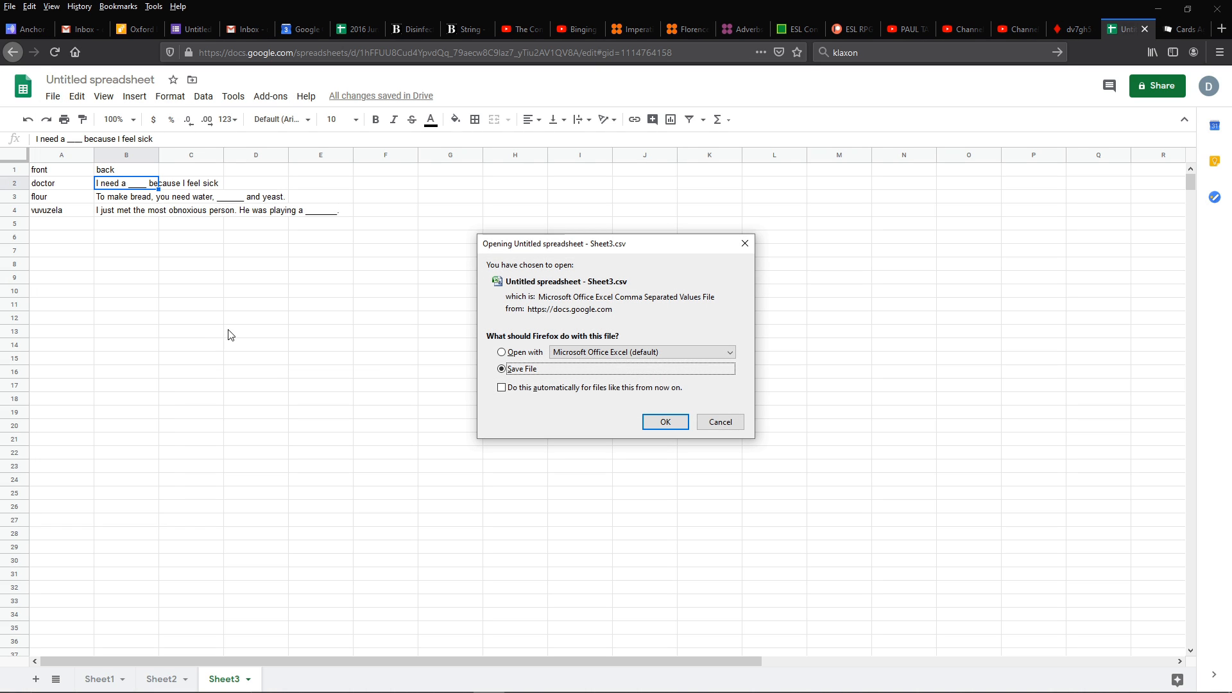
pyautogui.click(663, 422)
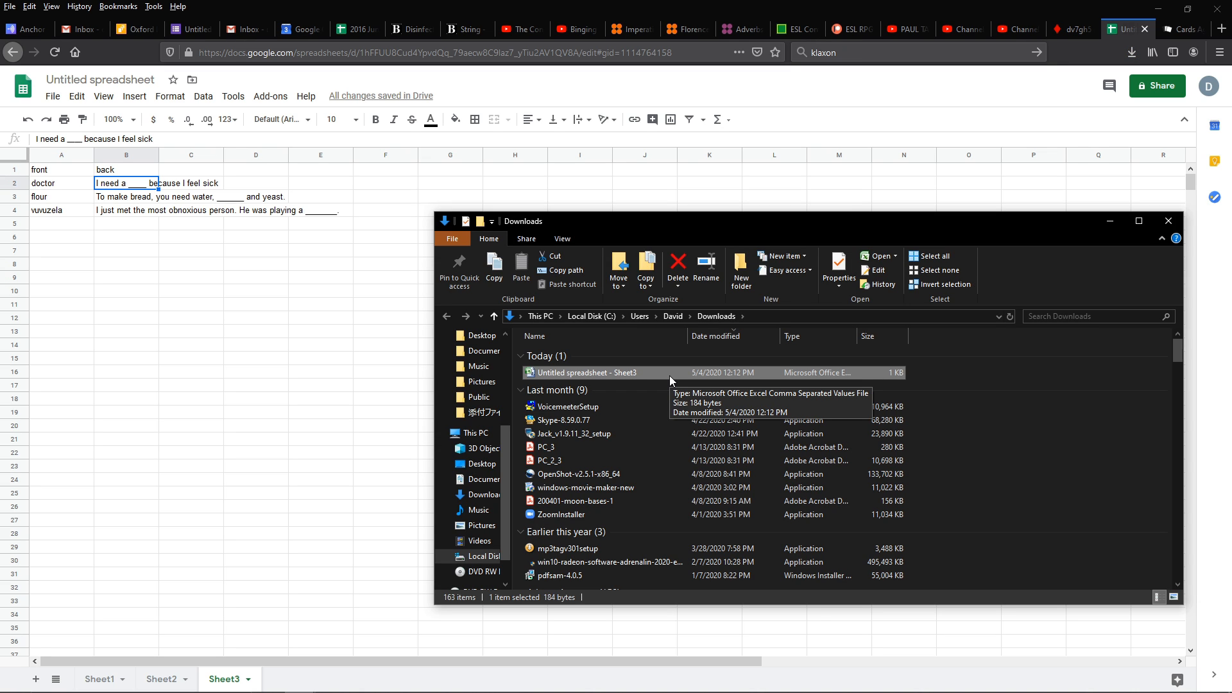
pyautogui.moveTo(477, 365)
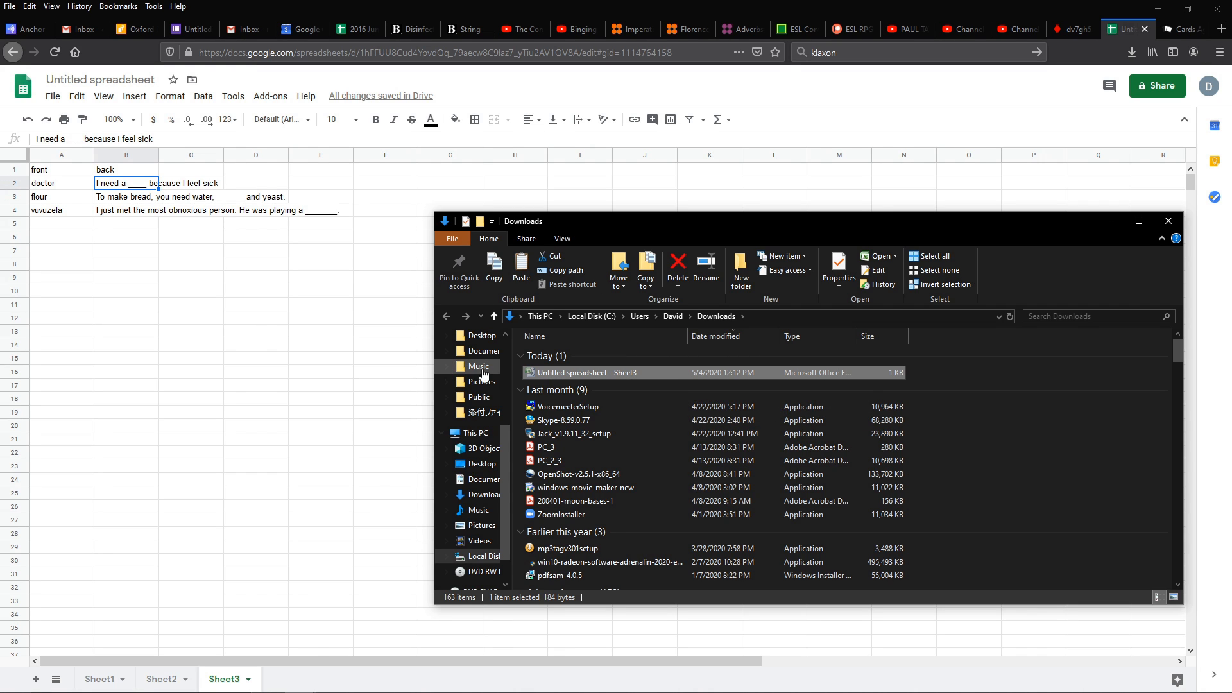
# Move into the OneDrive Documents folder, then return to the PlayingCards.io room.
pyautogui.click(481, 351)
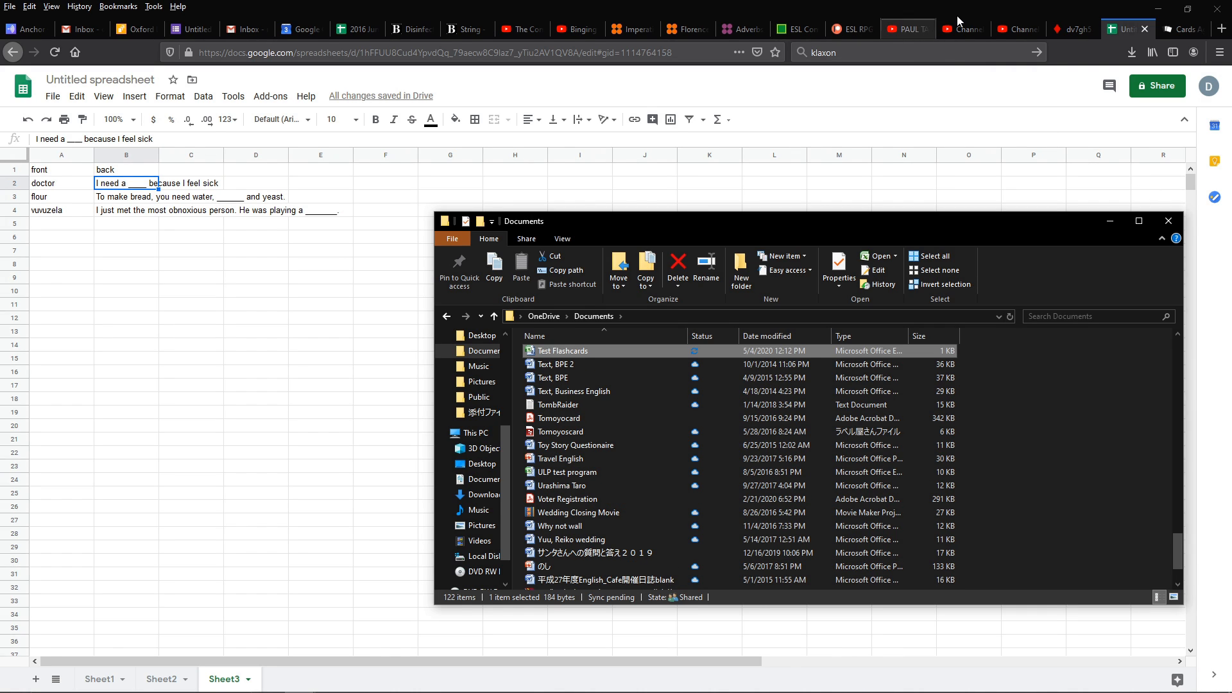
pyautogui.click(1069, 30)
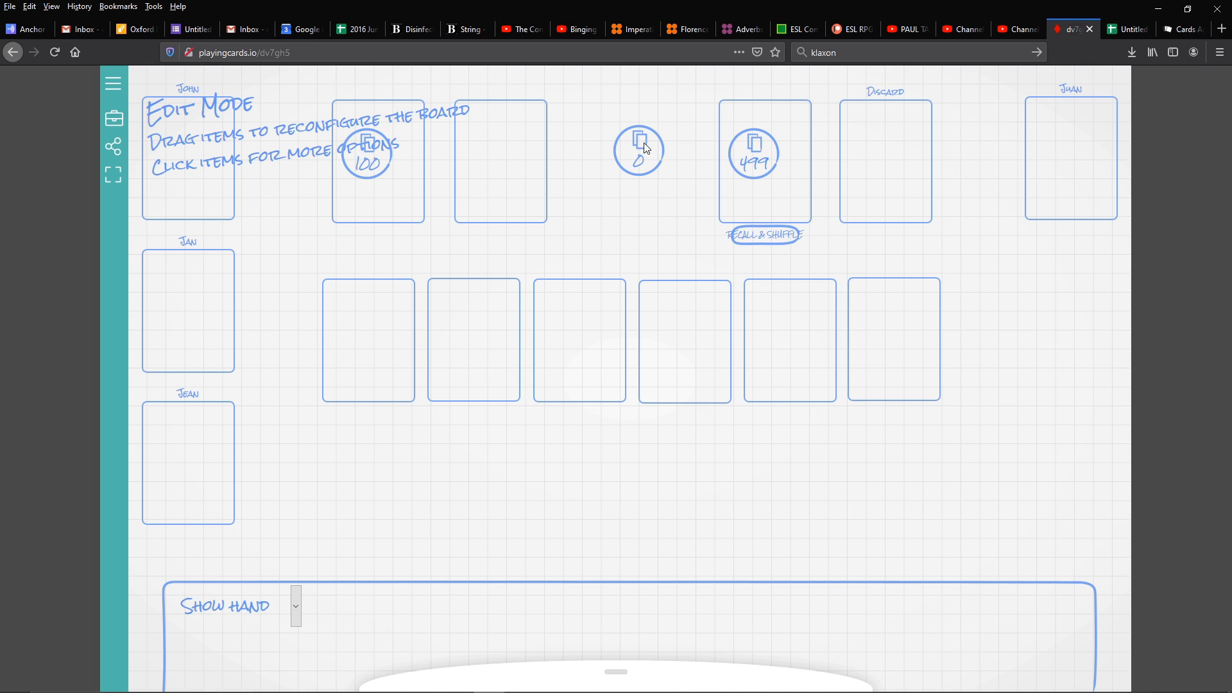
# Bring up the empty deck's Add/Remove Cards list and reach its import controls.
pyautogui.click(639, 148)
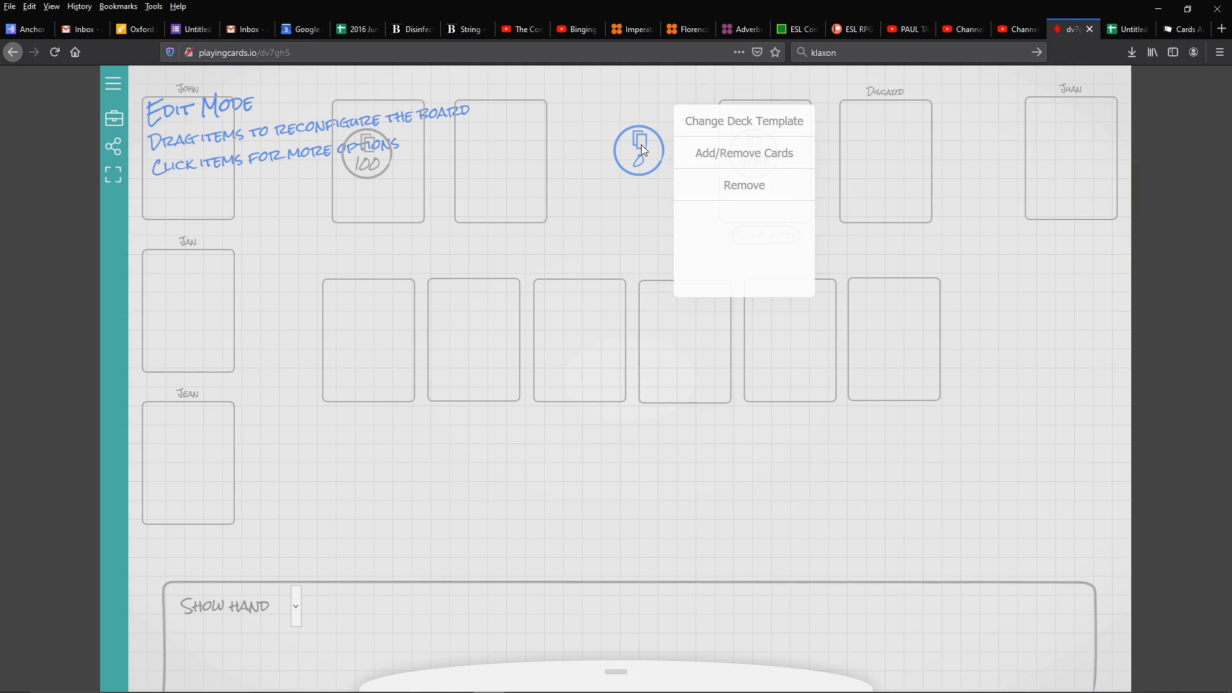
pyautogui.click(742, 153)
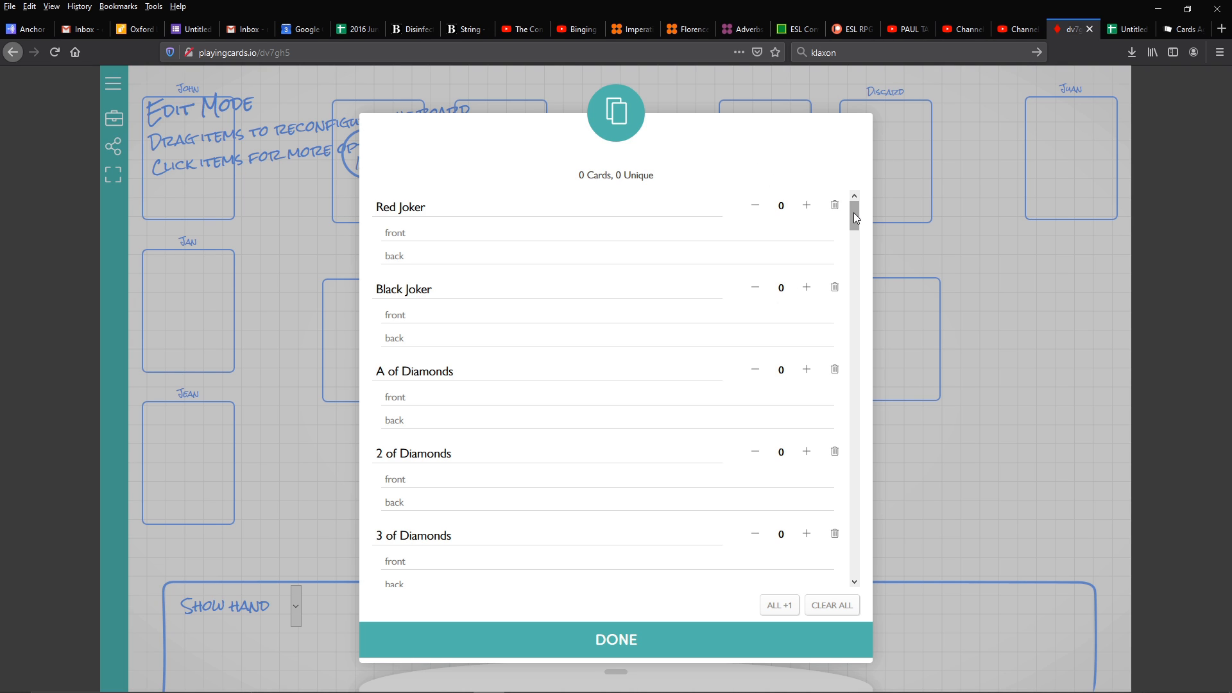
pyautogui.scroll(-3)
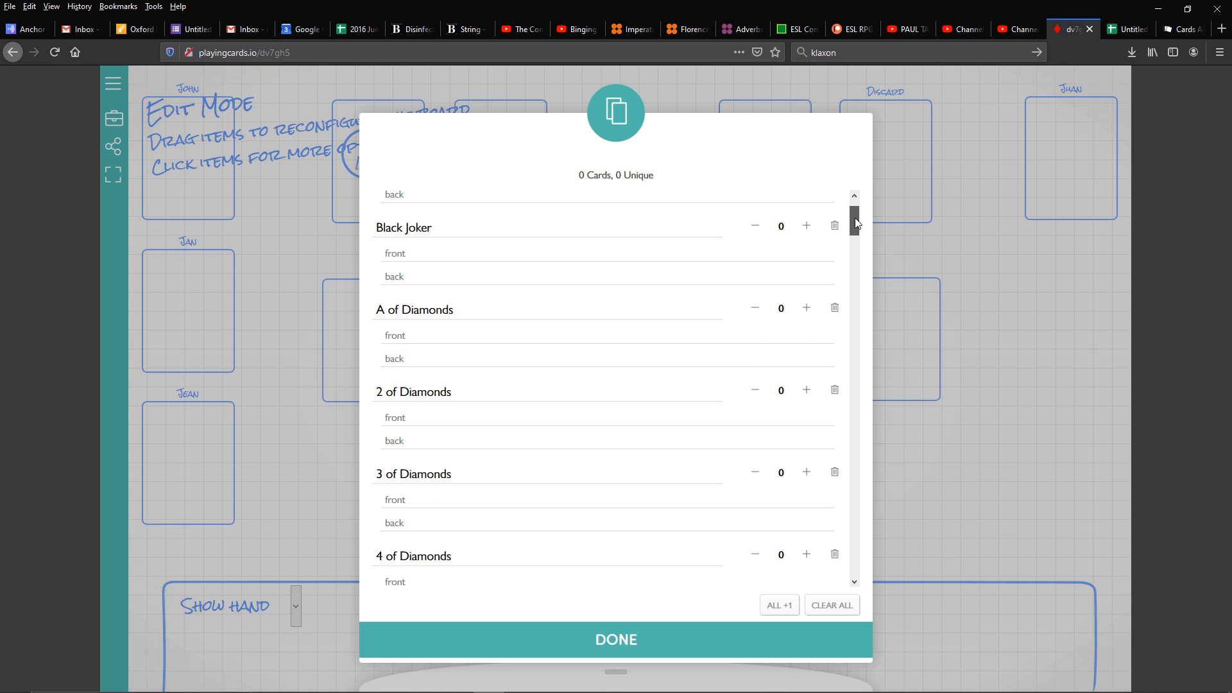
pyautogui.scroll(-3)
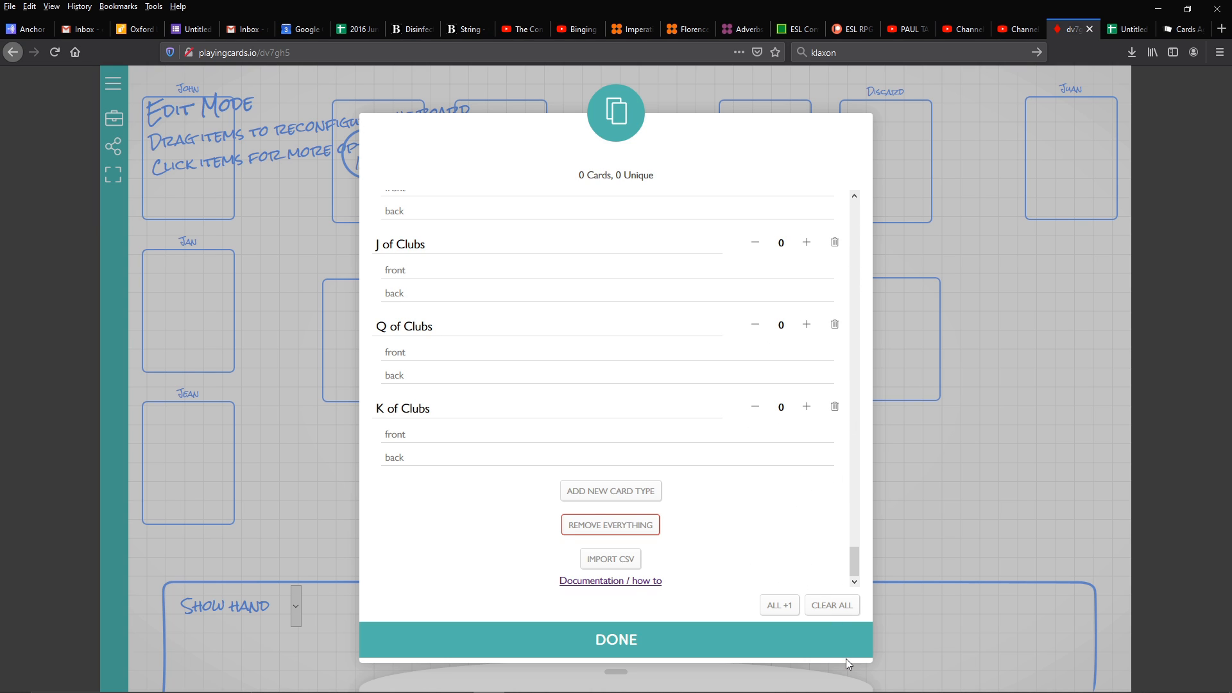
pyautogui.moveTo(601, 554)
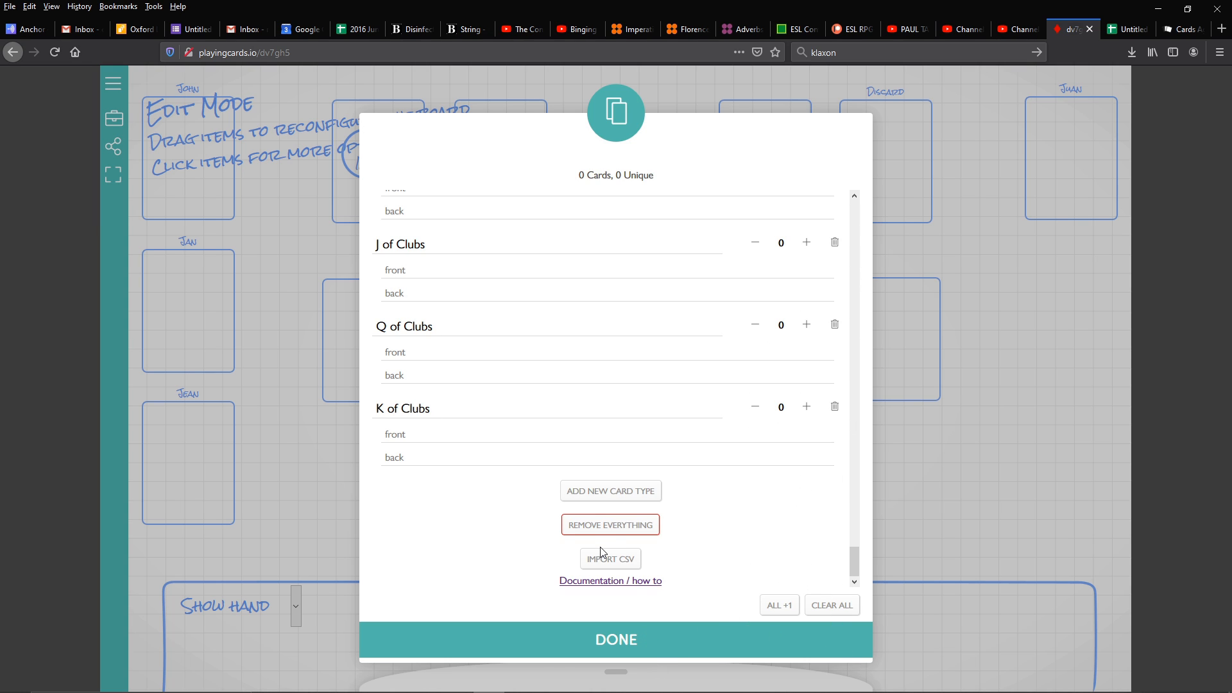
# Import the Test Flashcards CSV, accepting the overwrite warning, to load doctor, flour and vuvuzela.
pyautogui.click(610, 558)
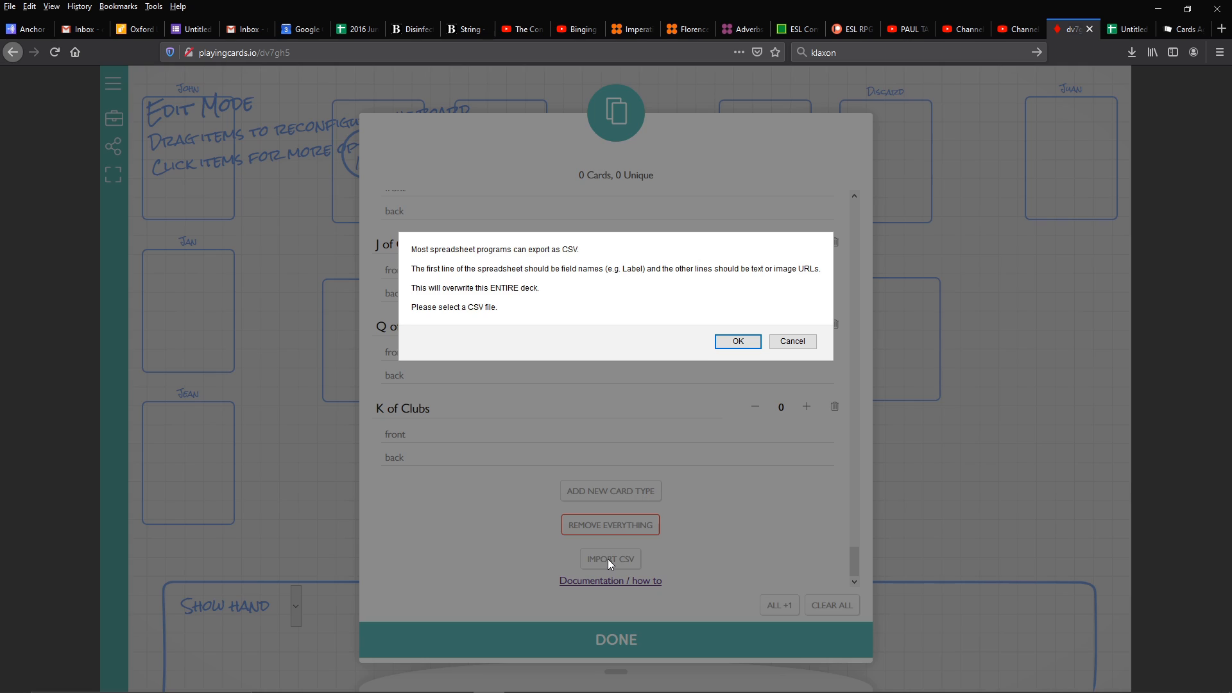
pyautogui.click(737, 341)
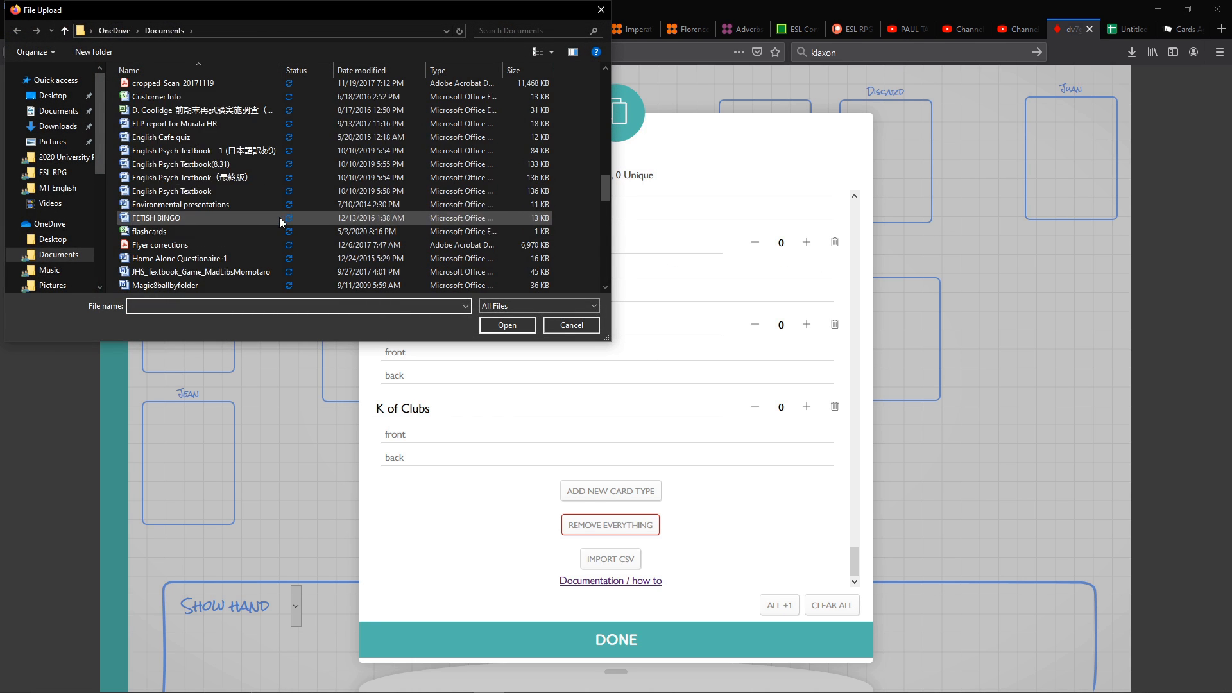
pyautogui.click(569, 325)
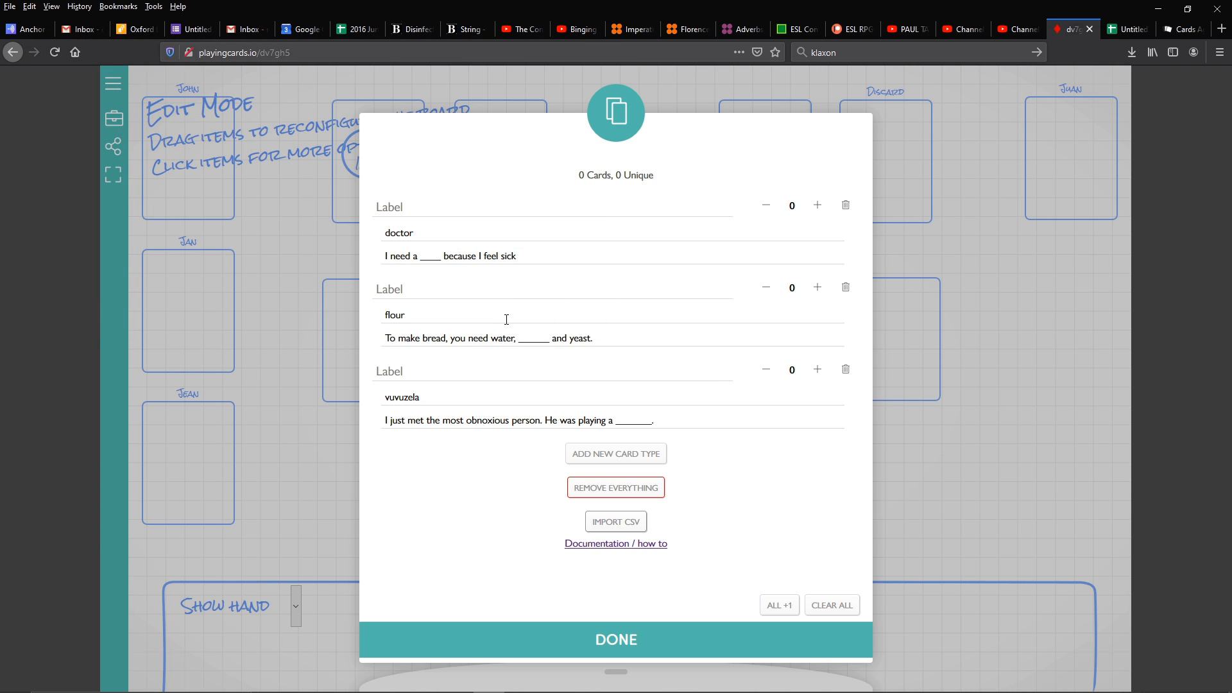
pyautogui.moveTo(782, 362)
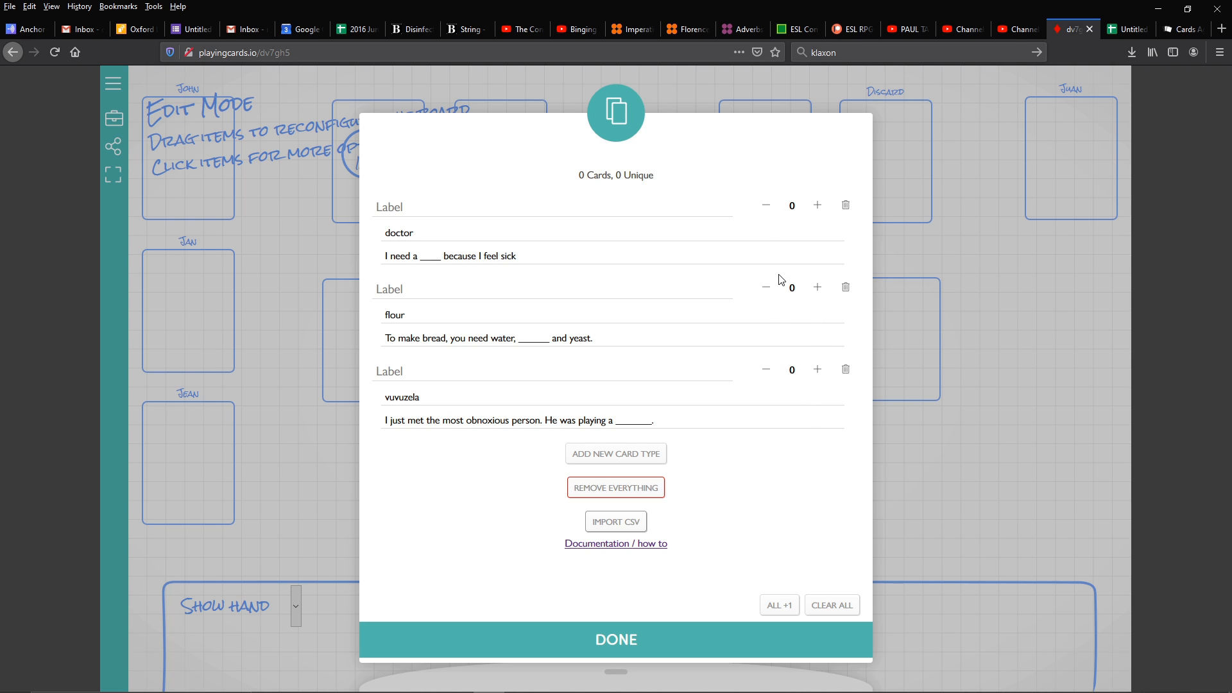
pyautogui.moveTo(785, 285)
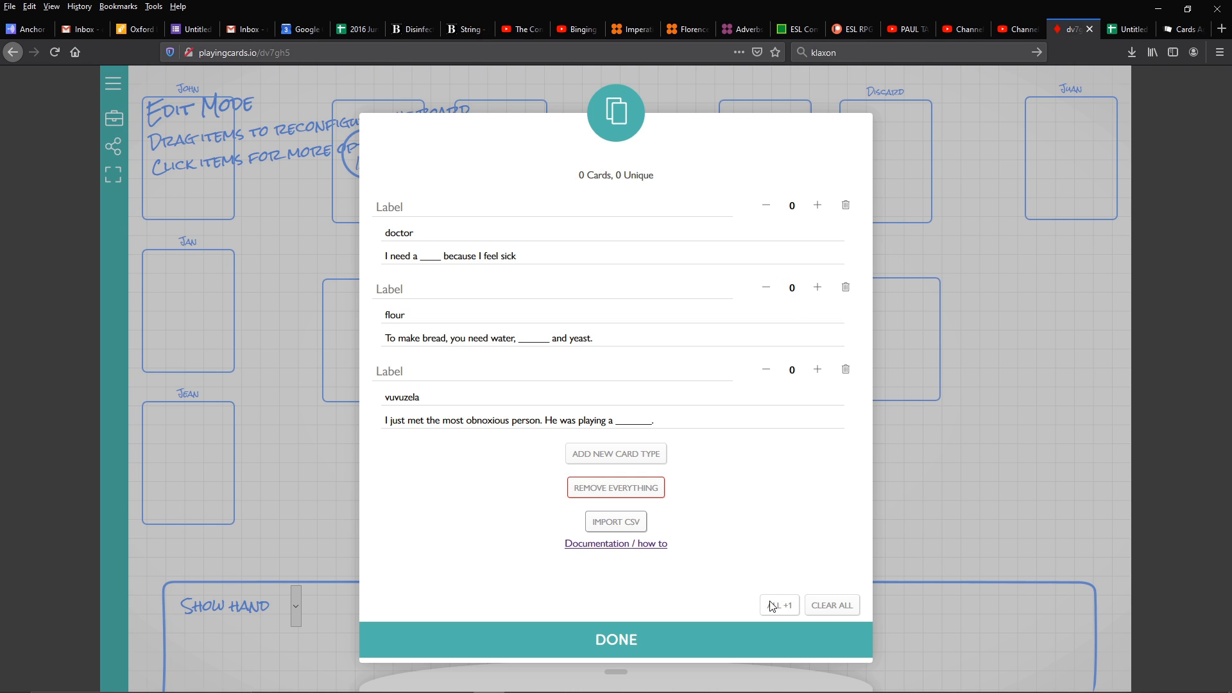
# Give every imported flashcard a count of one with ALL +1.
pyautogui.click(615, 639)
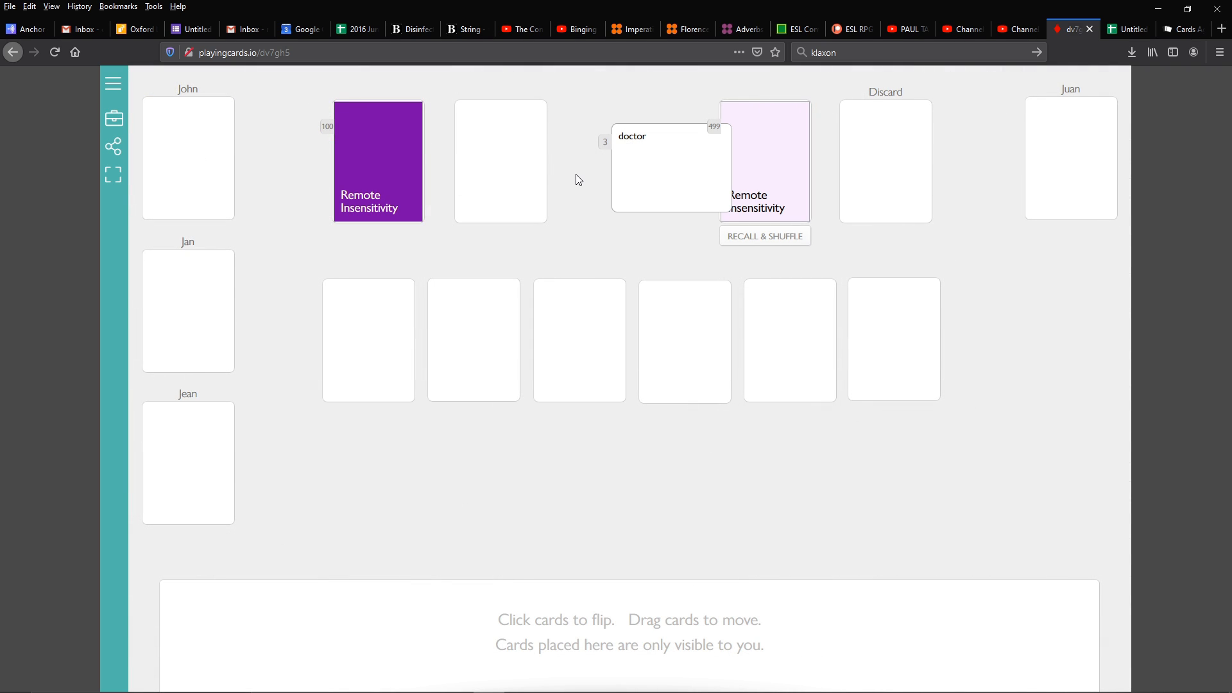
pyautogui.moveTo(614, 175)
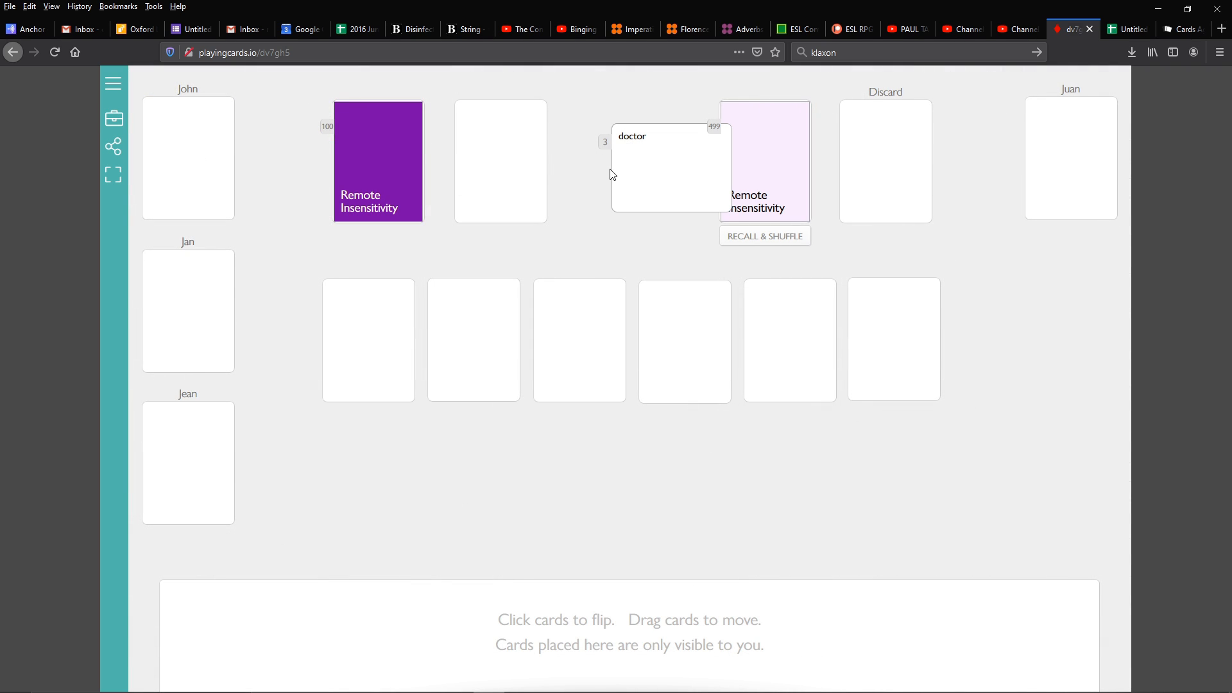
# Deal a flashcard onto the table and flip the vuvuzela card to its sentence side.
pyautogui.moveTo(667, 162); pyautogui.dragTo(487, 322)
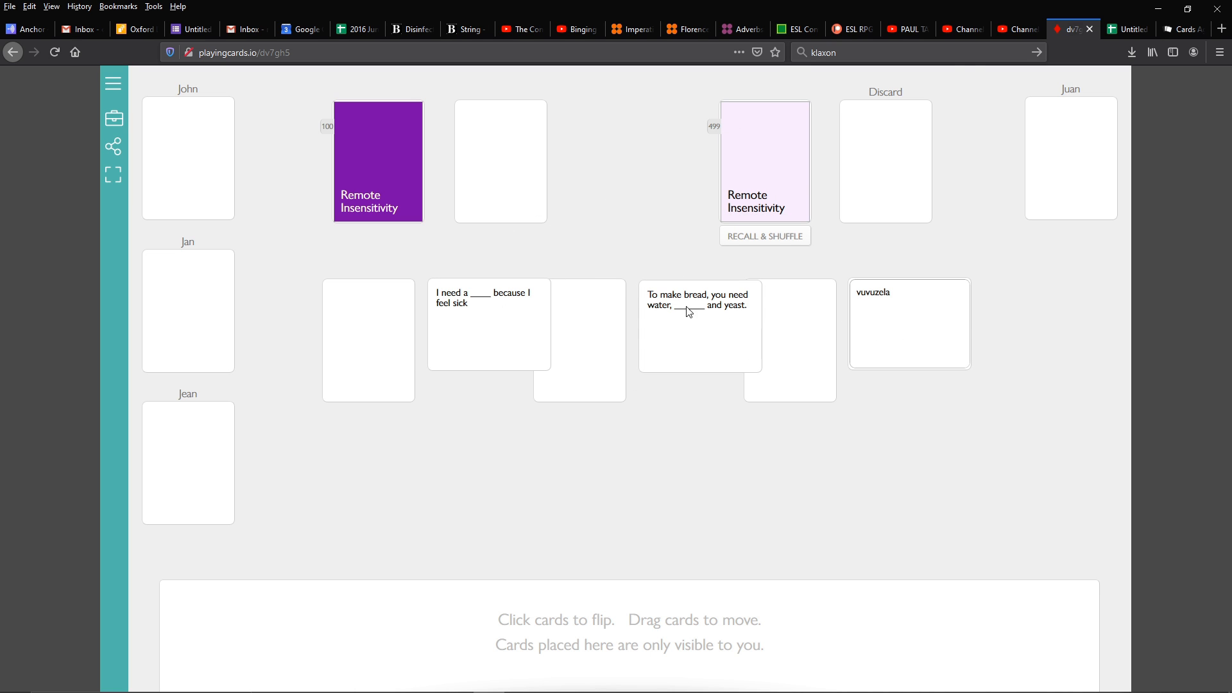
pyautogui.click(909, 323)
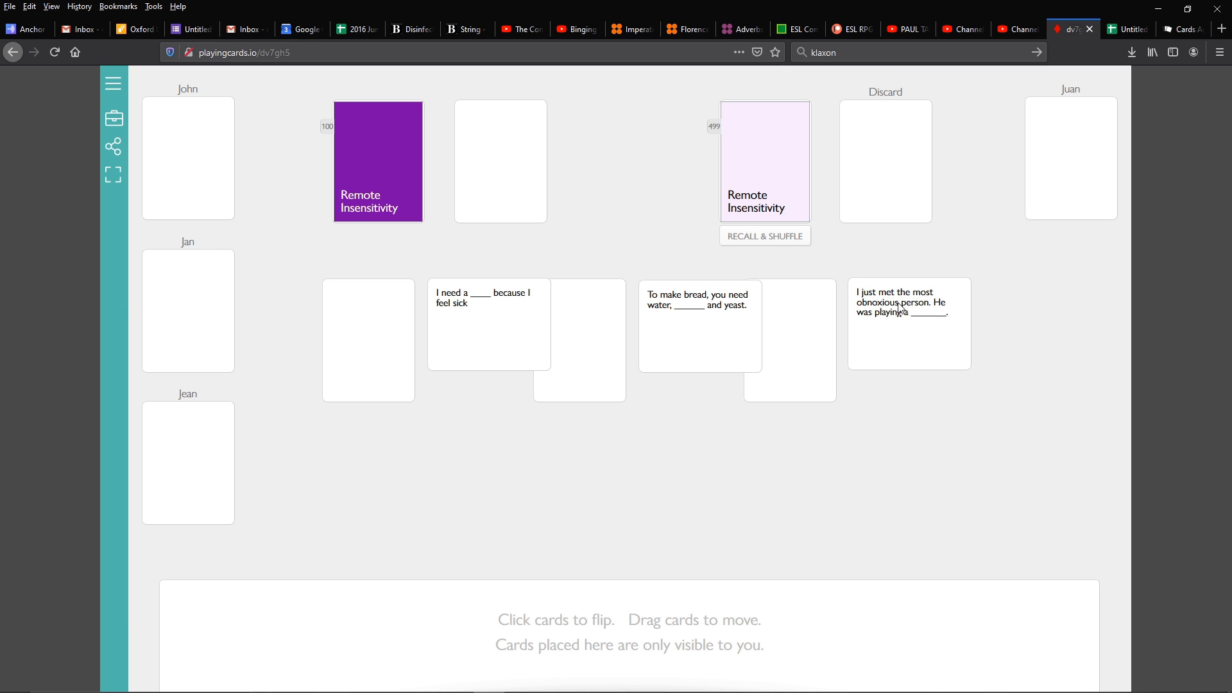